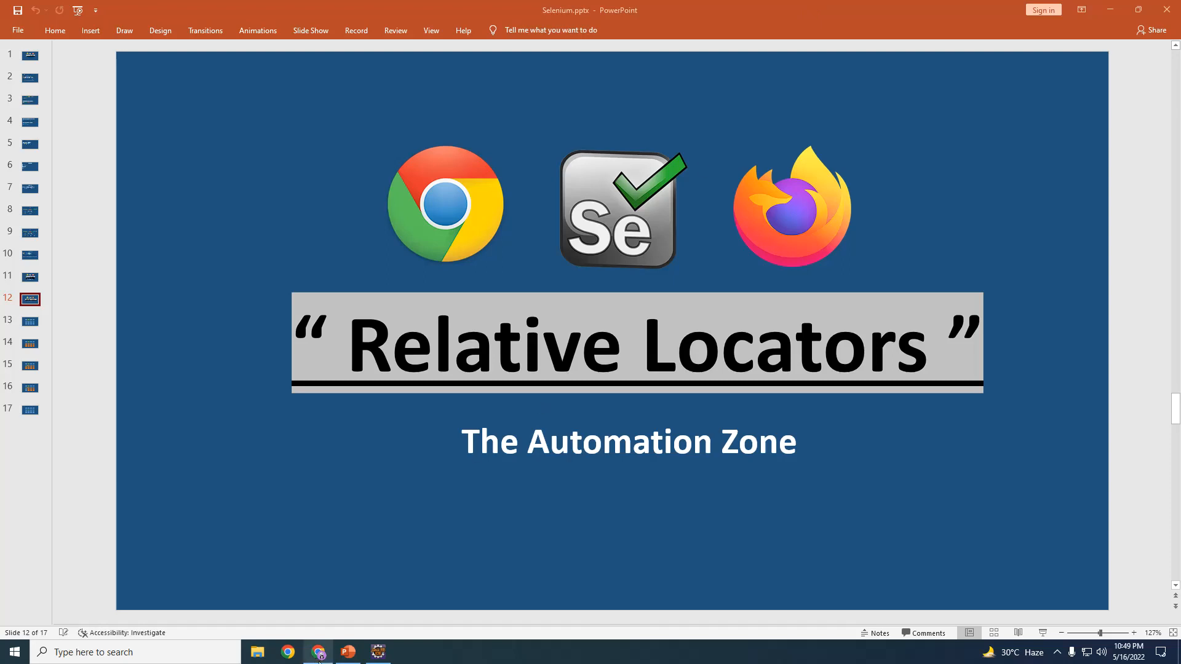
Switch to the Automation Zone calculator page in Chrome
left_click(318, 652)
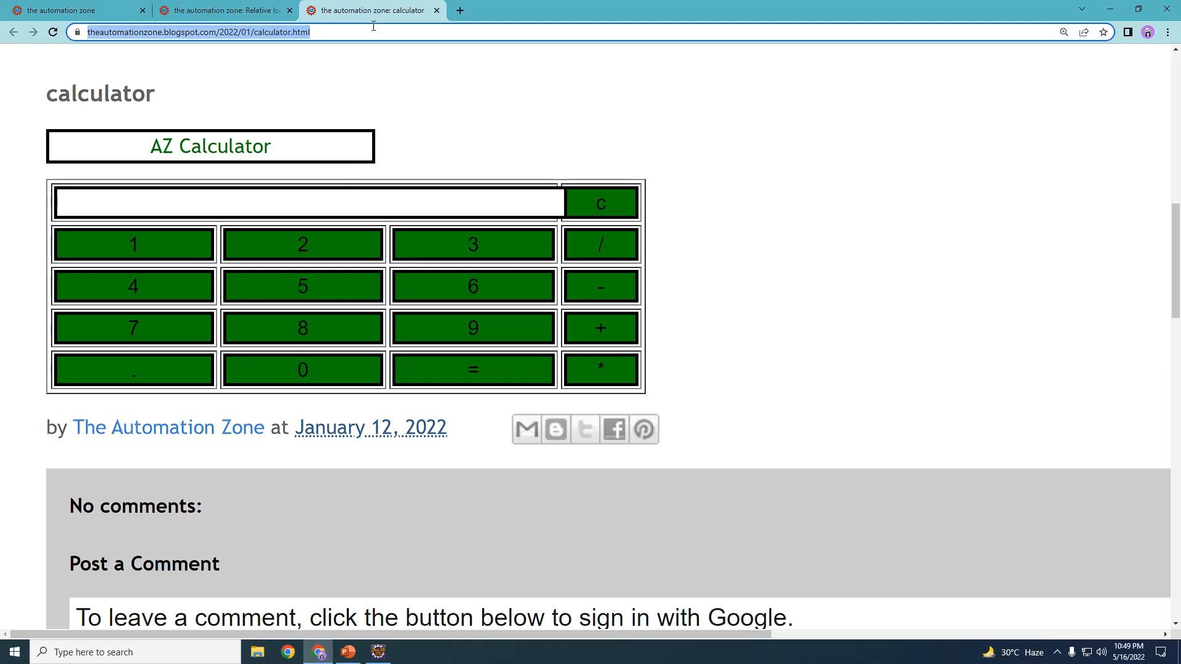
mouse_move(151, 213)
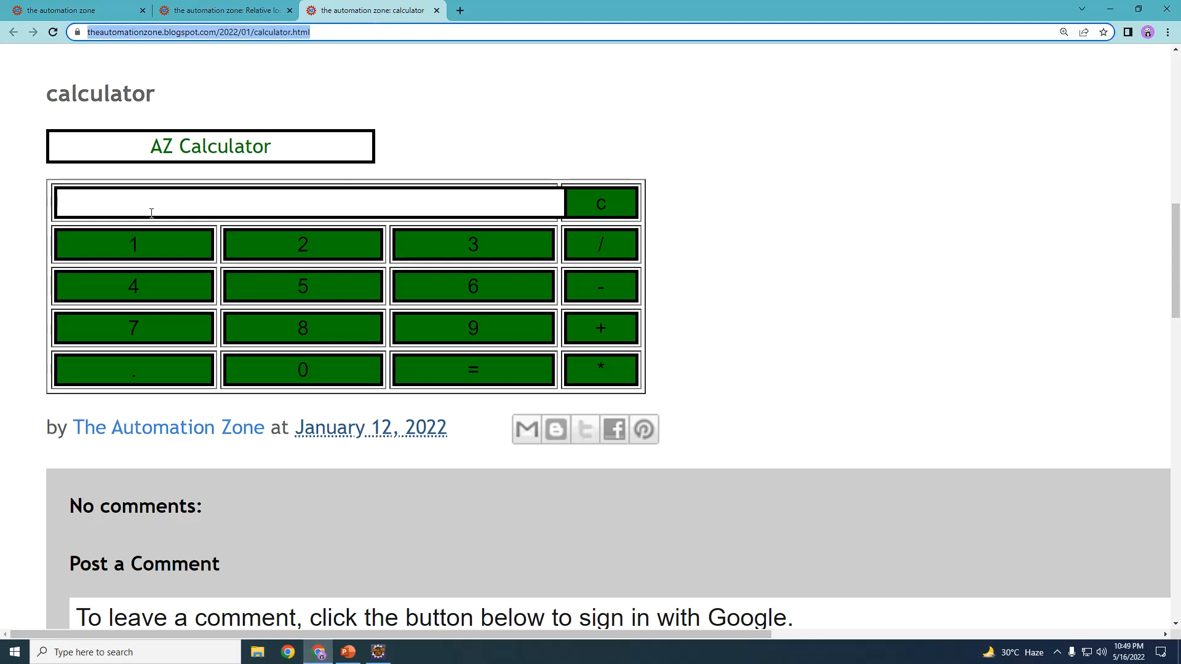
mouse_move(329, 294)
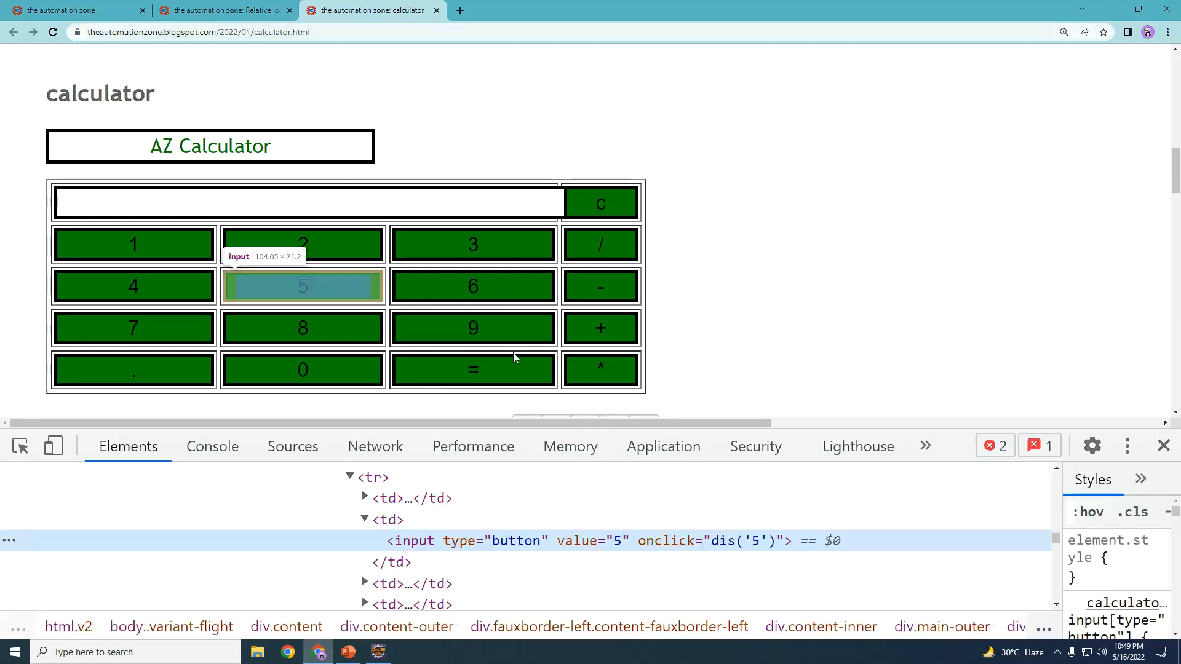
mouse_move(417, 548)
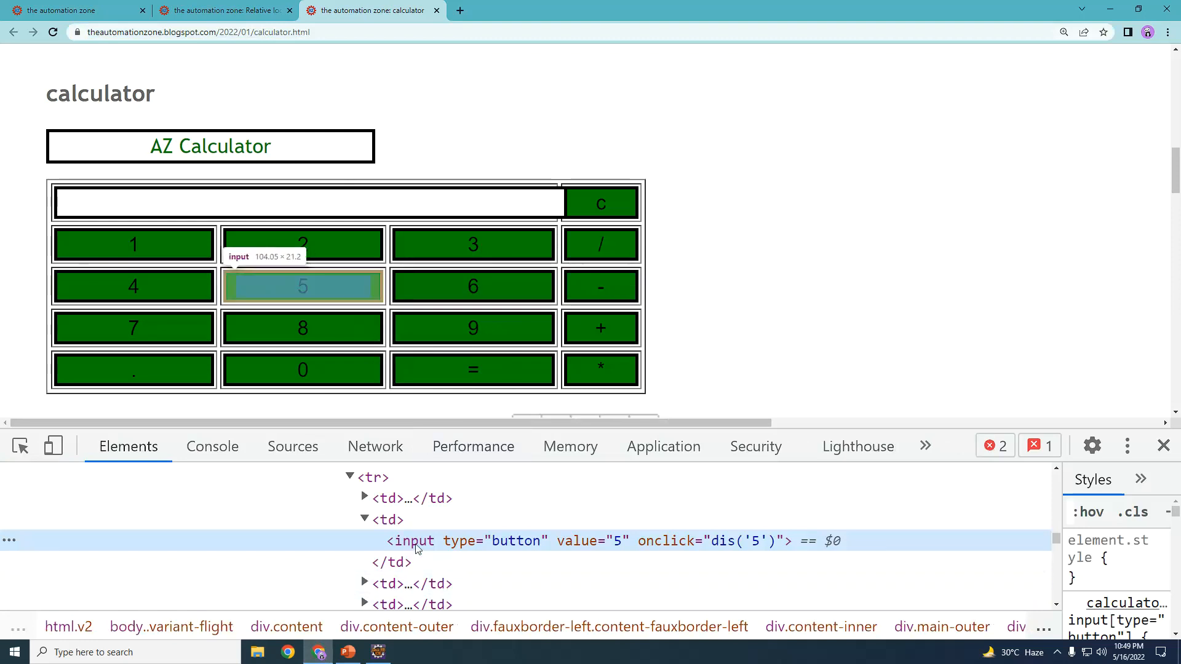
mouse_move(413, 546)
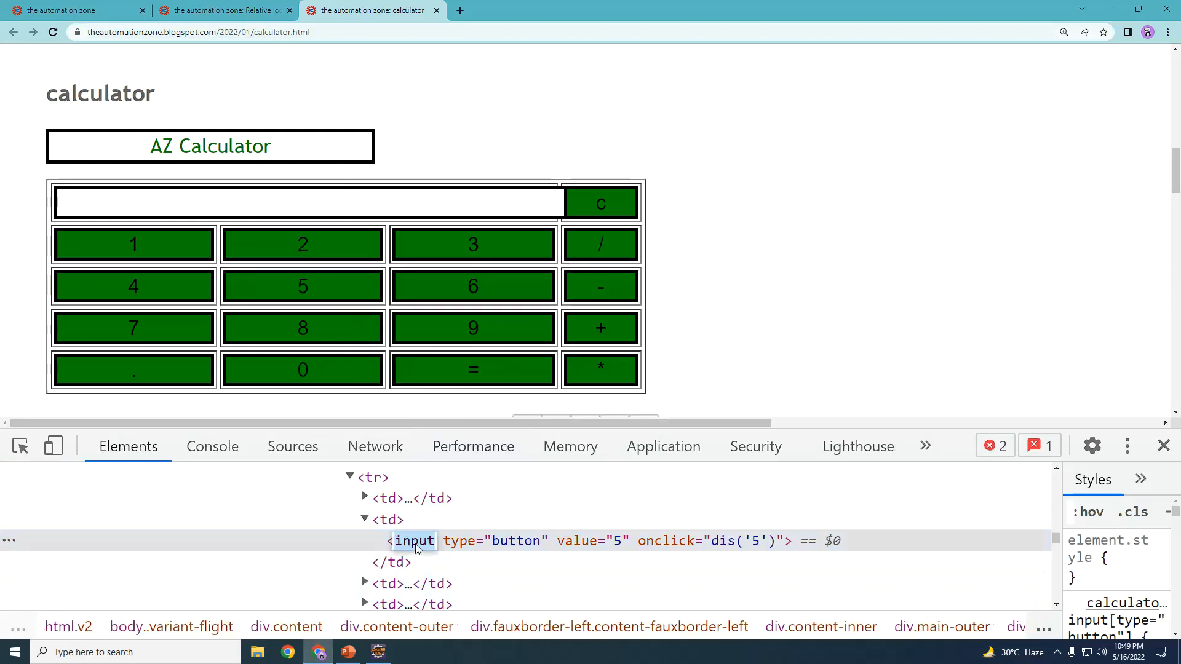
mouse_move(345, 335)
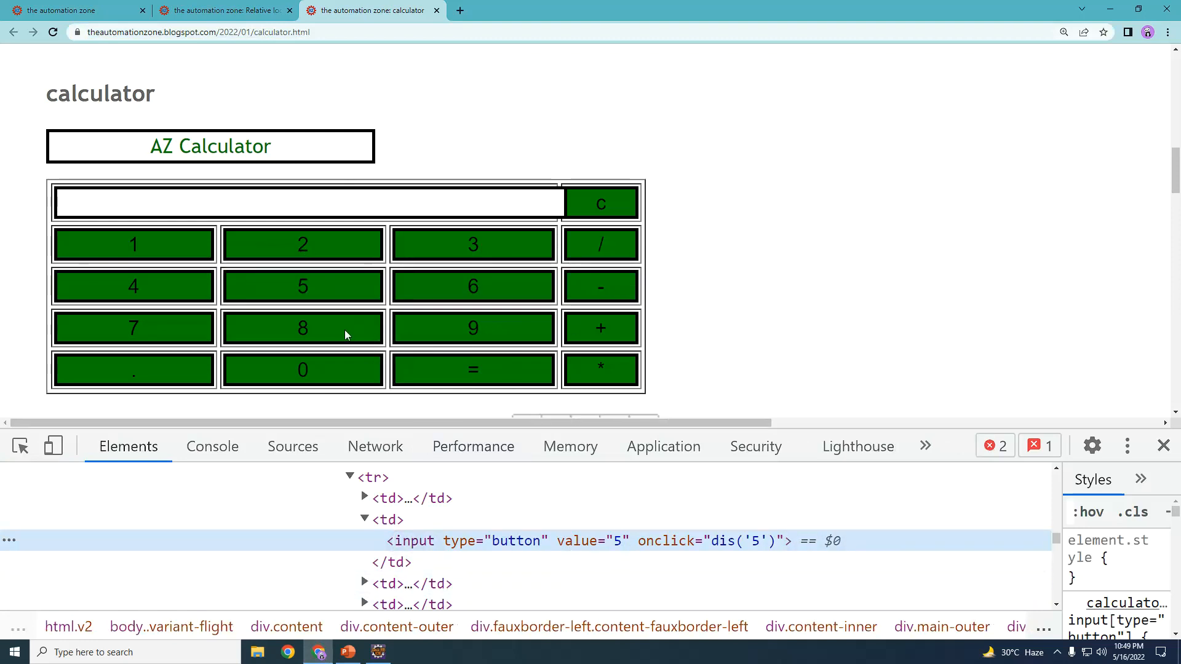
mouse_move(295, 305)
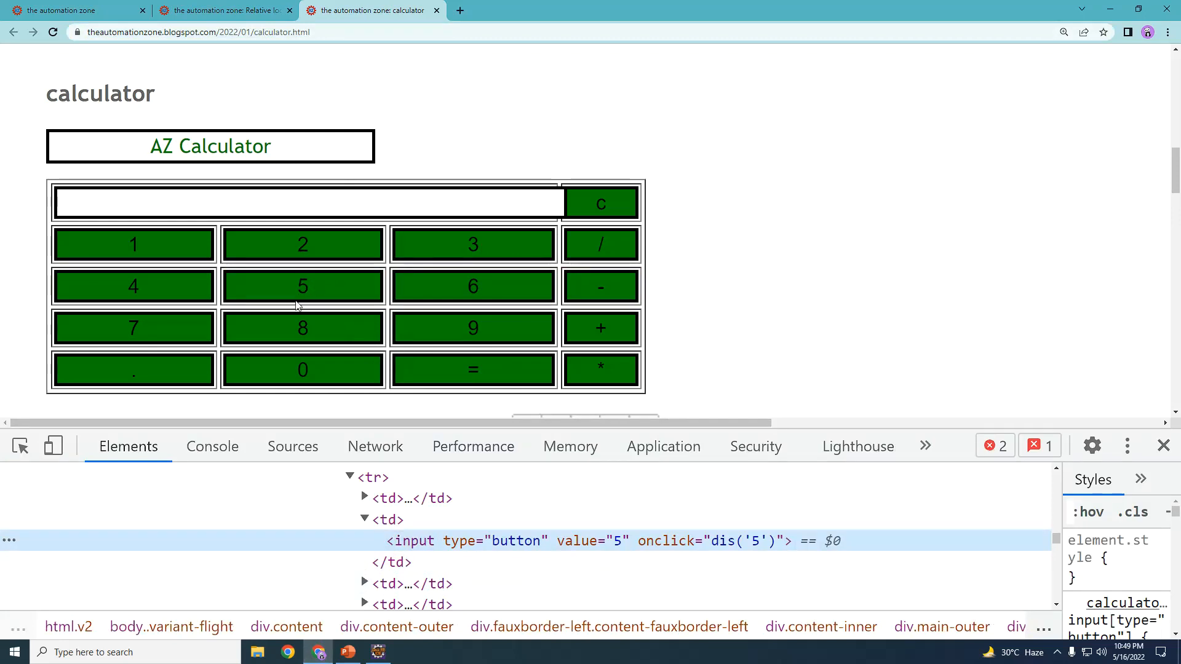
mouse_move(311, 278)
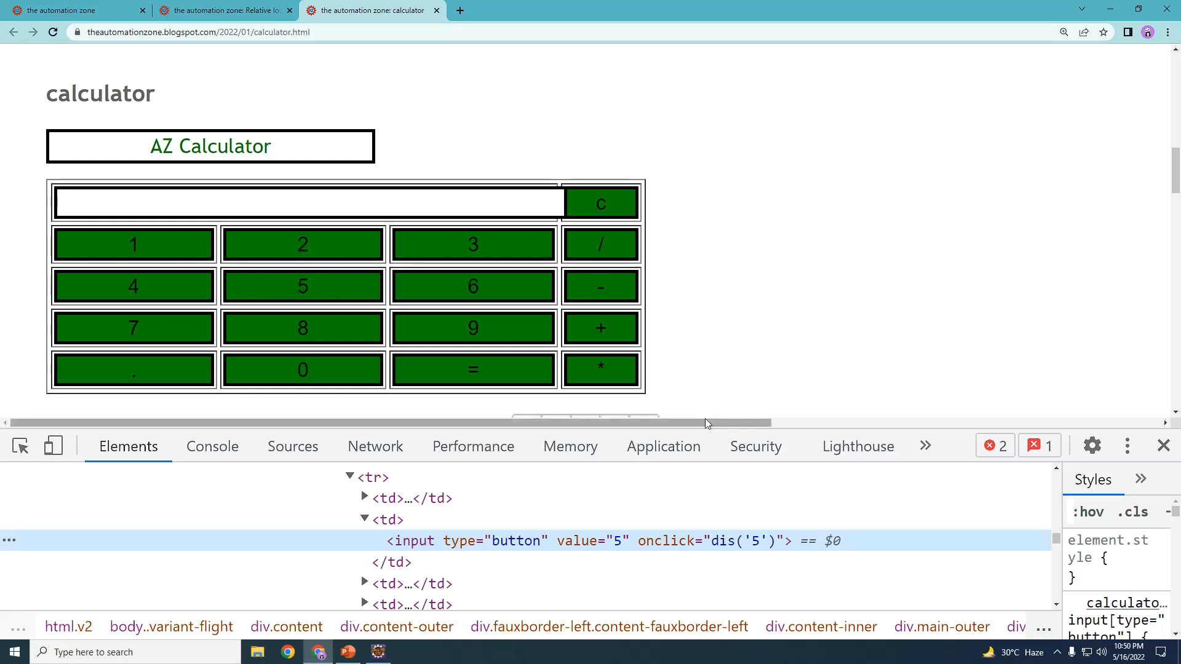
mouse_move(338, 296)
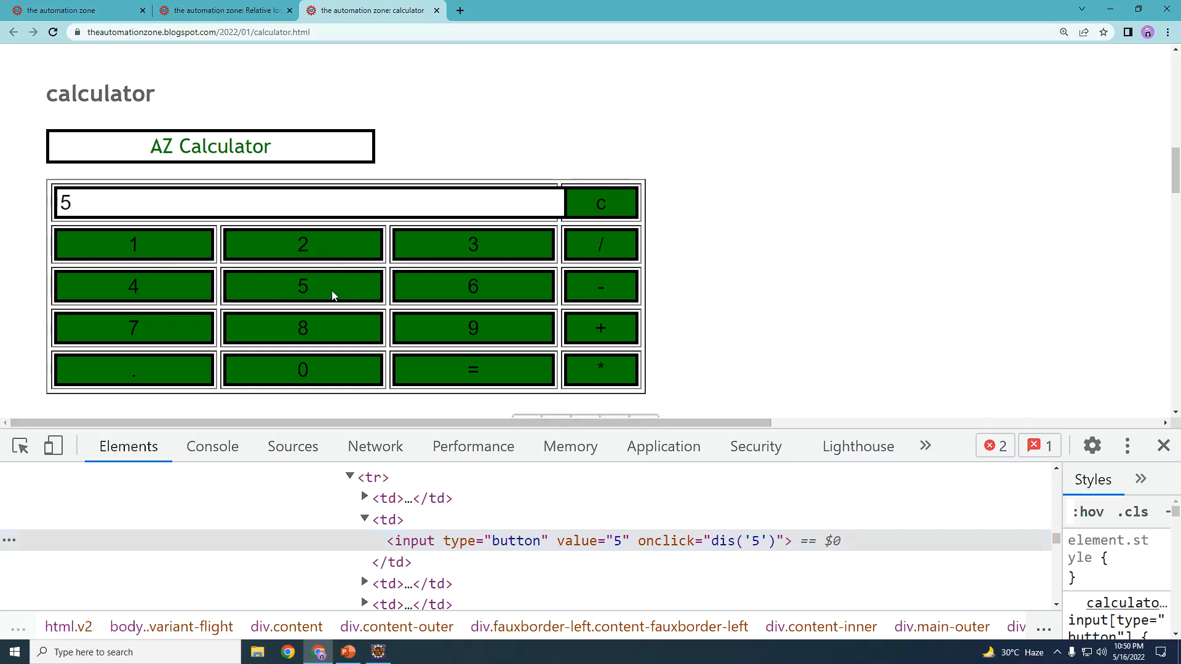
Back in Eclipse, start a driver.findElement(By. statement on empty line 26
left_click(377, 651)
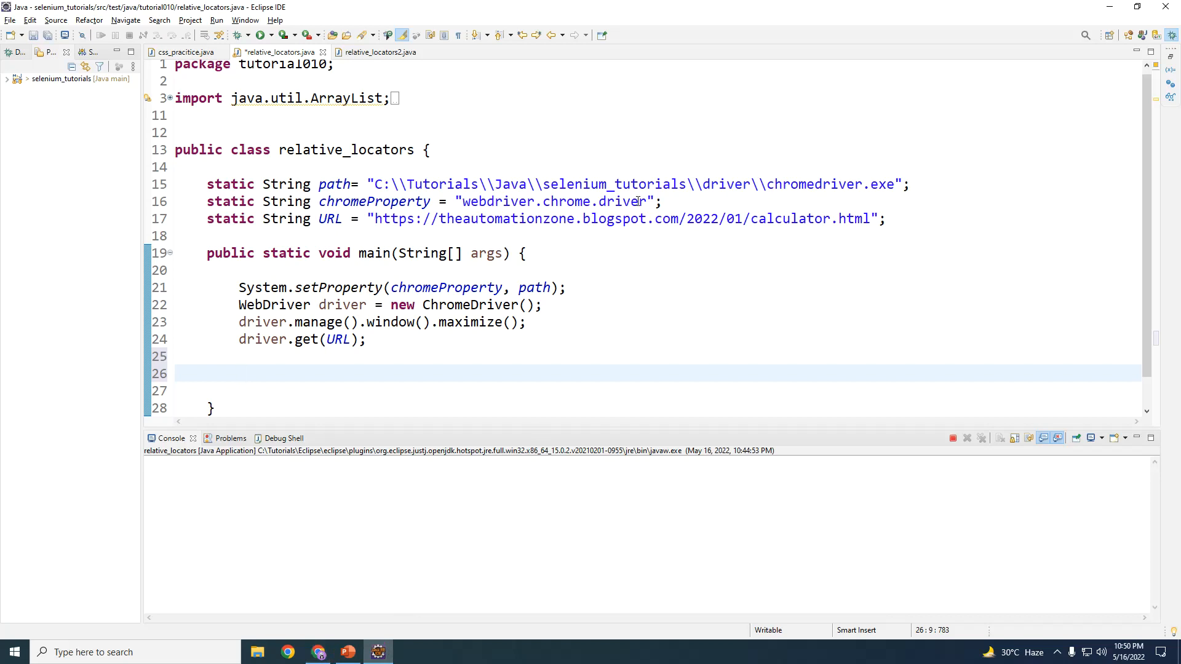
double_click(469, 305)
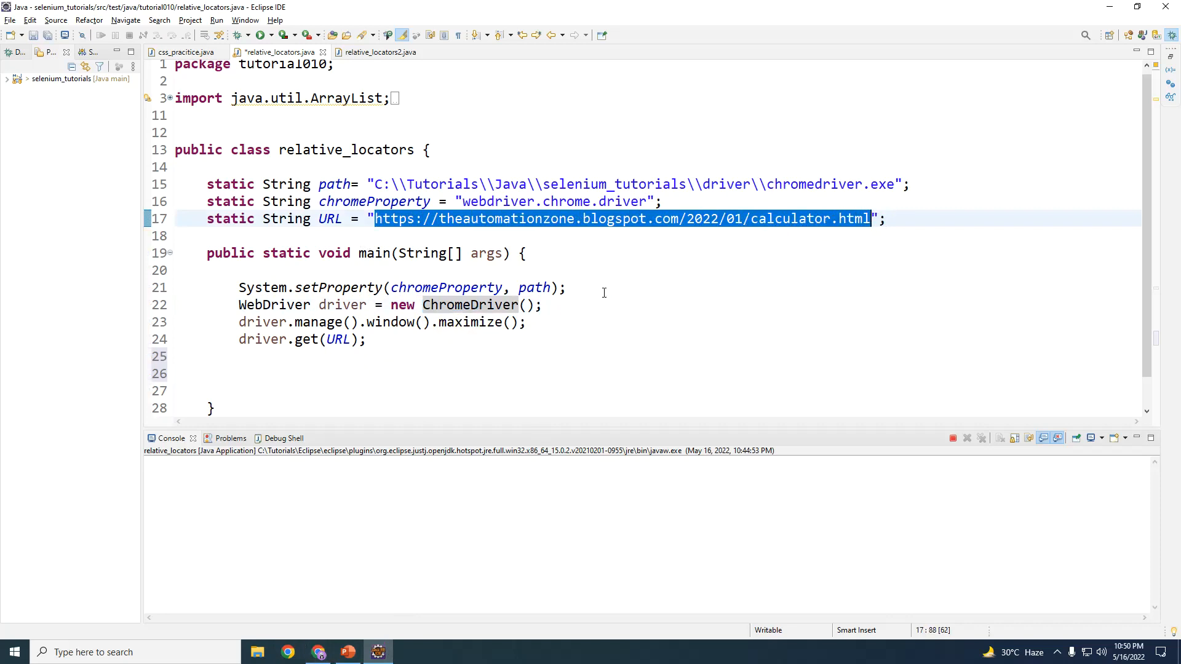
left_click(274, 390)
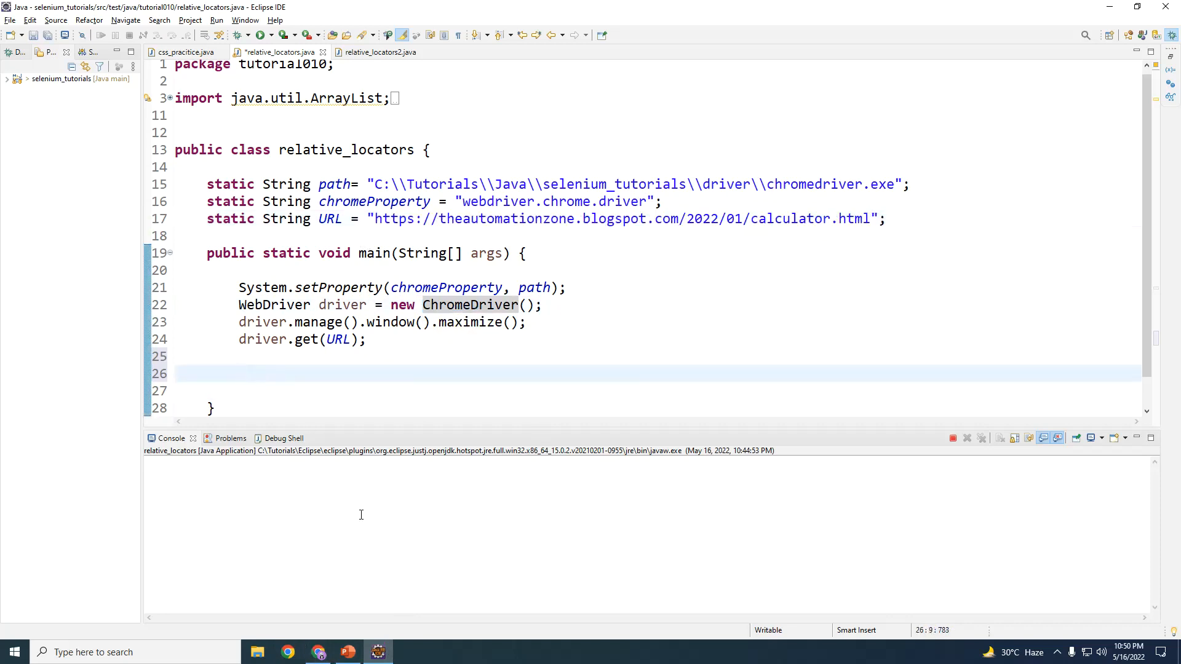
type("dri")
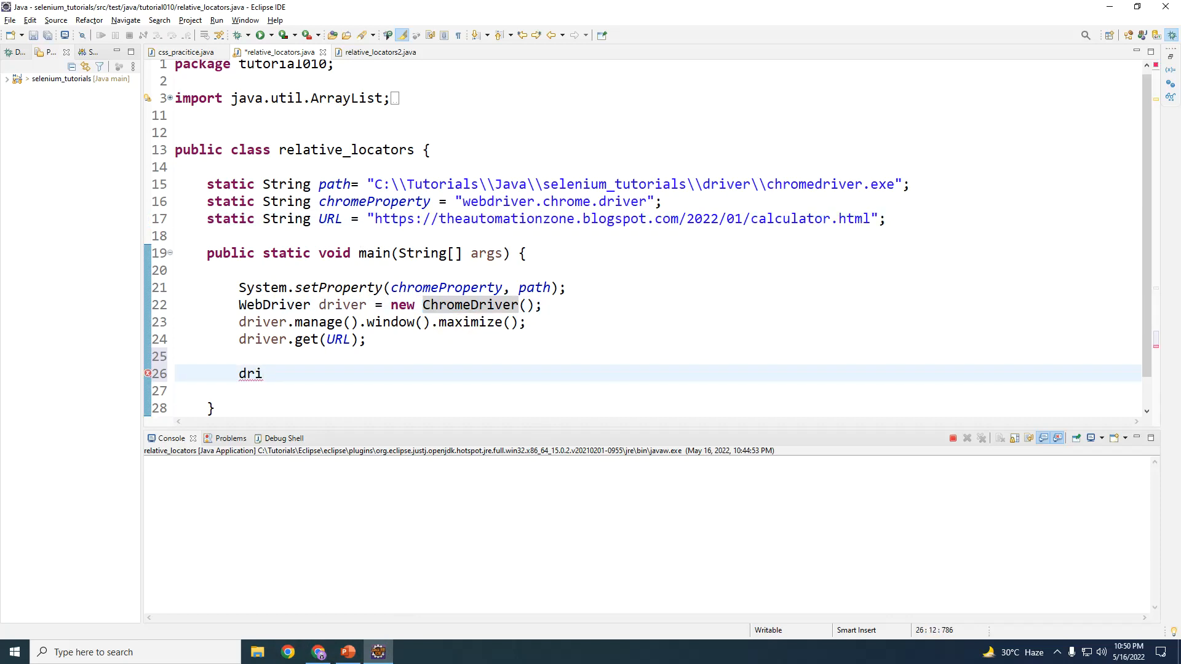
type("ver.findElement(b")
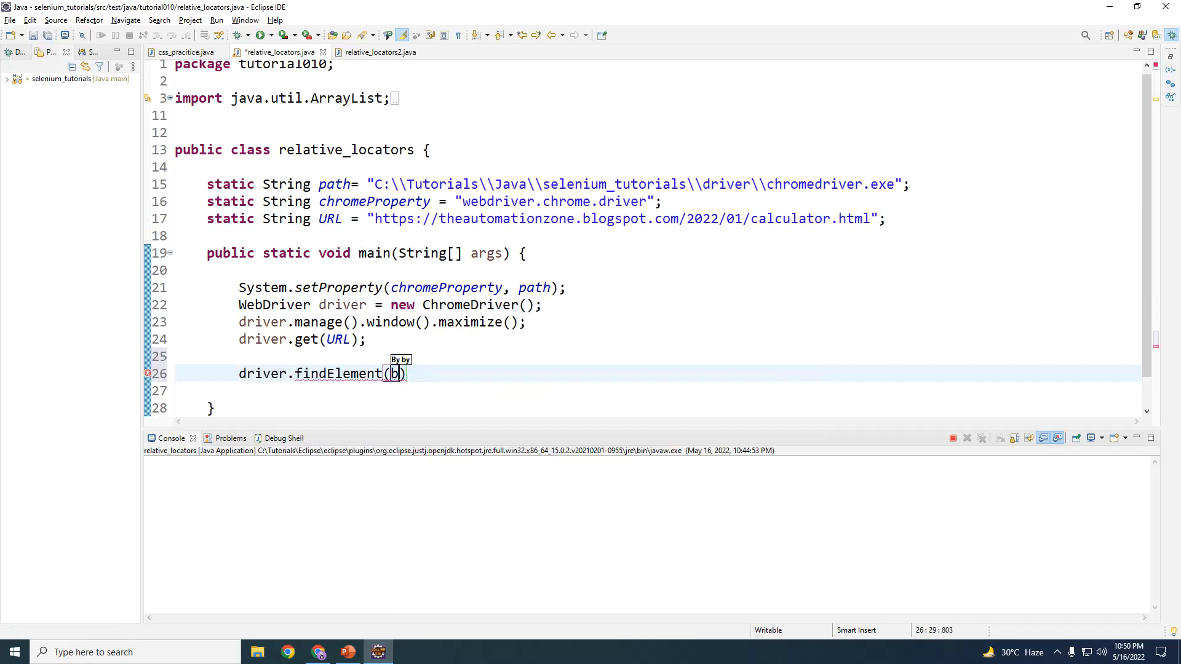
type("y")
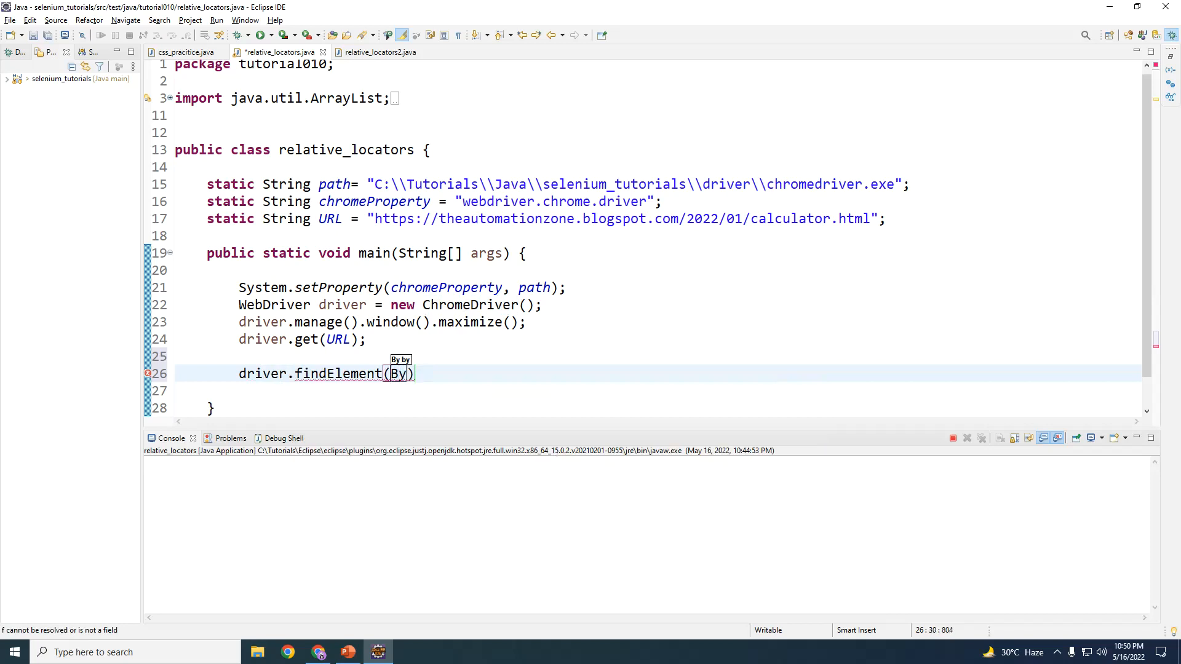
type(".xpath(path")
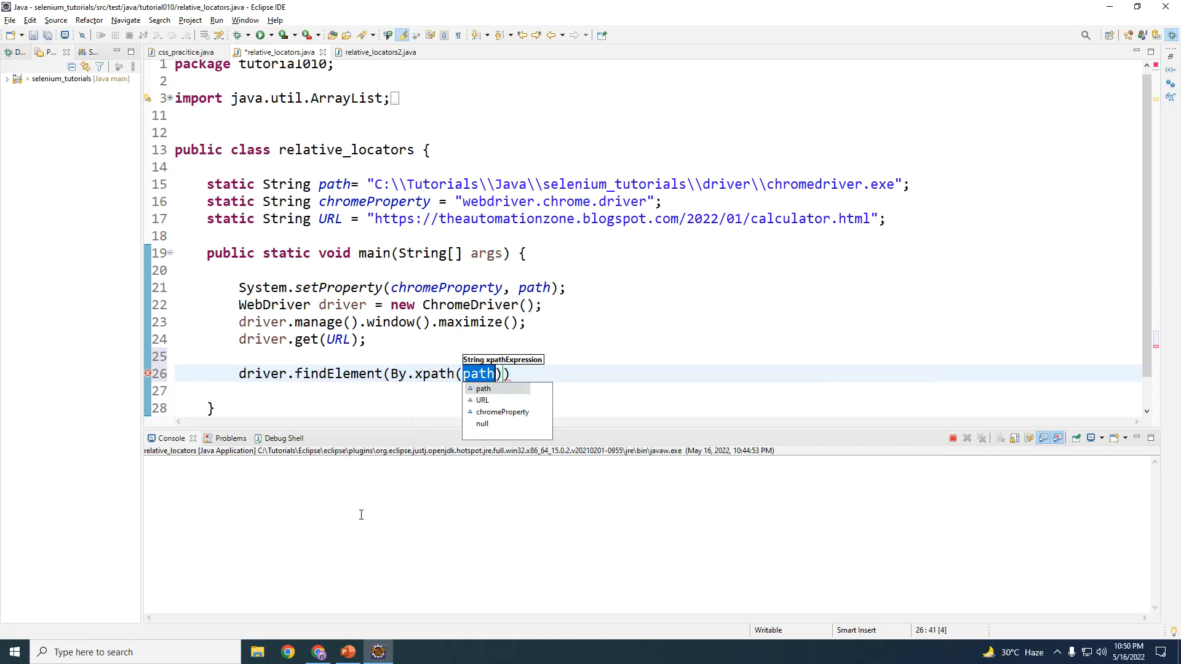
type("\"\"")
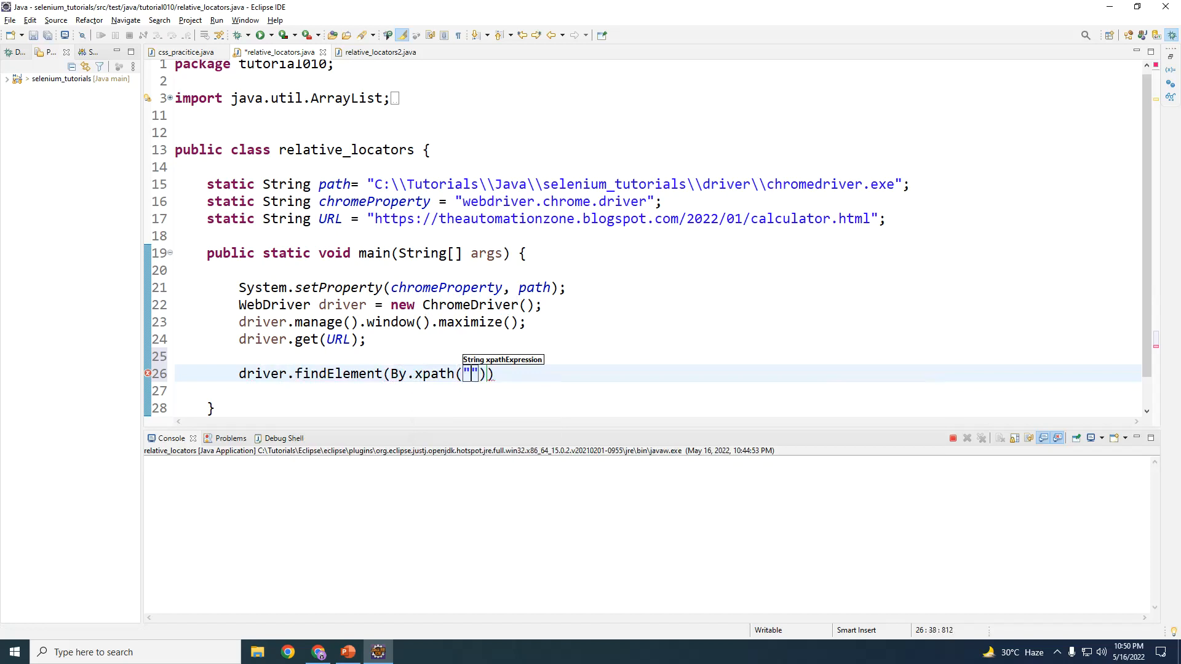
type("//")
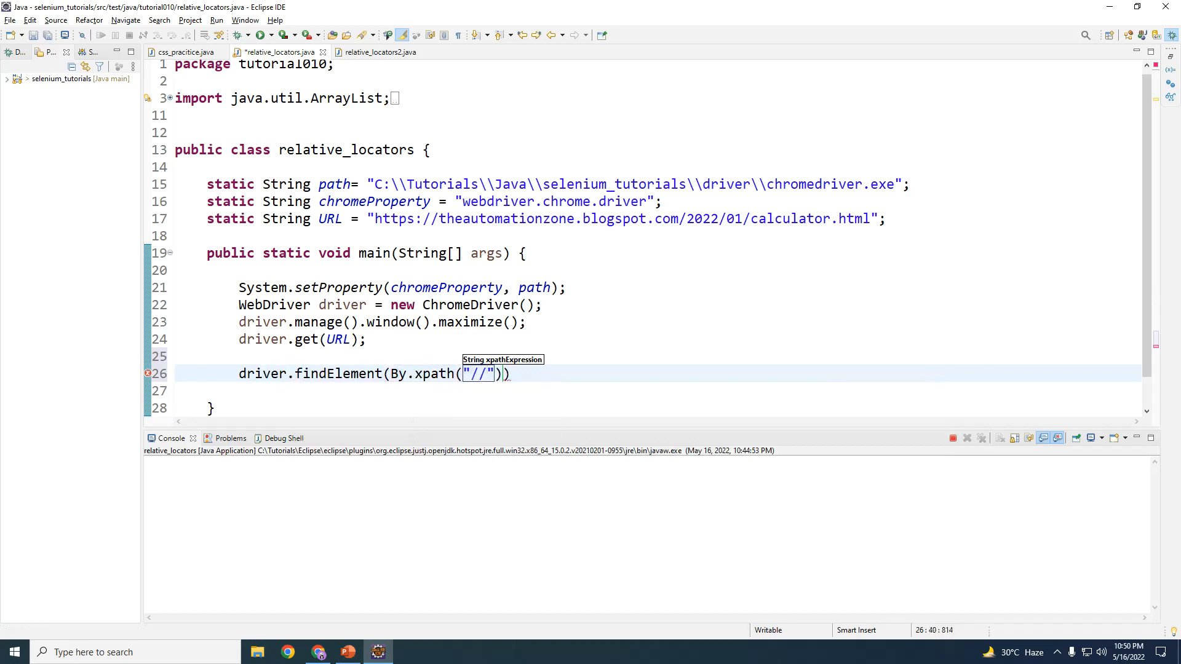
type("input")
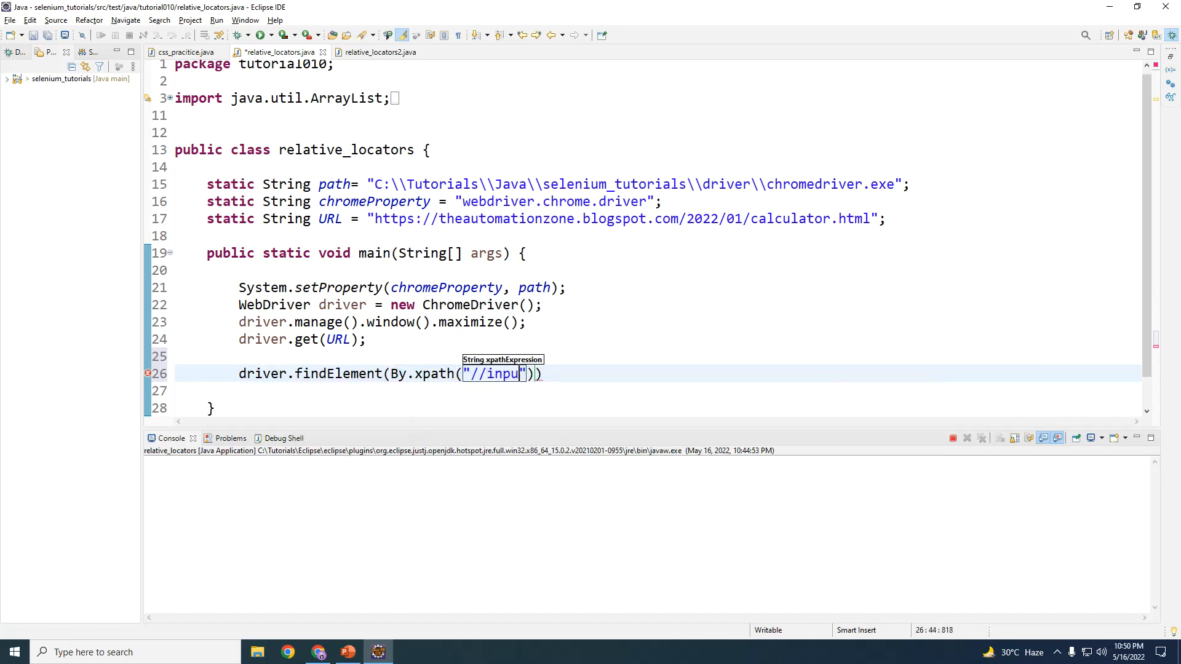
type("t[]")
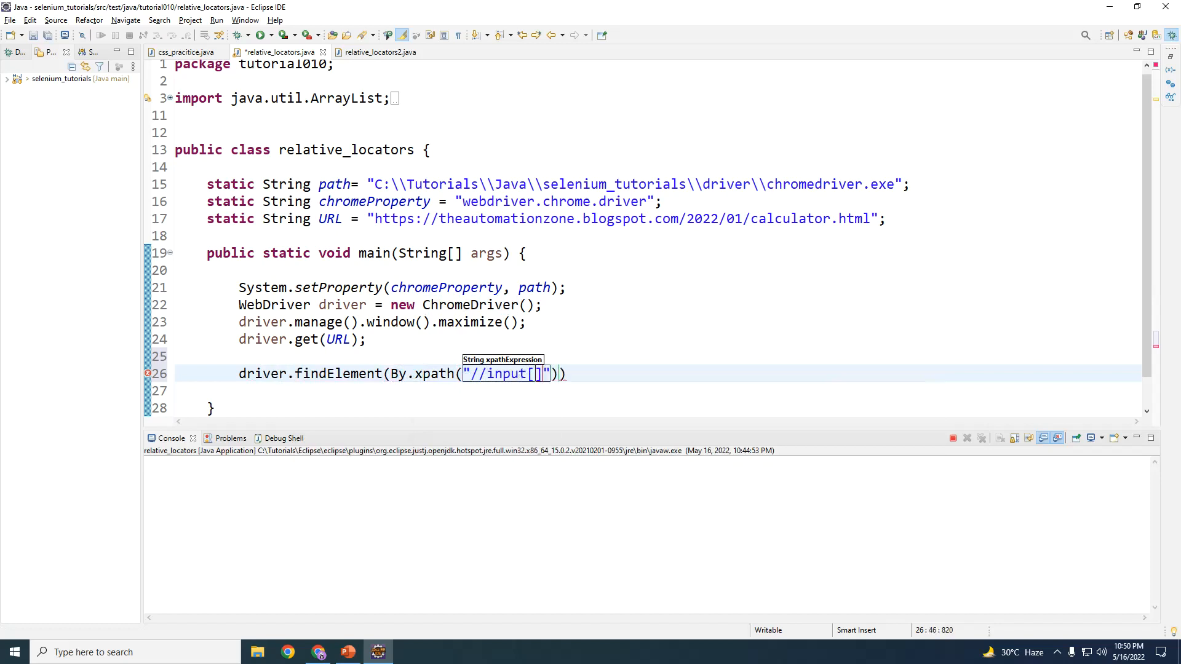
type("@va")
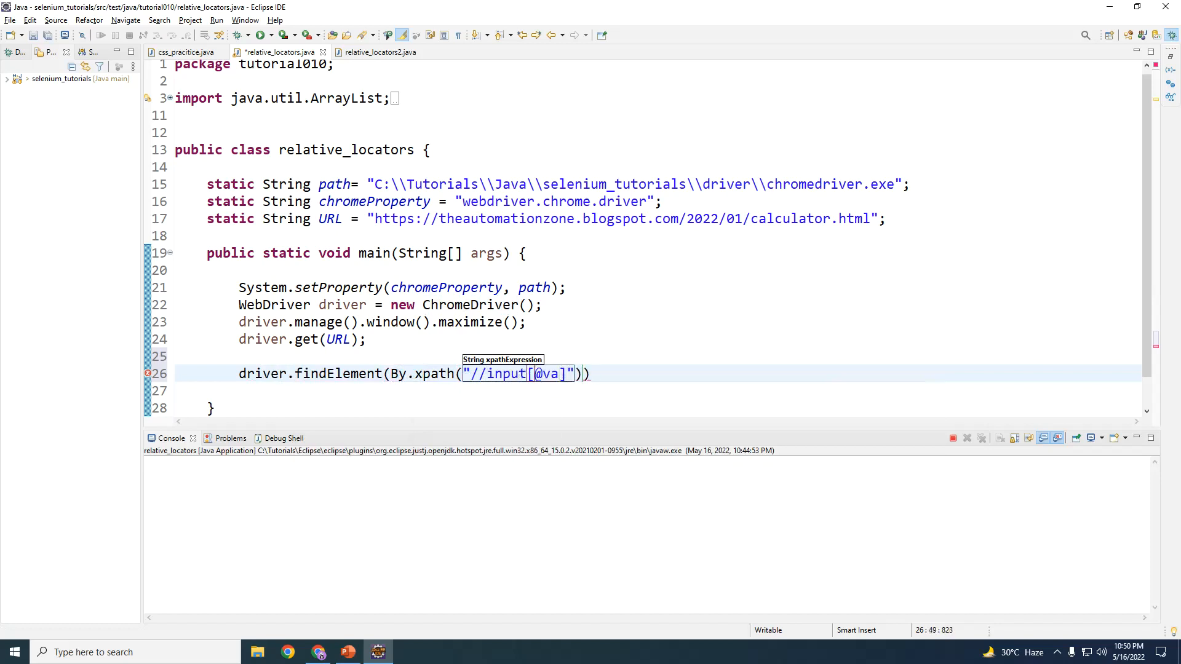
type("lue")
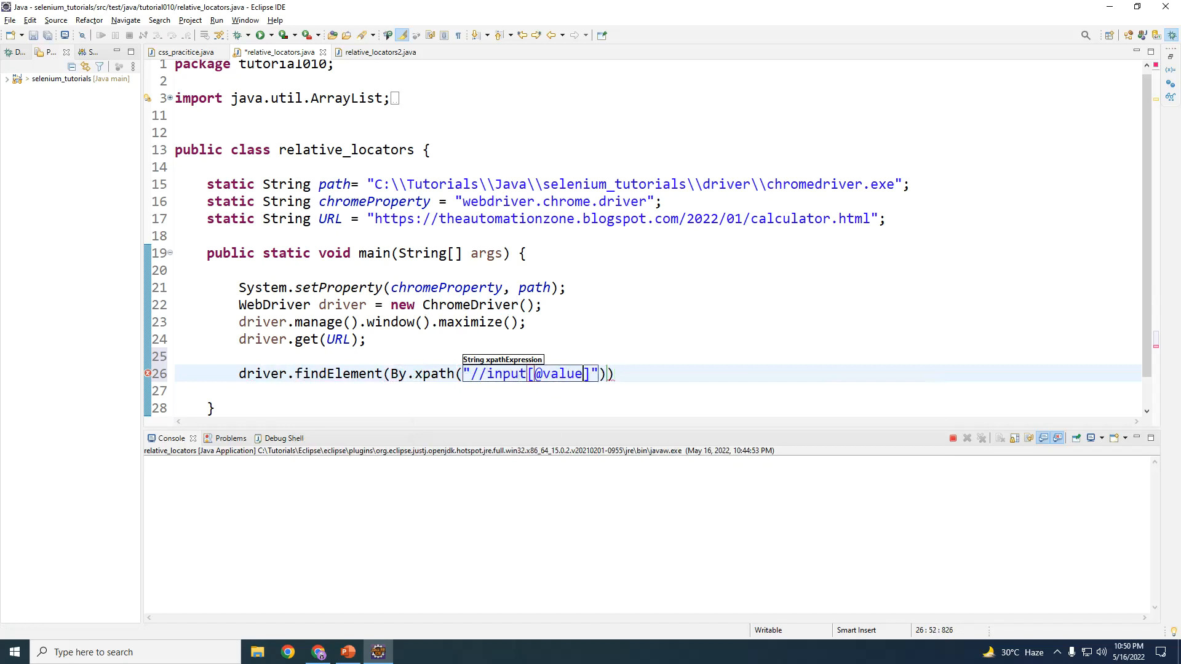
type("='5'")
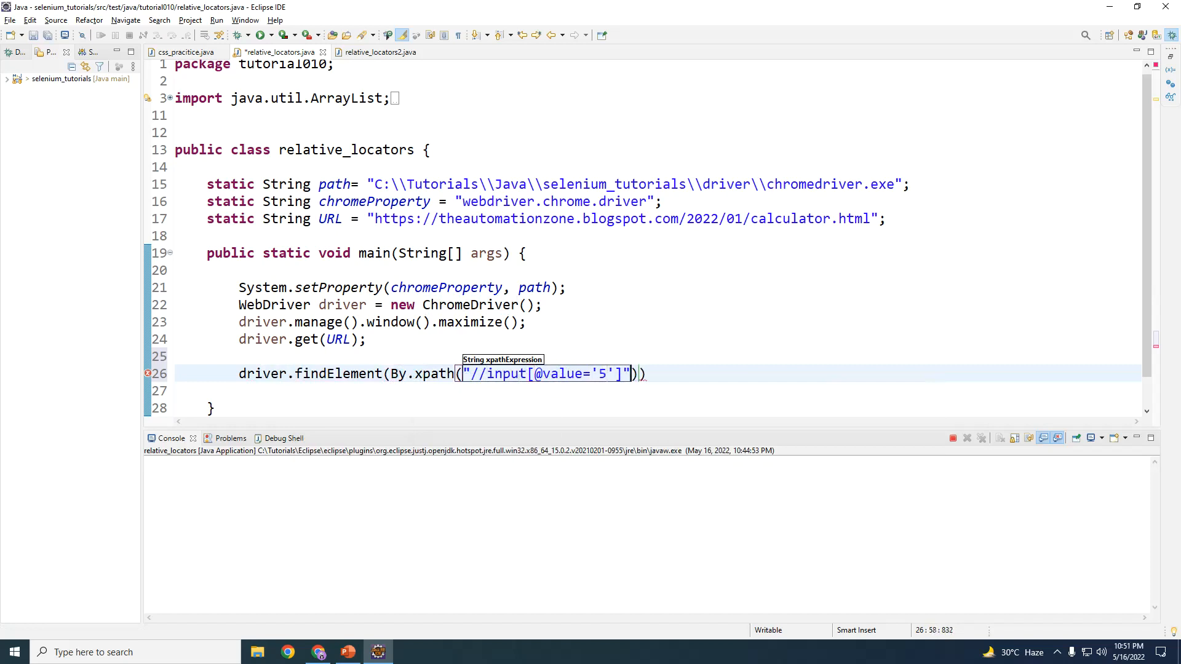
type(".cl")
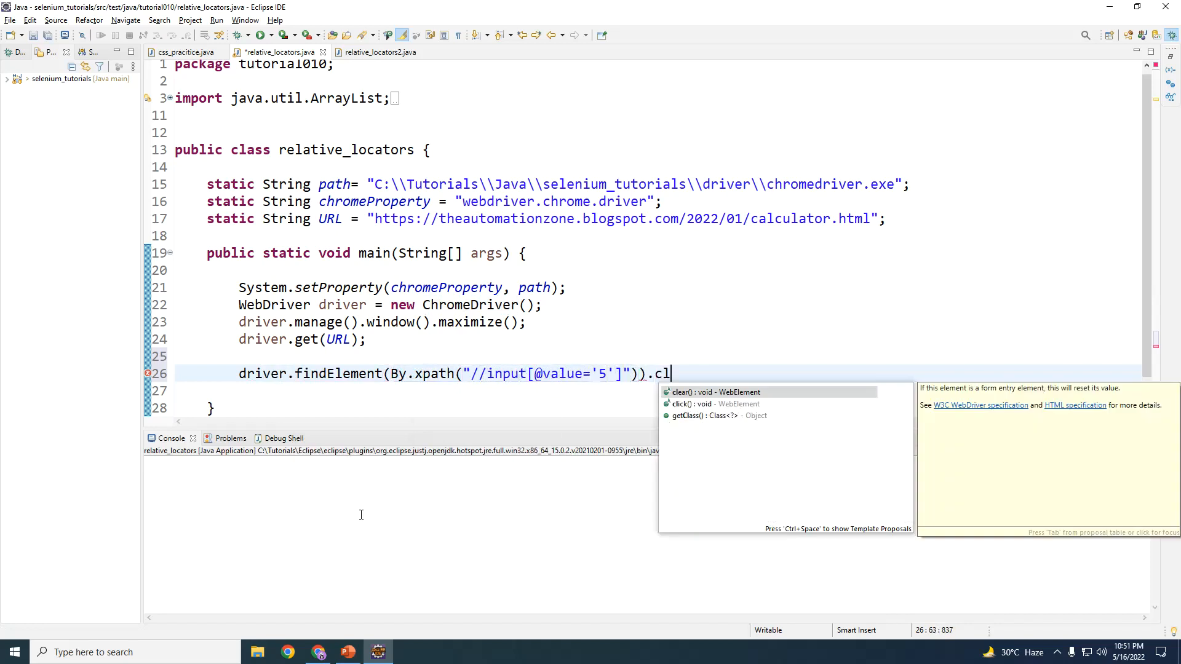
left_click(693, 403)
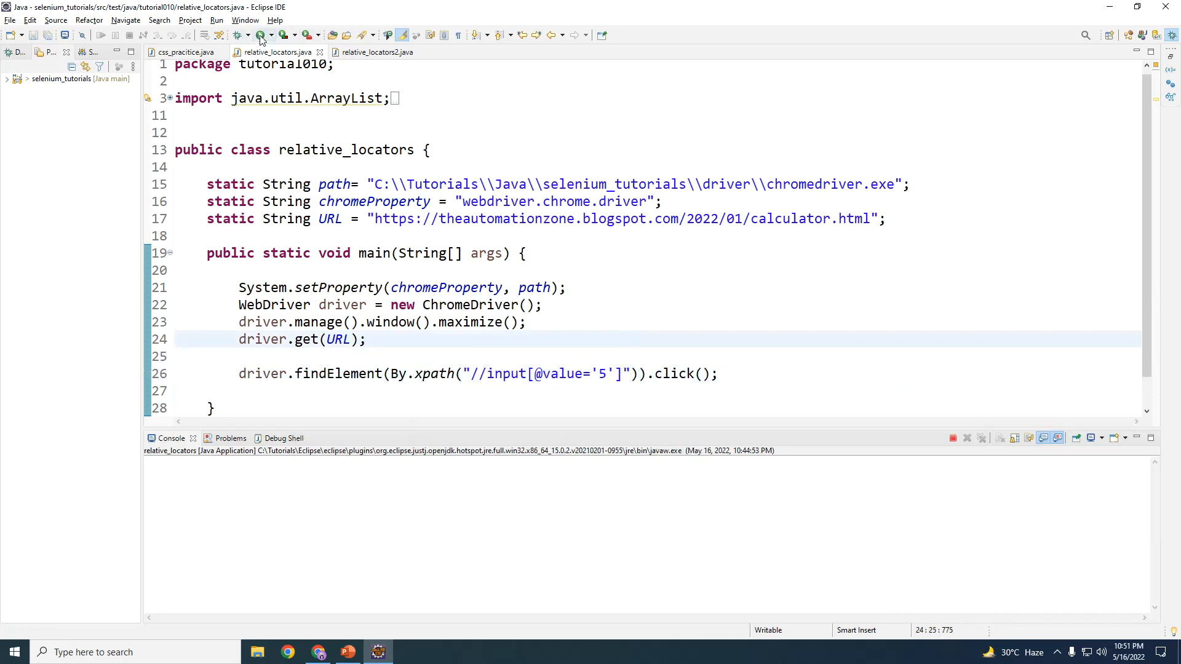
Run the script and check that the automated Chrome calculator display reads 5
left_click(263, 34)
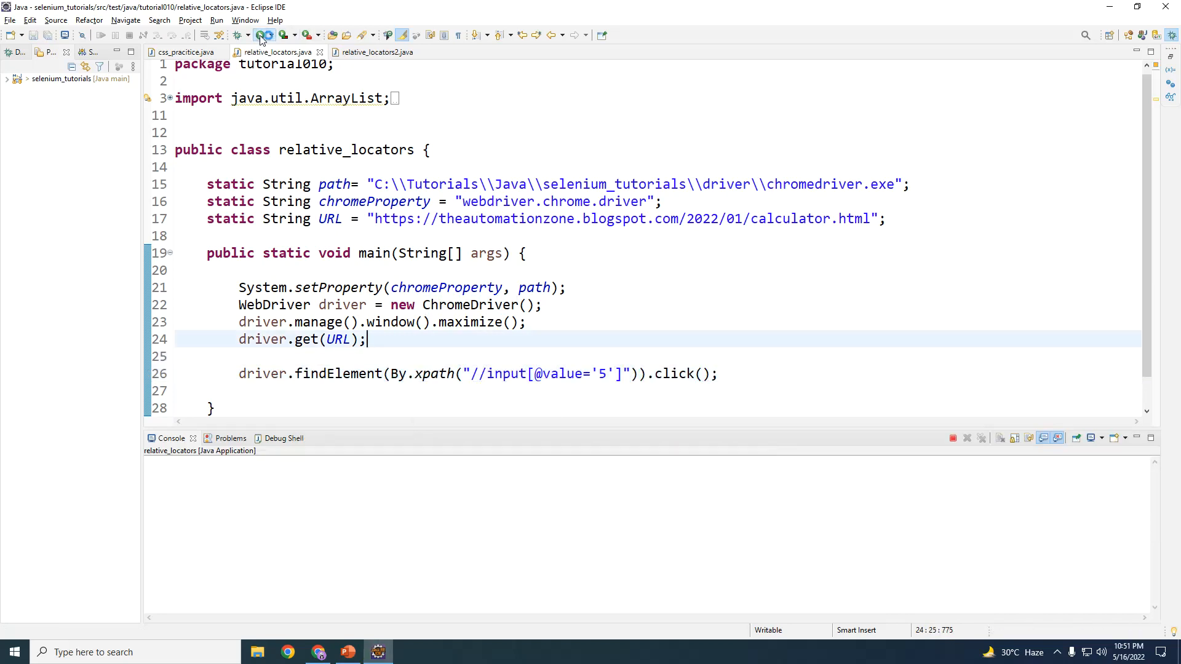
left_click(259, 35)
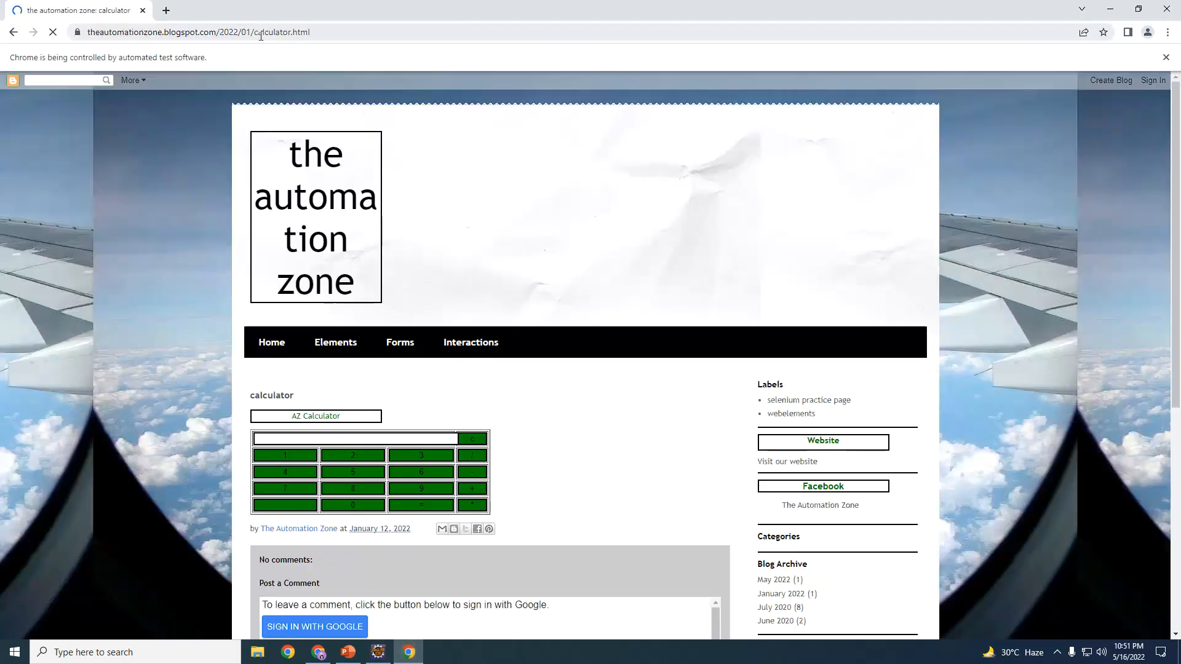
left_click(351, 472)
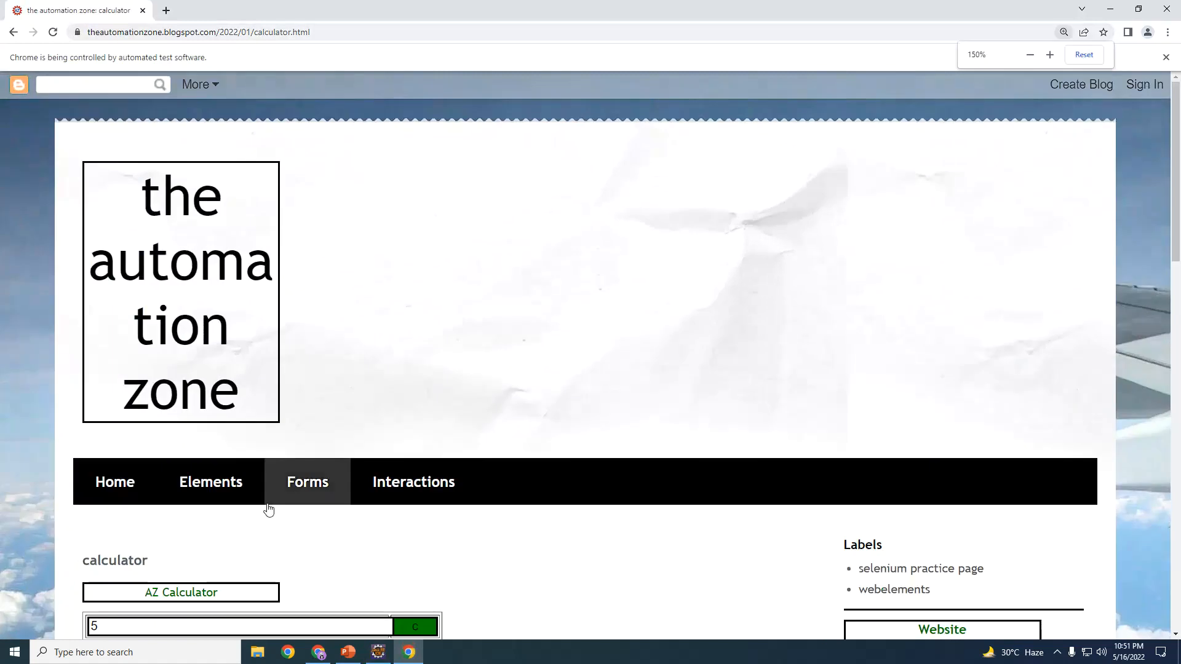
left_click(1049, 55)
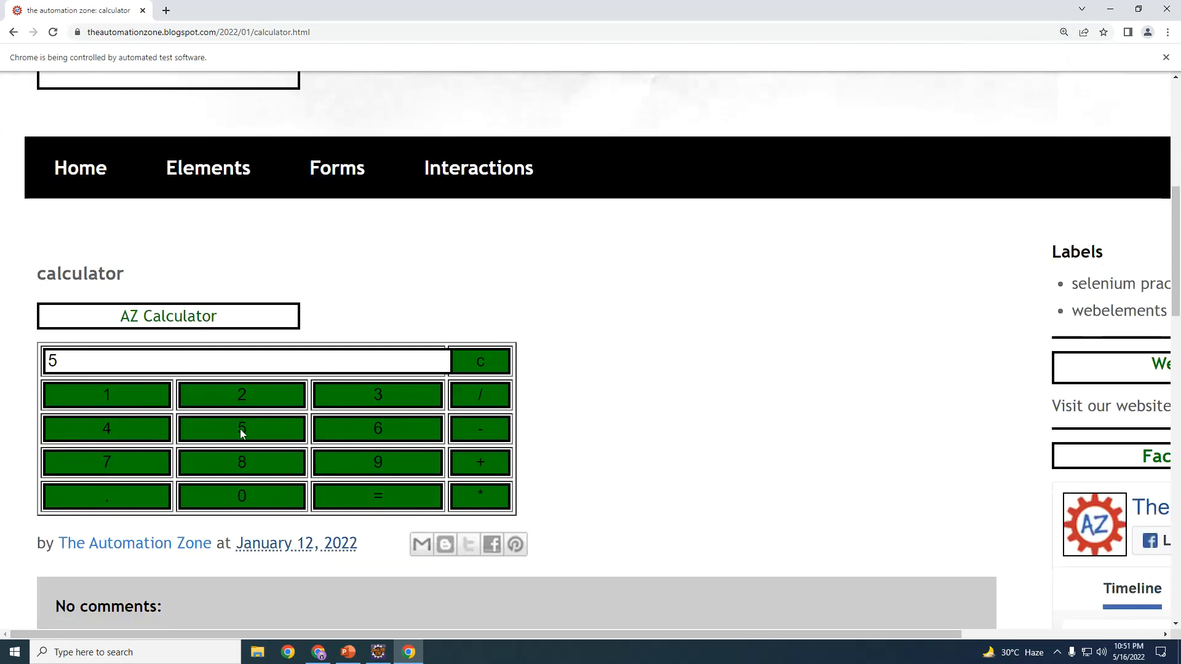
mouse_move(235, 427)
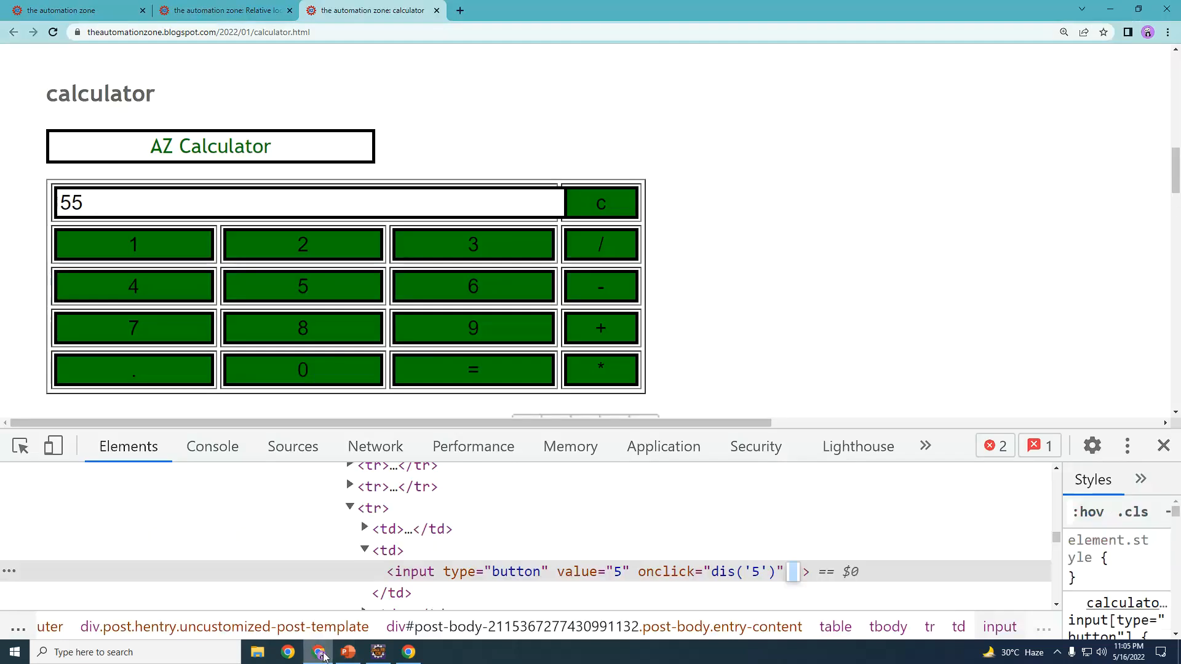
mouse_move(170, 412)
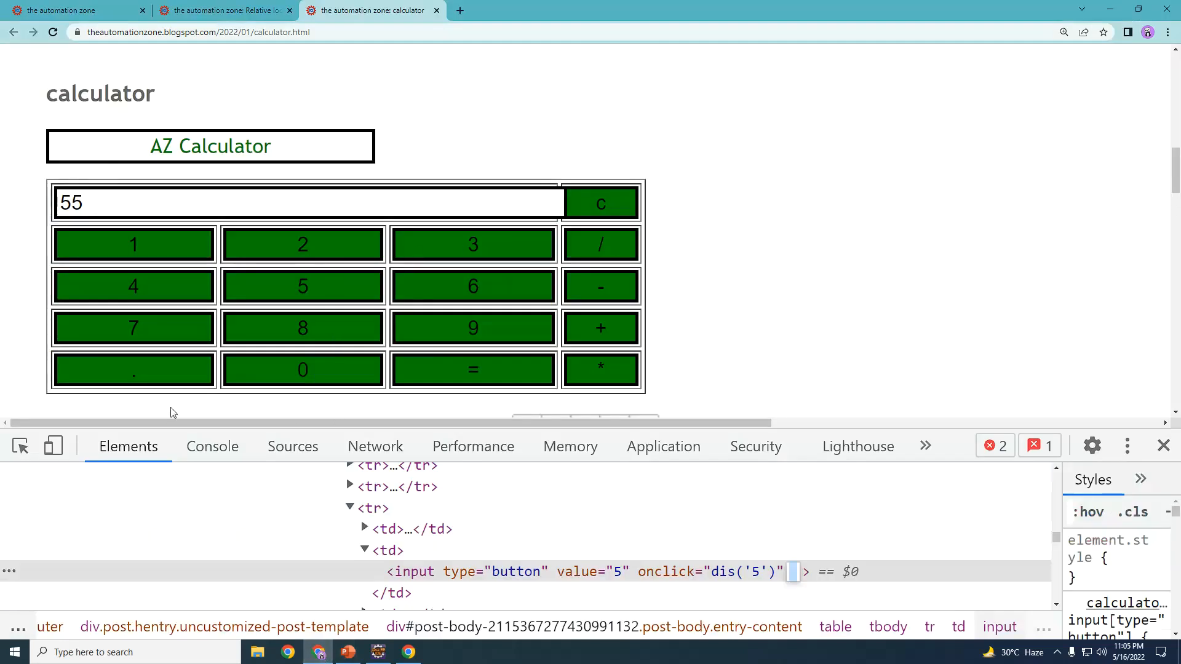
mouse_move(316, 282)
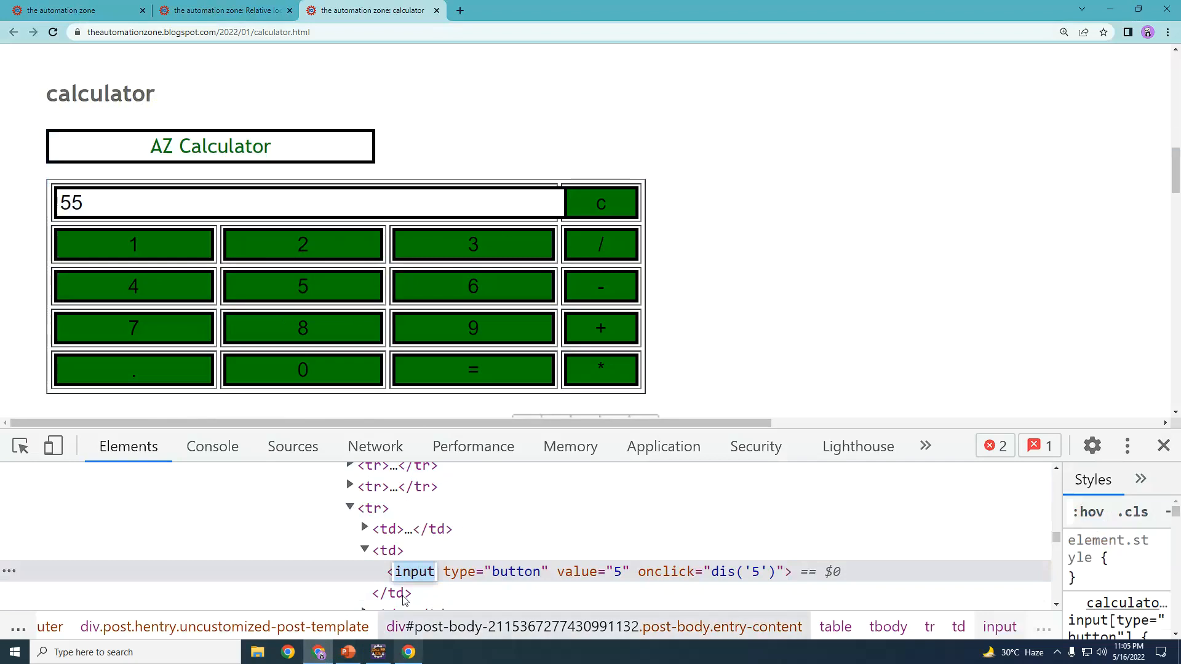
mouse_move(413, 571)
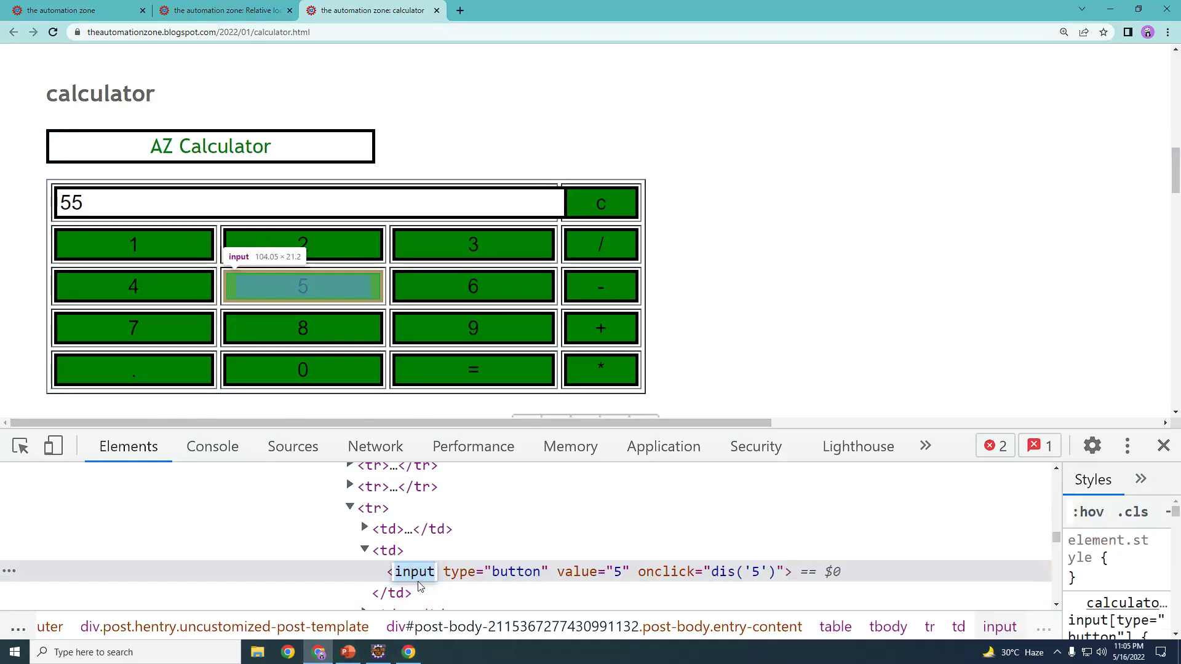
mouse_move(302, 285)
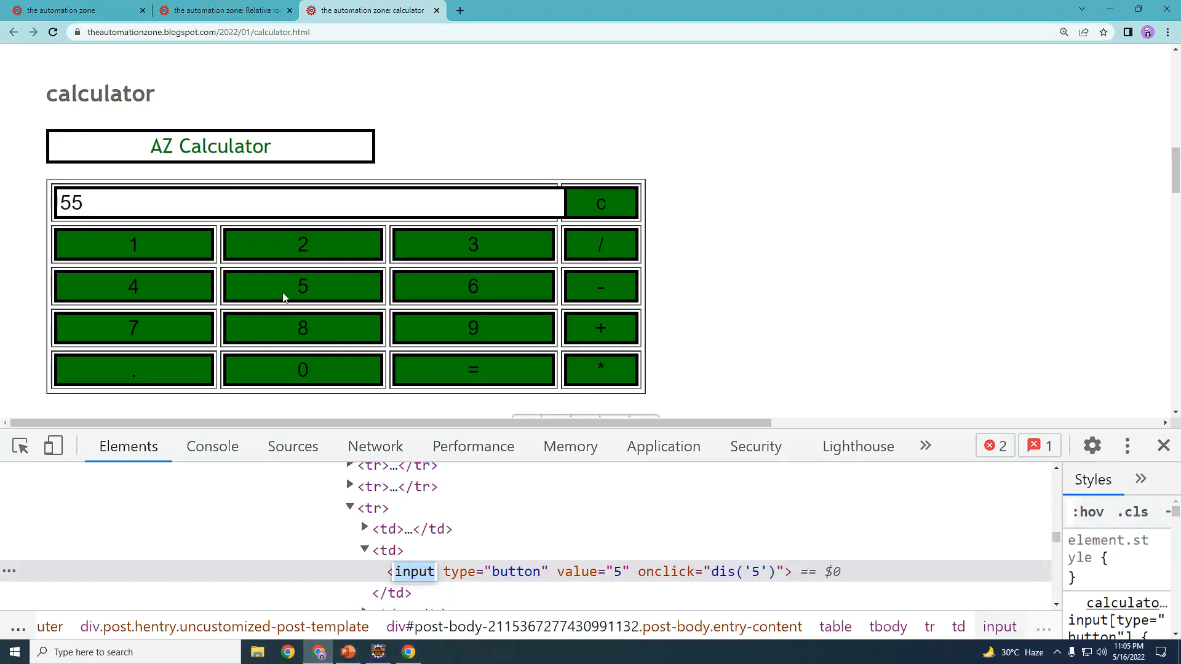
mouse_move(302, 302)
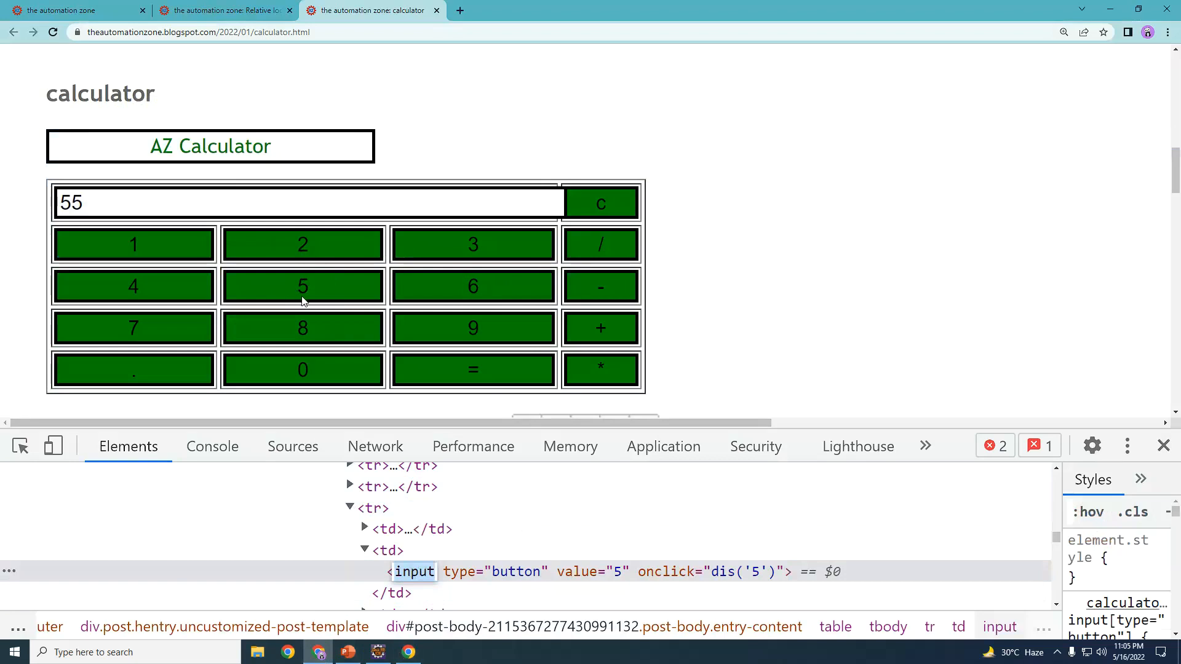
mouse_move(301, 288)
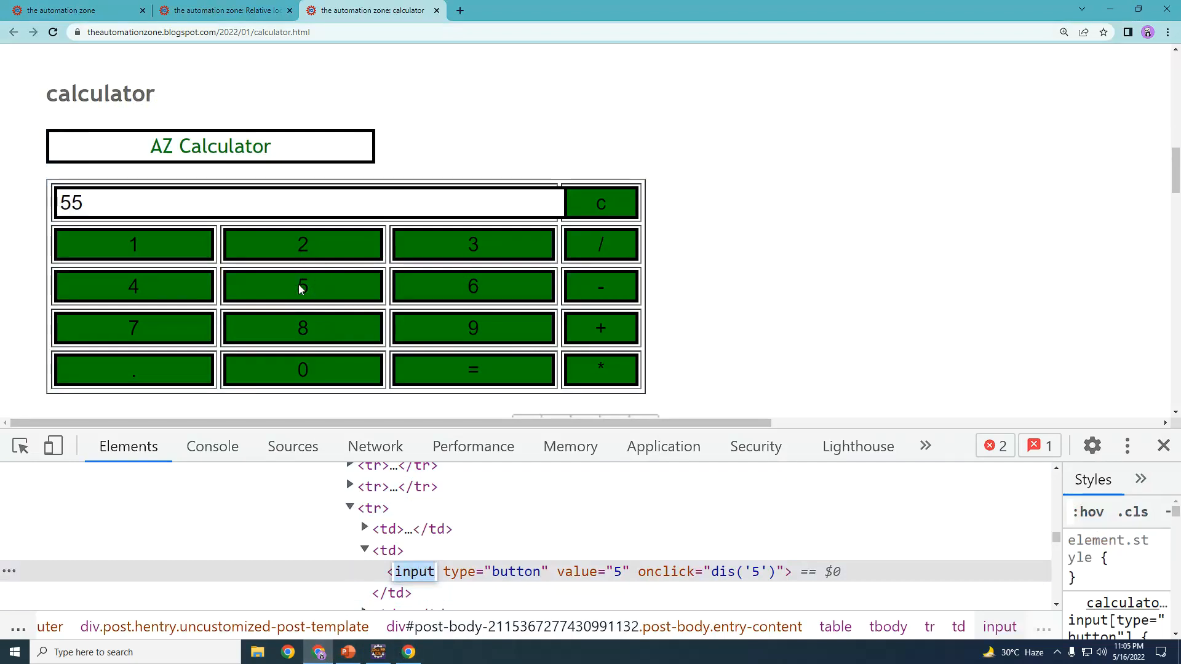
mouse_move(303, 296)
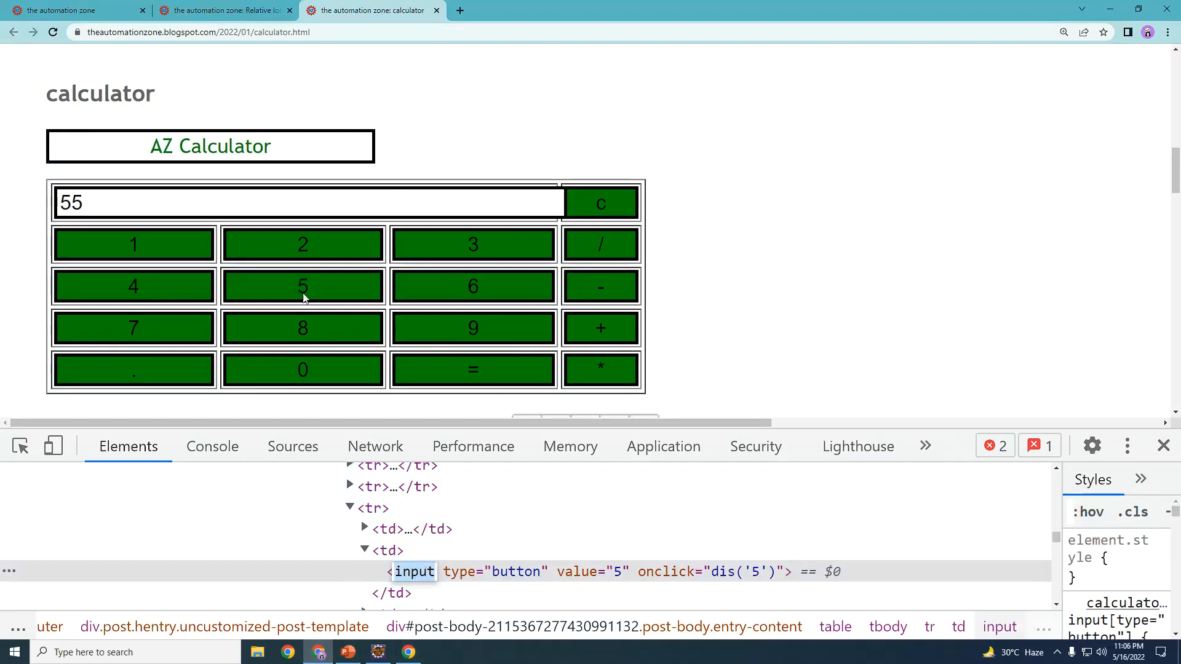
mouse_move(312, 278)
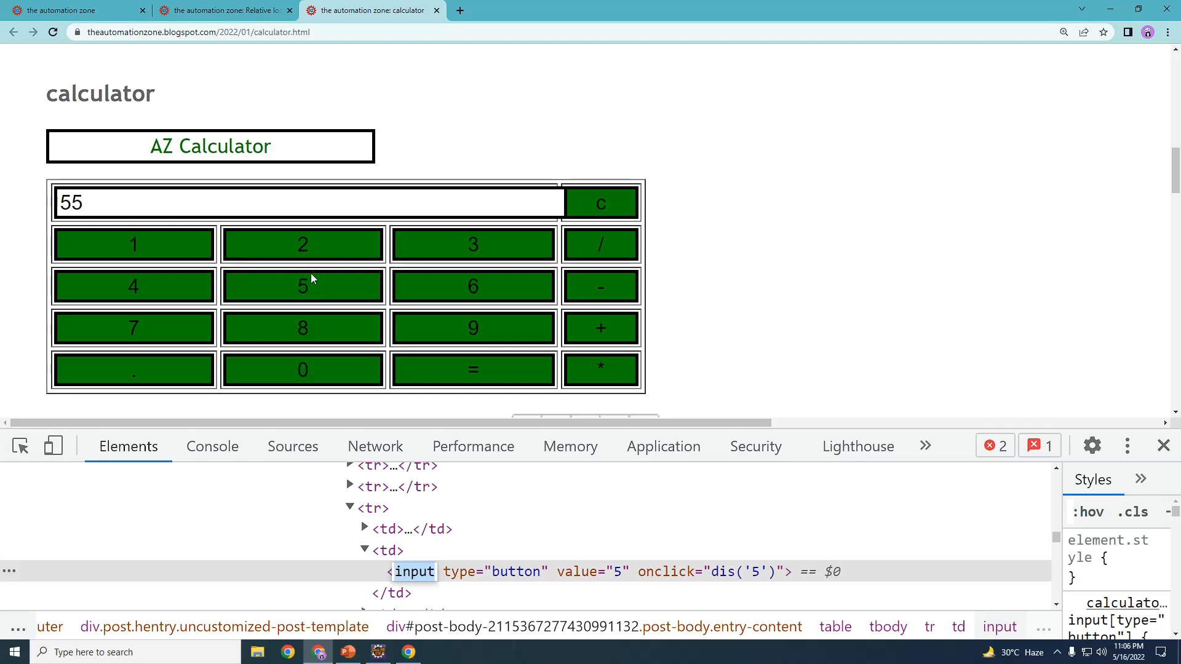
mouse_move(298, 298)
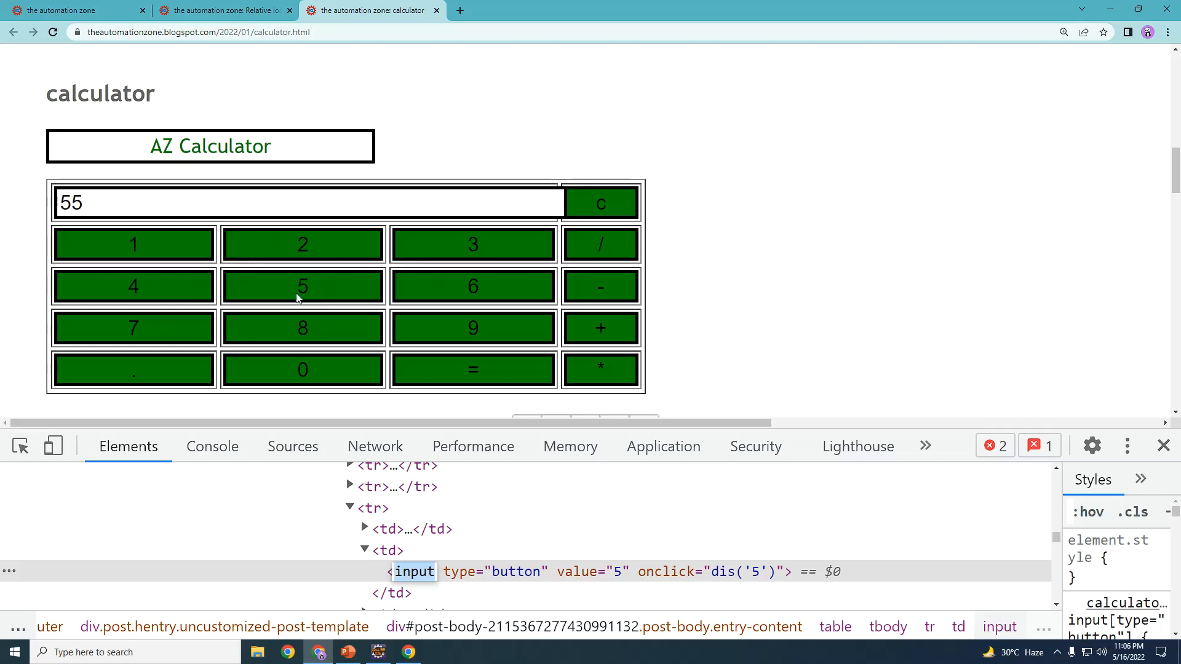
mouse_move(420, 380)
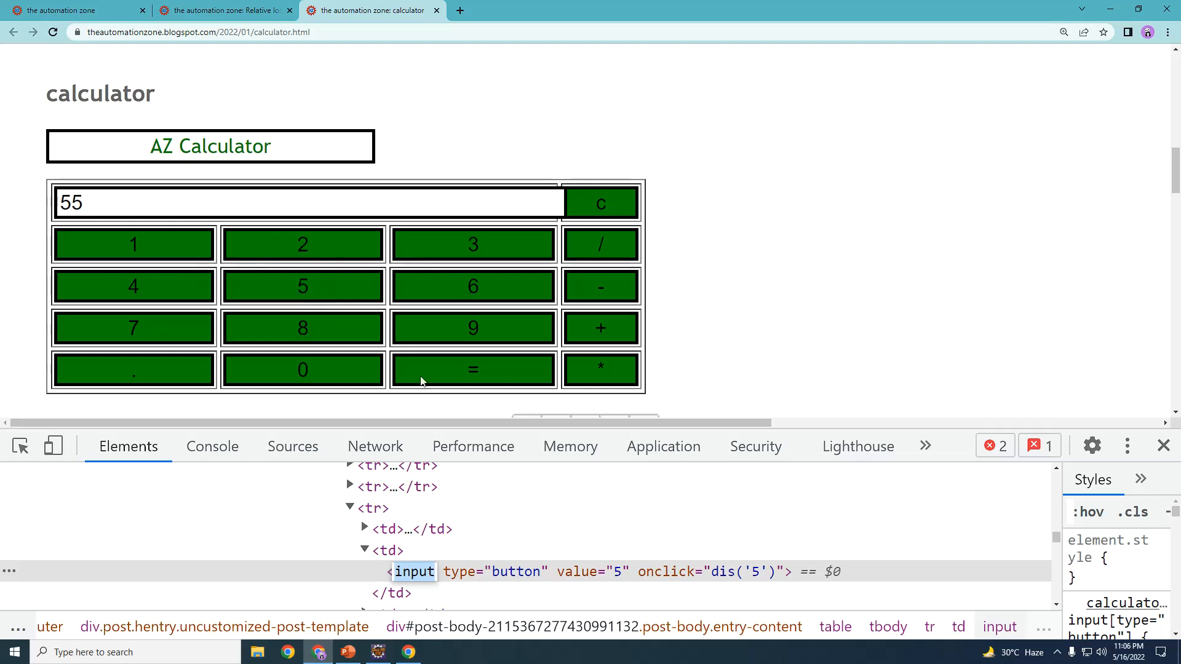
Switch to the Relative Locators slide deck in PowerPoint
left_click(347, 652)
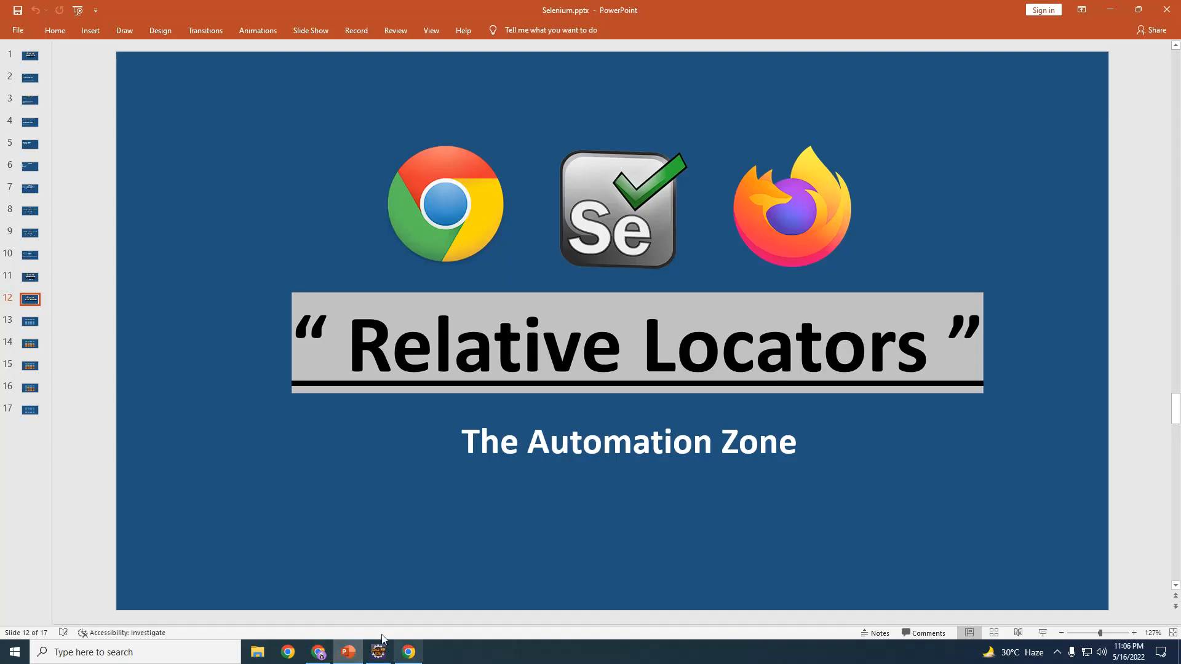
Advance through the calculator diagram slides to the one combining below 2 and right of 4
left_click(30, 320)
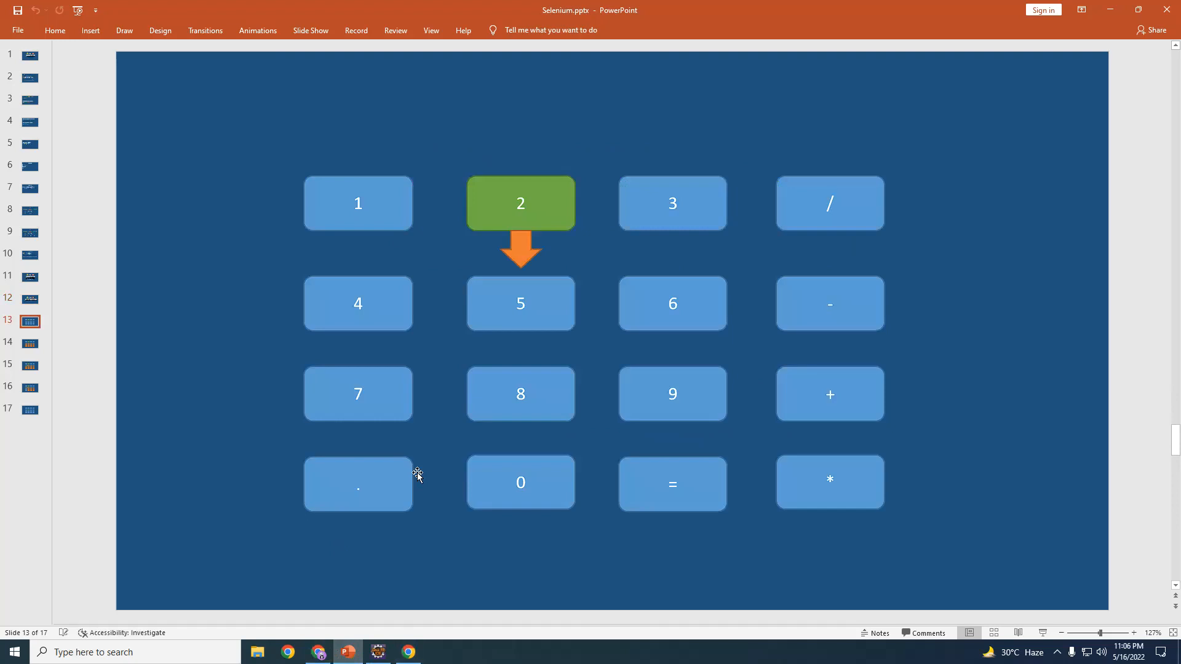
mouse_move(495, 199)
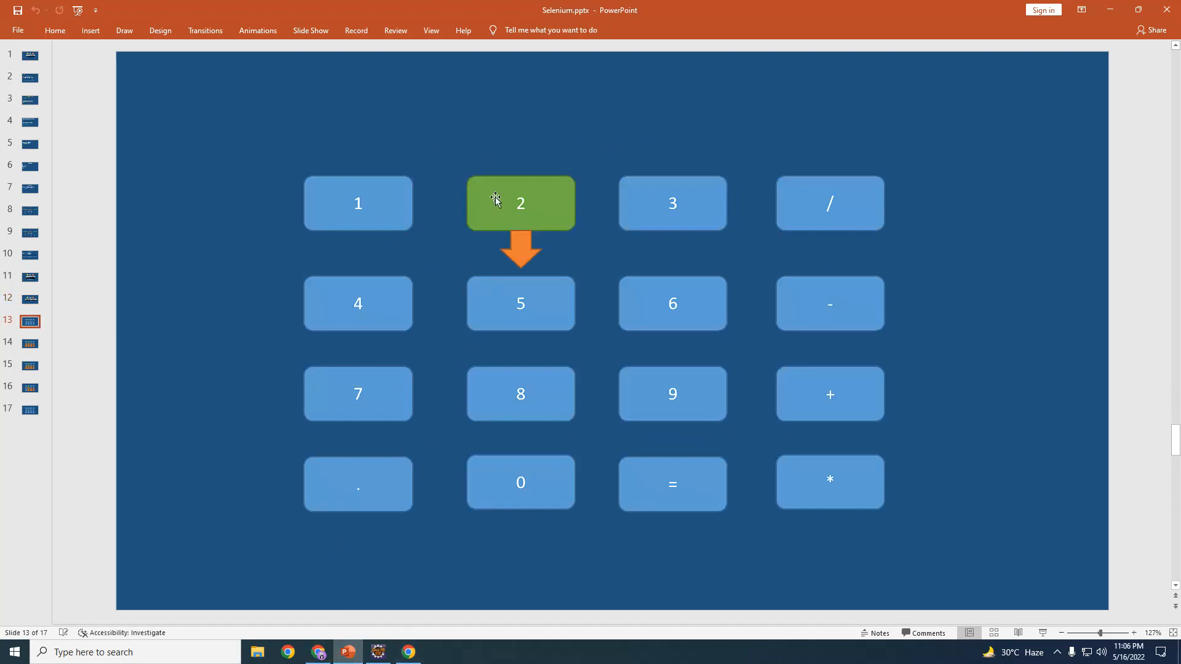
mouse_move(533, 196)
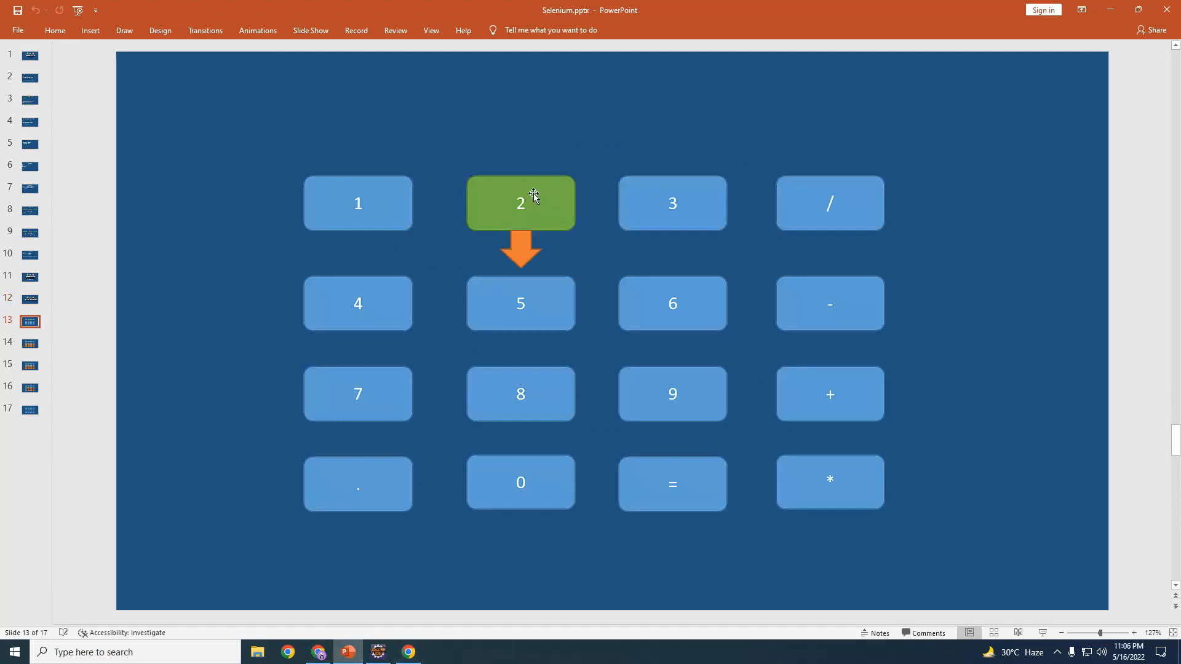
mouse_move(538, 205)
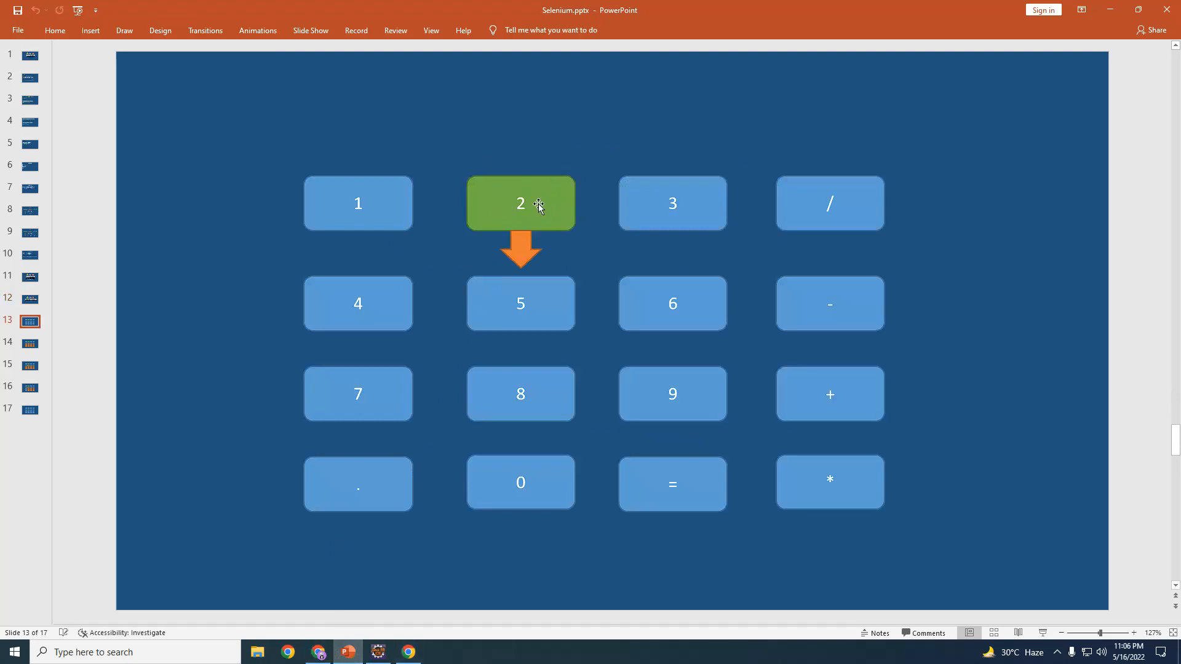
mouse_move(540, 261)
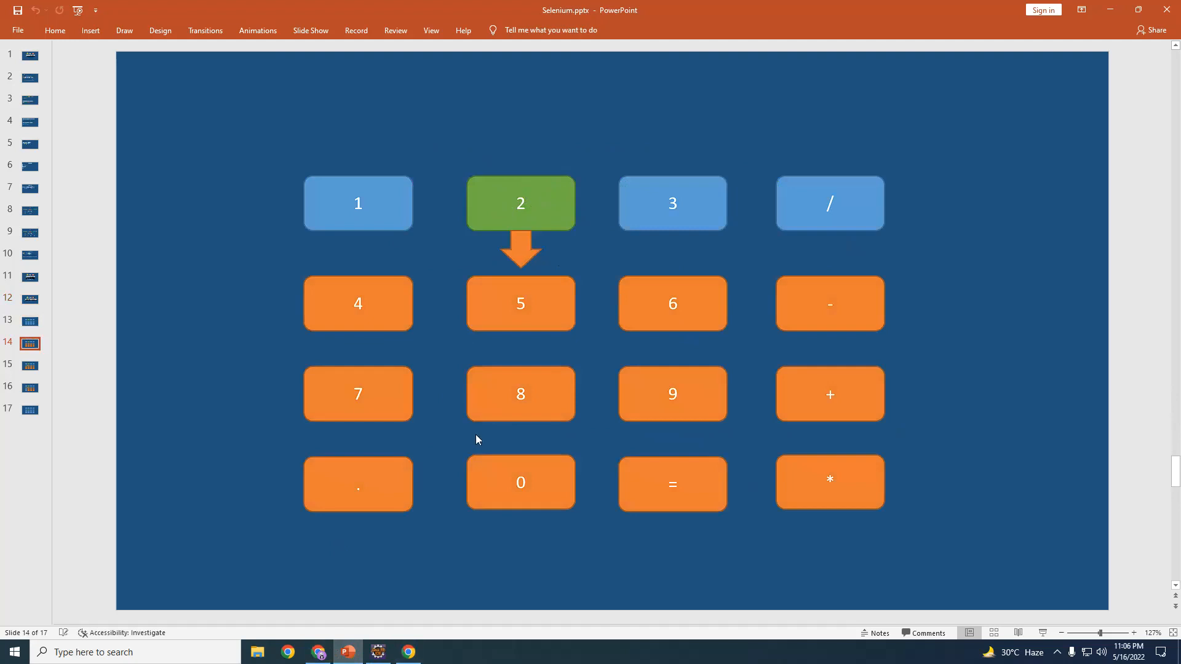
mouse_move(501, 463)
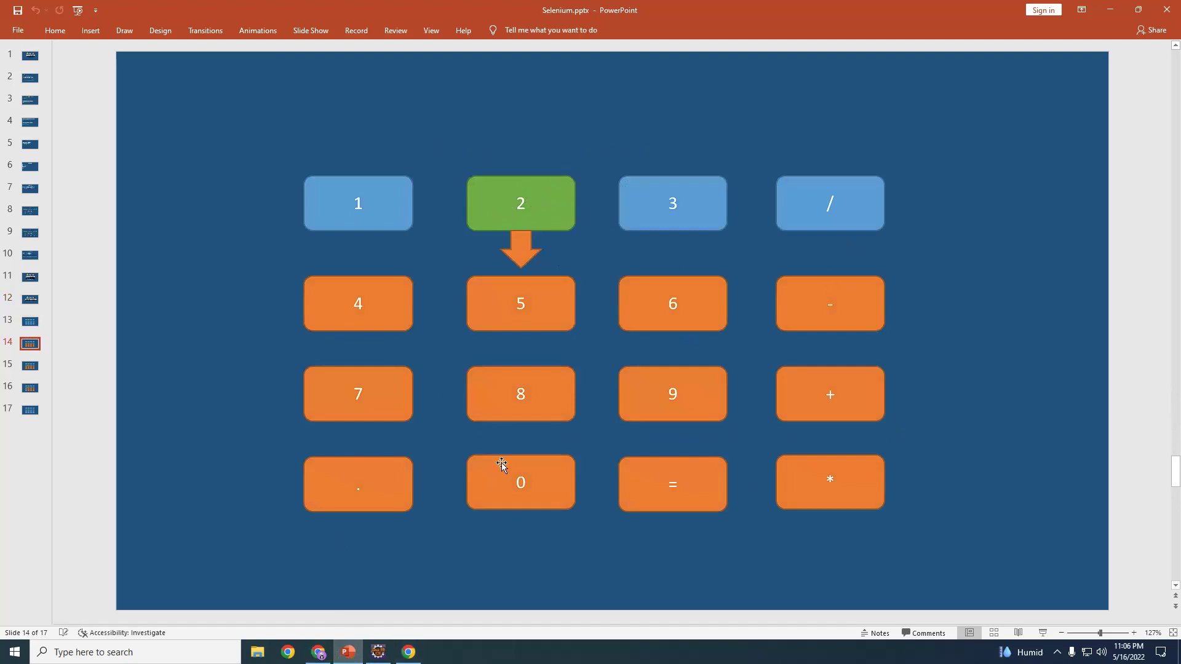
mouse_move(510, 311)
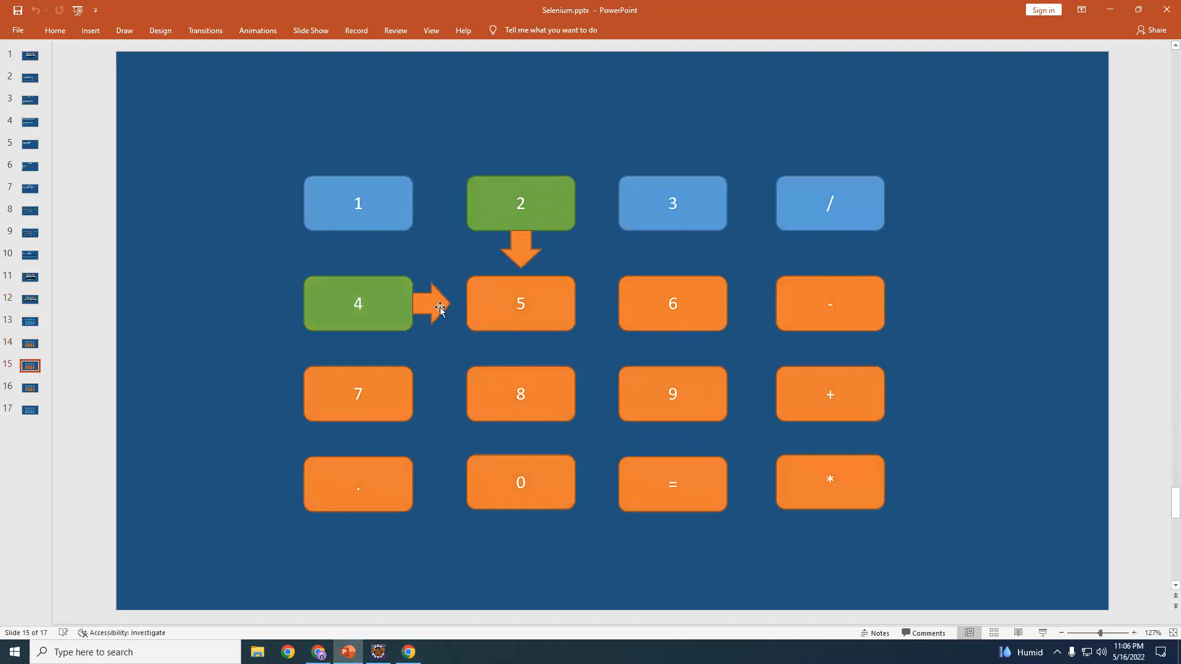
mouse_move(377, 304)
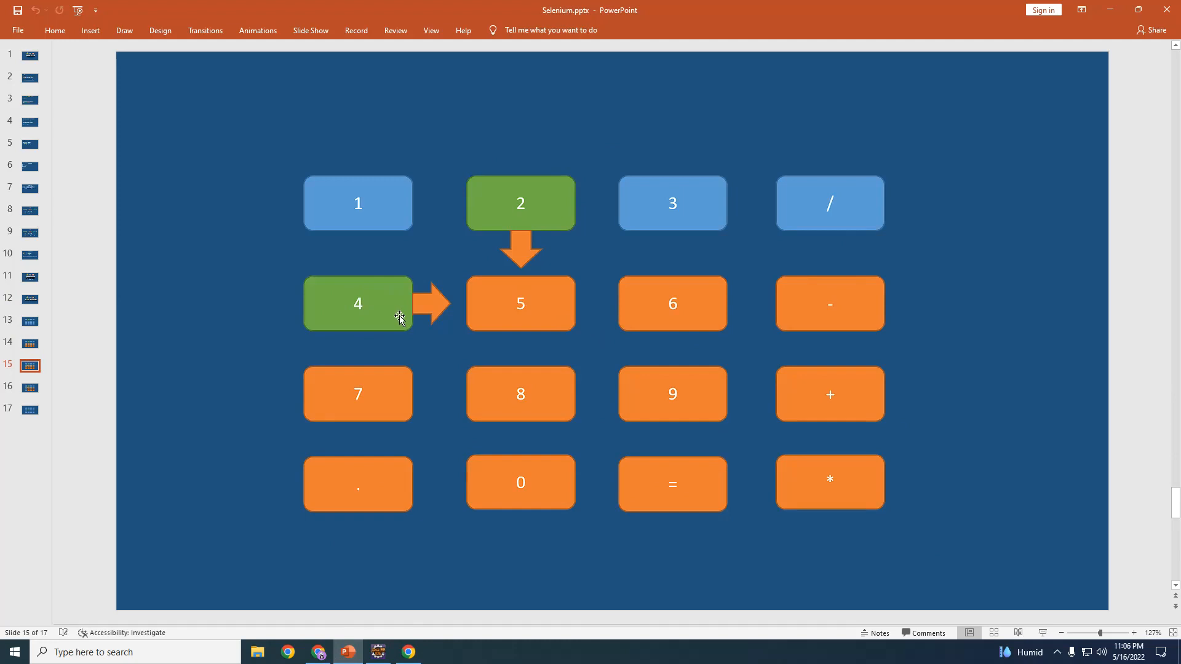
left_click(30, 386)
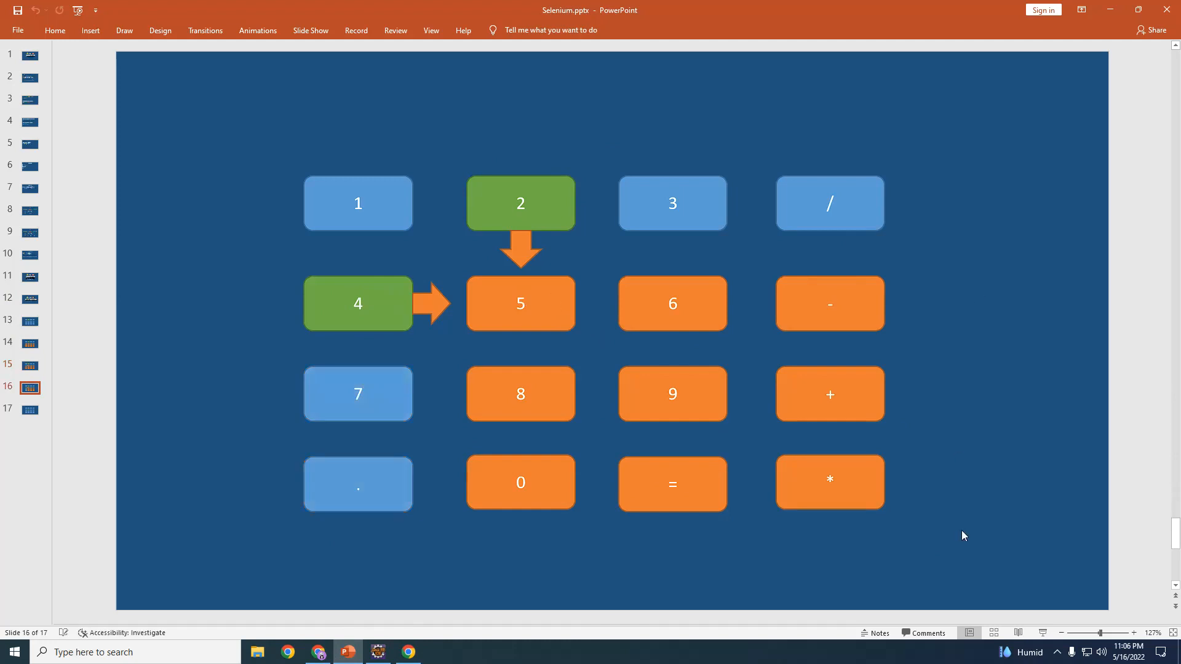
mouse_move(376, 295)
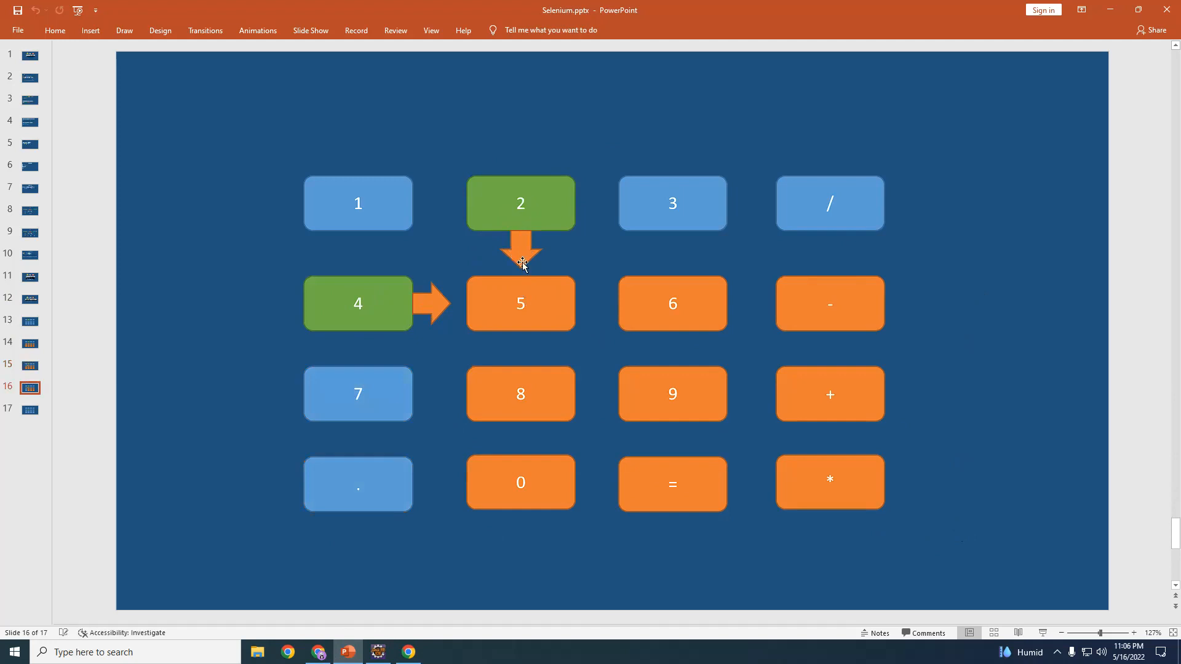
mouse_move(561, 294)
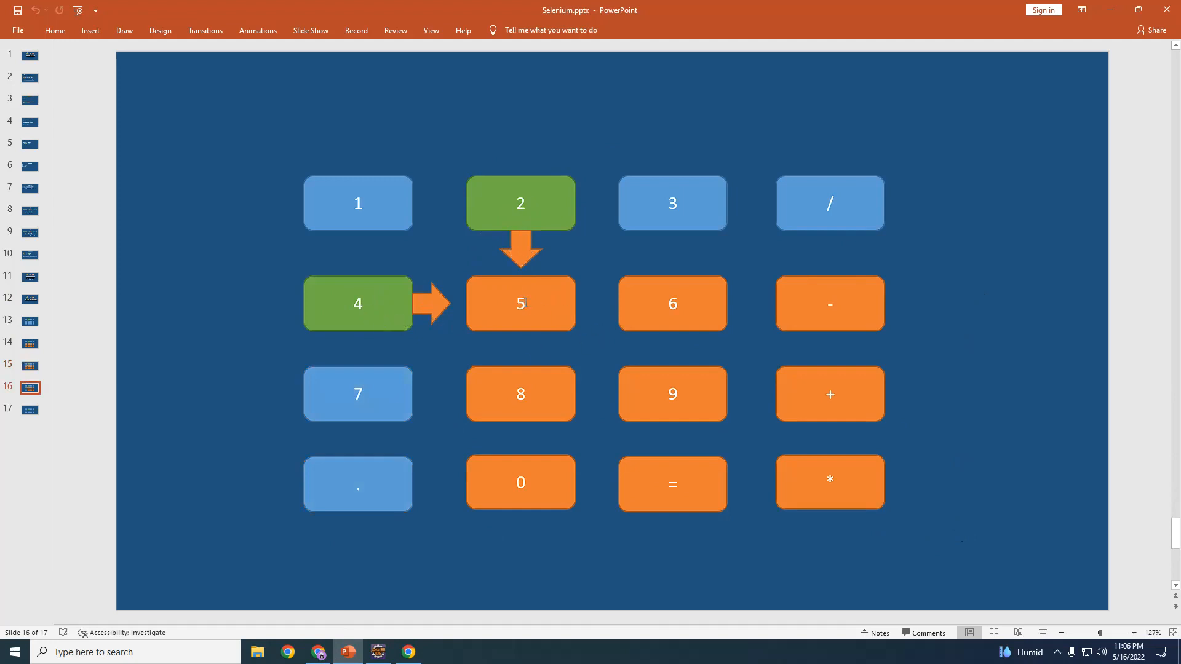
mouse_move(552, 328)
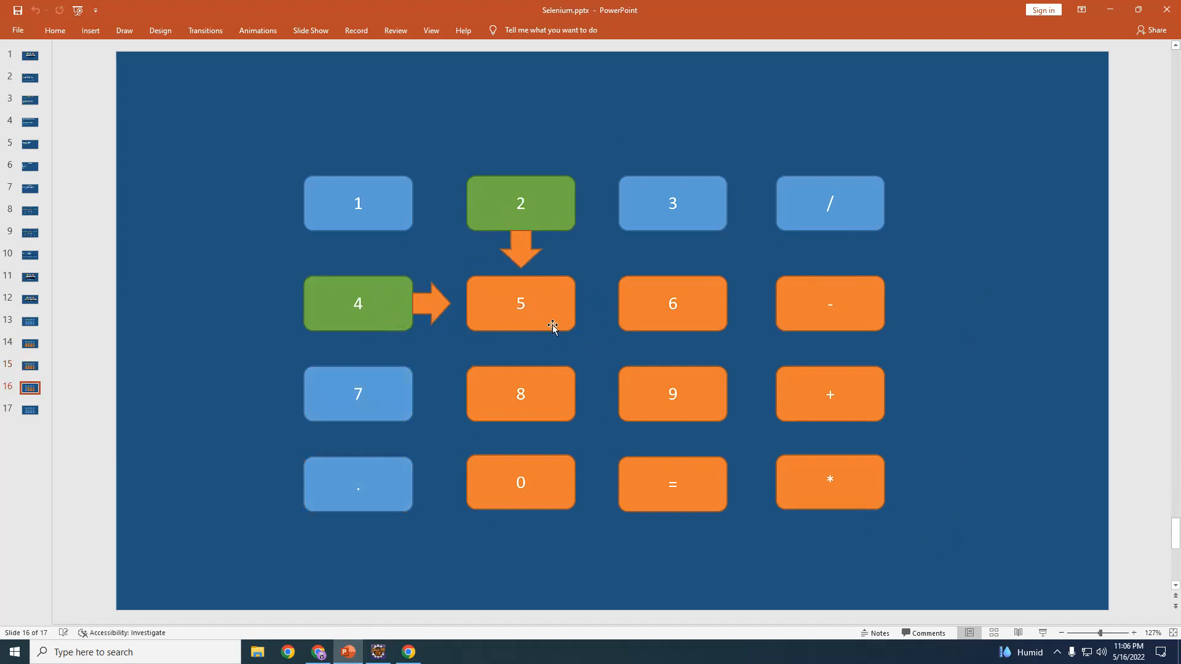
mouse_move(548, 316)
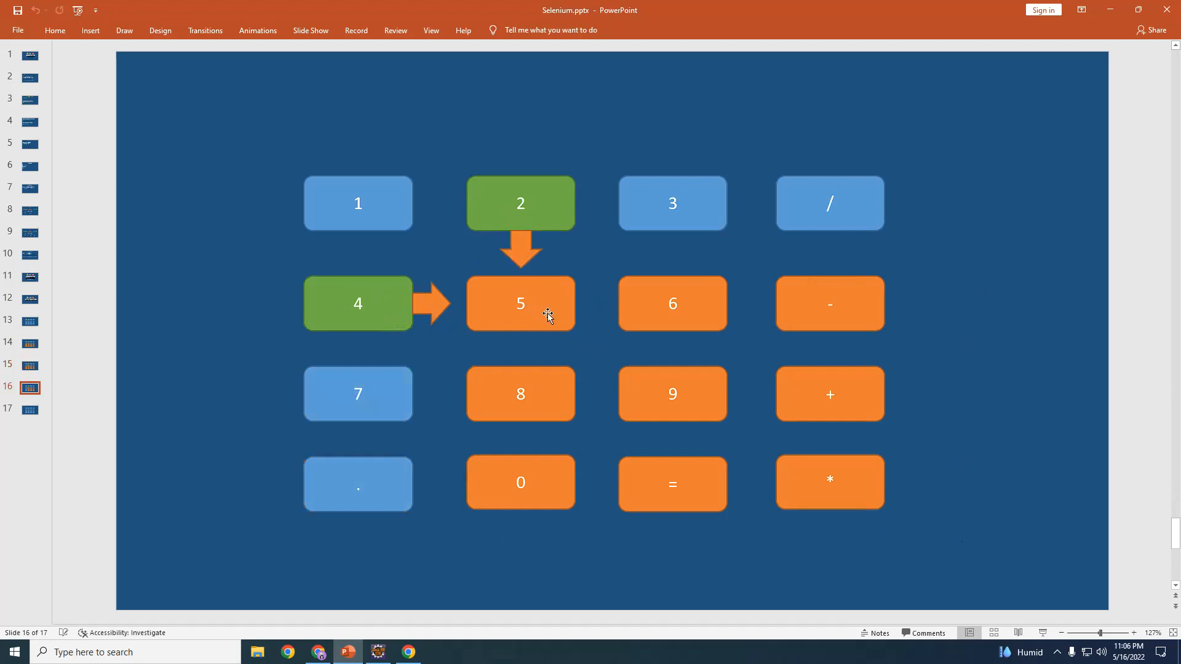
mouse_move(744, 292)
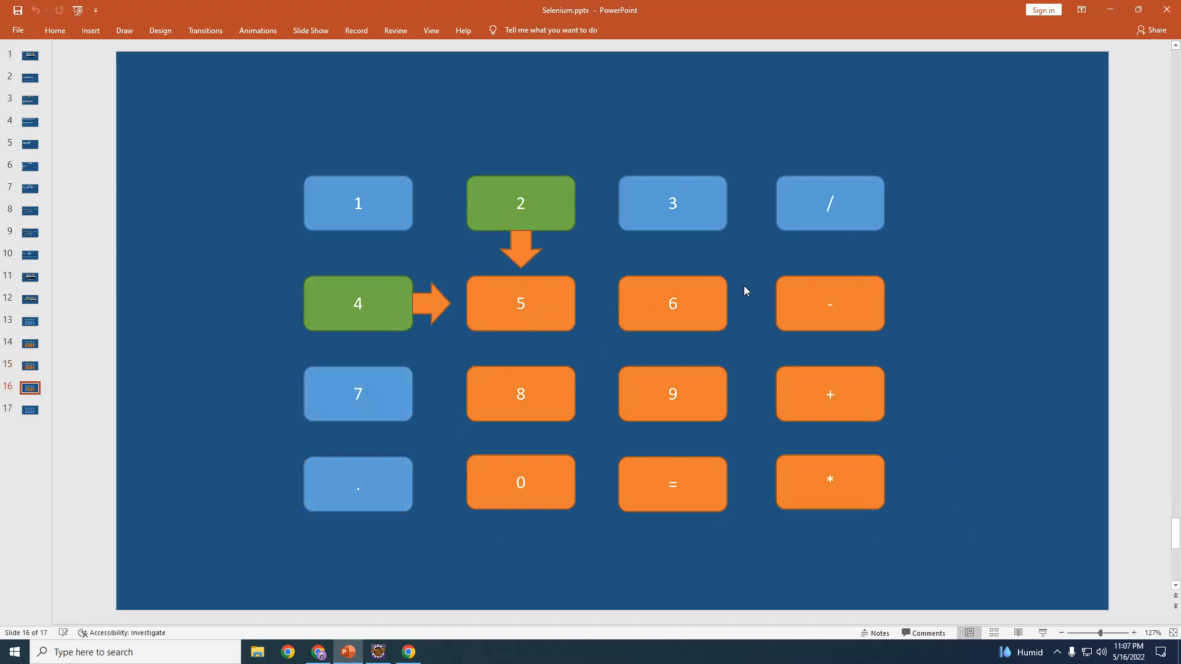
mouse_move(965, 224)
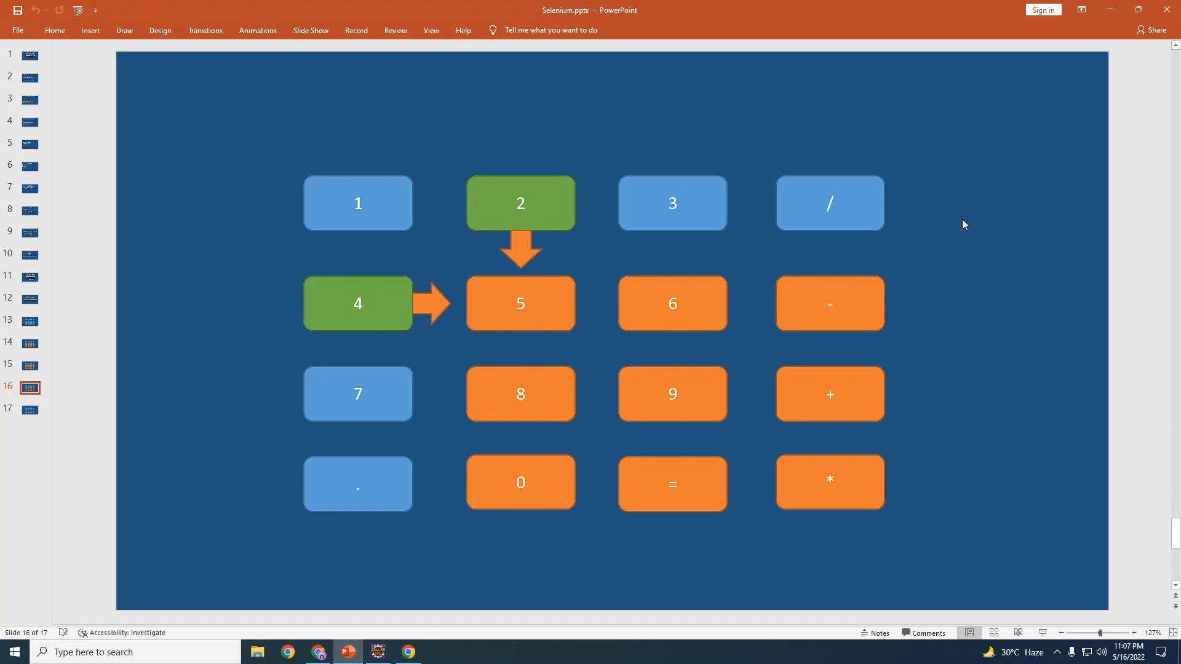
mouse_move(997, 526)
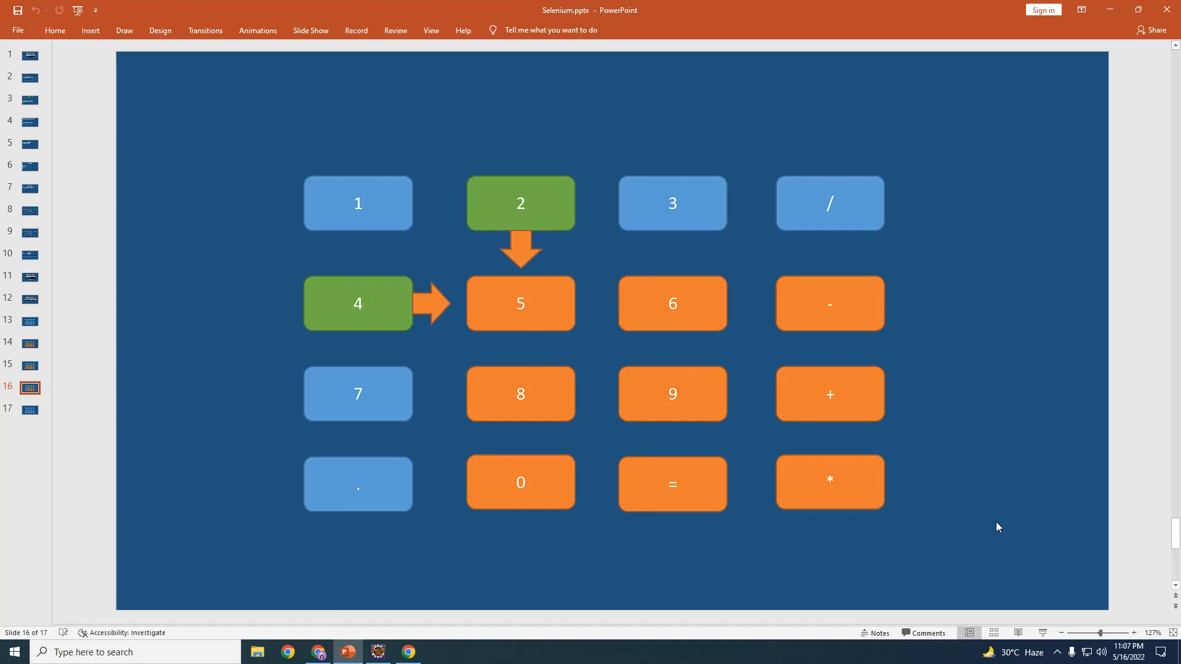
mouse_move(865, 571)
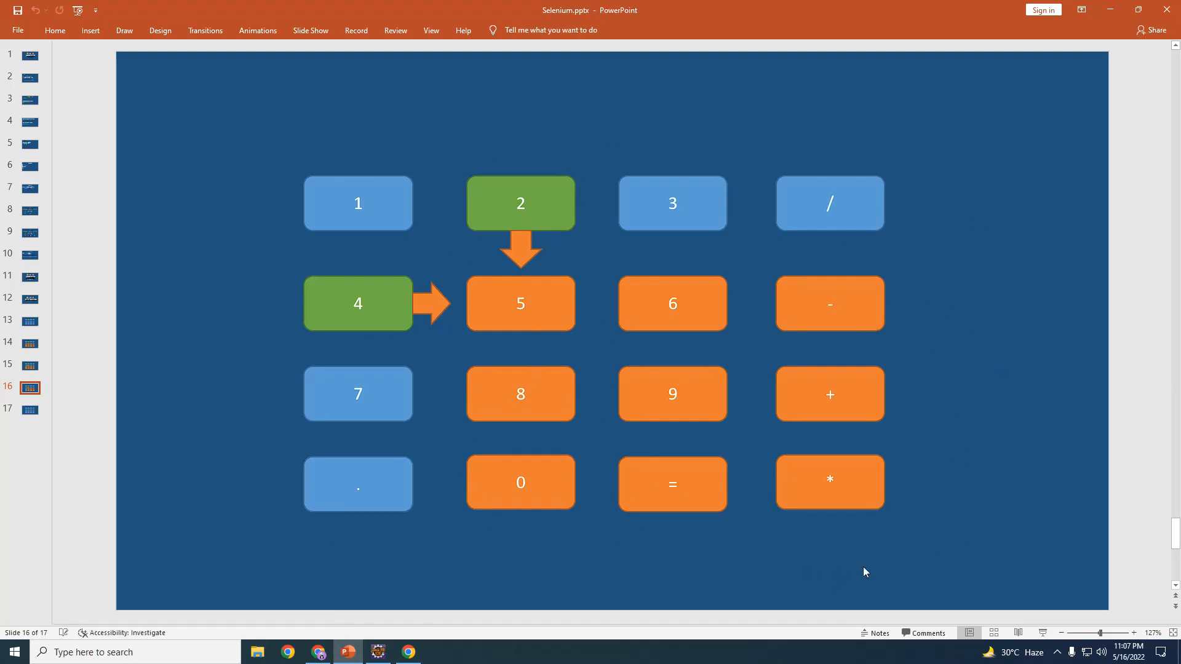
Replace the old XPath locator on line 26 with RelativeLocator
left_click(377, 651)
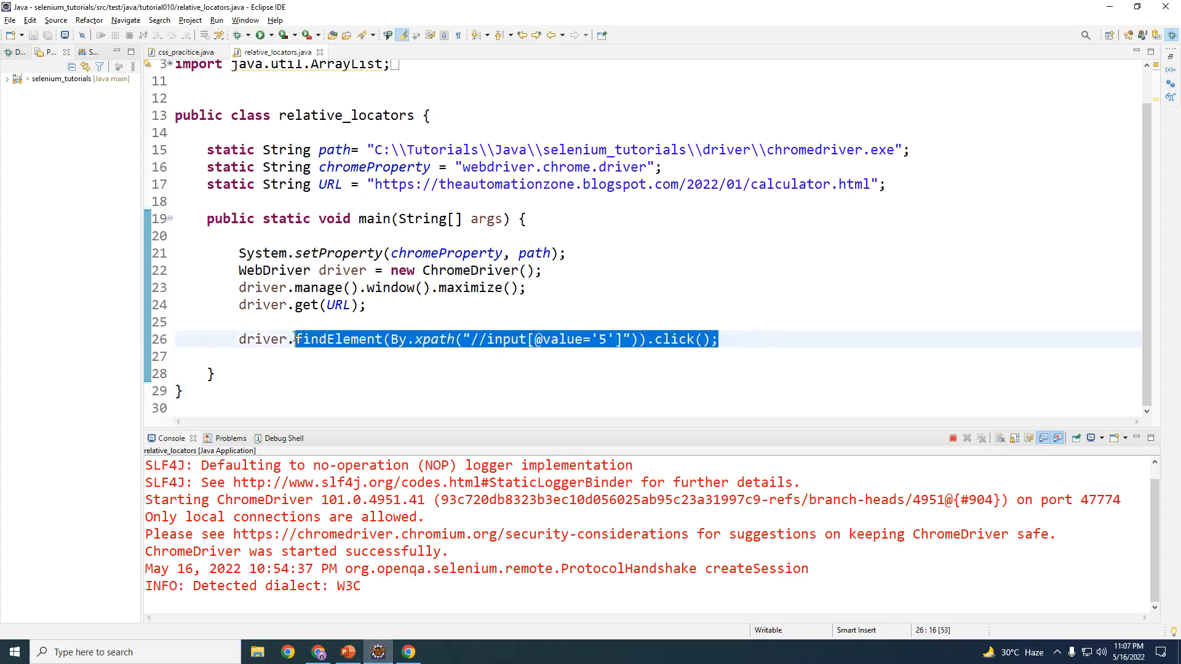
key("Delete")
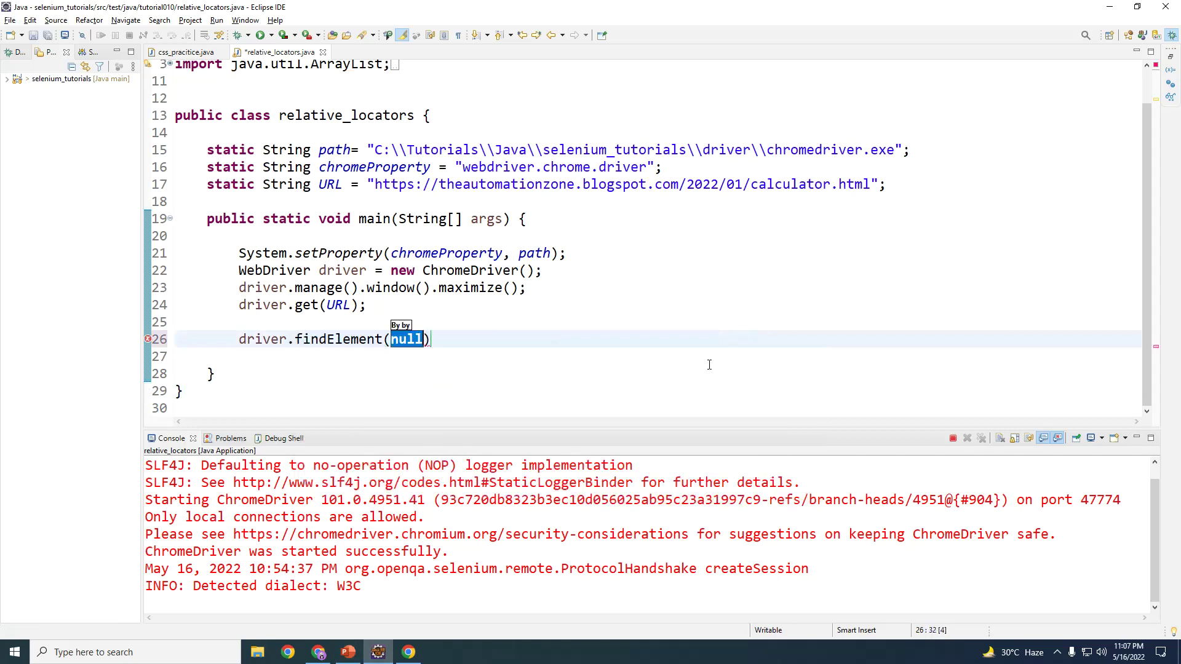
type("B")
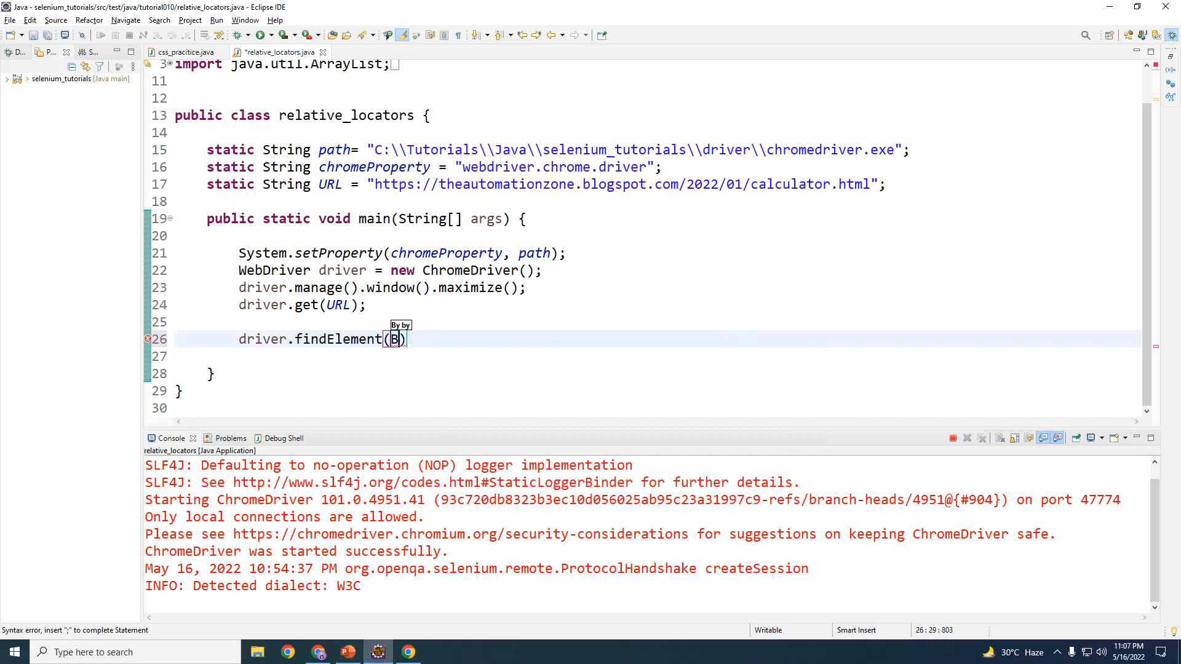
key("Backspace")
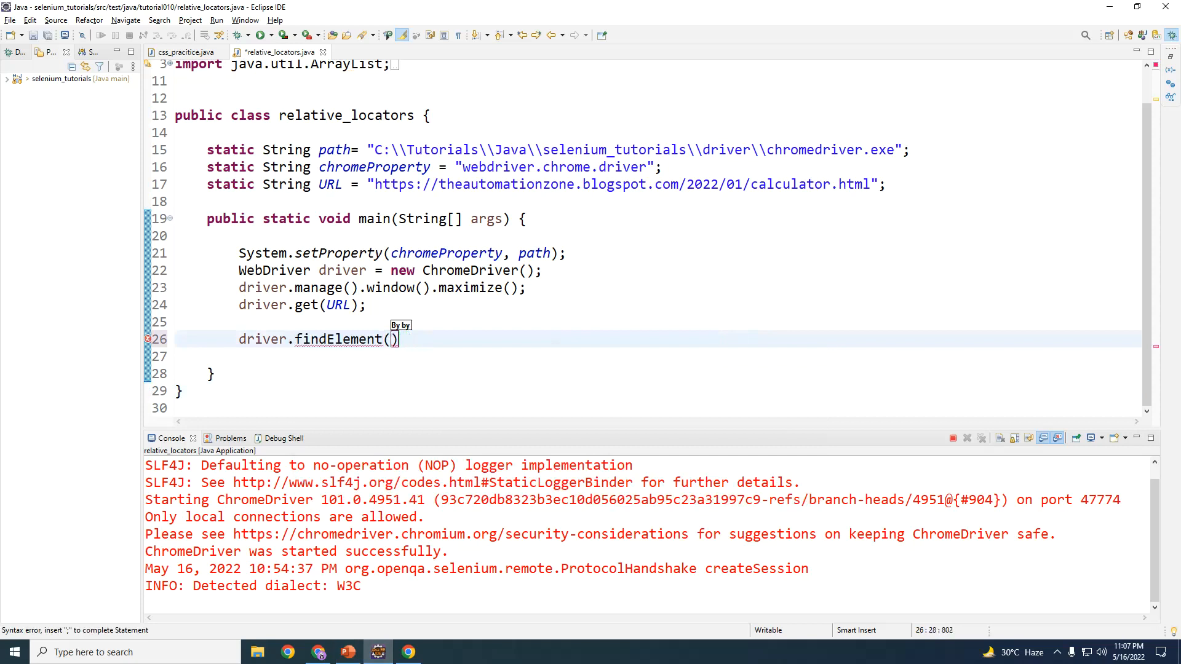
type("Re")
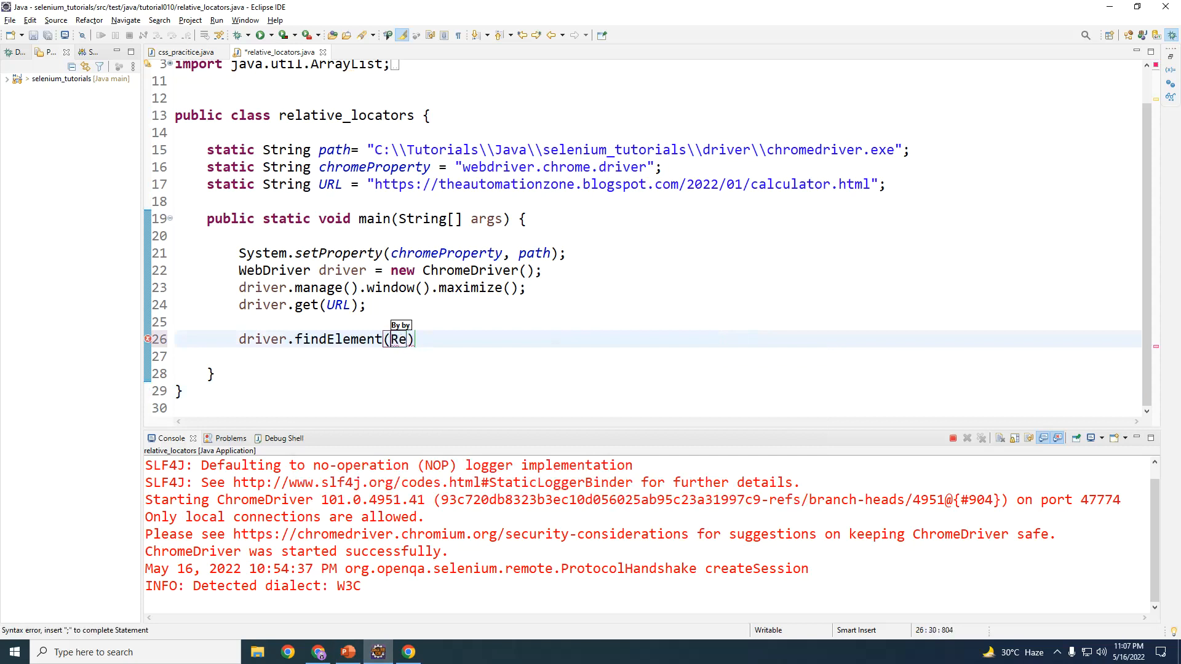
type("lative")
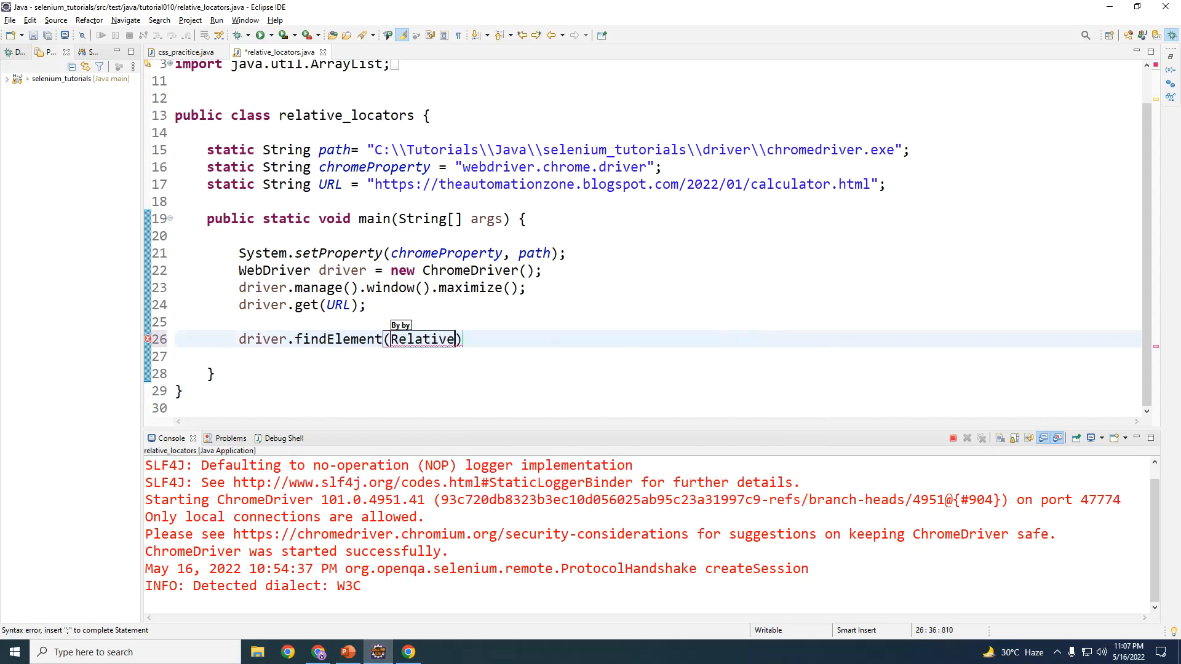
type("Locator.")
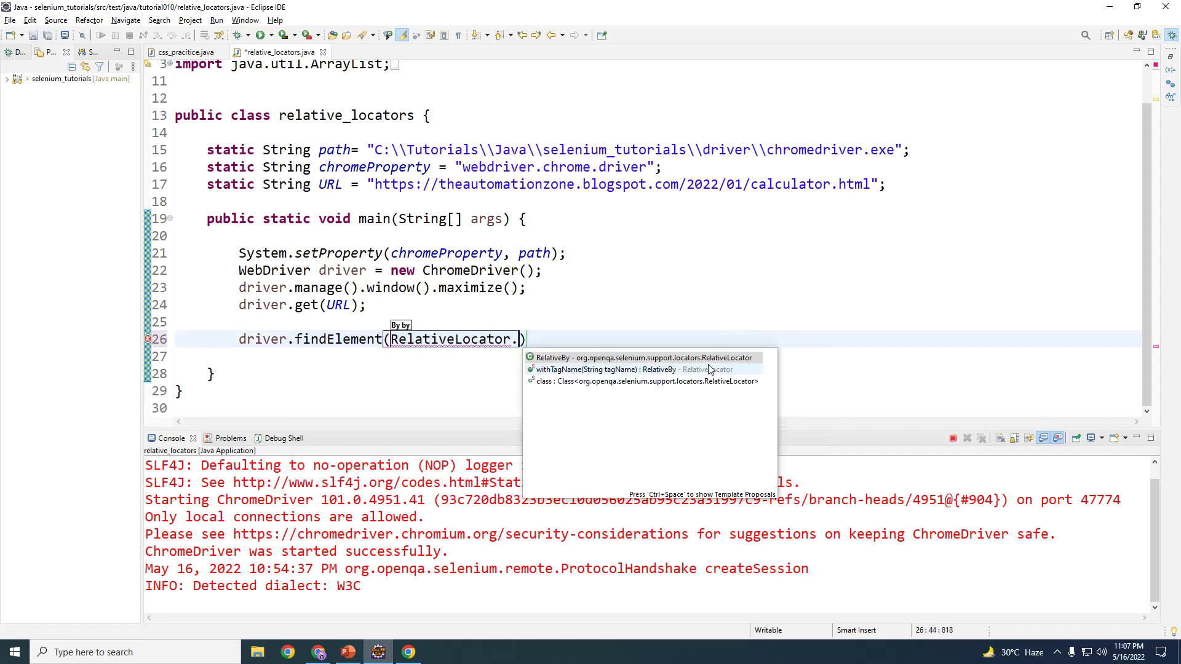
mouse_move(564, 343)
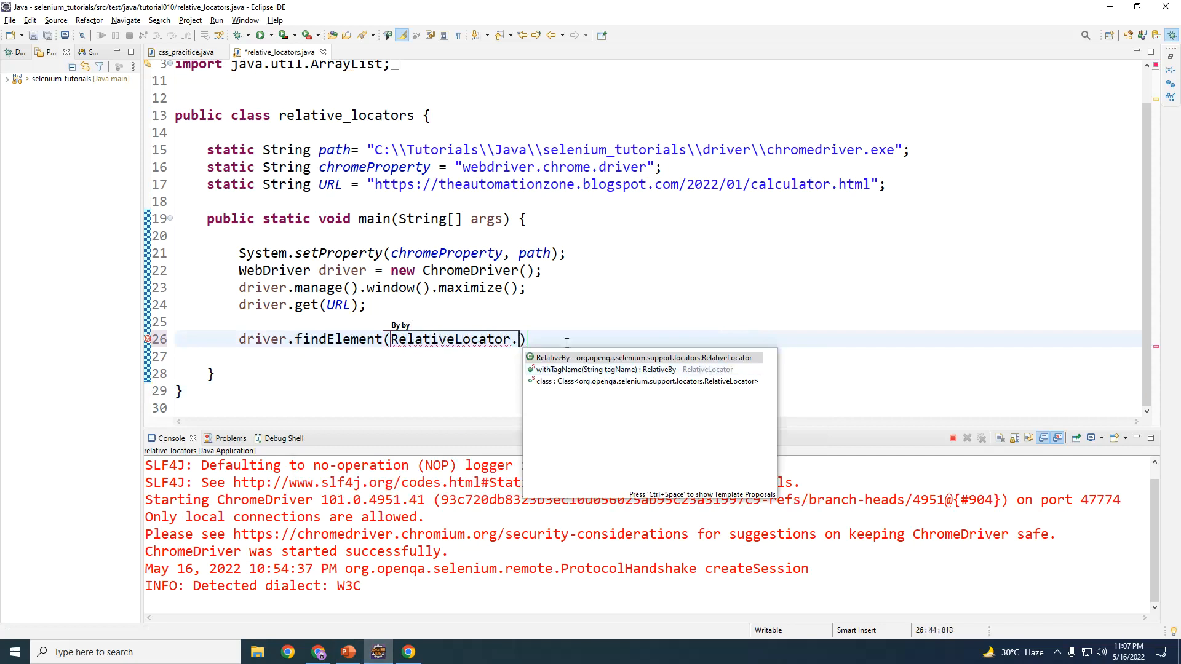
mouse_move(548, 357)
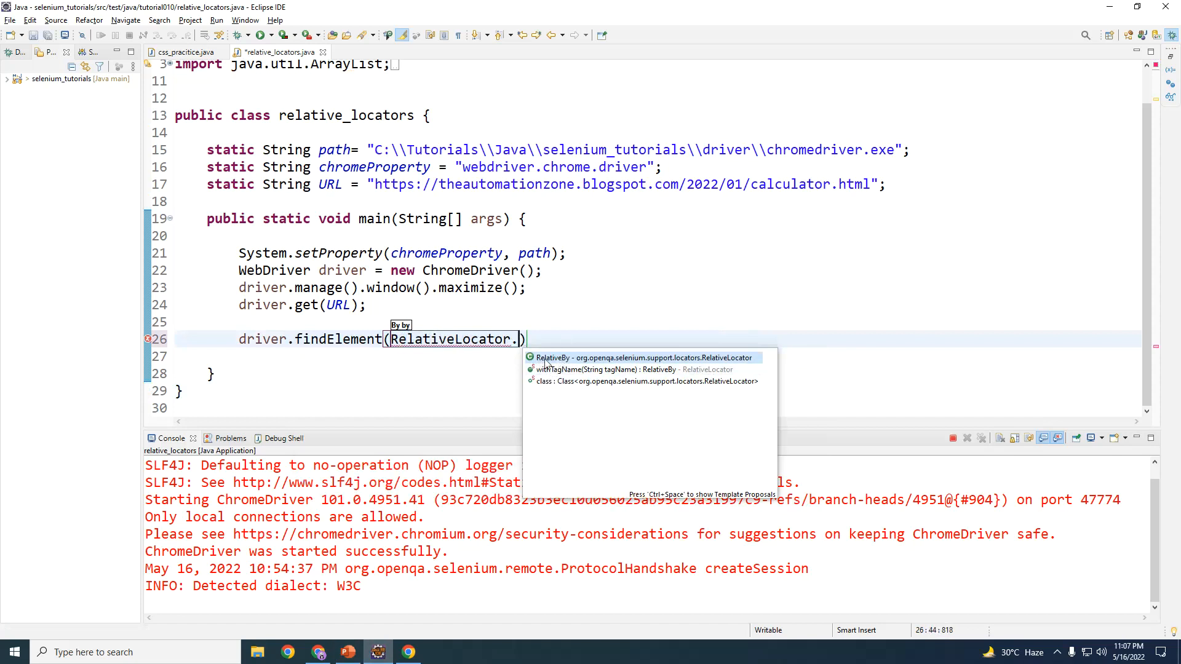
mouse_move(561, 378)
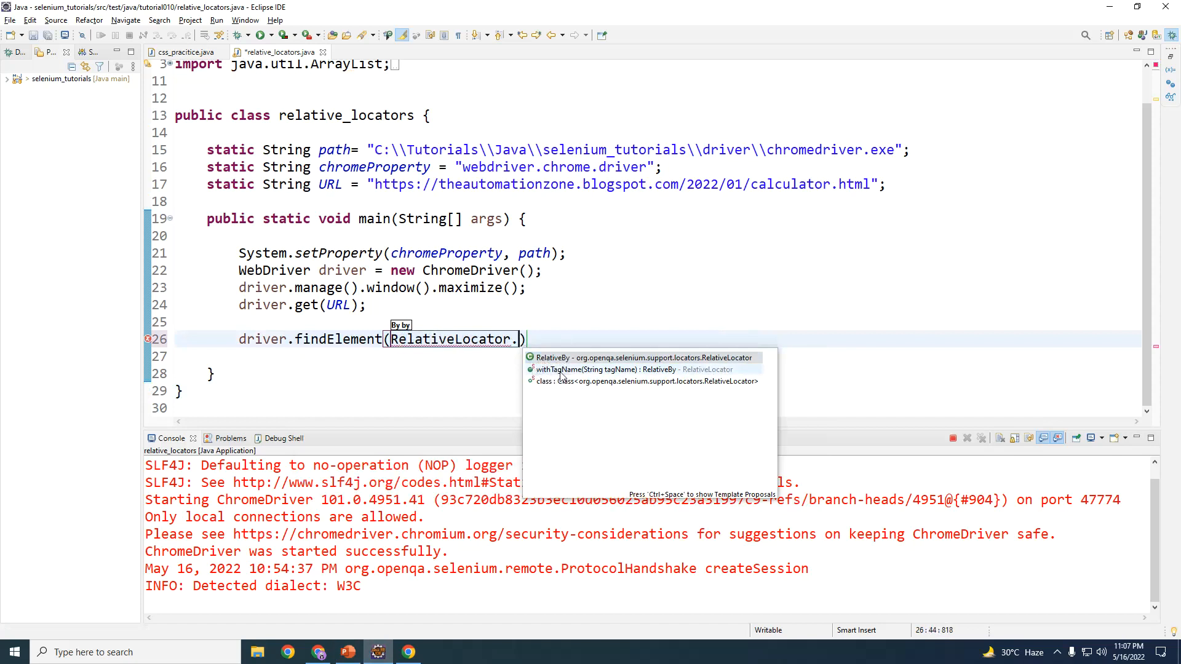
mouse_move(550, 381)
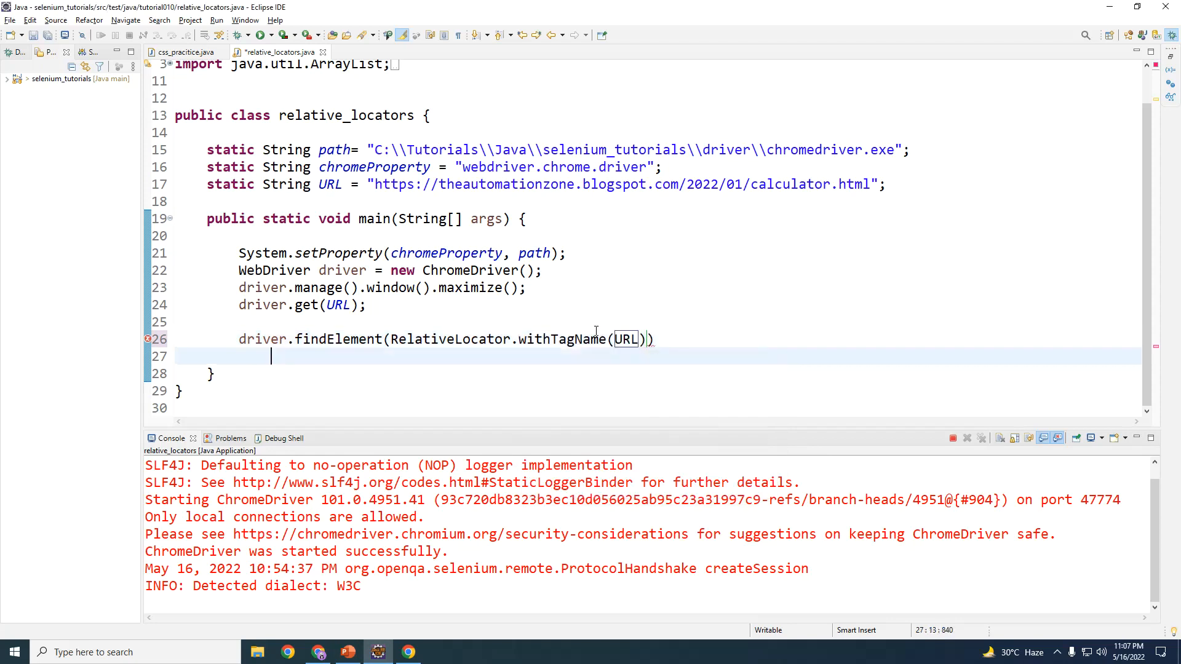
Replace the withTagName URL argument with "input"
double_click(626, 339)
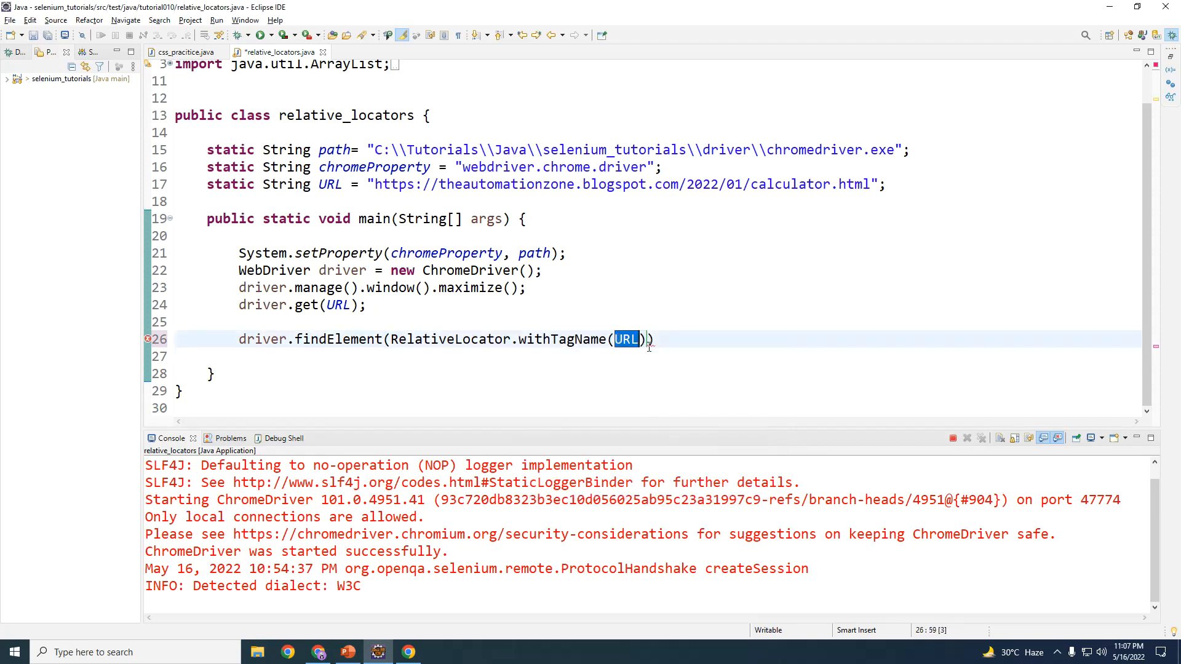
key("Delete")
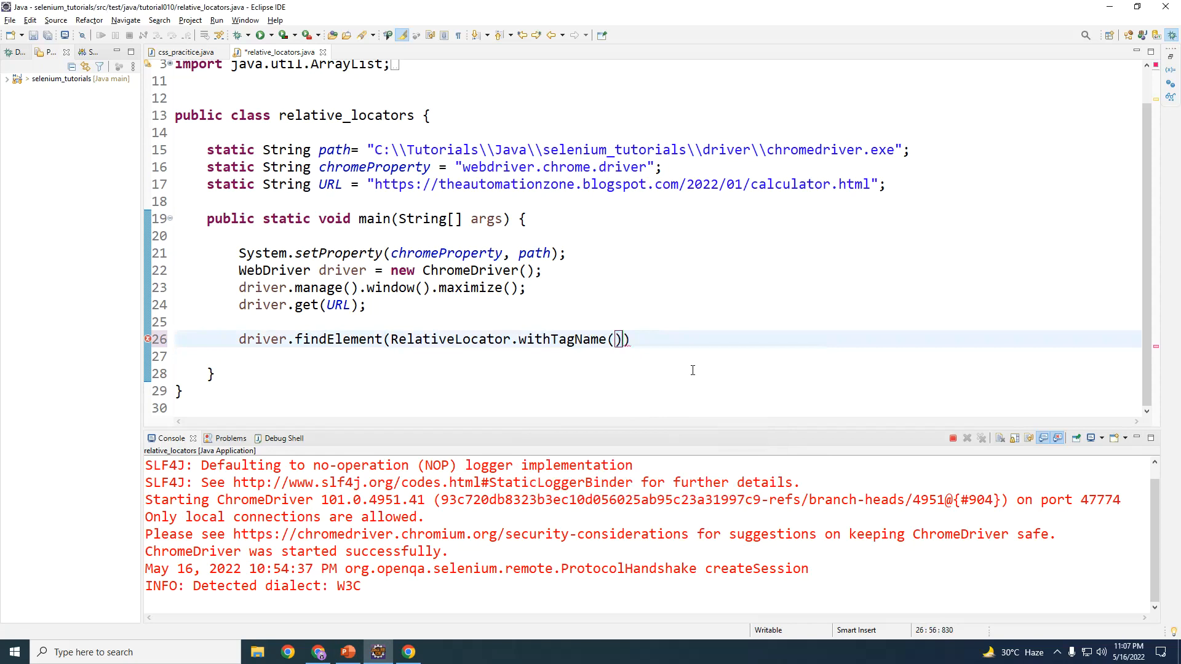
type("\"\"")
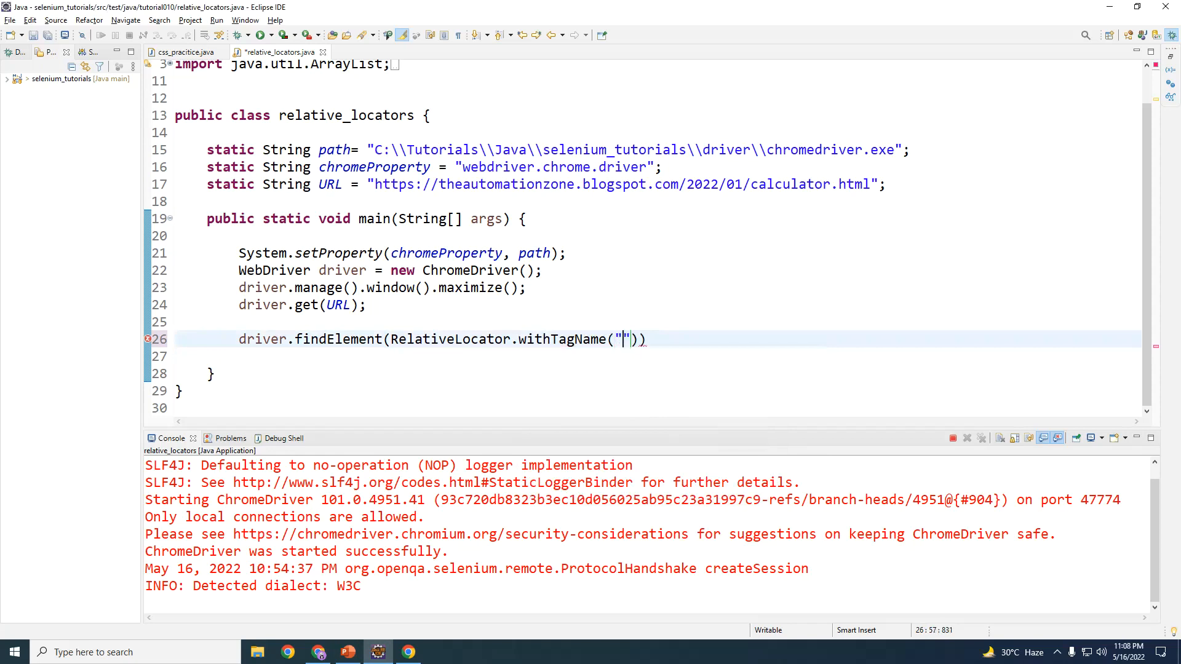
type("input")
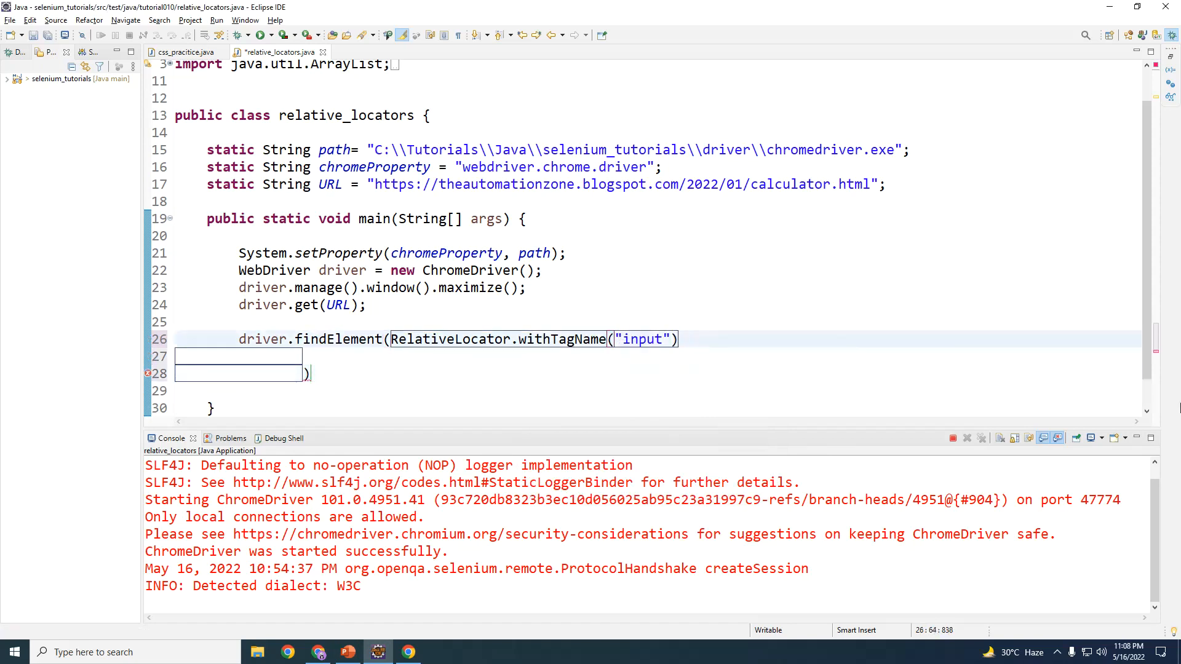
Add a dot after withTagName("input") and bring up slide 16 in PowerPoint
type(".")
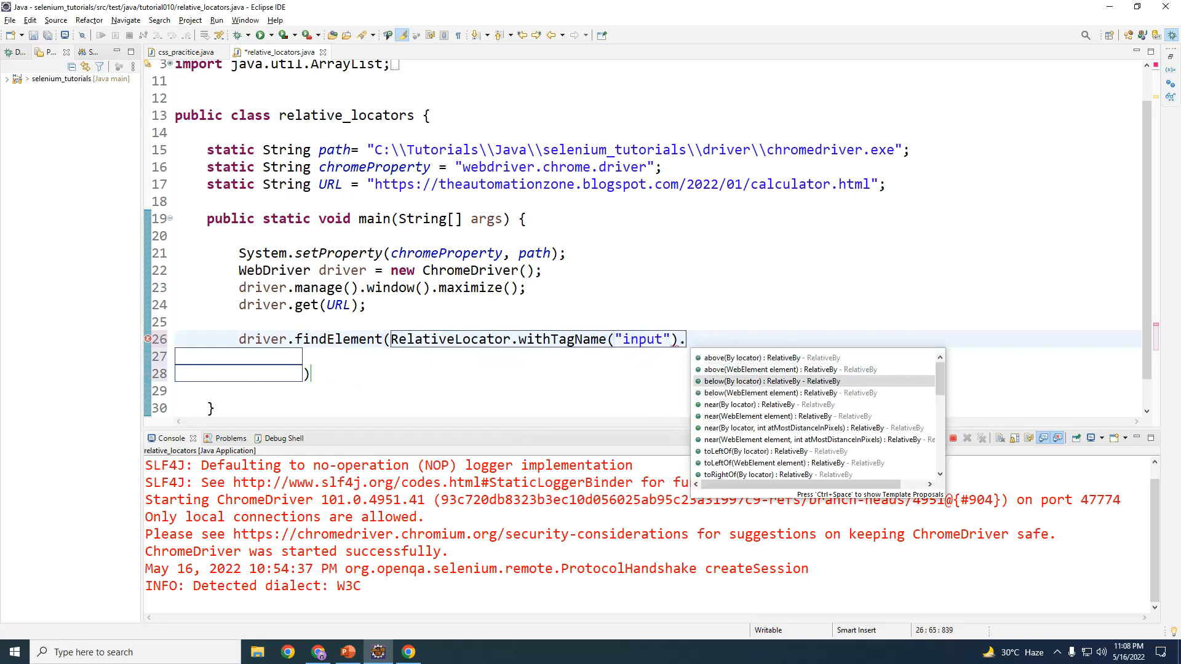
left_click(346, 652)
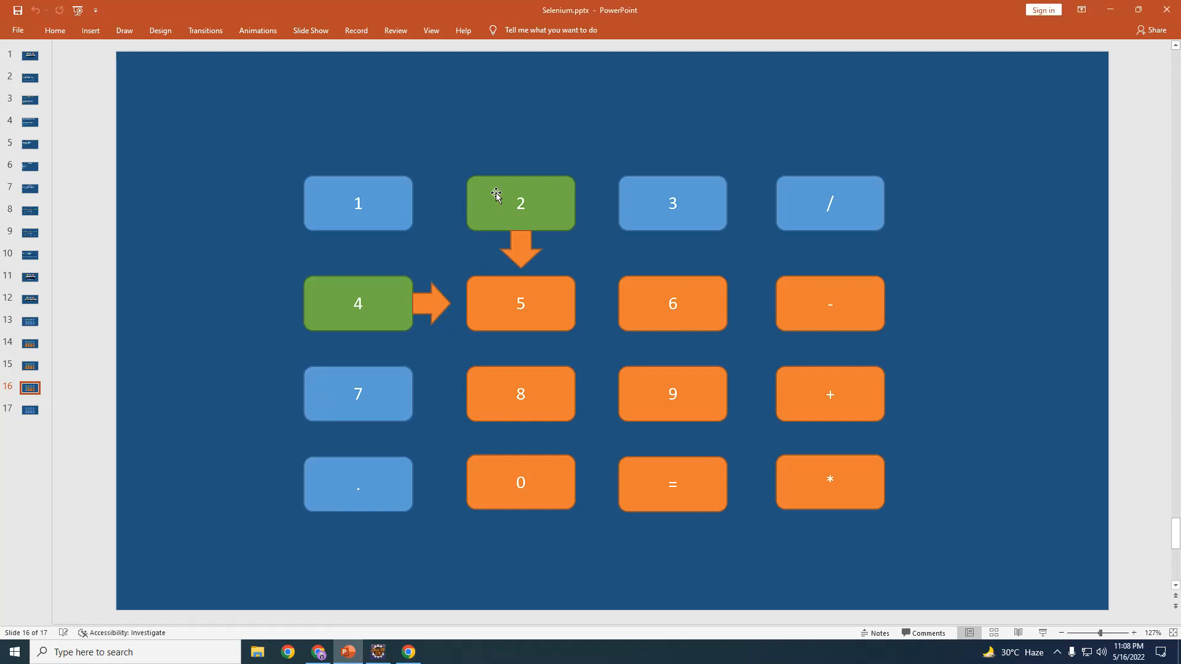
mouse_move(525, 314)
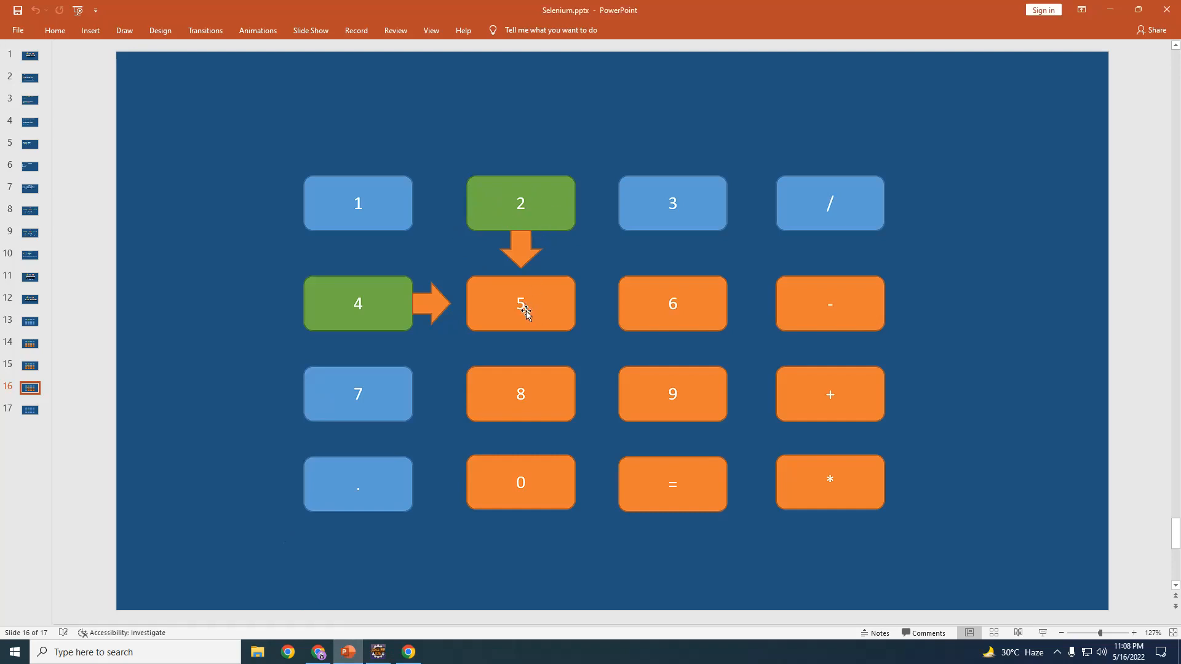
mouse_move(522, 186)
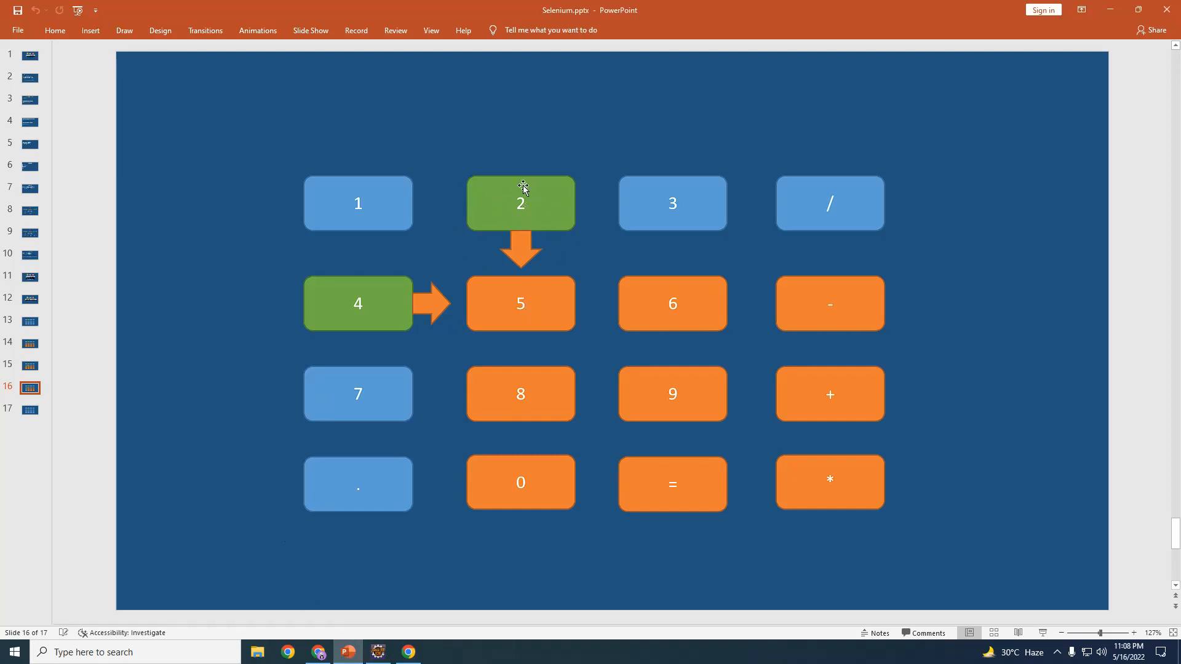
Chain .below() onto the locator on a new line and select its null argument
left_click(346, 652)
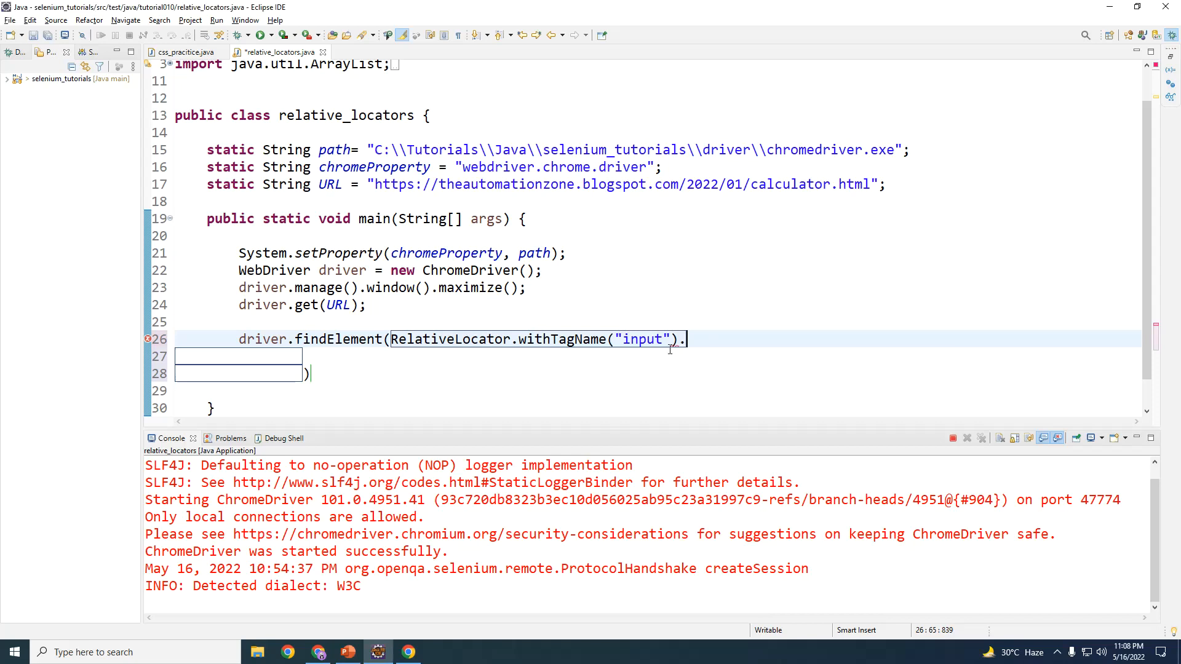
type(".")
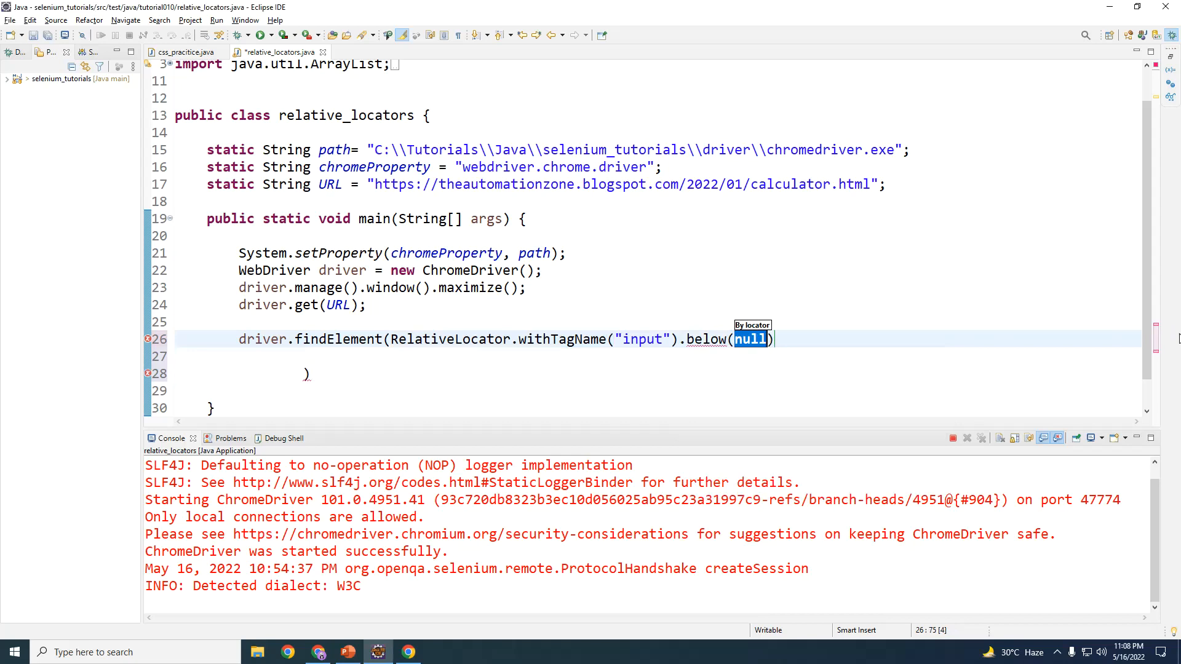
left_click(309, 373)
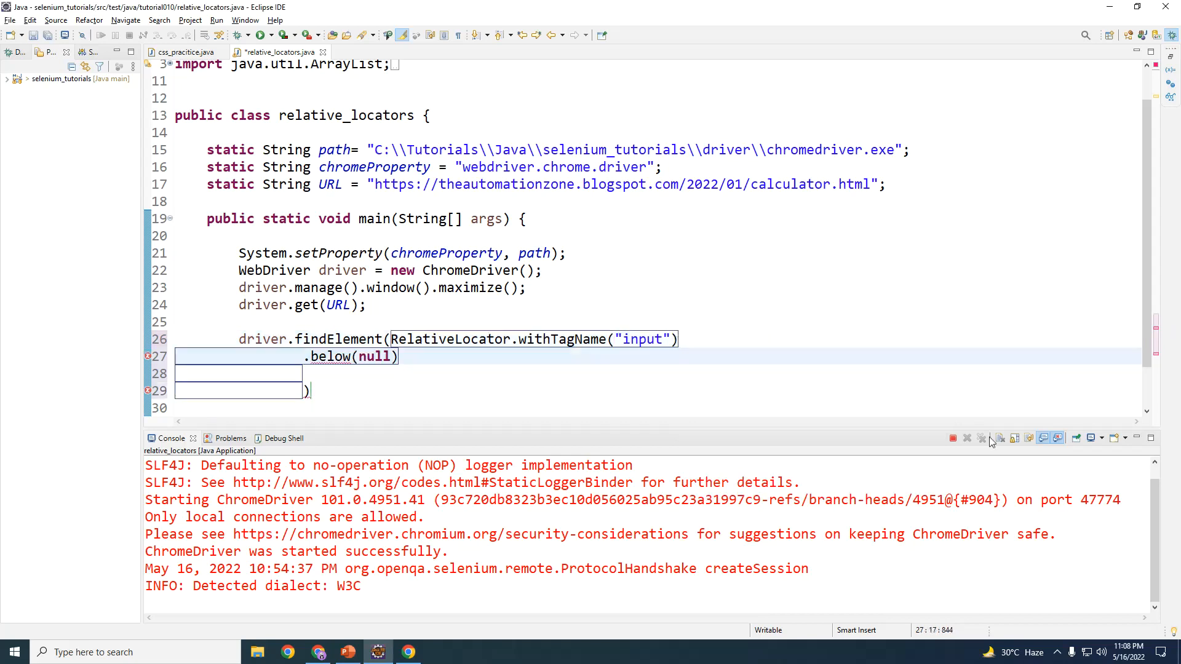
double_click(373, 356)
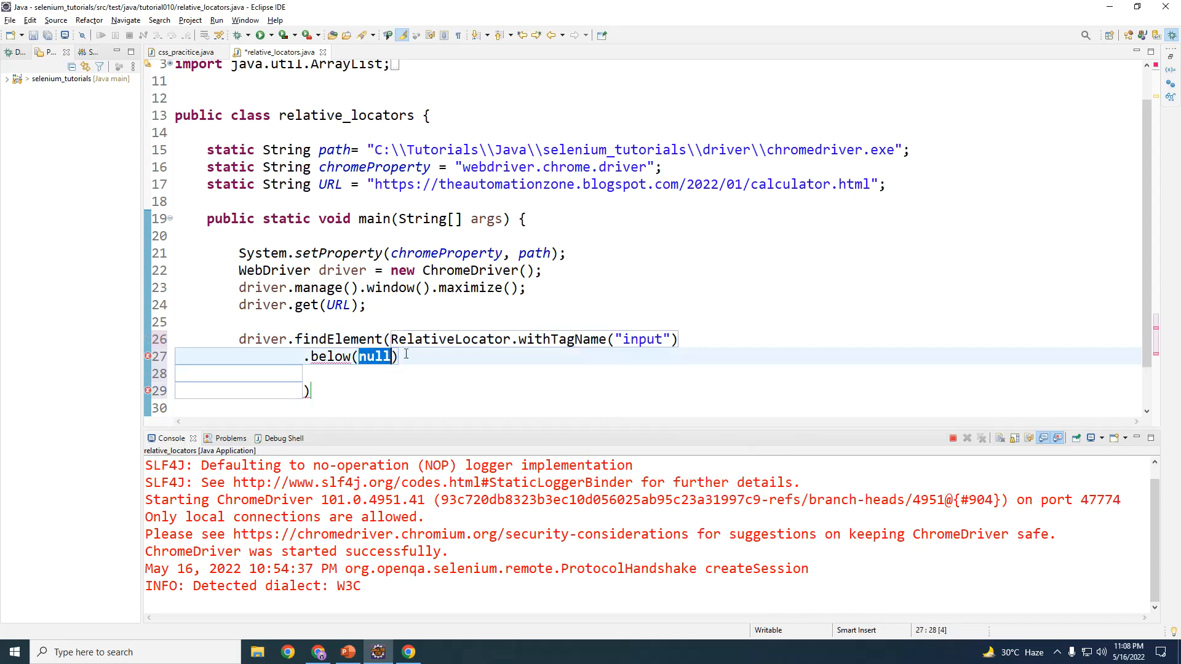
type("By")
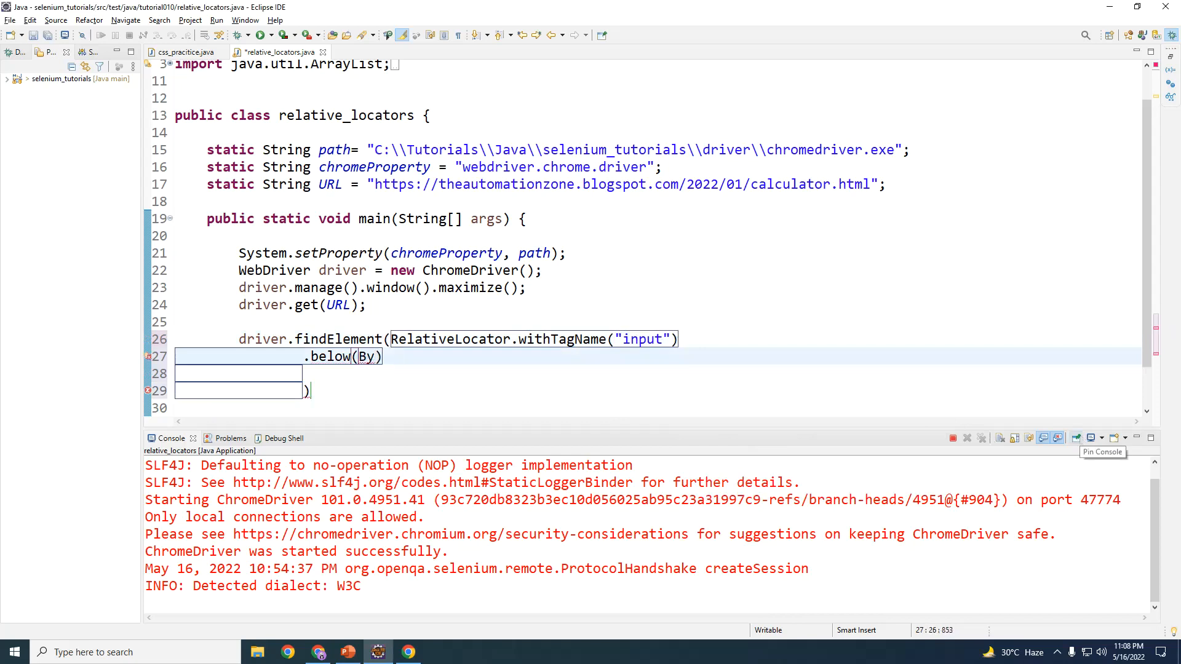
type(".")
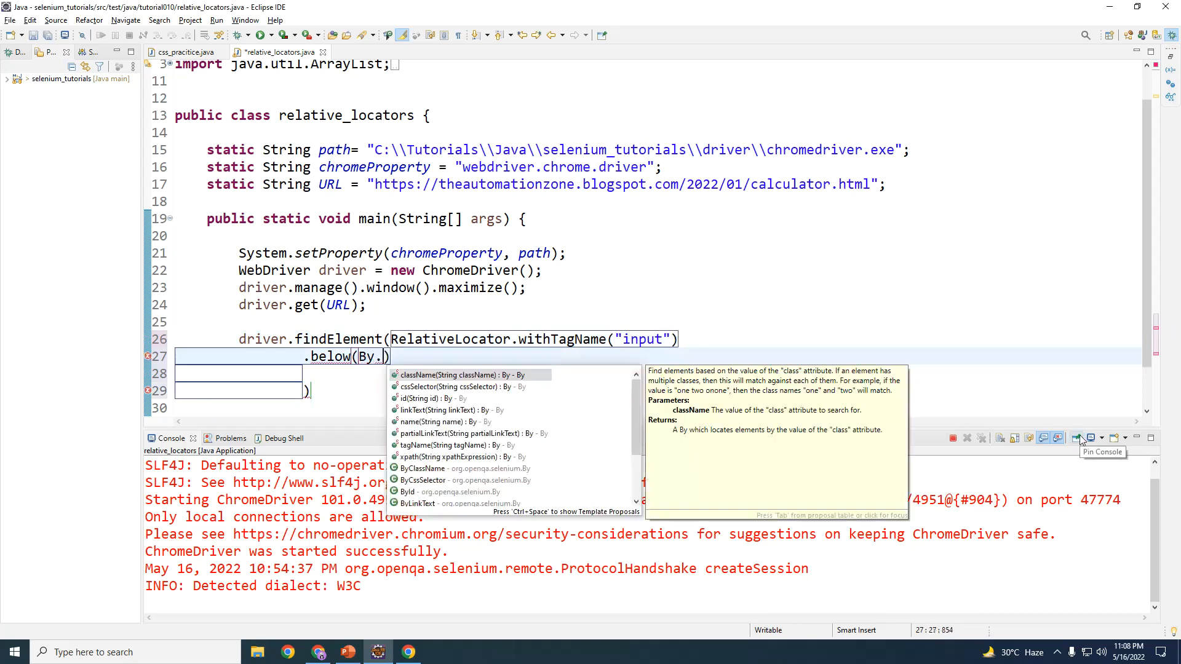
mouse_move(1081, 441)
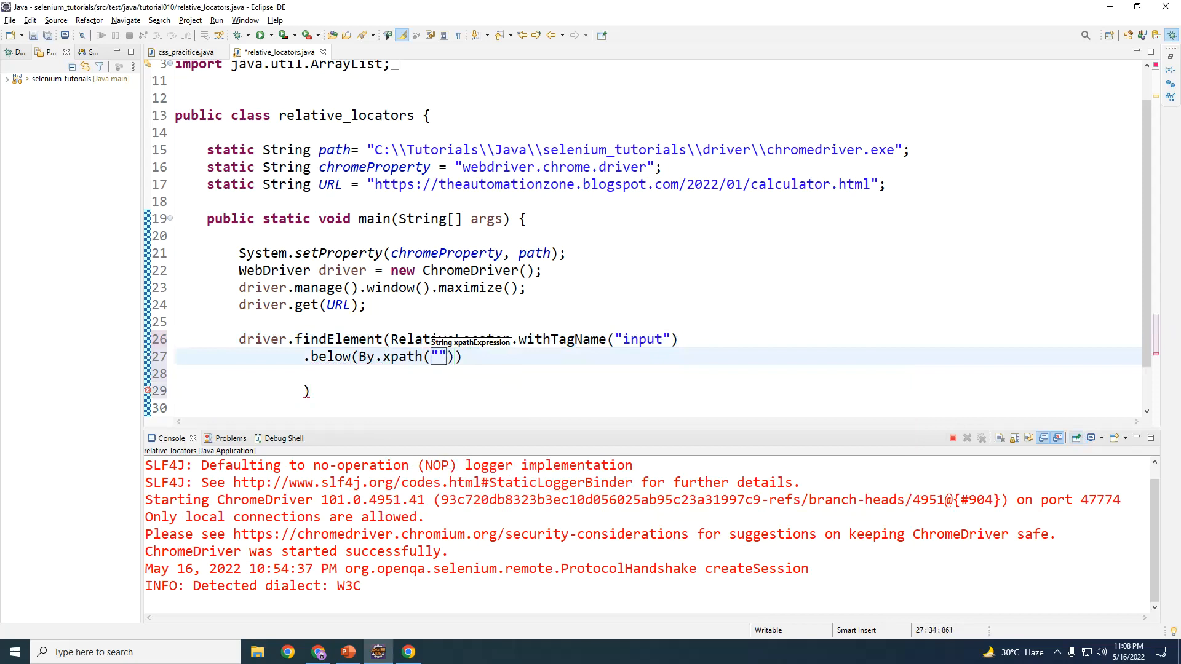
type("//in")
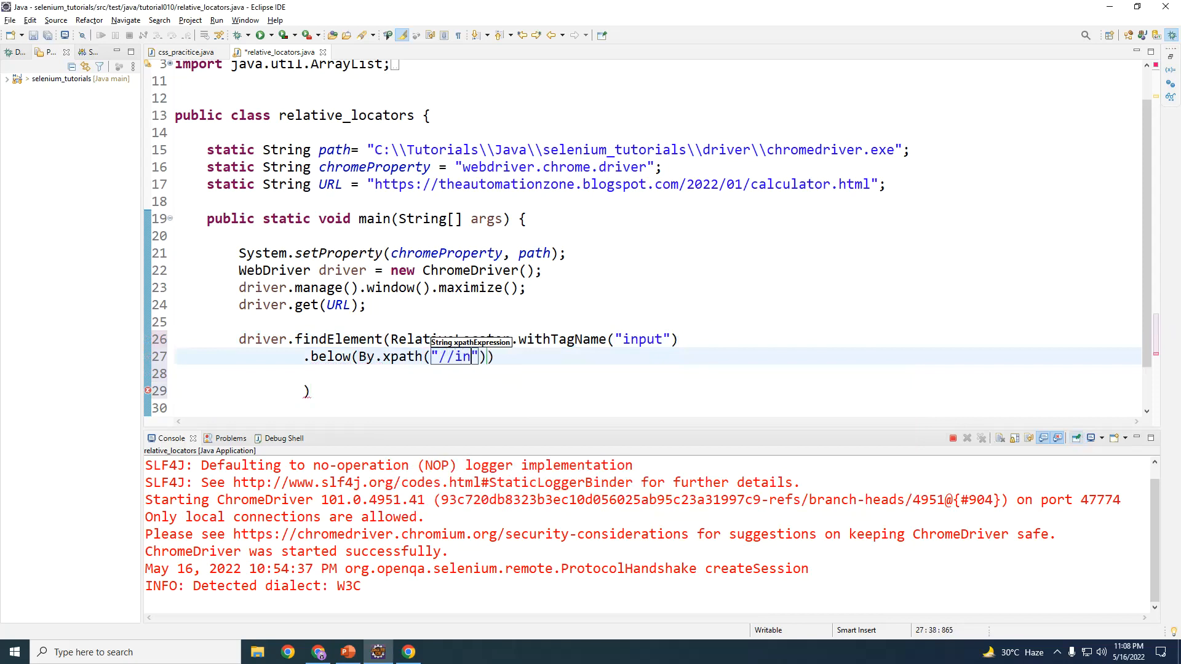
type("put")
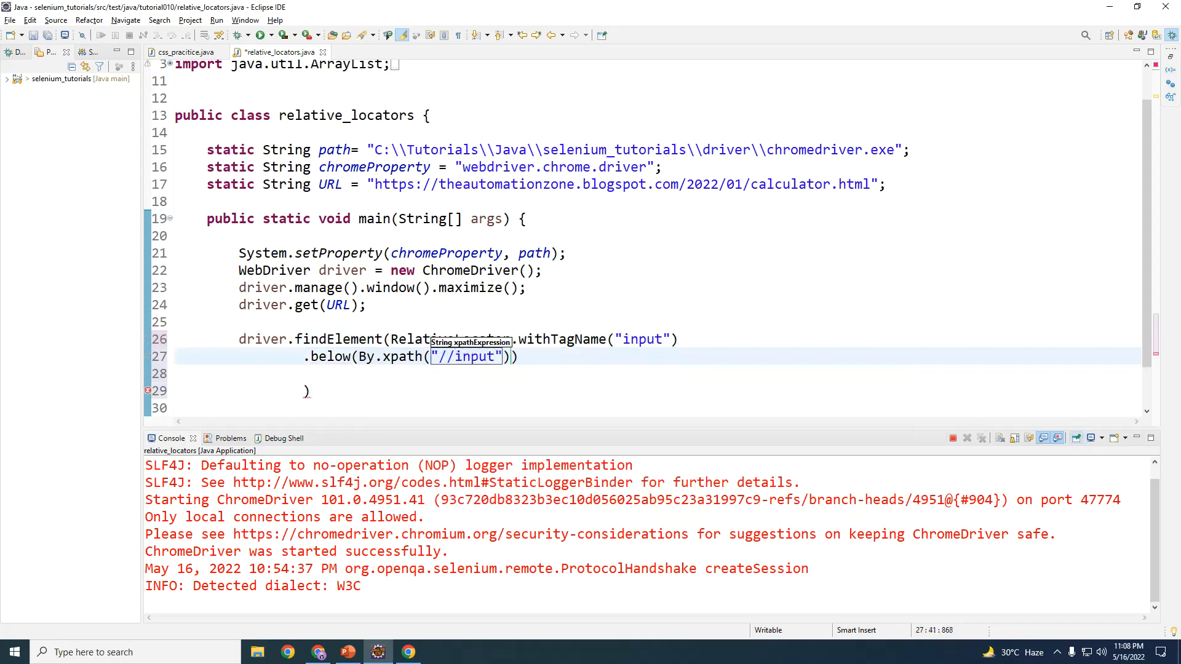
type("[]")
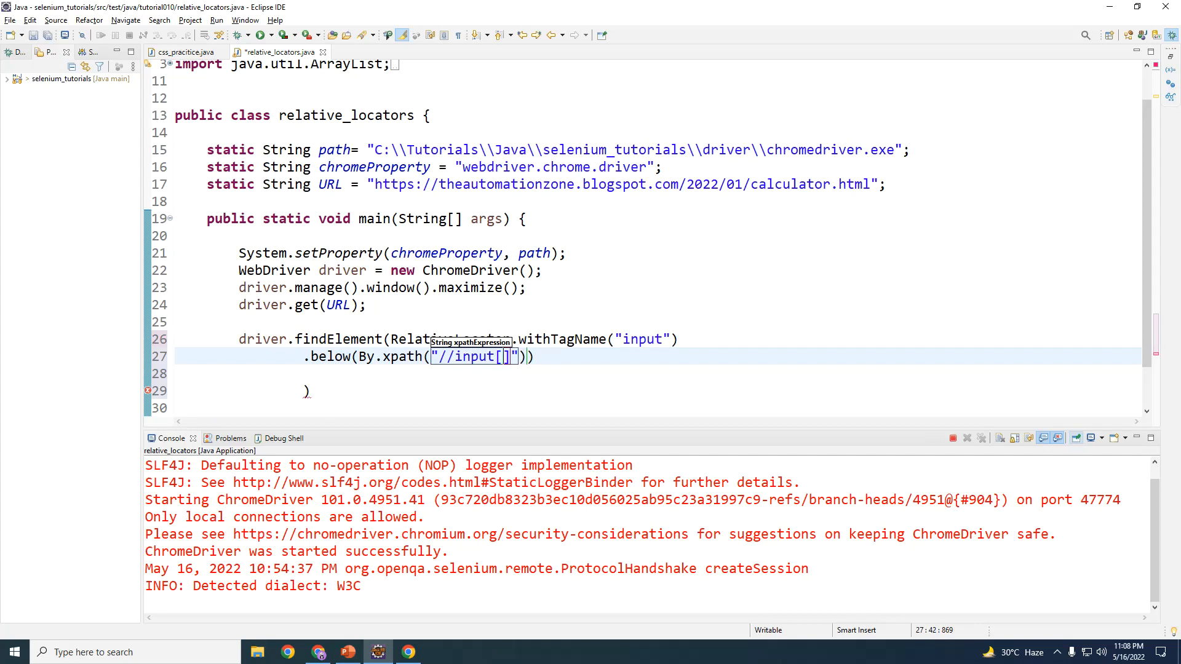
type("@v")
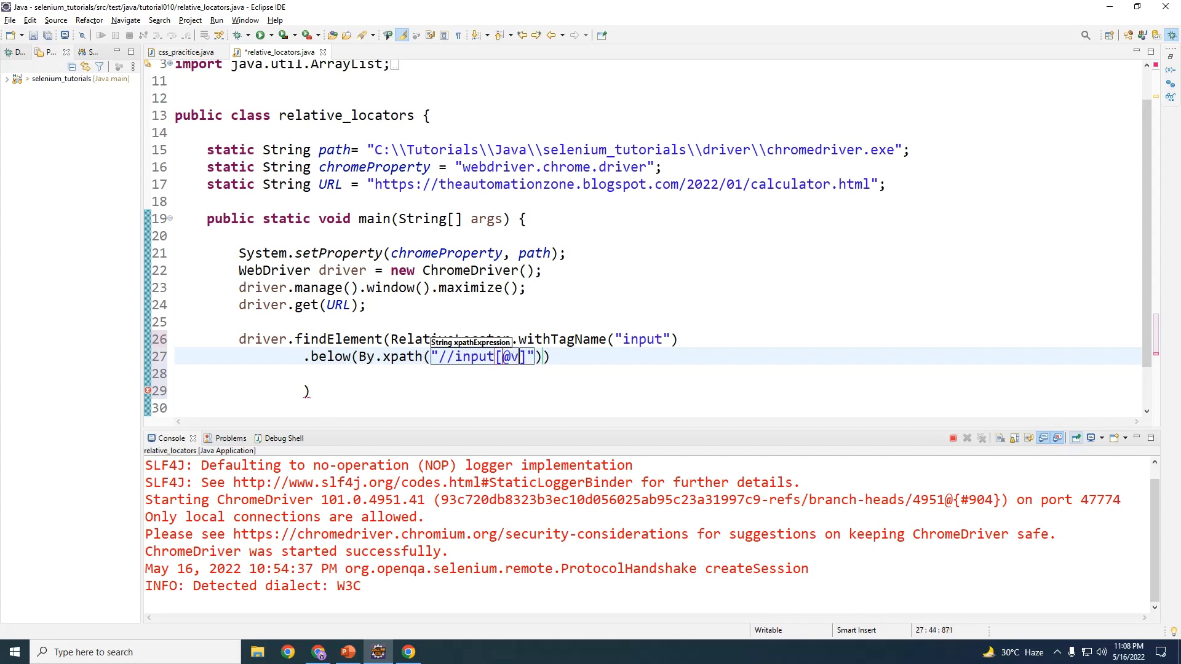
type("alue='")
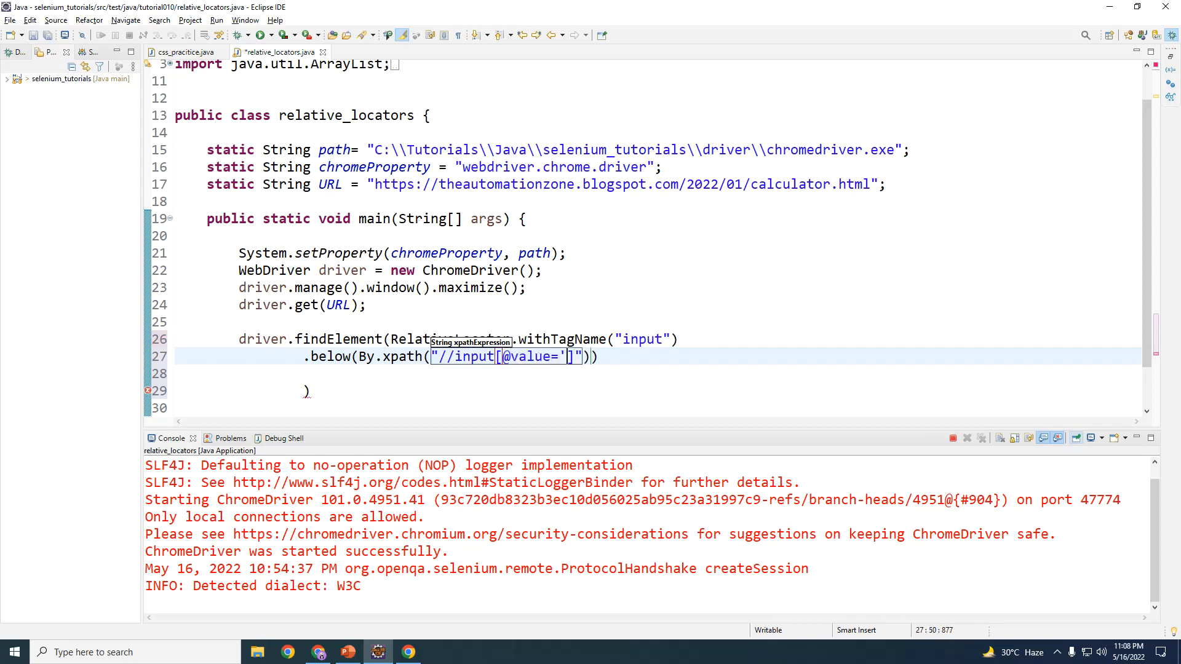
type("2")
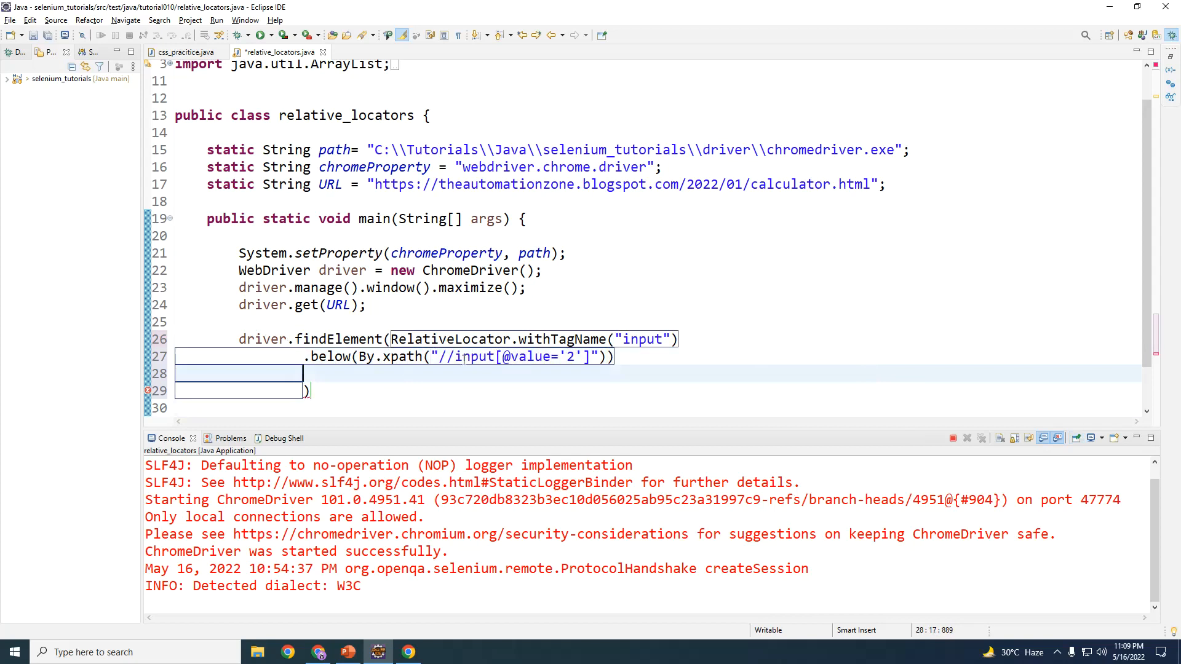
mouse_move(407, 652)
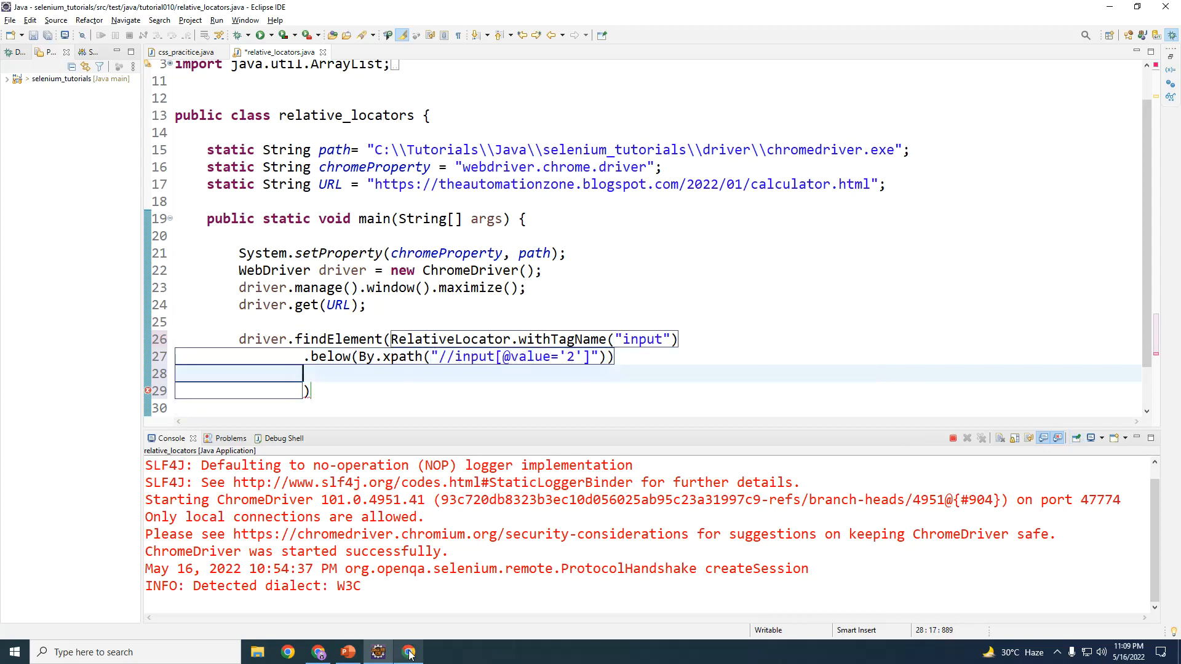
End the statement with .click(), run the script, and return to the diagram slide
left_click(631, 357)
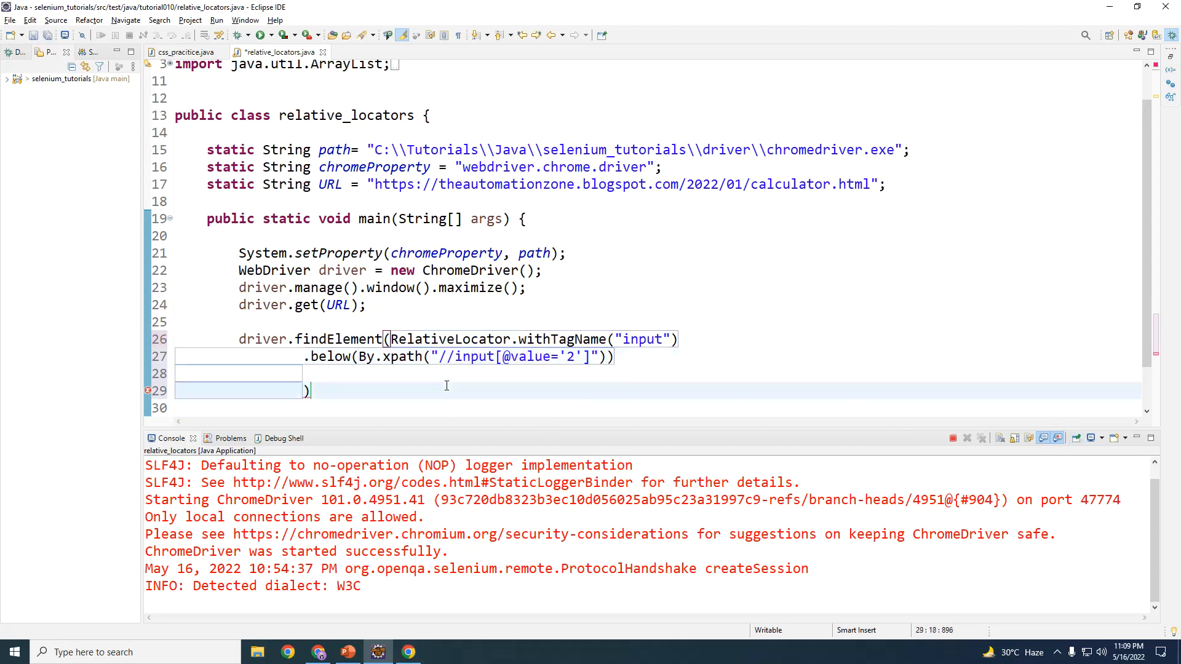
type(".click();")
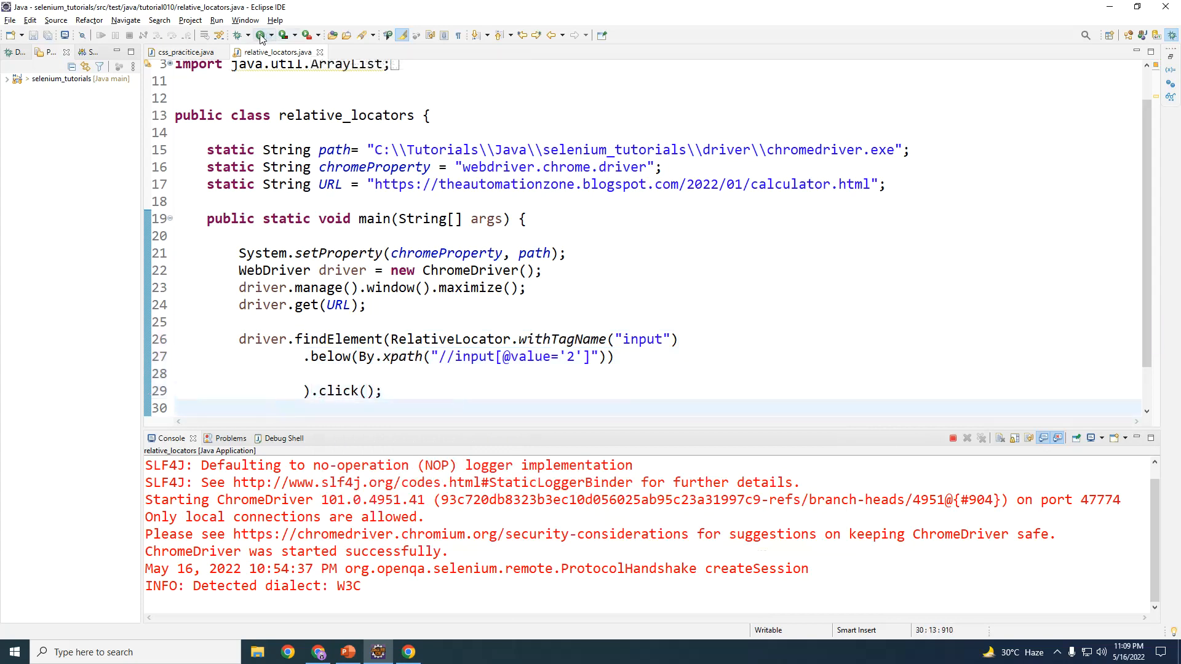
left_click(263, 35)
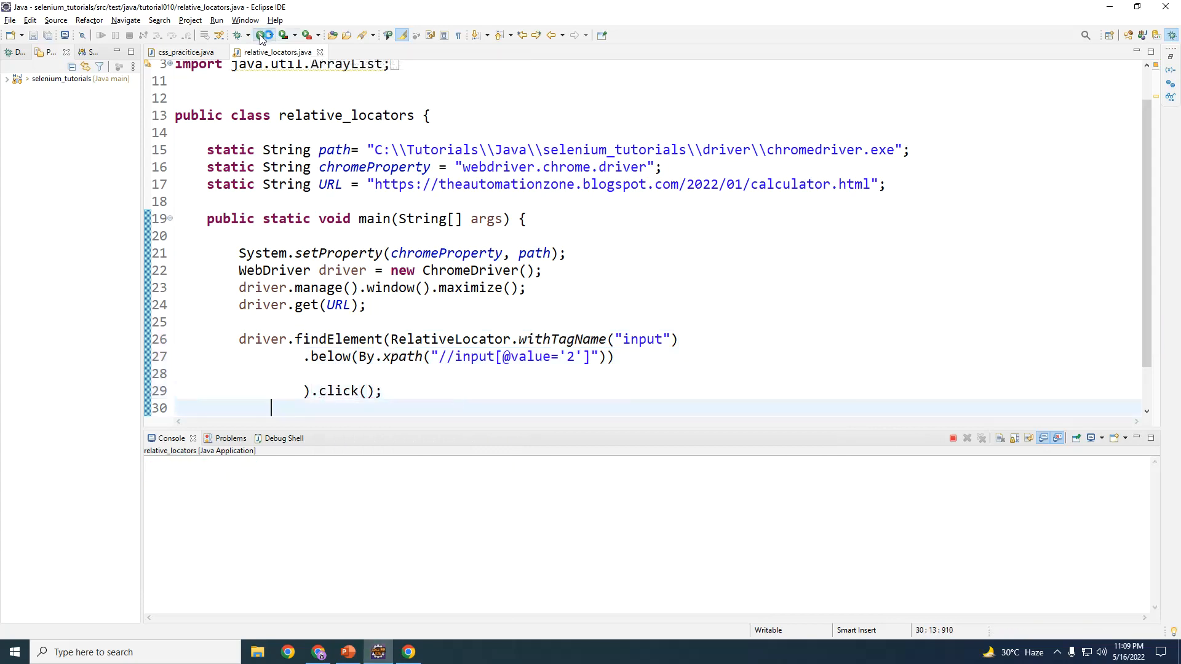
left_click(265, 35)
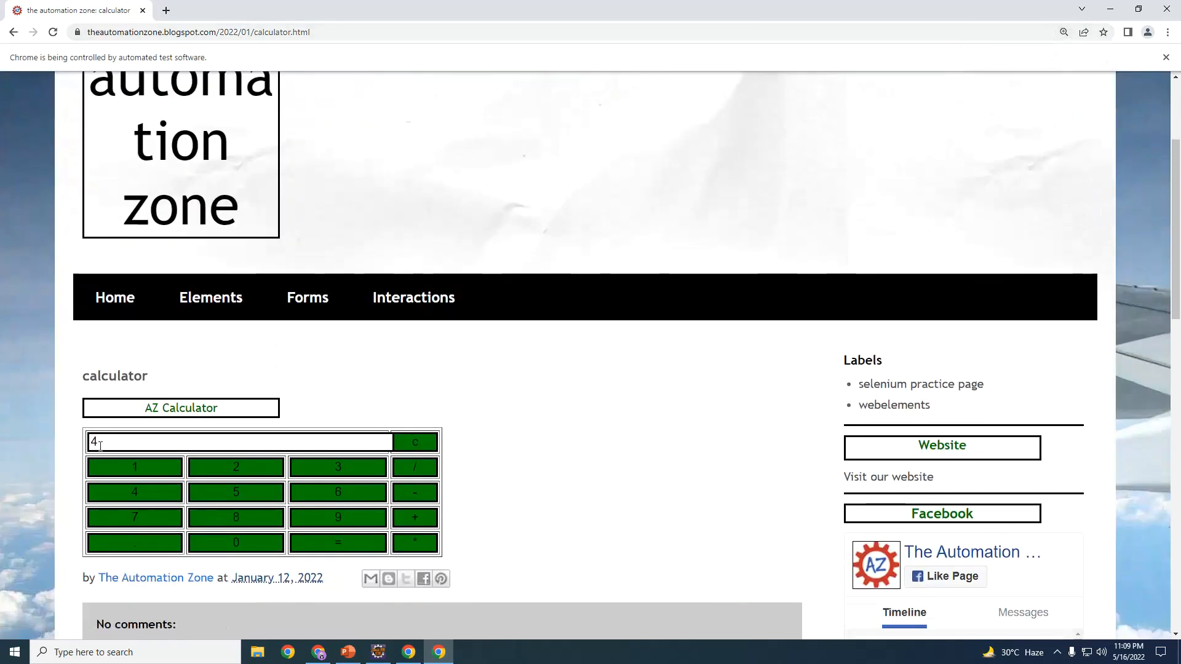
left_click(347, 652)
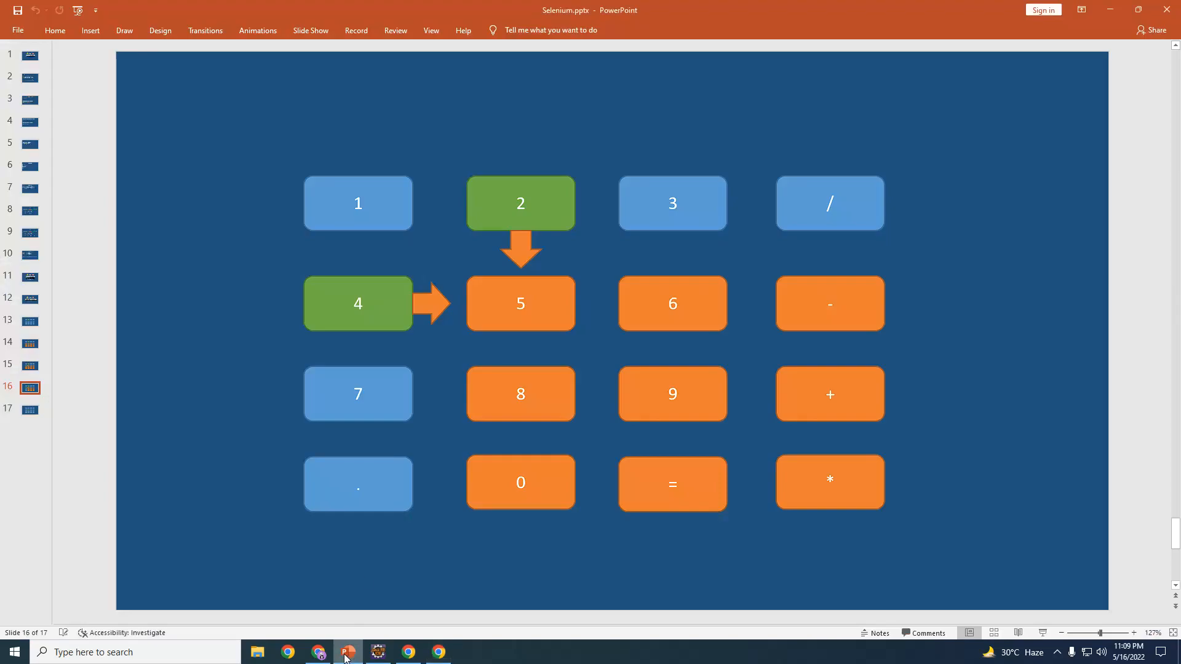
mouse_move(466, 482)
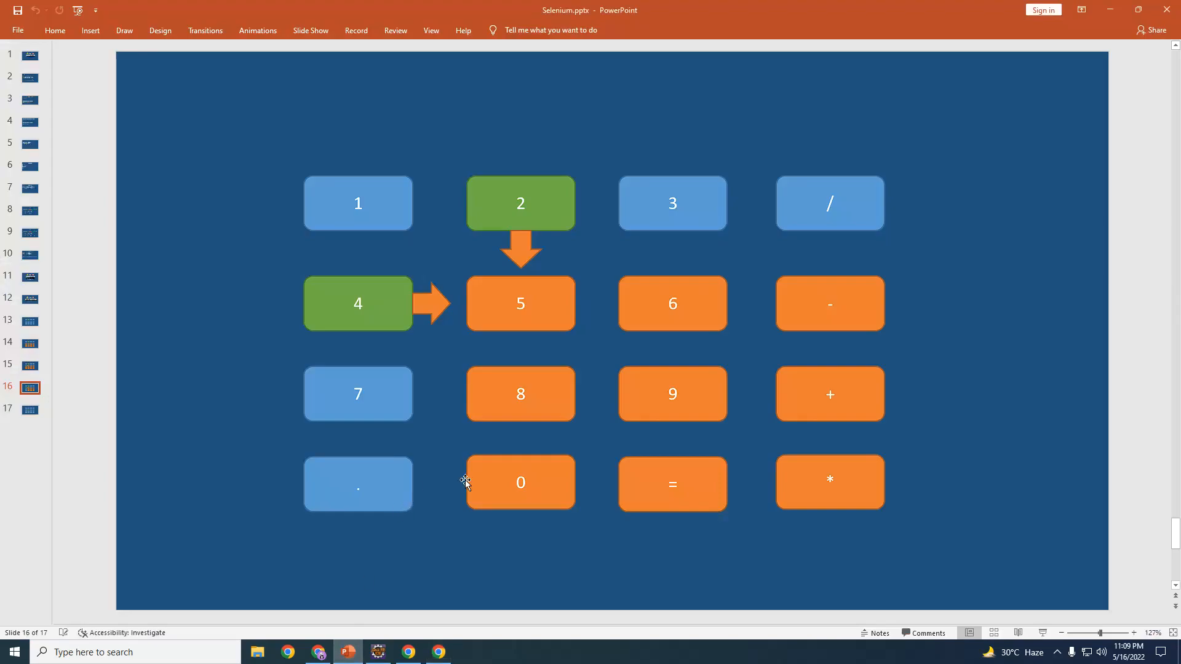
Review slide 14 showing buttons below 2, then return to the Eclipse script
left_click(30, 343)
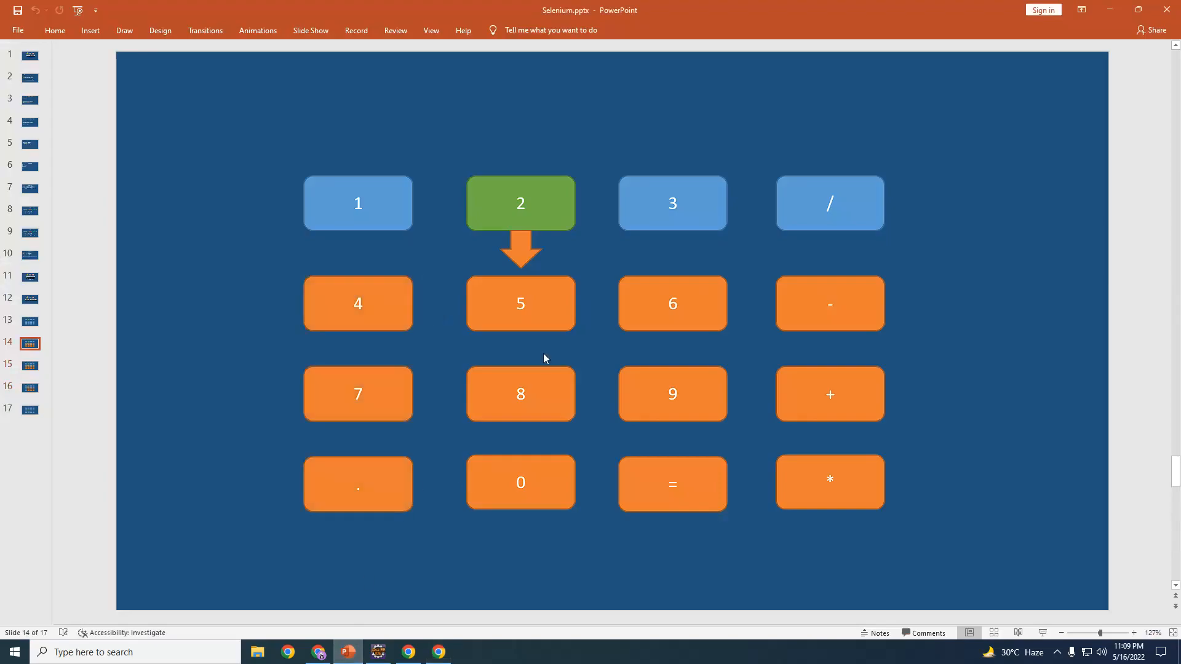
mouse_move(588, 264)
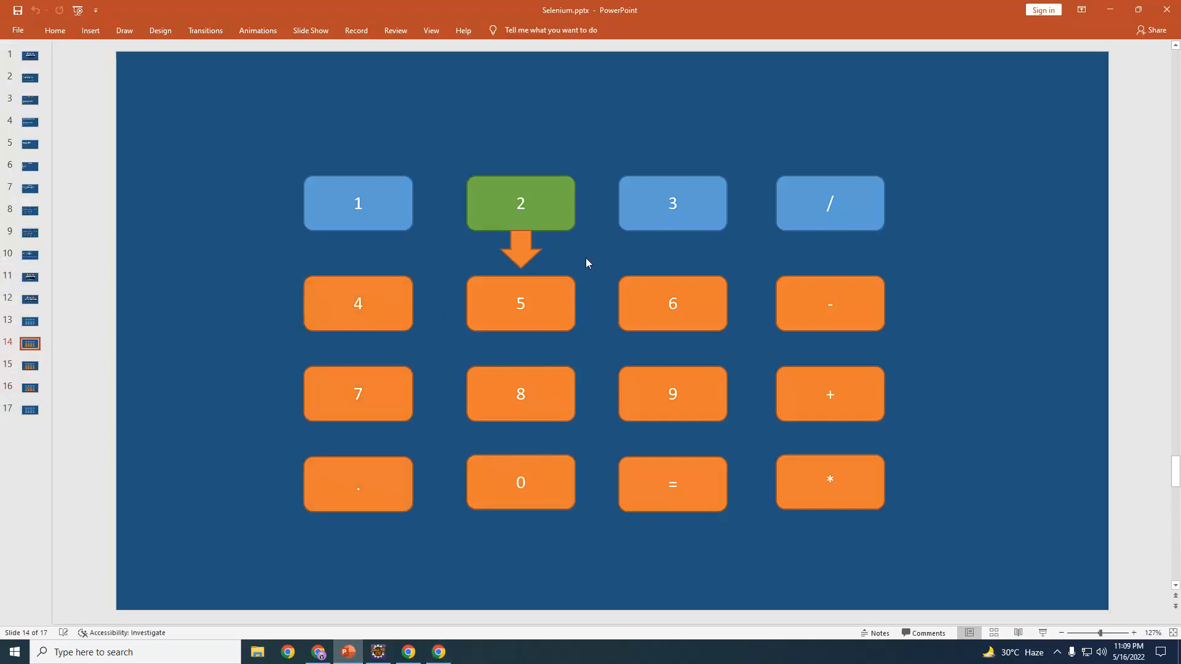
mouse_move(580, 242)
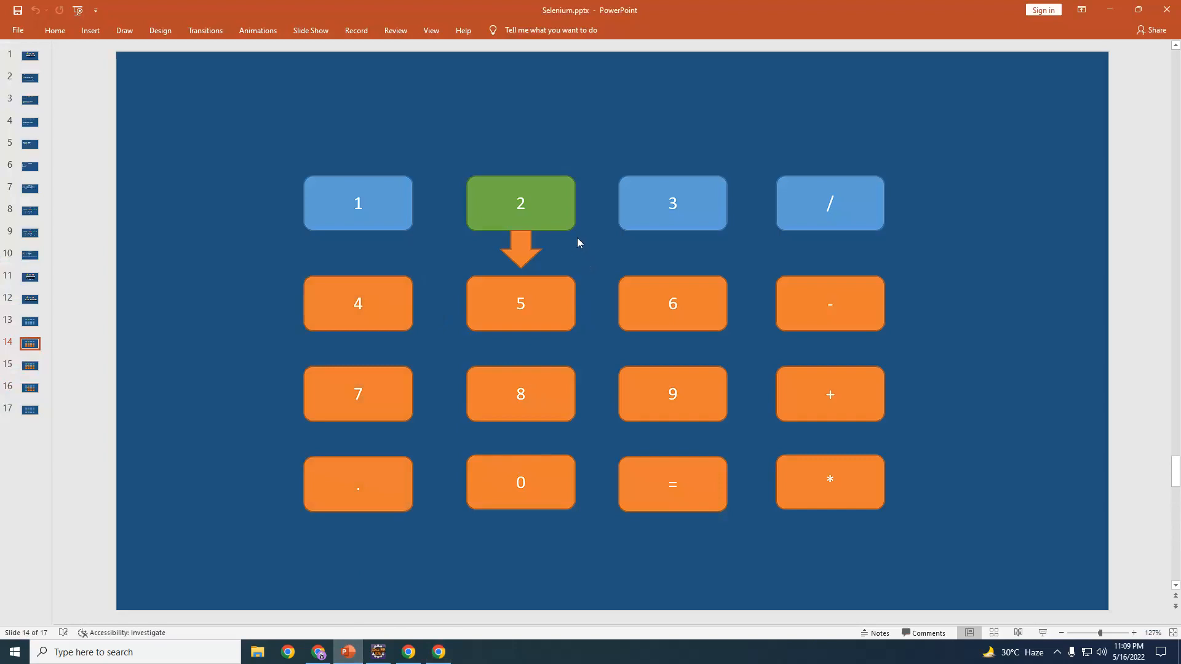
mouse_move(362, 266)
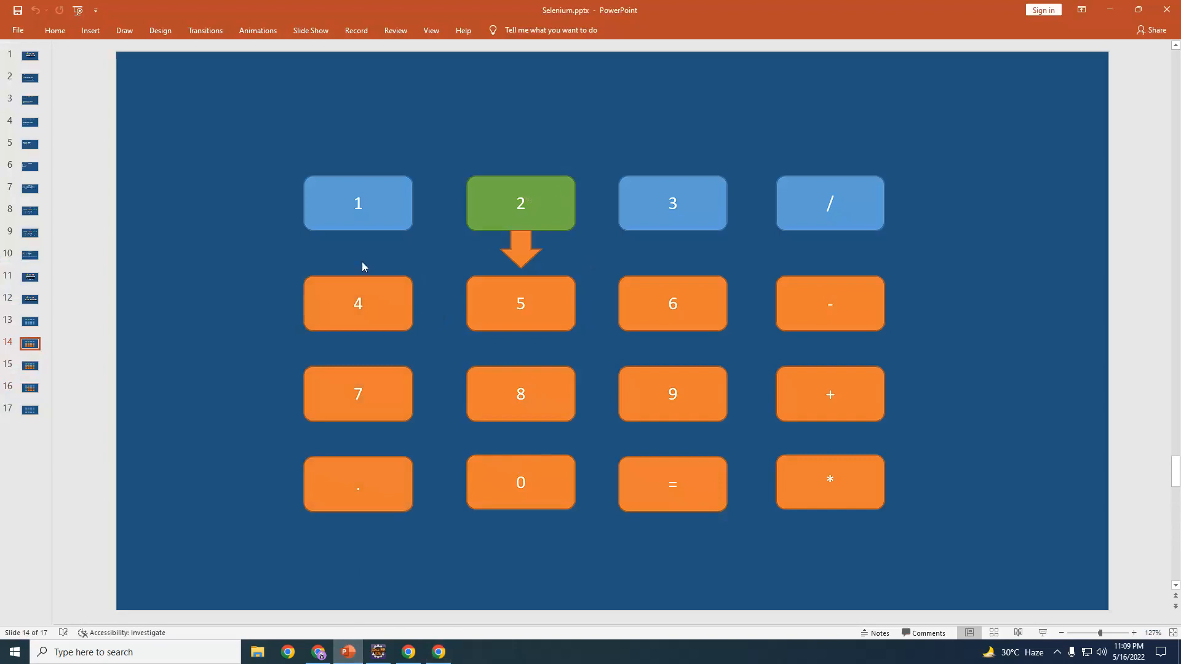
mouse_move(392, 511)
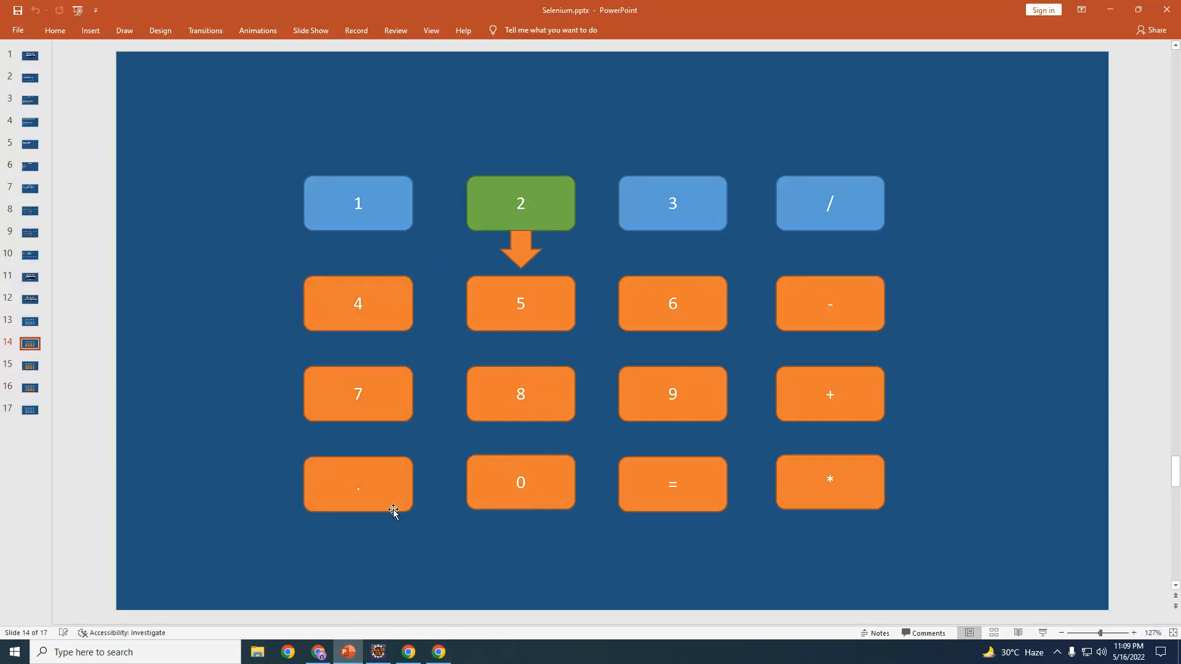
mouse_move(497, 275)
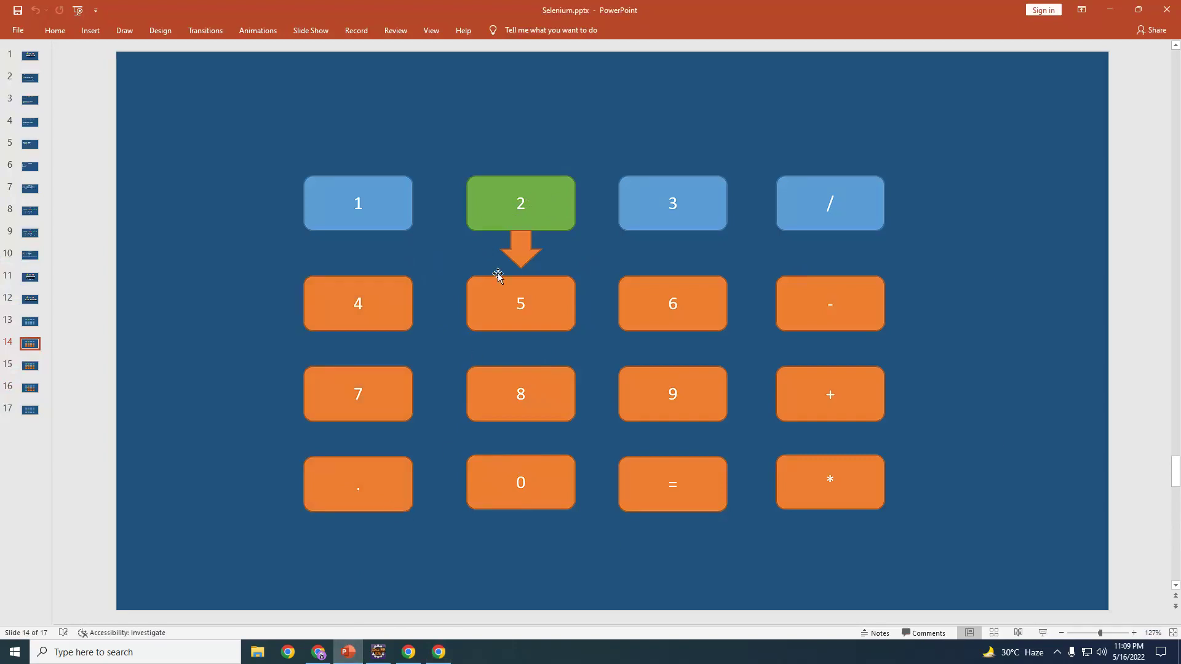
mouse_move(433, 378)
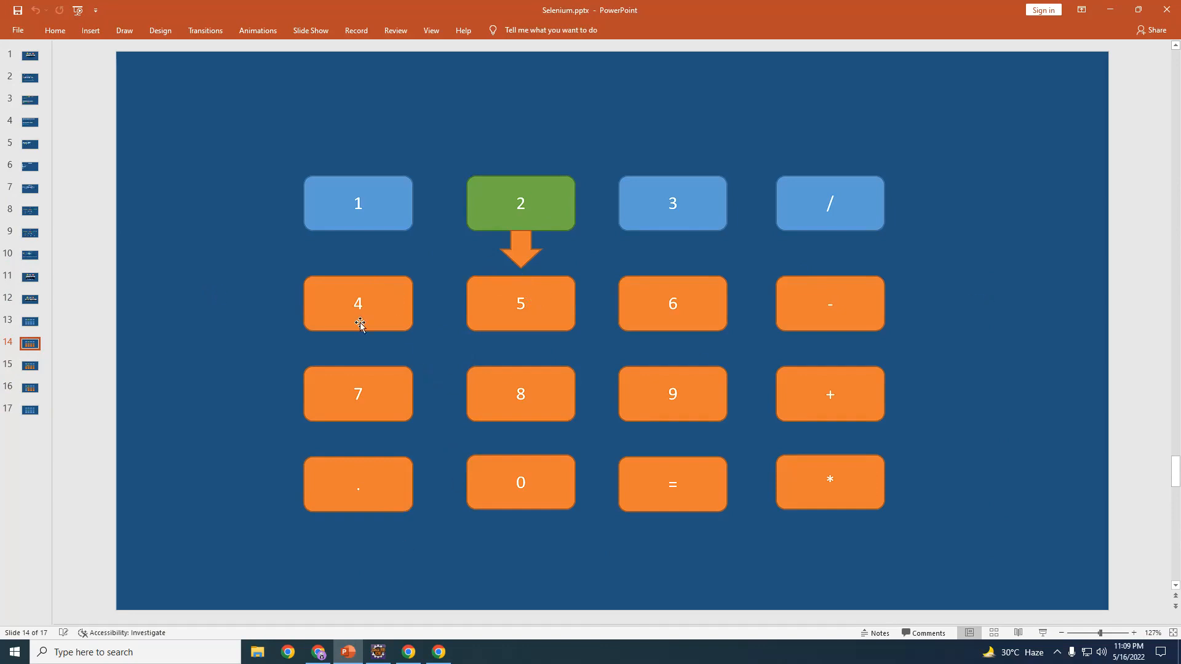
mouse_move(474, 273)
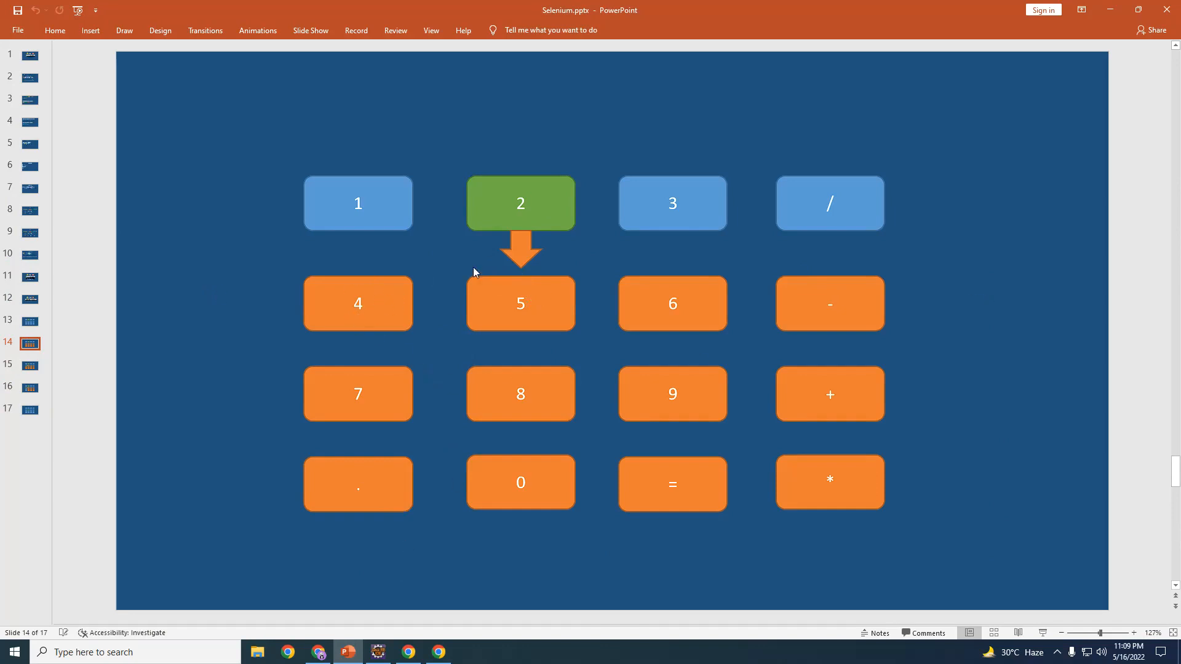
mouse_move(694, 376)
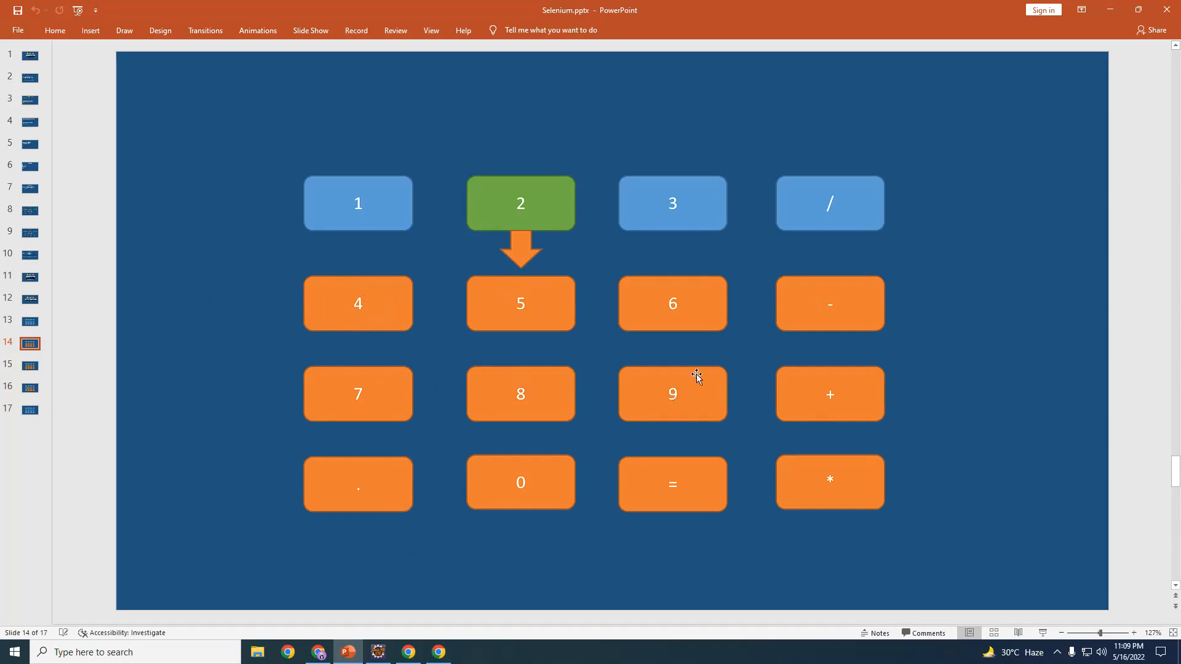
mouse_move(861, 549)
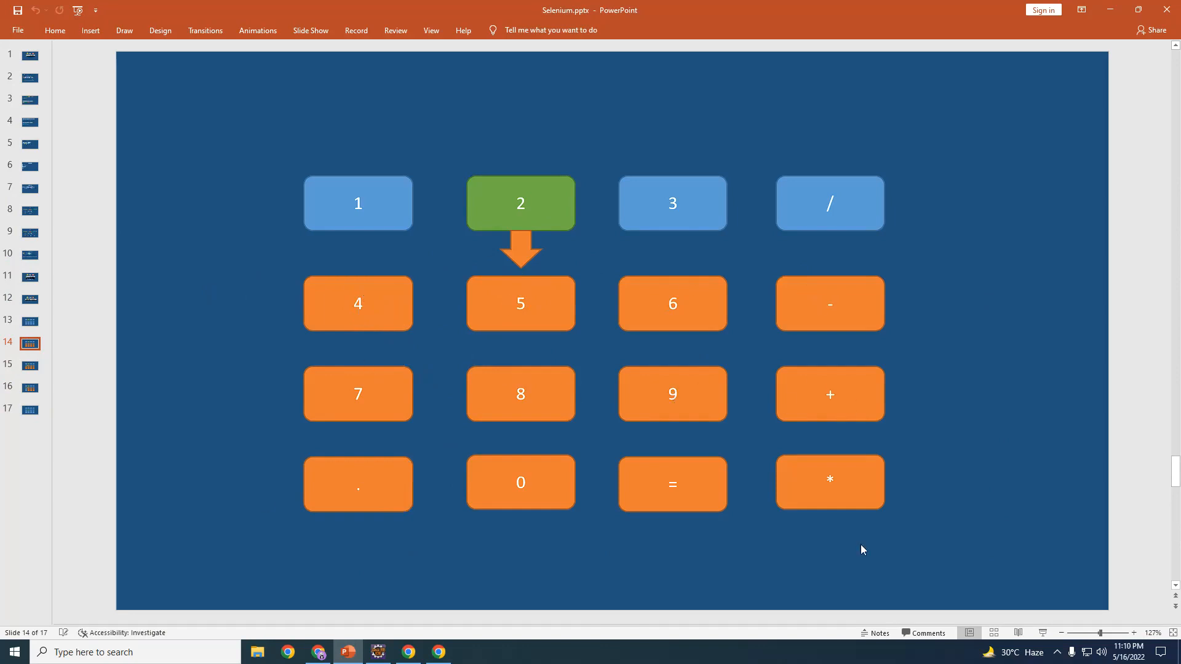
mouse_move(343, 301)
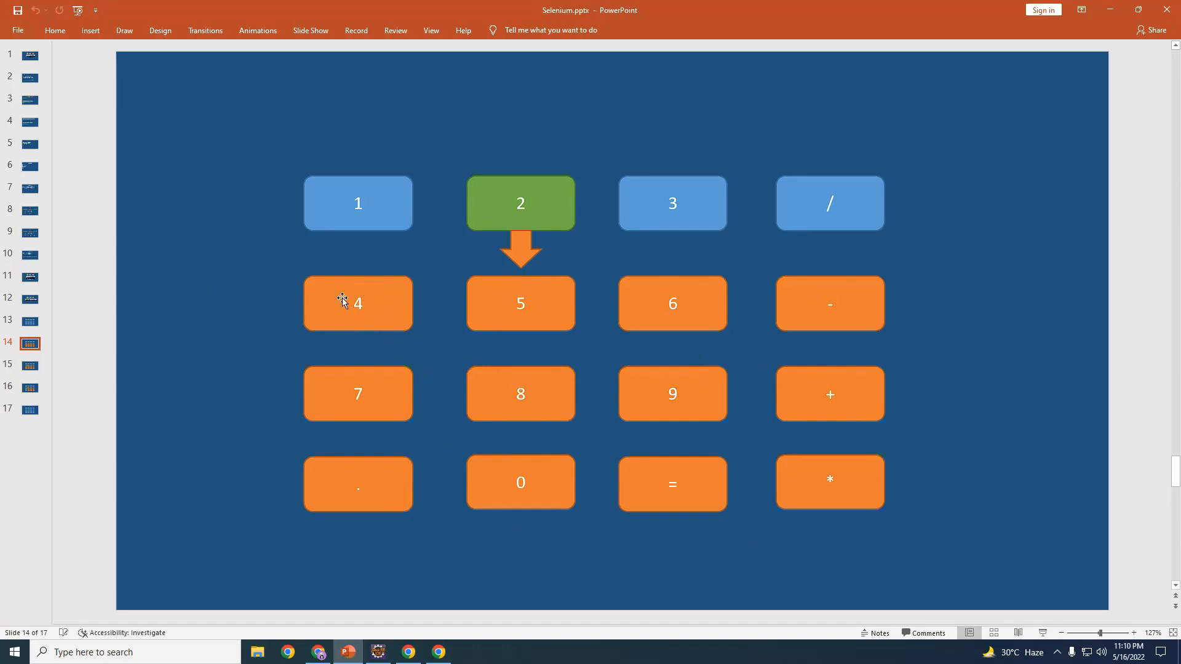
mouse_move(391, 616)
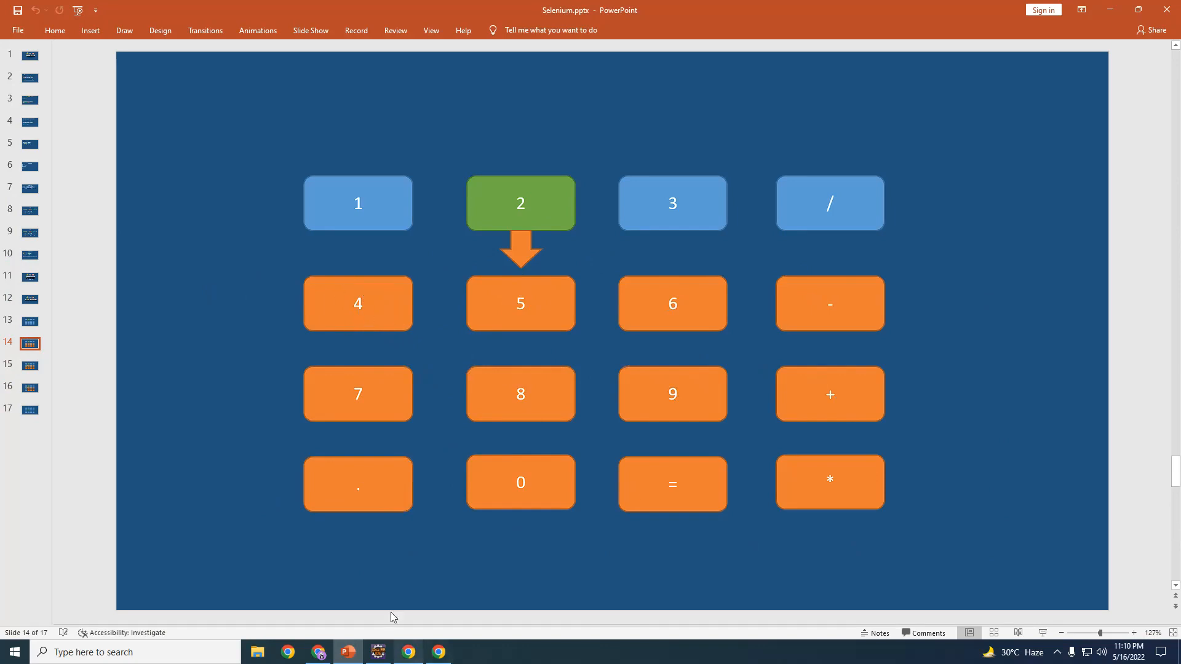
left_click(377, 651)
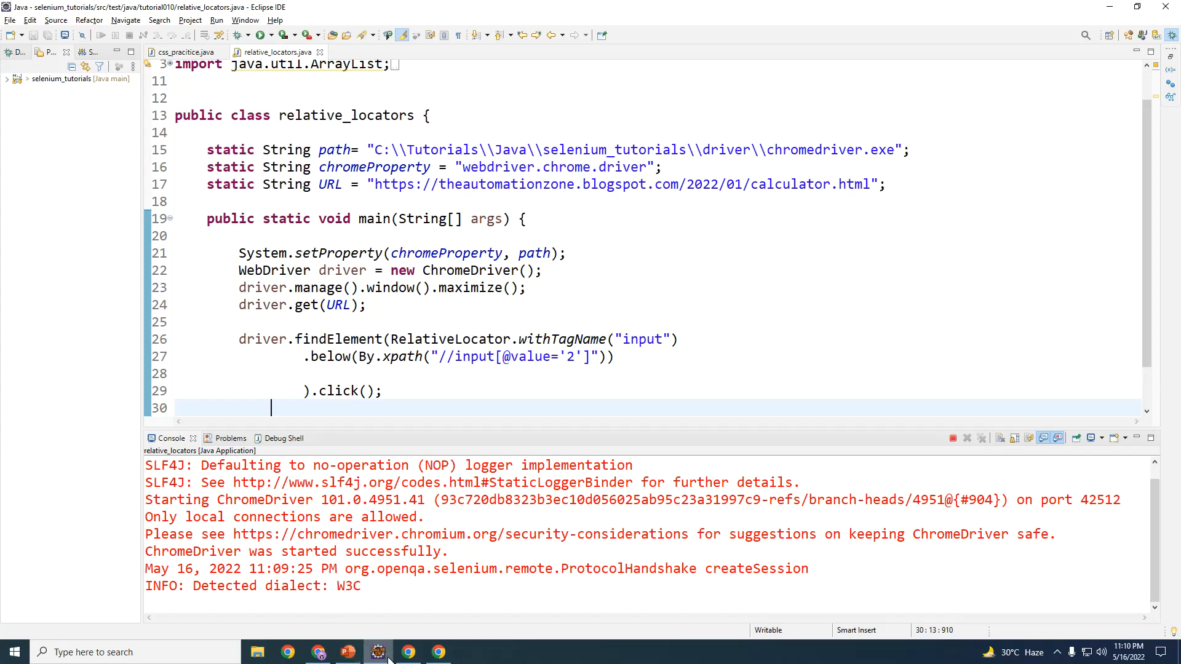
Compare the Chrome calculator page with the code and the below-2, right-of-4 slides 15–16
left_click(437, 651)
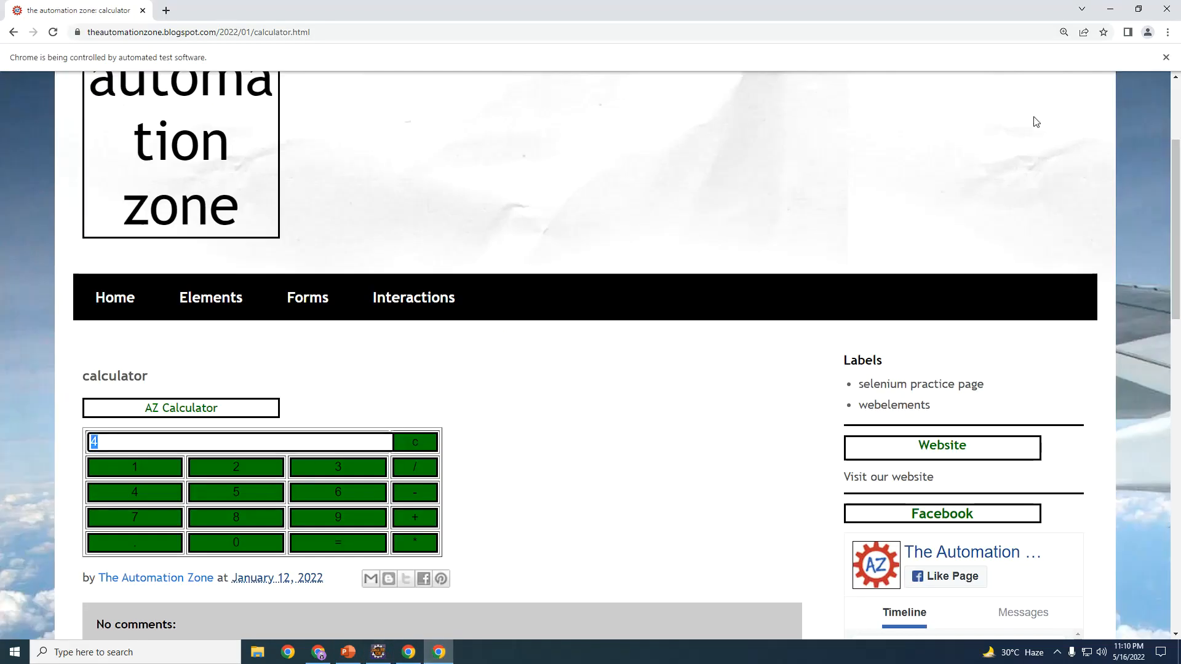
left_click(376, 652)
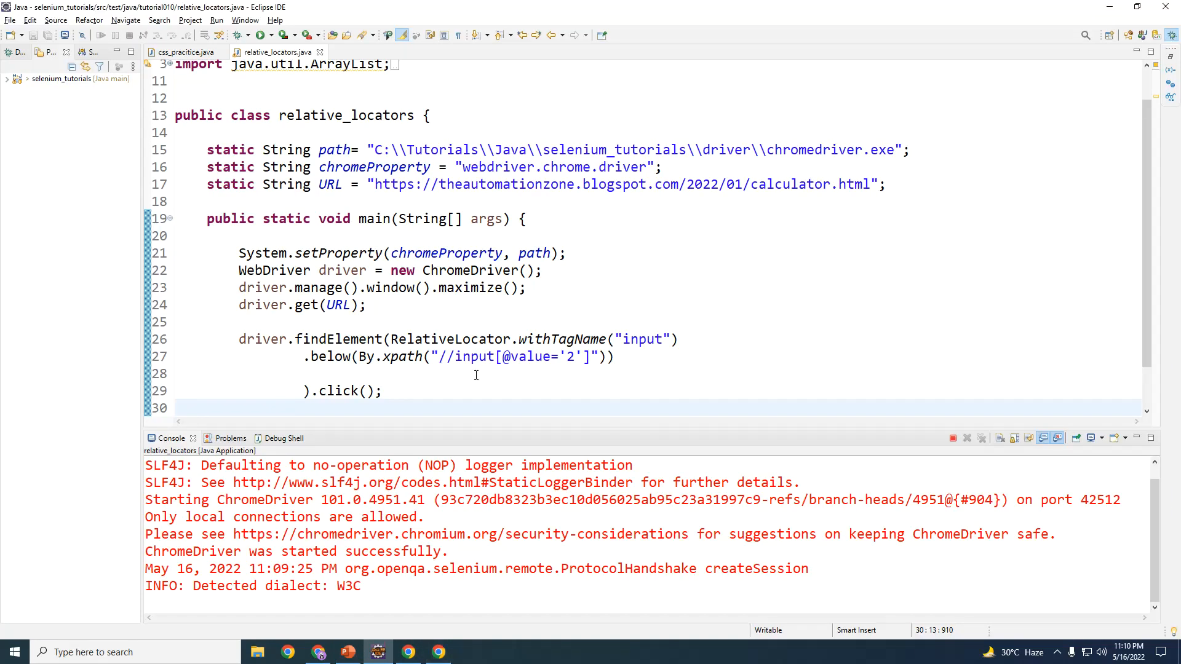
left_click(346, 651)
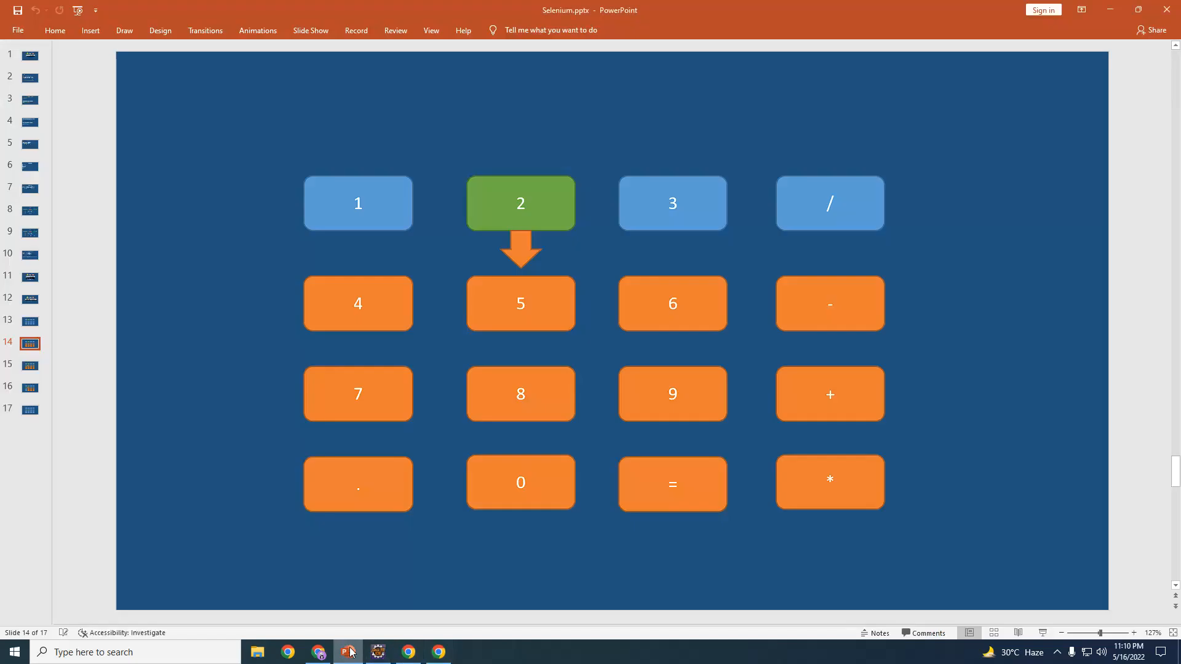
left_click(437, 652)
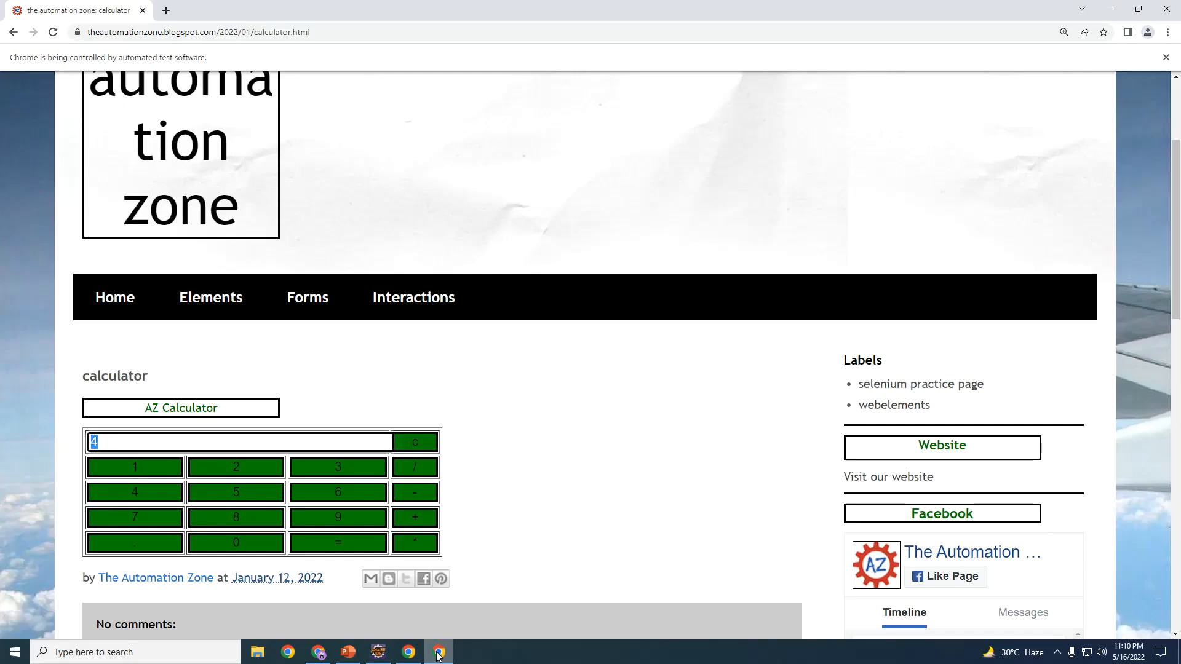
left_click(346, 651)
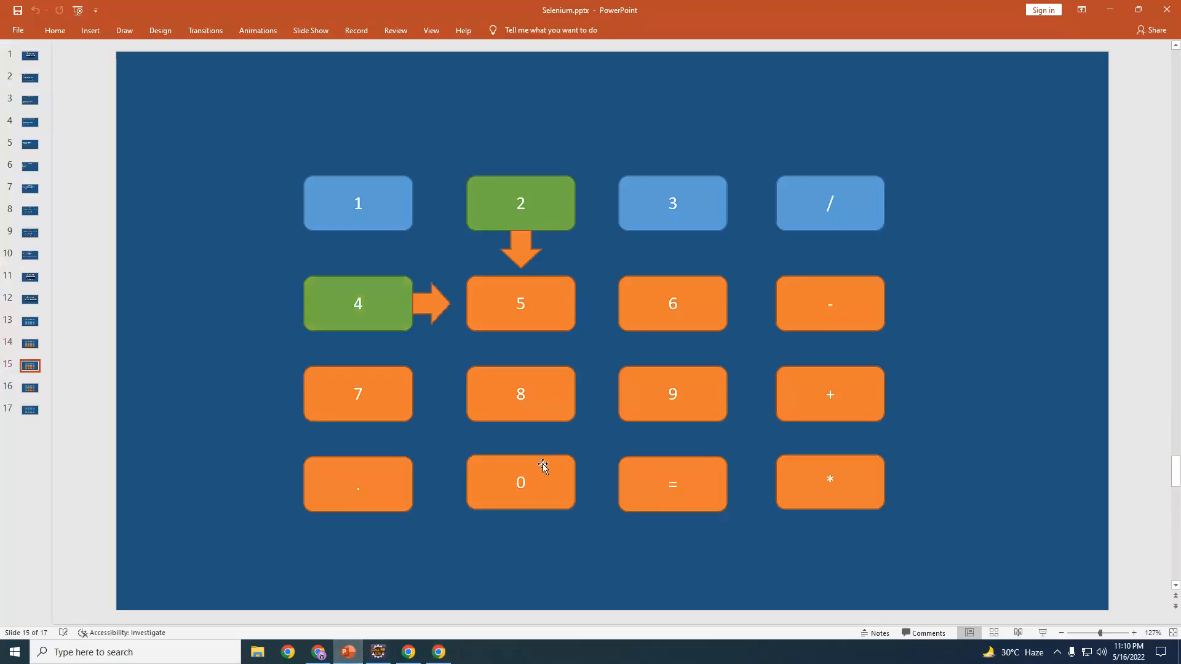
mouse_move(348, 305)
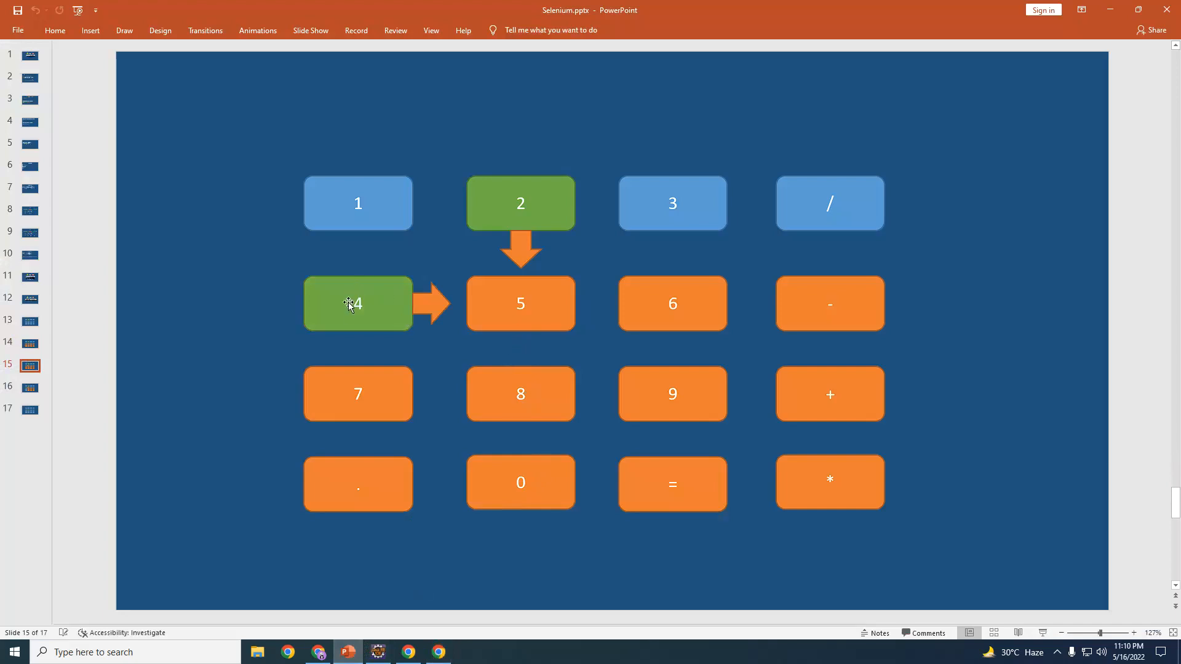
mouse_move(352, 310)
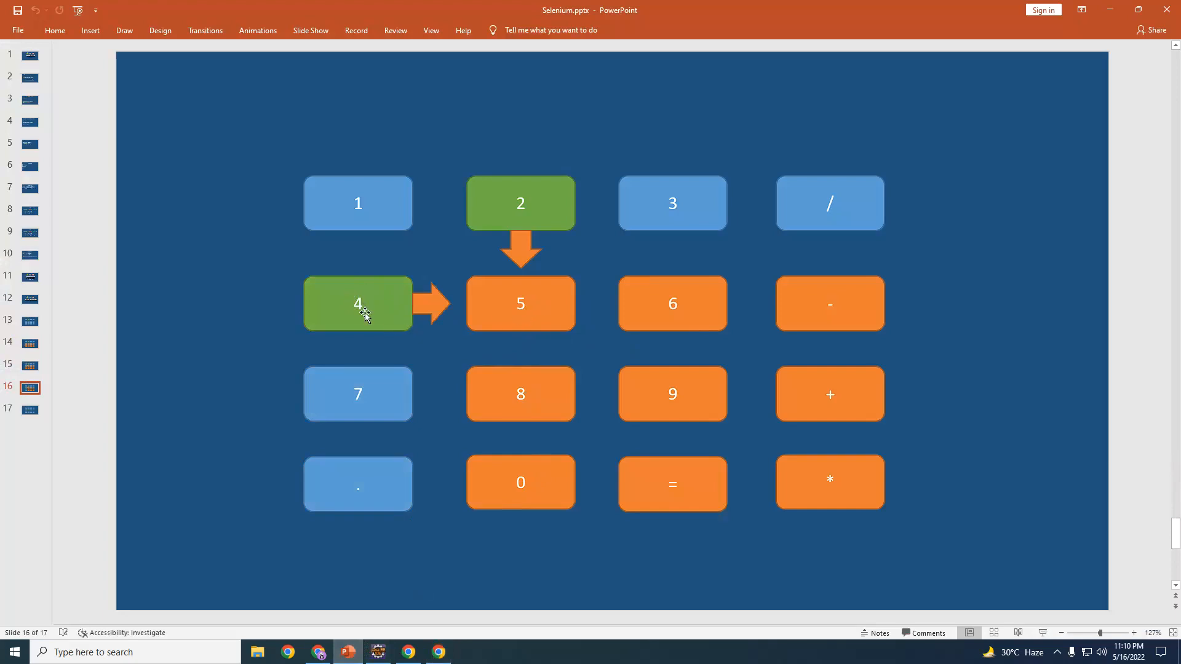
mouse_move(530, 207)
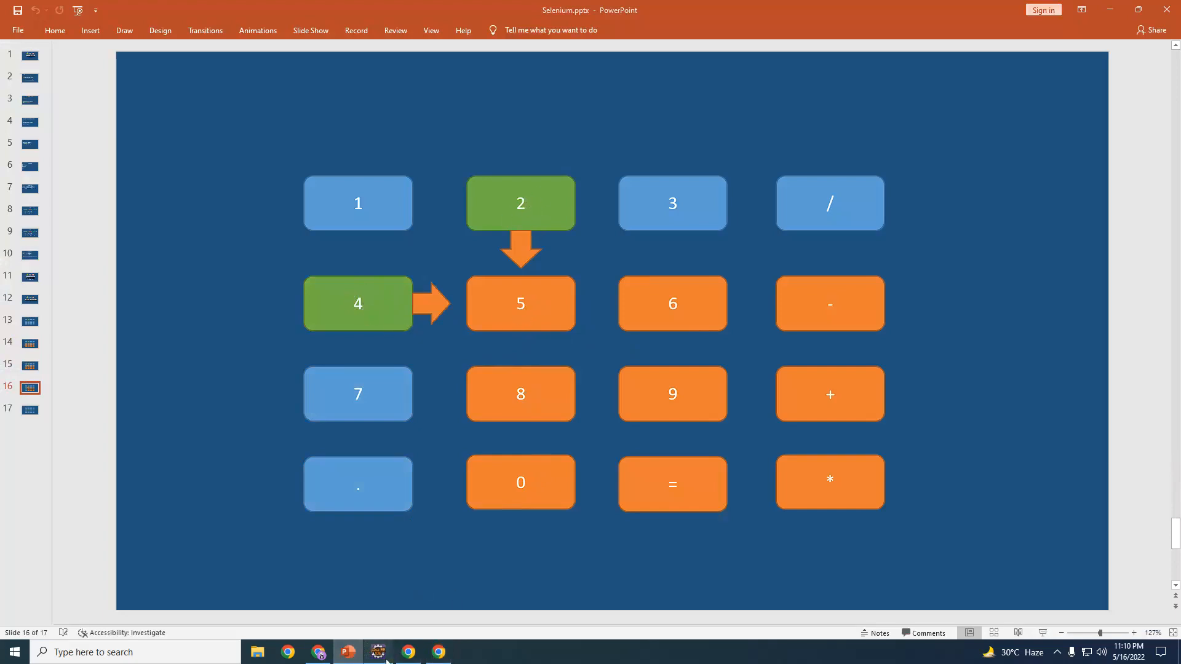
left_click(377, 651)
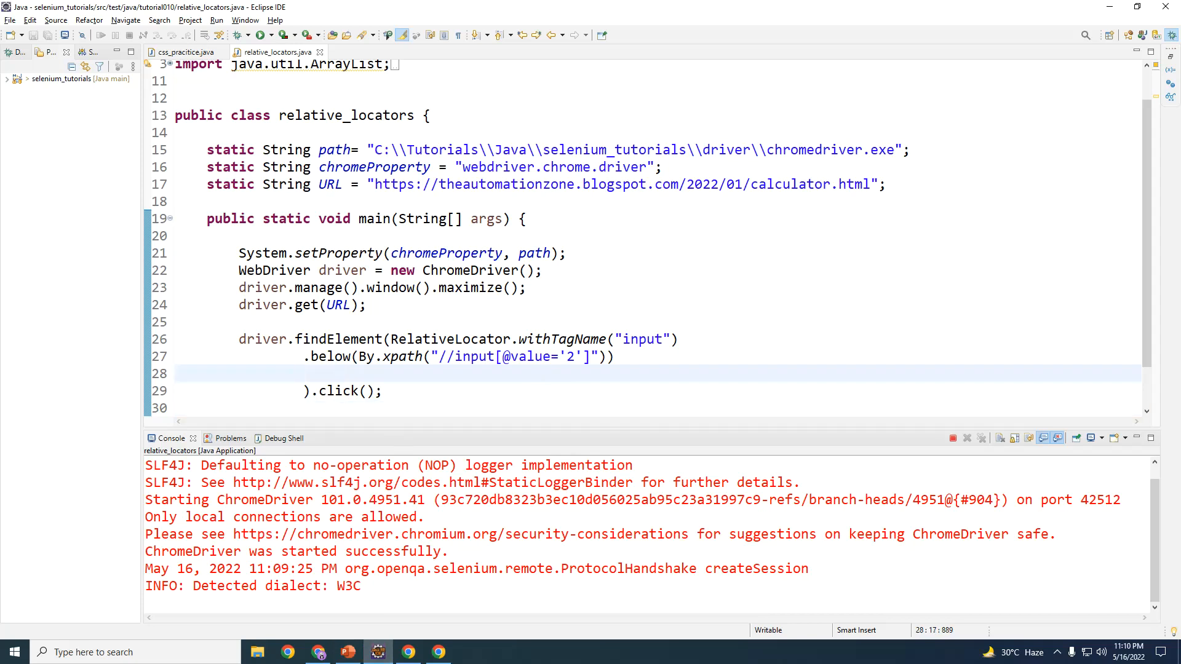
type(".r")
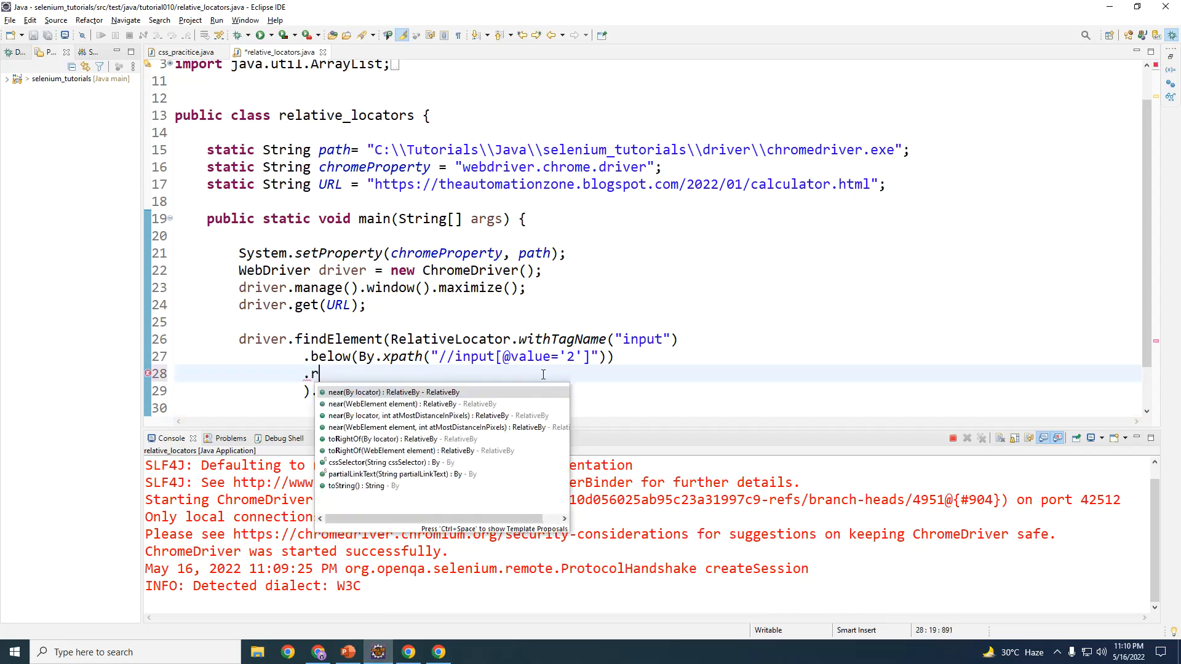
type("i")
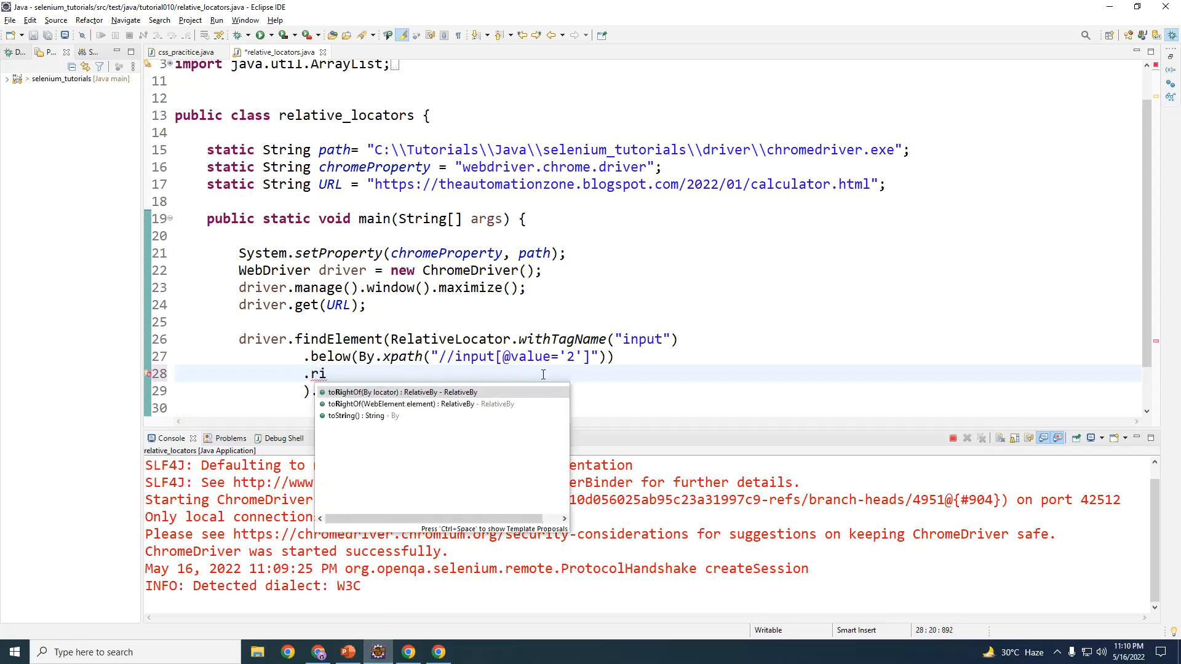
left_click(399, 392)
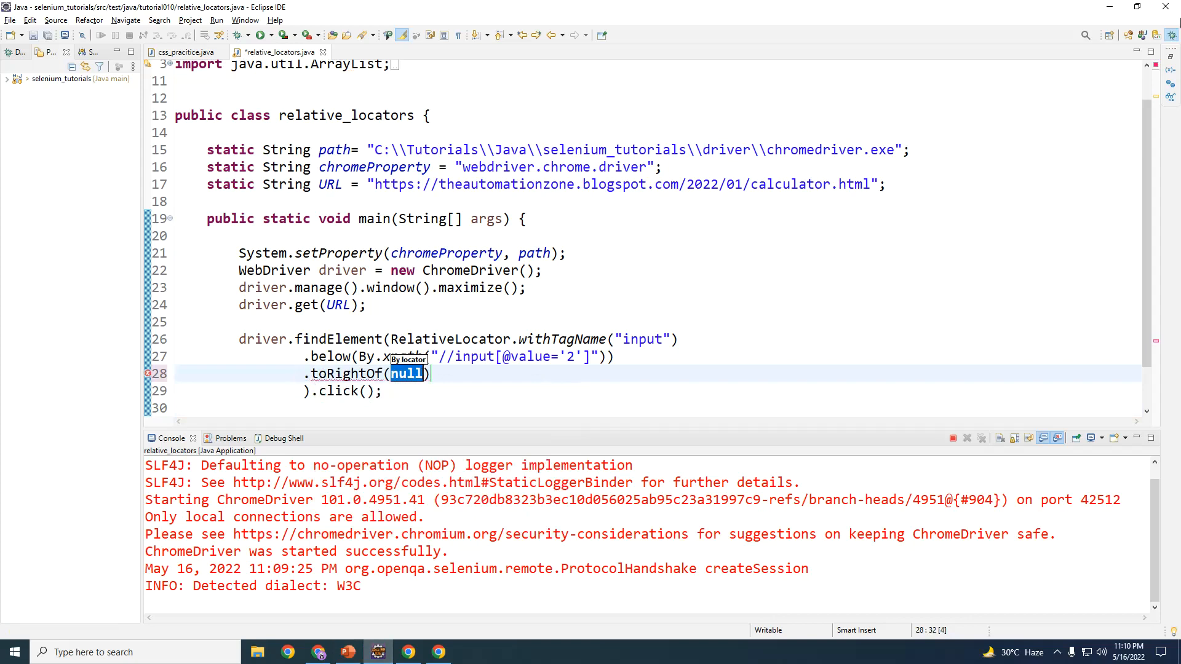
type("By.xpath(path")
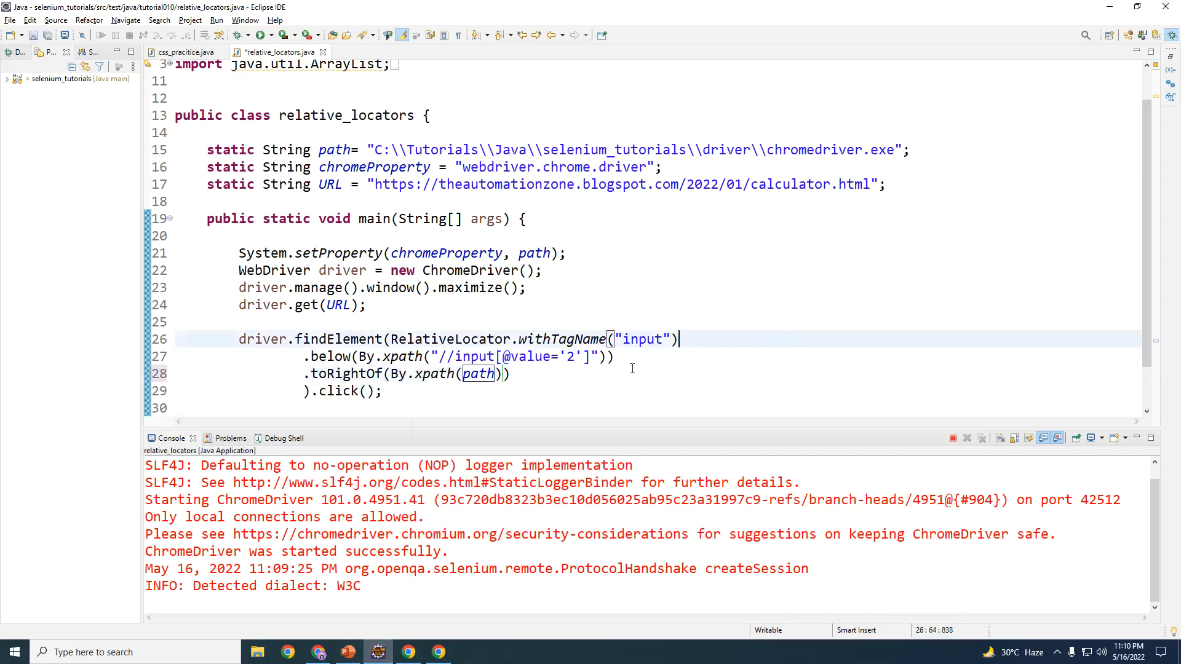
double_click(512, 356)
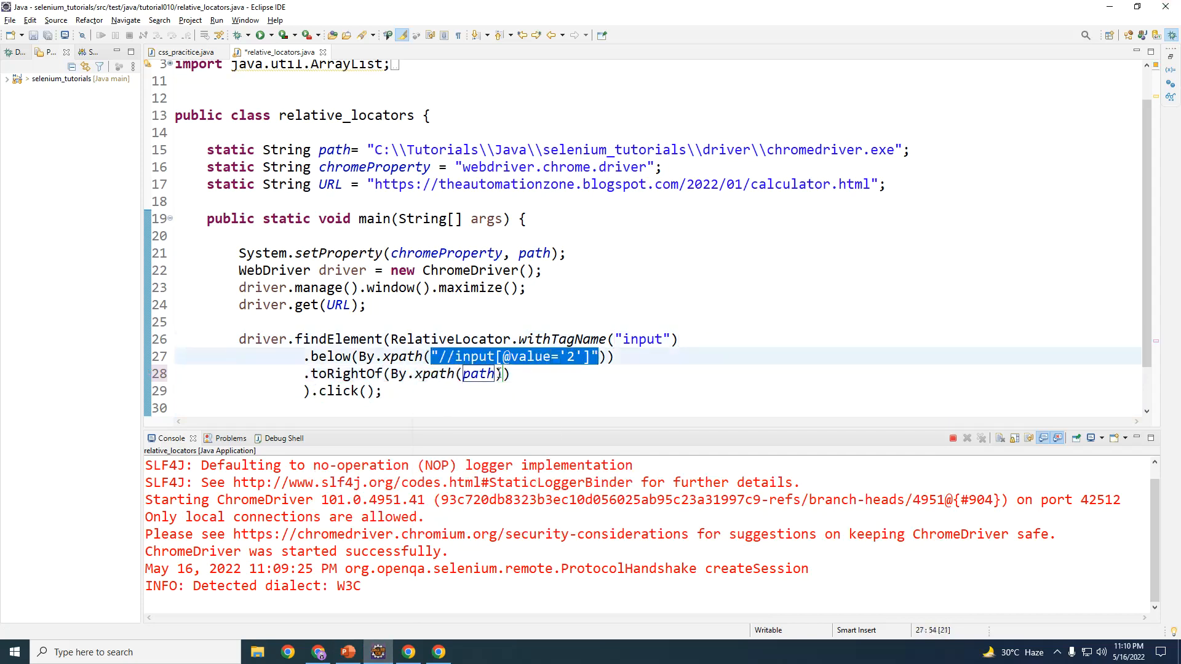
type("\"//input[@value='2']\"")
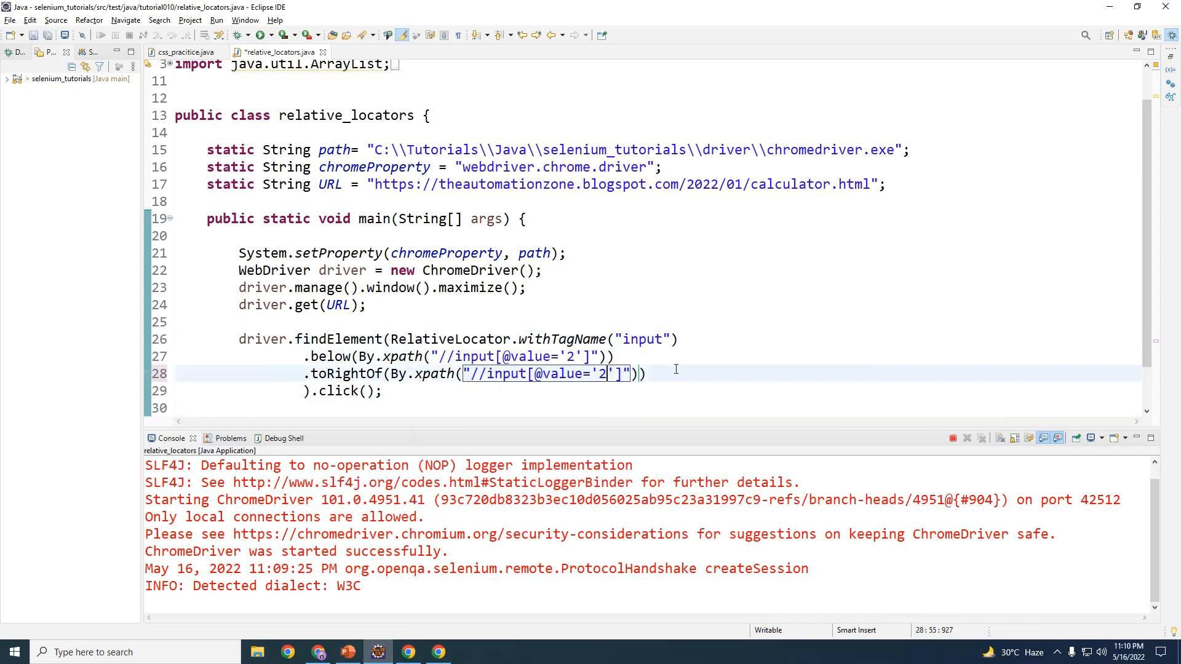
type("4")
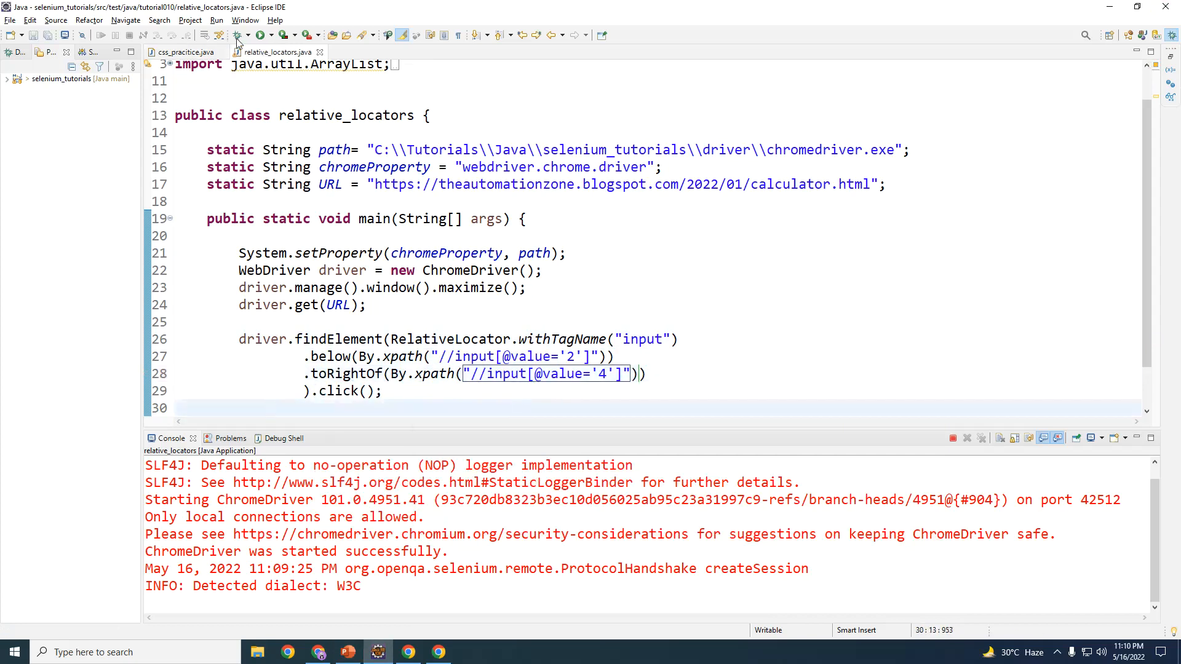
Run relative_locators.java from the Eclipse toolbar
left_click(261, 34)
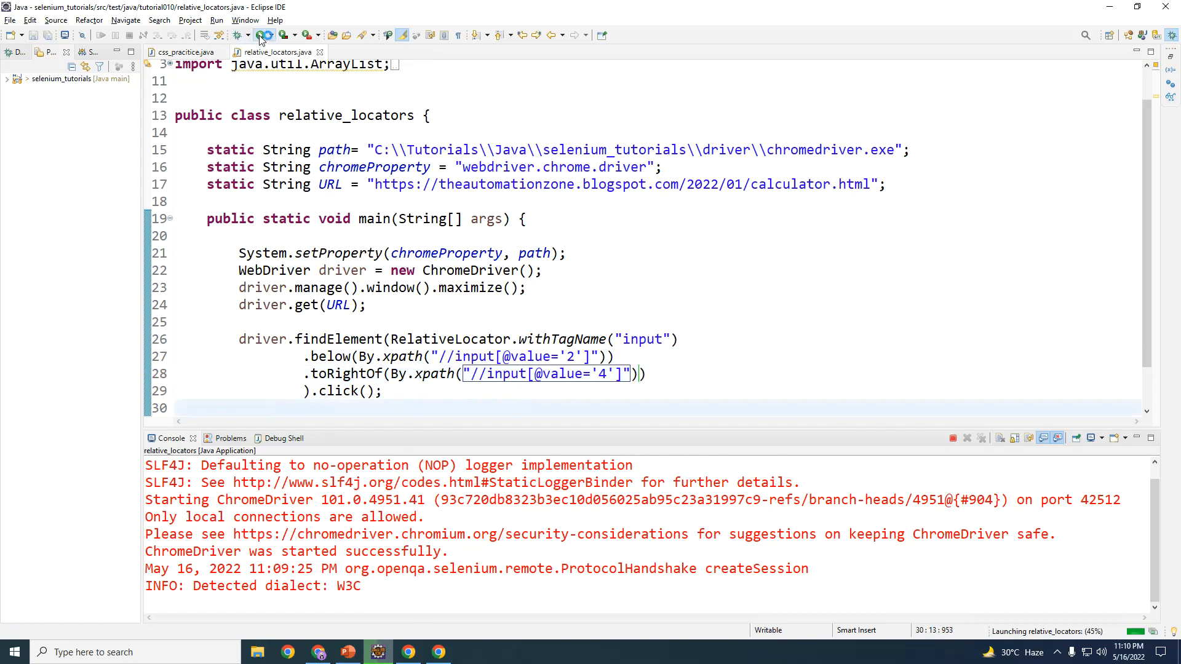
left_click(263, 34)
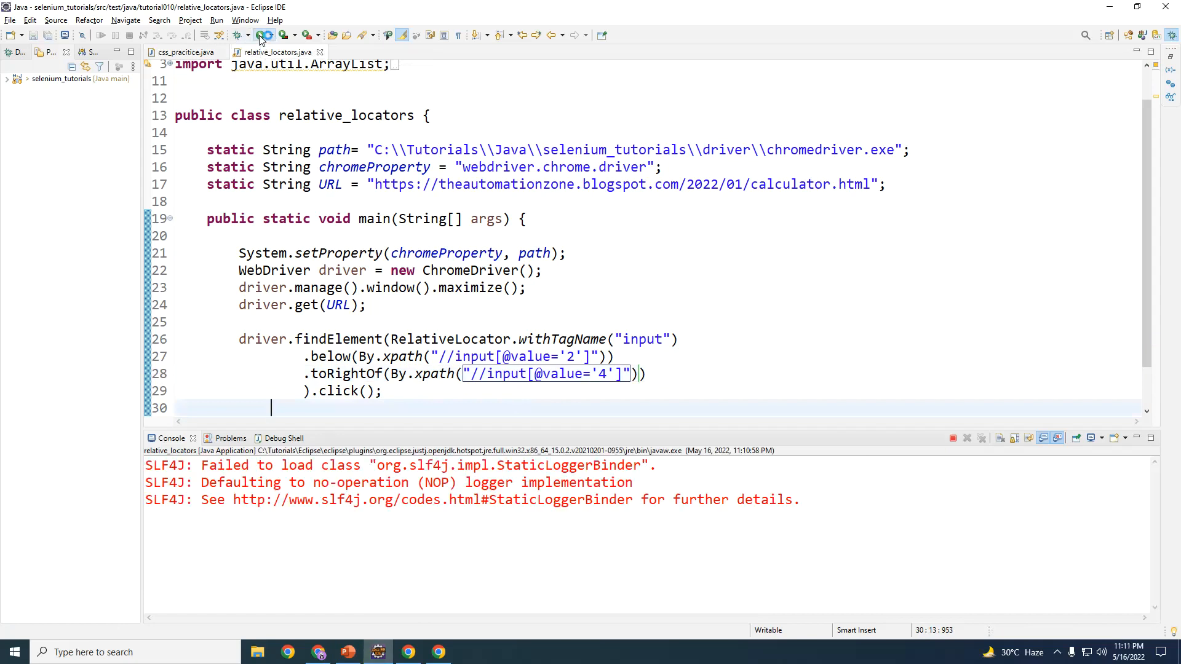
left_click(264, 35)
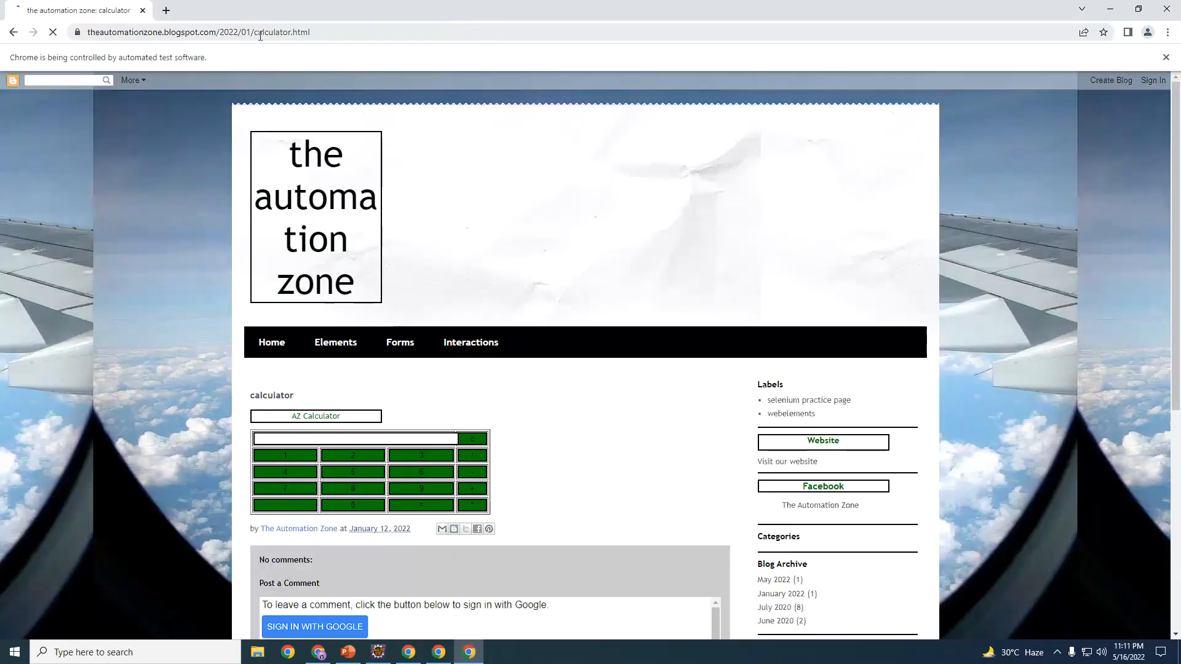
Enlarge the automated calculator page to 150% and scroll to its display reading 5
left_click(352, 472)
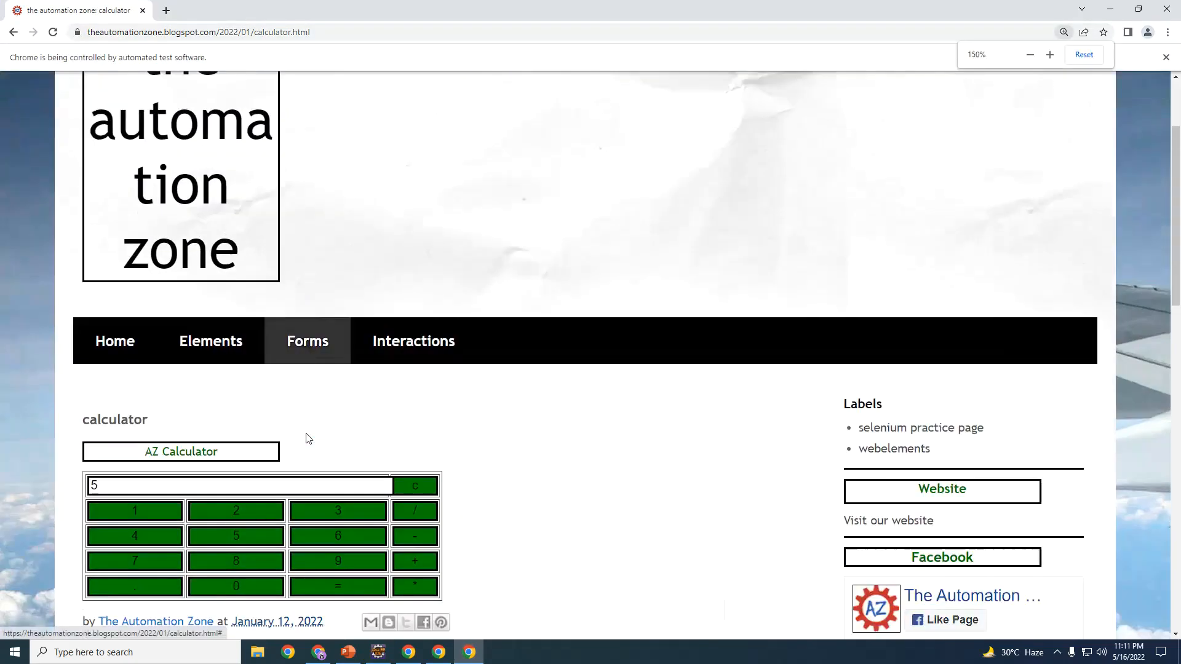
scroll("down", 3)
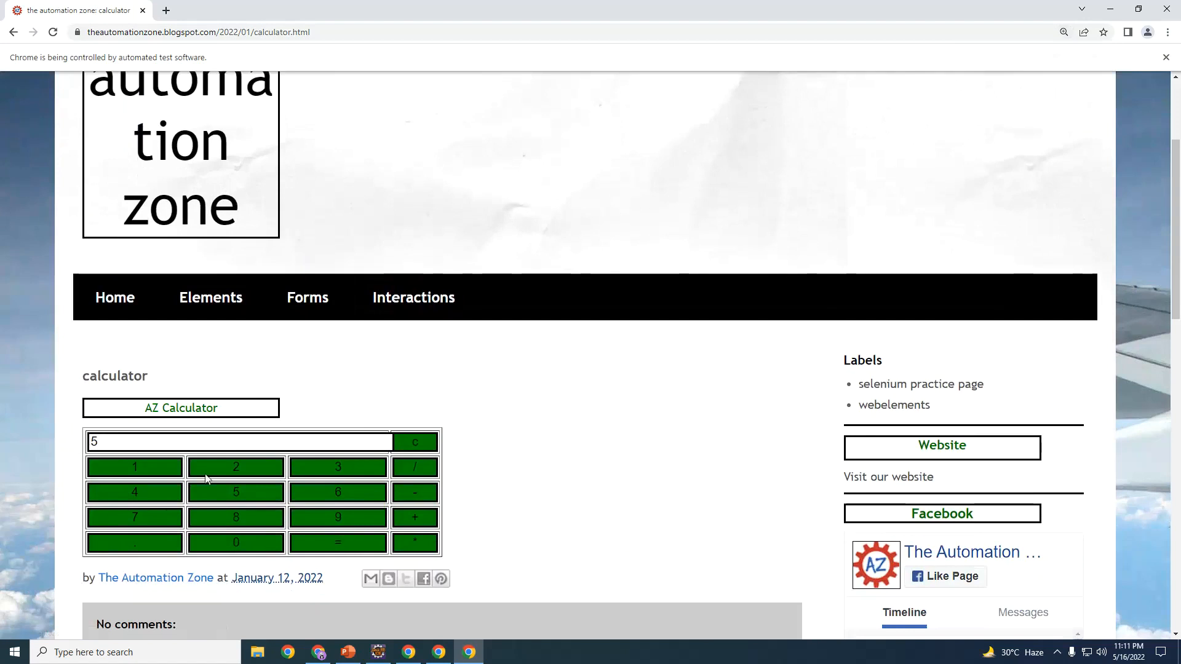
scroll("down", 3)
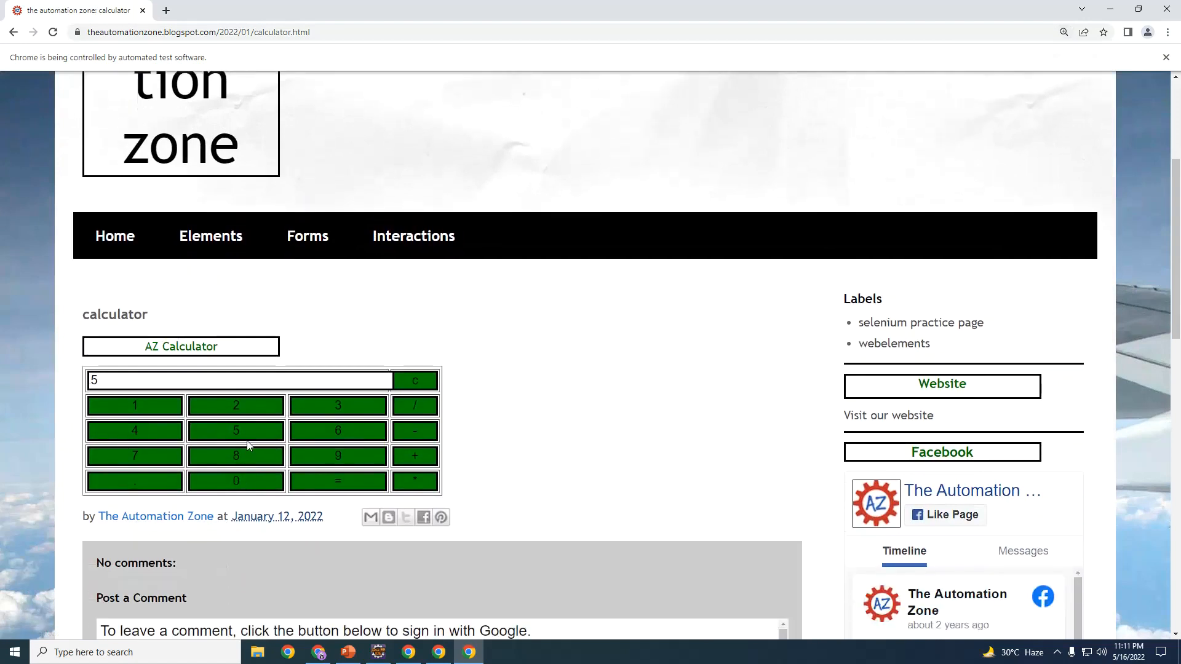
mouse_move(610, 436)
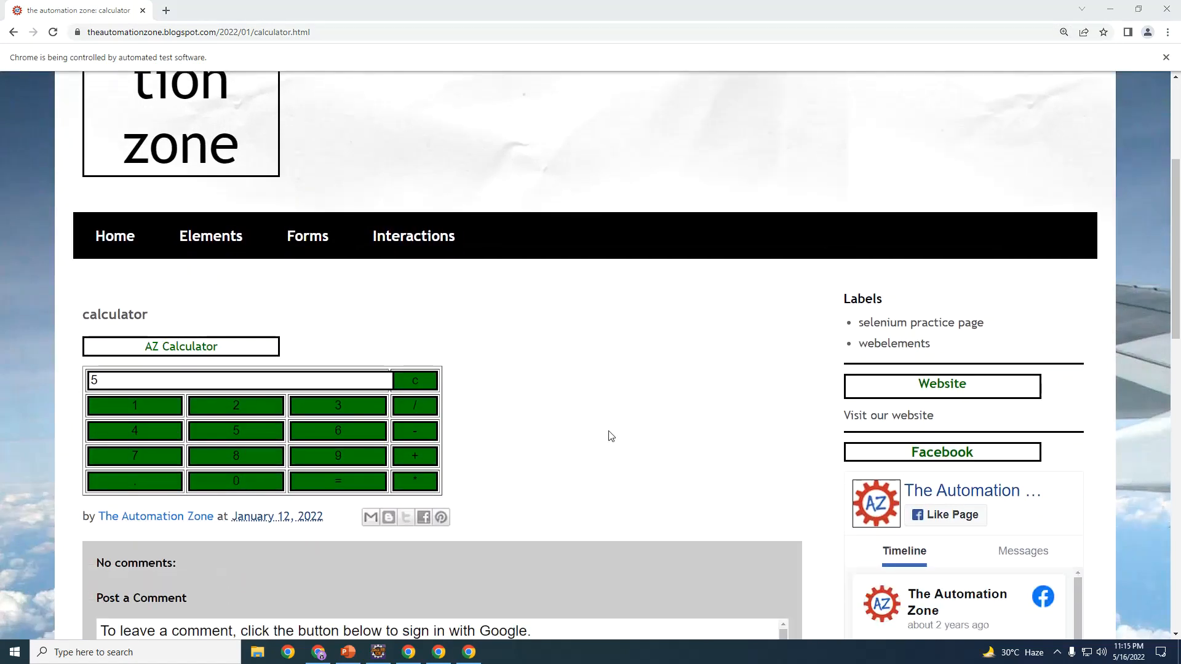
mouse_move(423, 598)
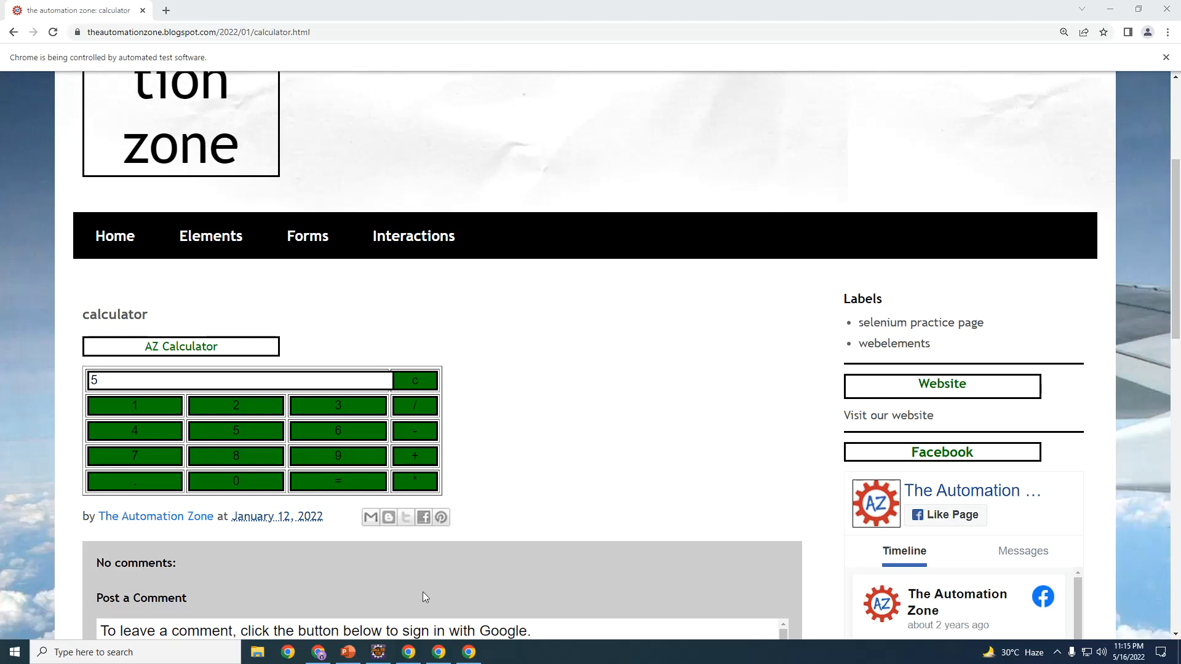
mouse_move(378, 652)
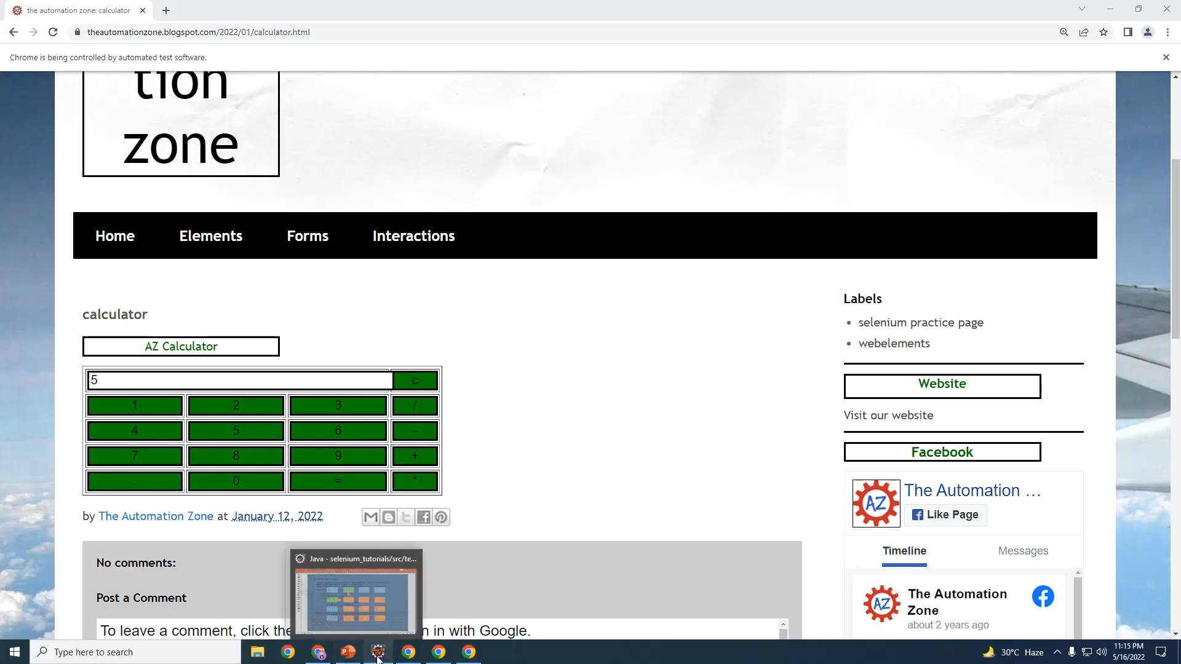
Bring up PowerPoint slide 16 showing 5 as the key below 2 and right of 4
left_click(347, 652)
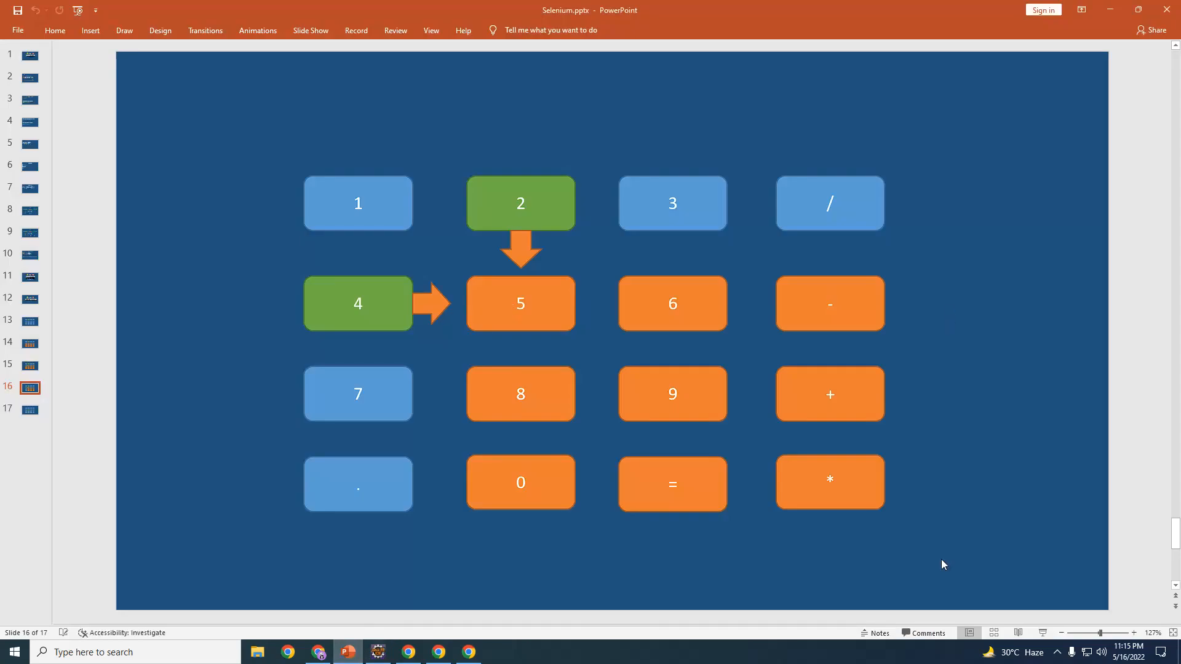
mouse_move(482, 334)
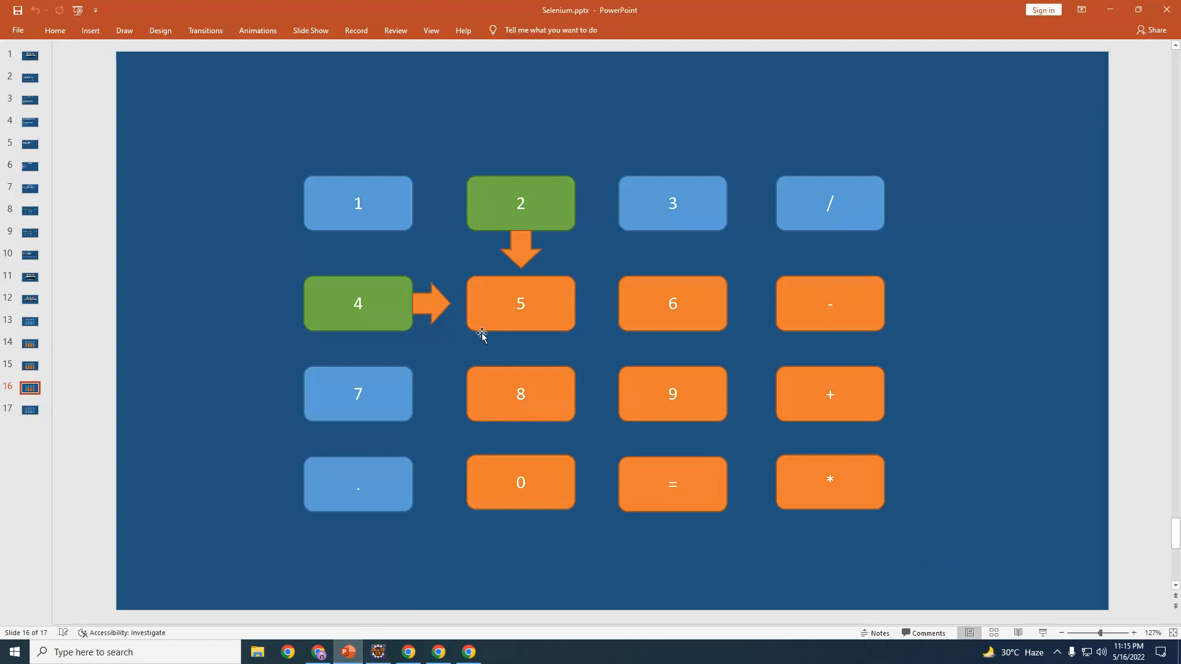
mouse_move(898, 430)
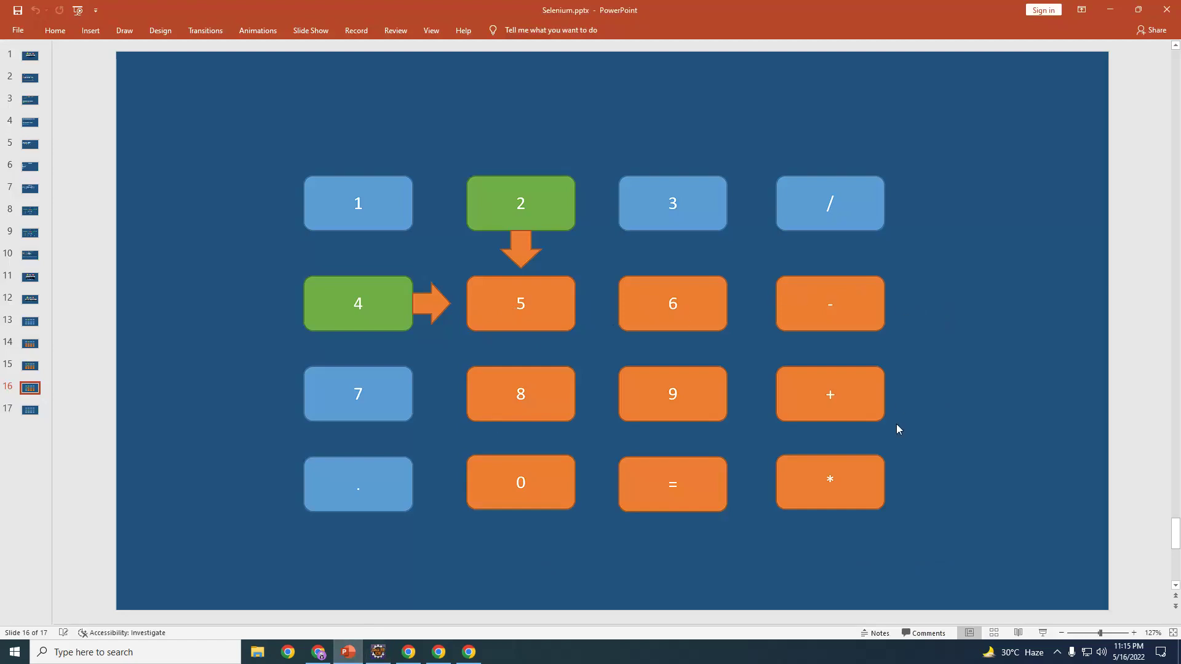
mouse_move(527, 313)
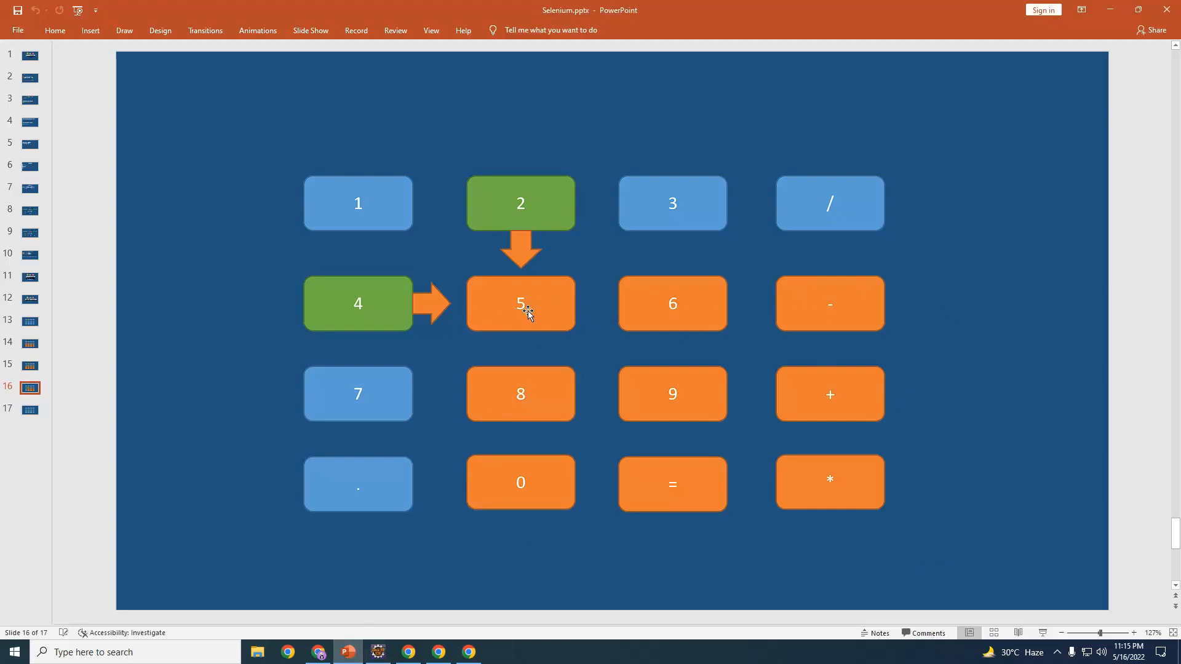
mouse_move(786, 342)
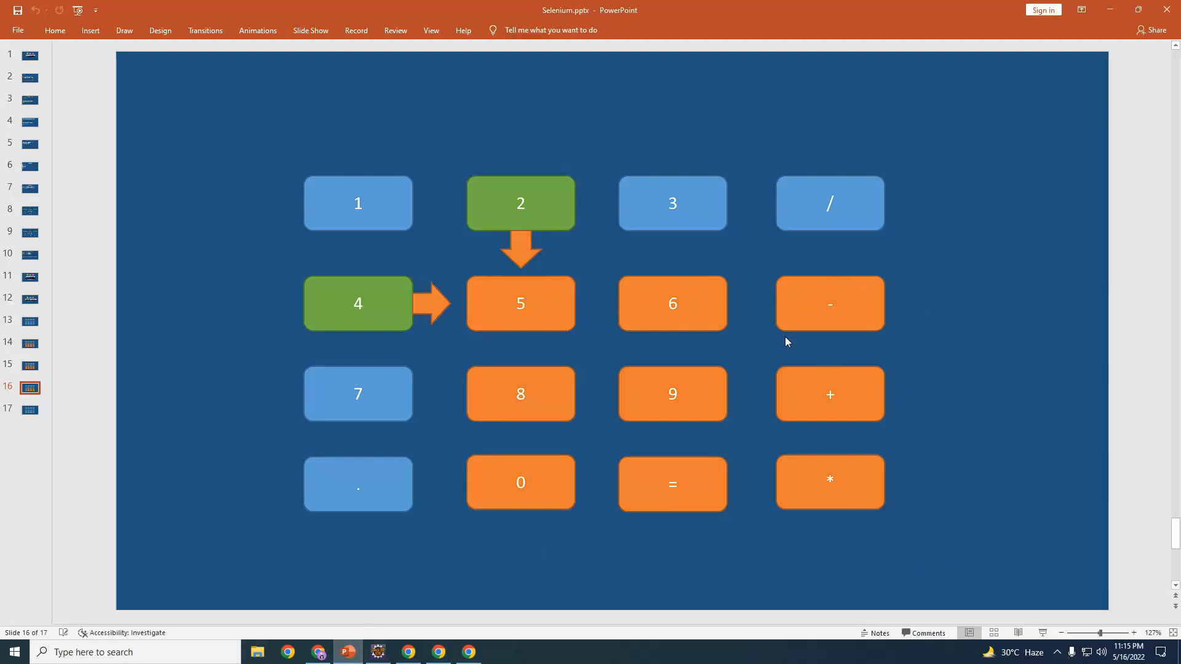
mouse_move(611, 439)
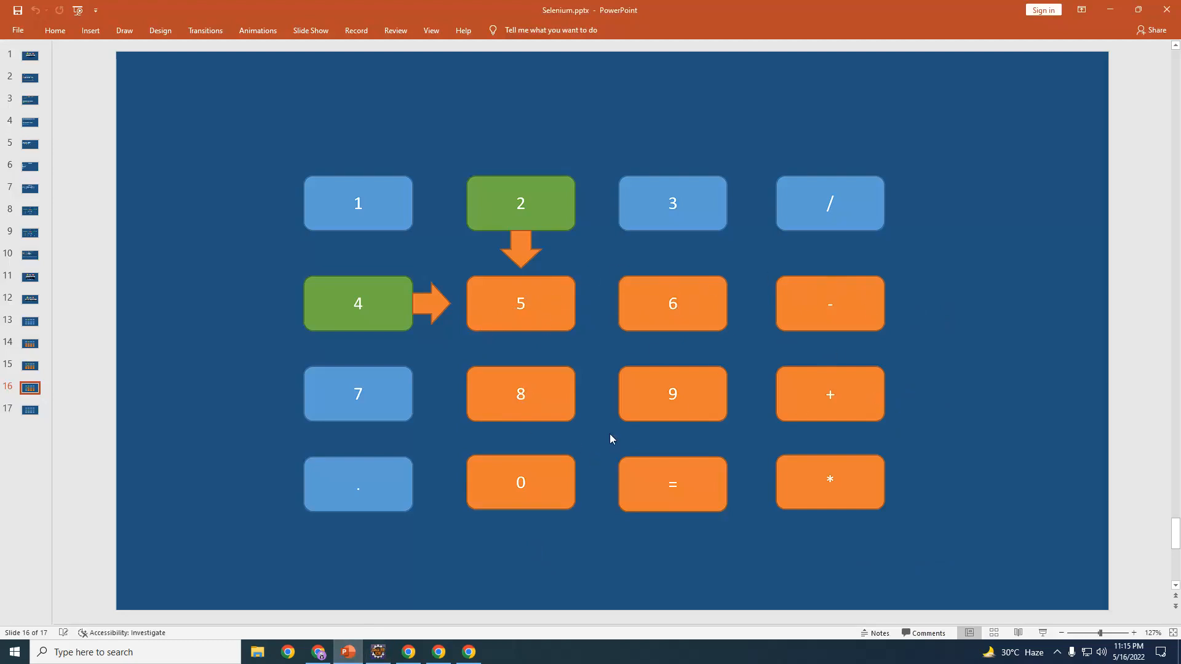
mouse_move(845, 484)
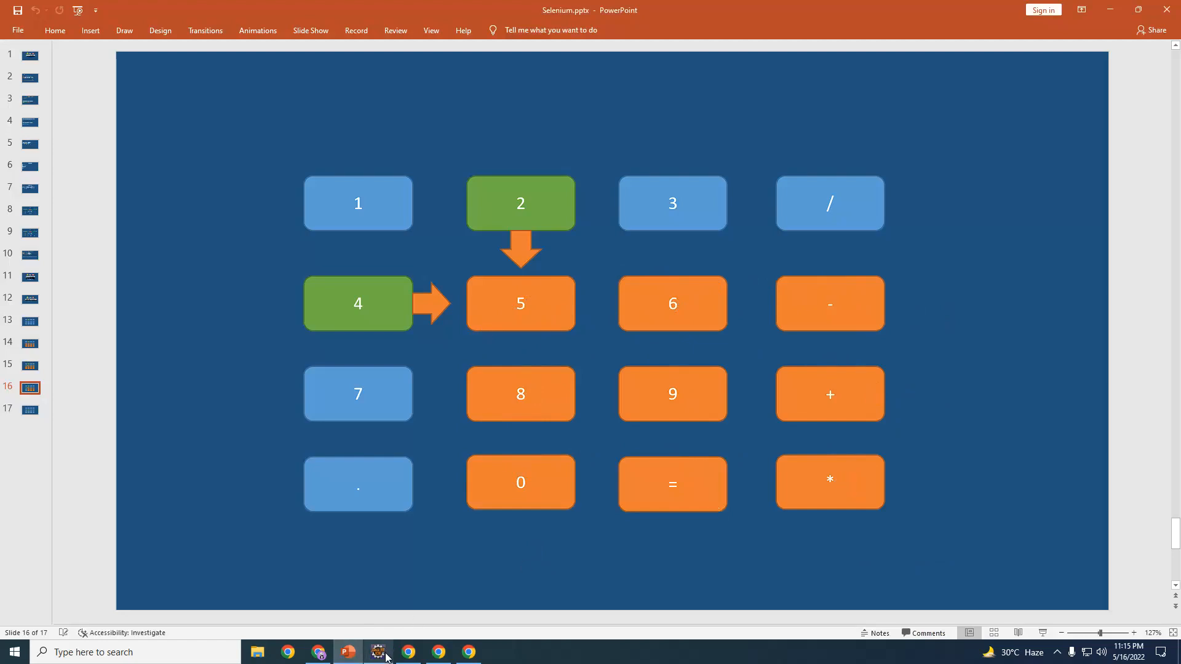
Declare List elems = driver.findElements(...) using the below-2, right-of-4 locator
left_click(377, 652)
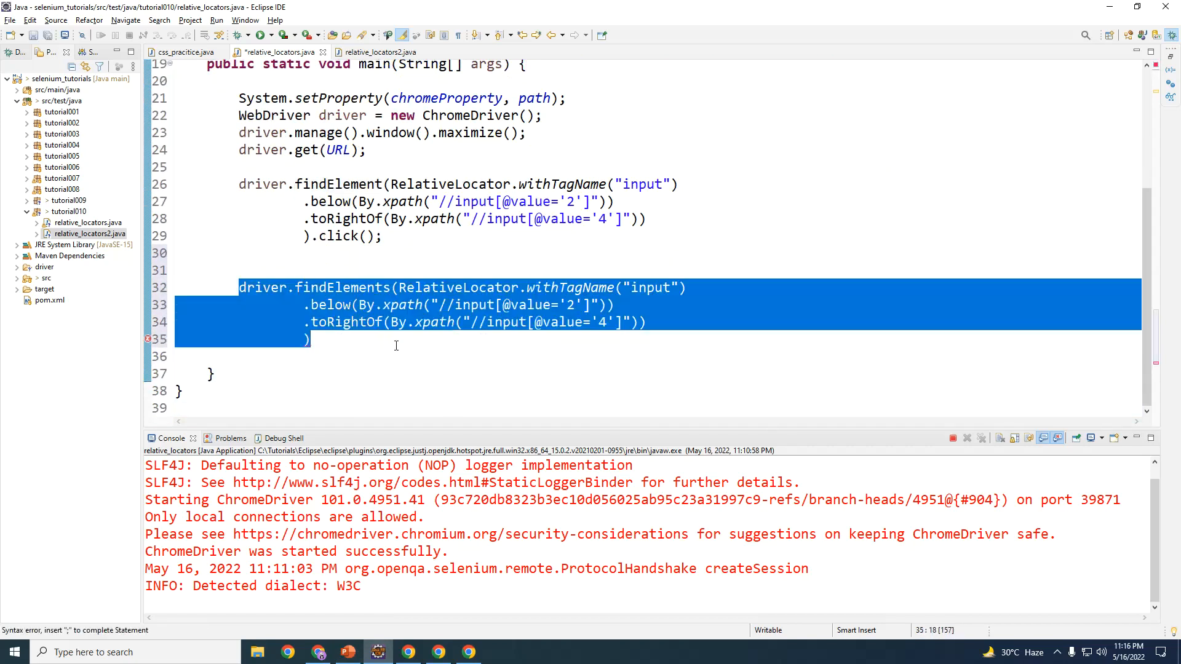
type(";")
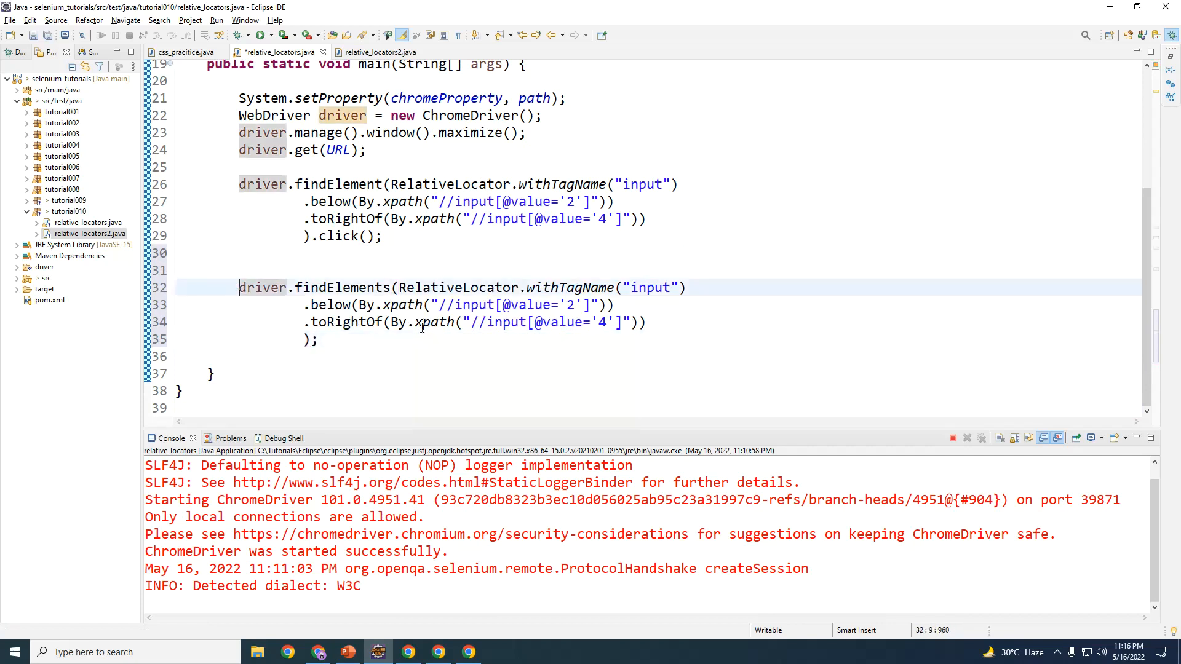
type("List<Web>")
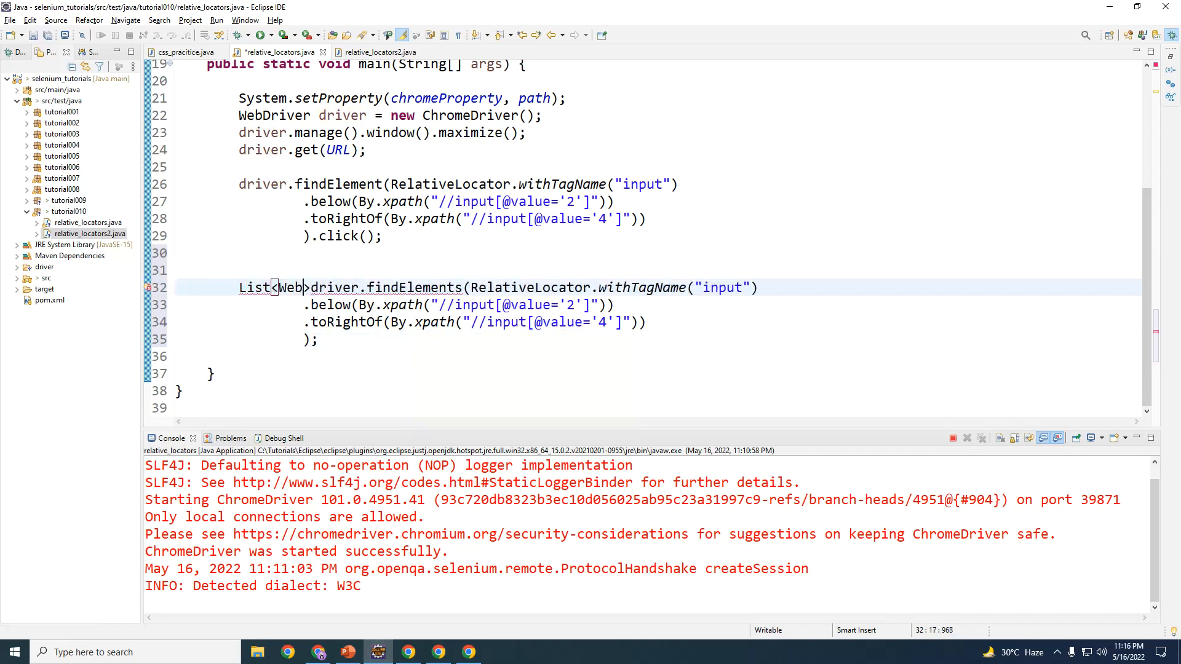
type("Elements>")
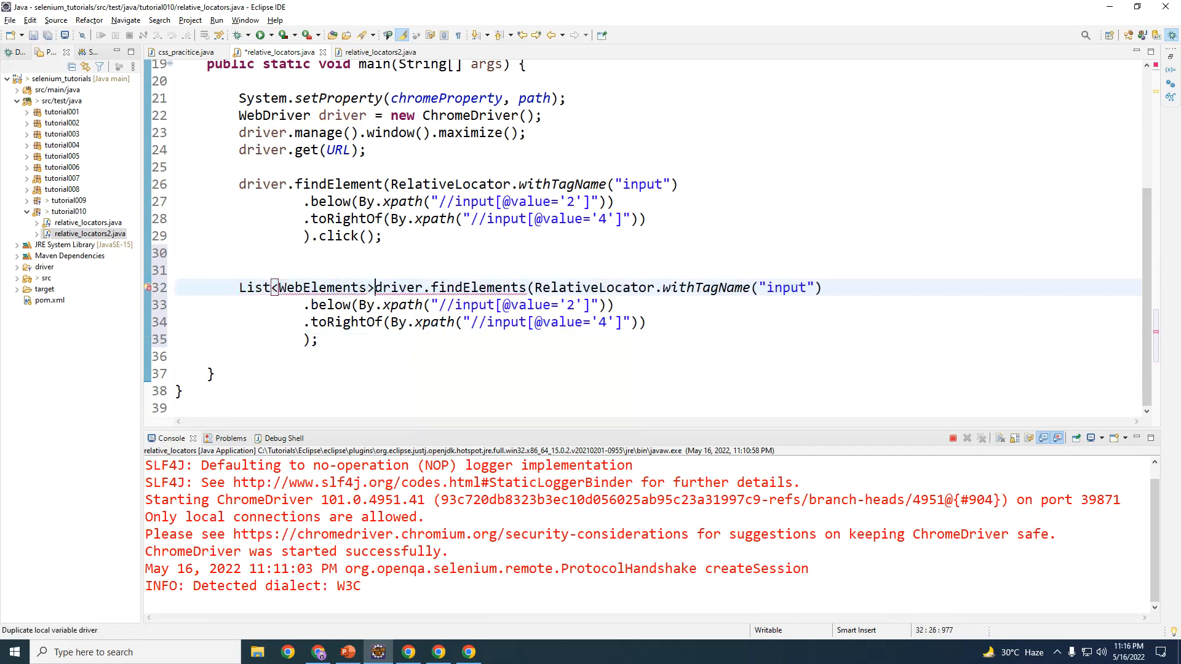
type("=")
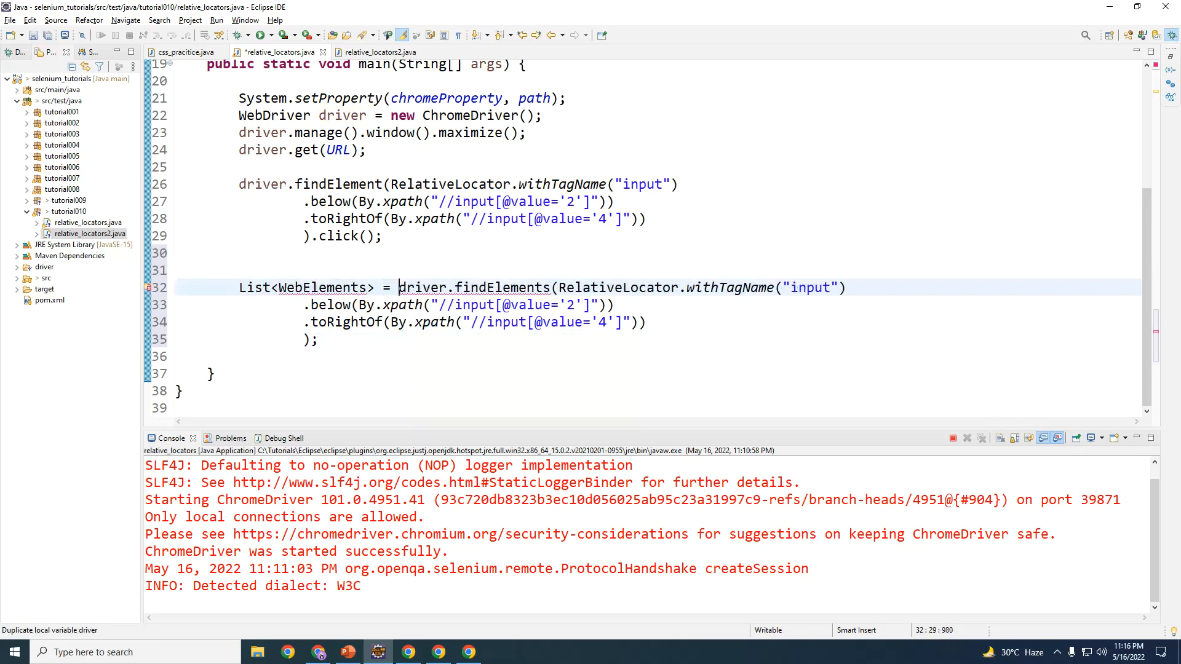
left_click(383, 288)
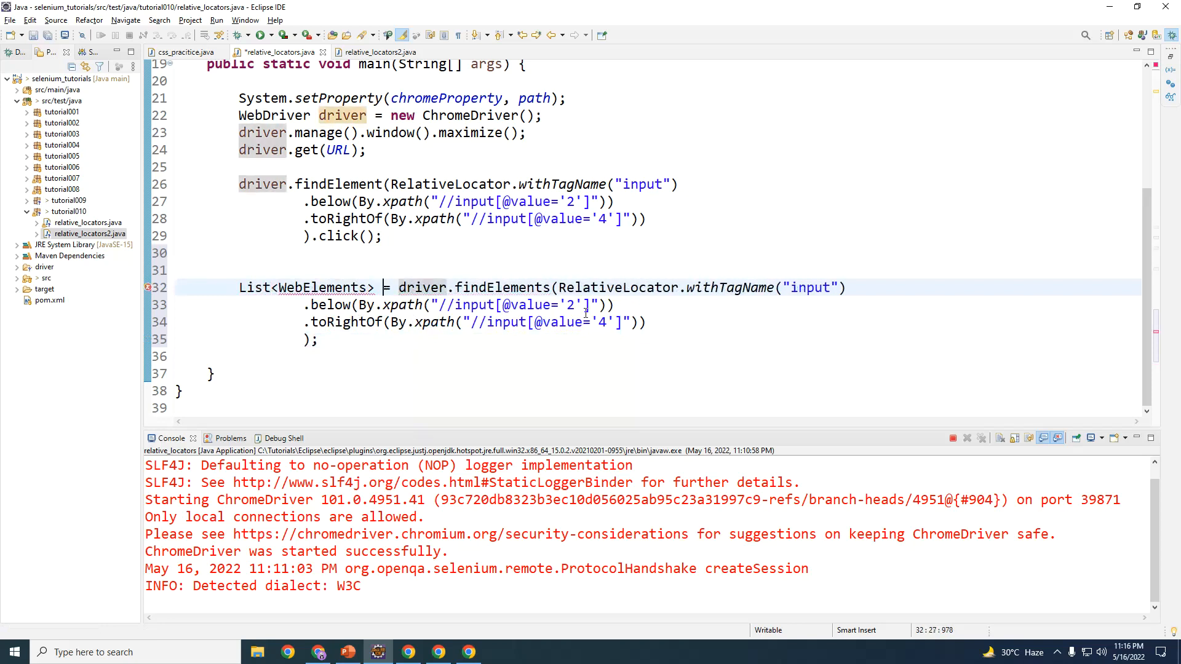
type("elems")
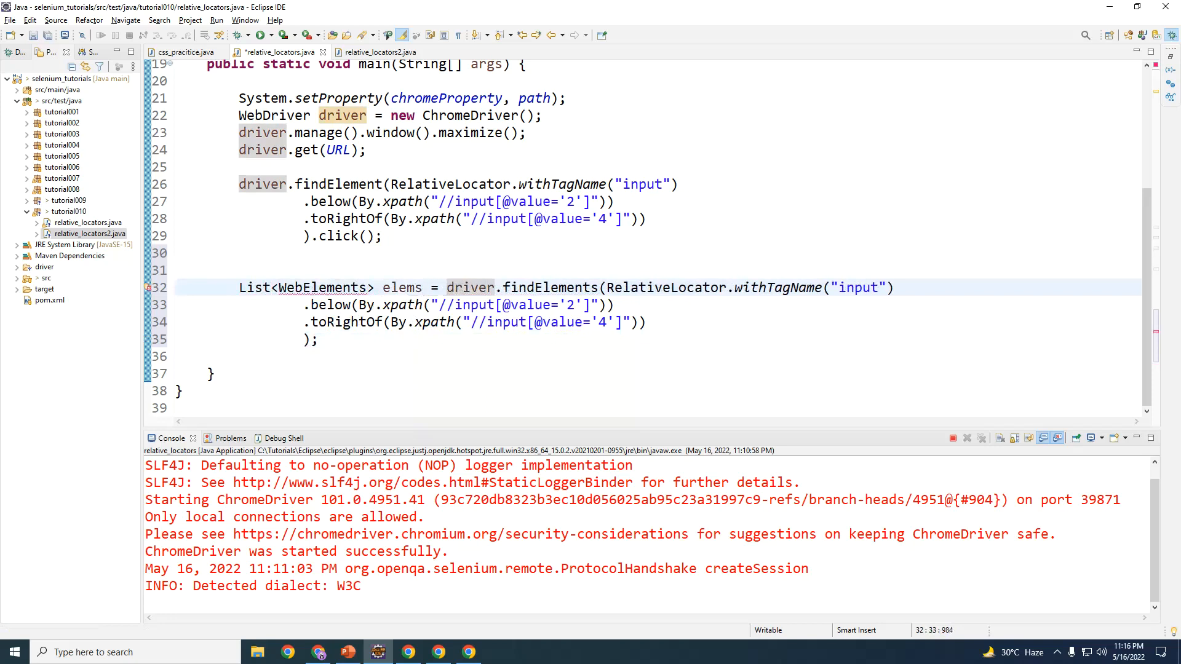
Quick-fix the unresolved list type to List<WebElement> and select elems
left_click(213, 373)
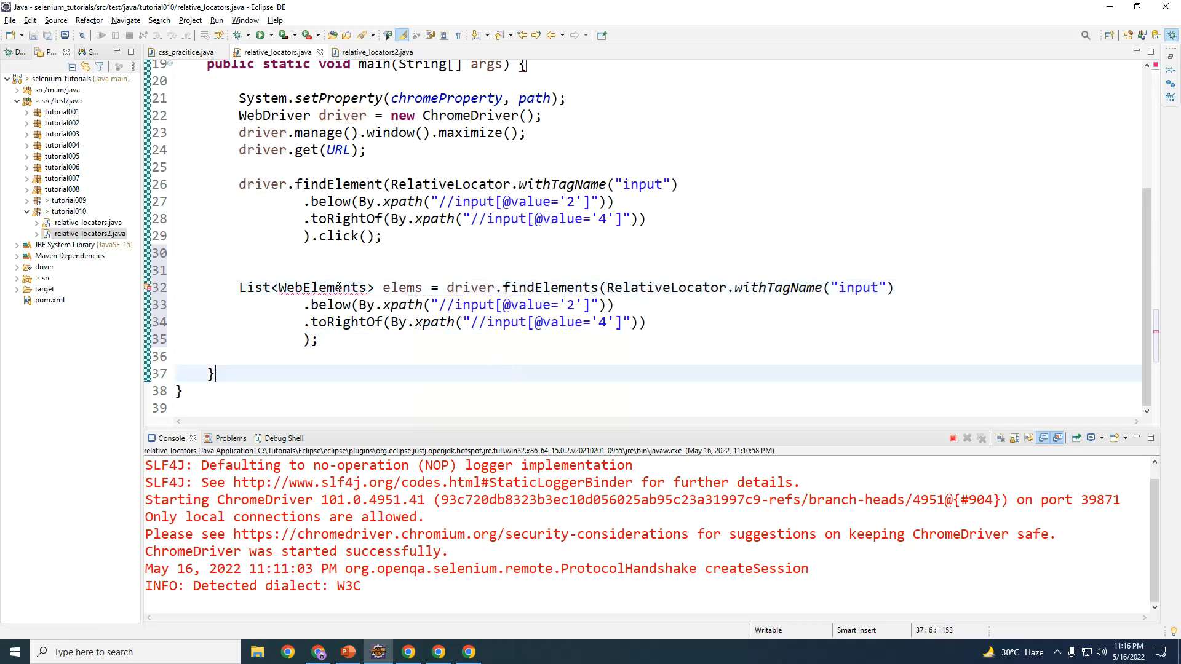
left_click(324, 288)
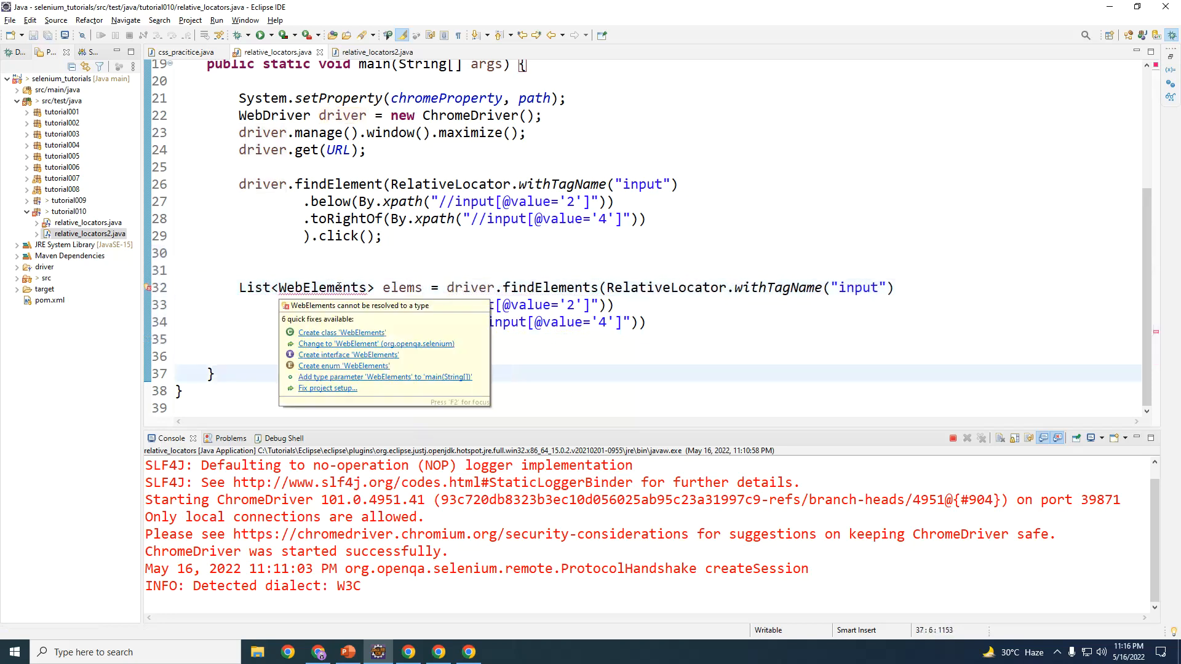
left_click(376, 344)
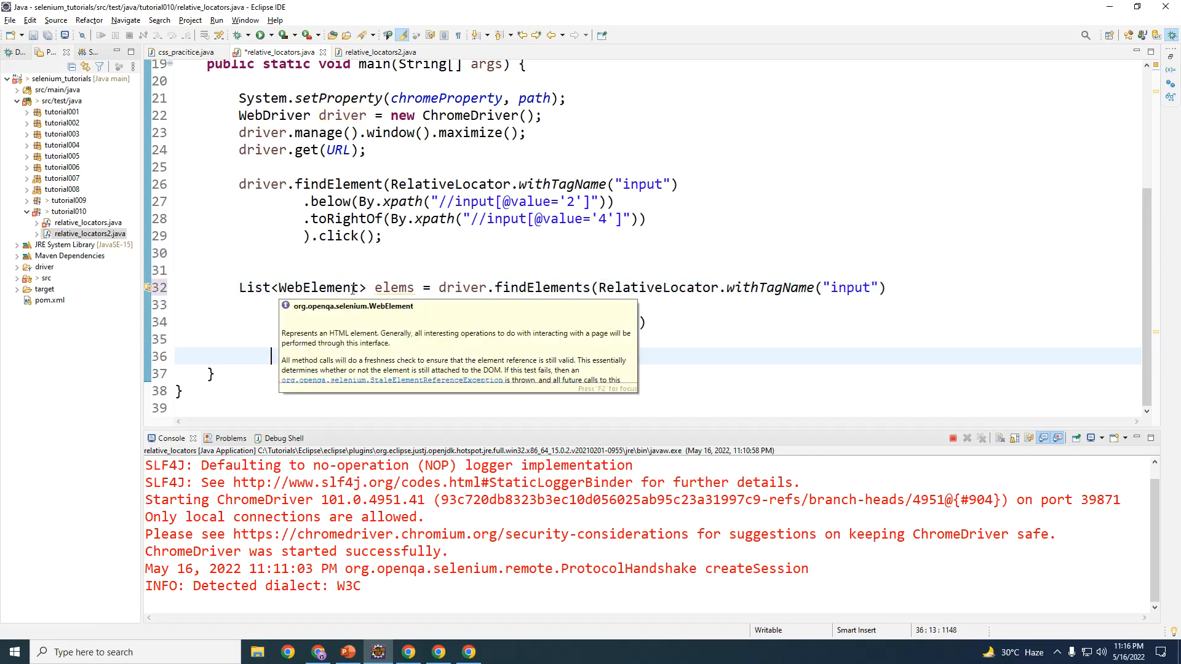
double_click(394, 287)
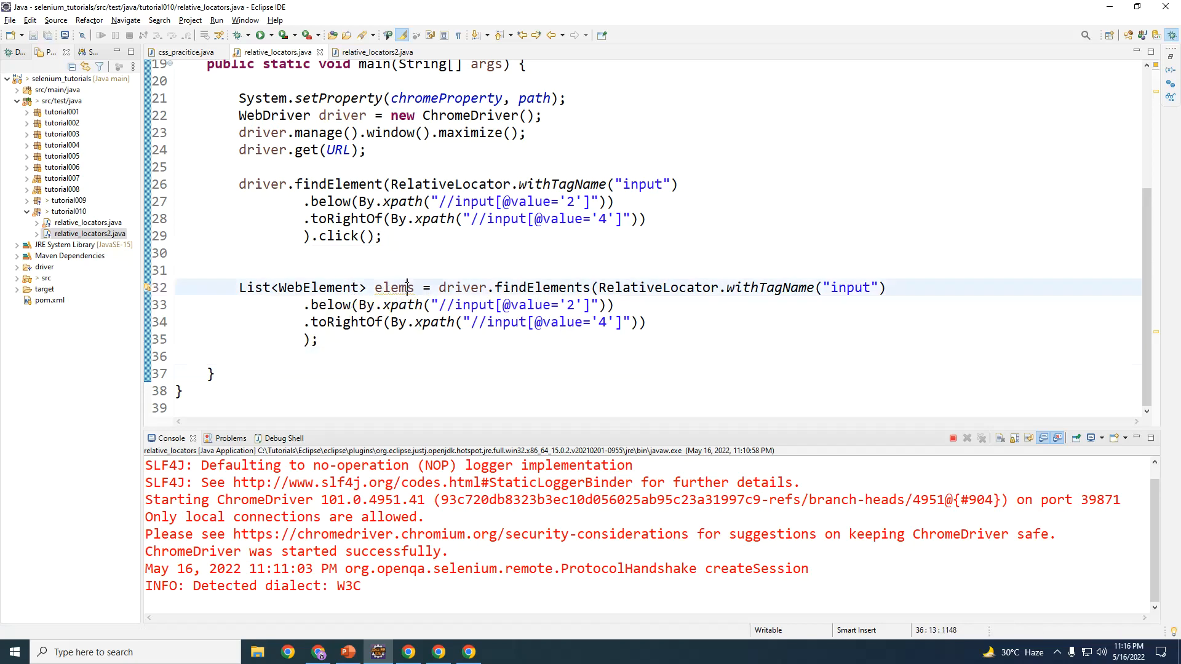
double_click(394, 288)
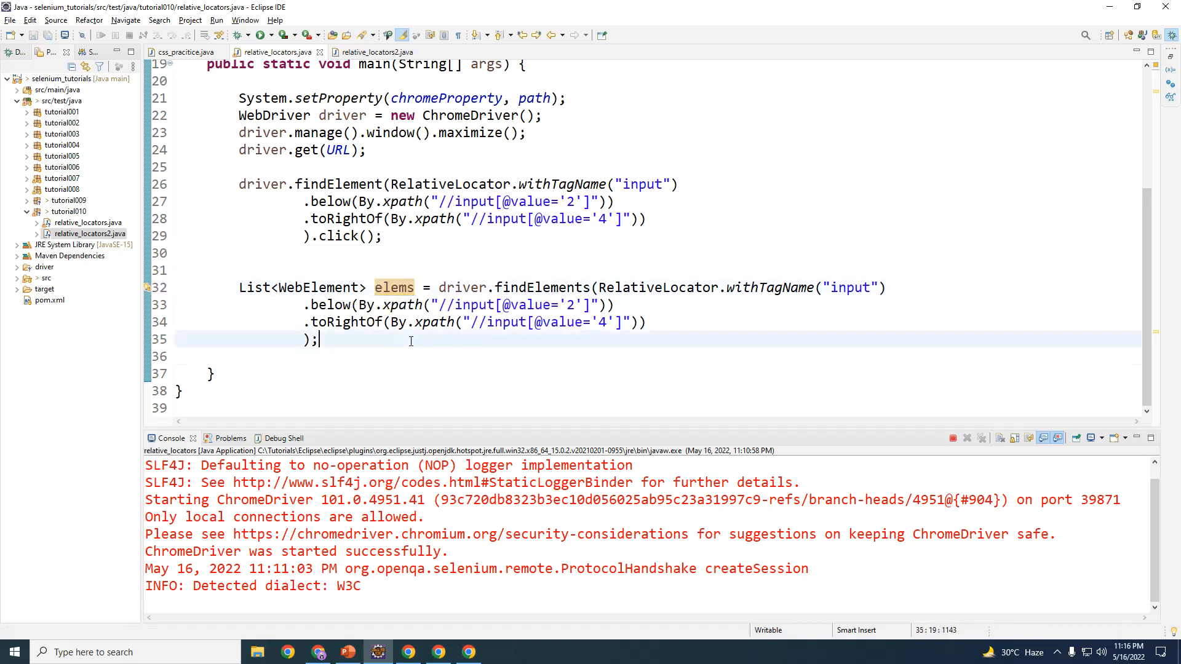
mouse_move(429, 637)
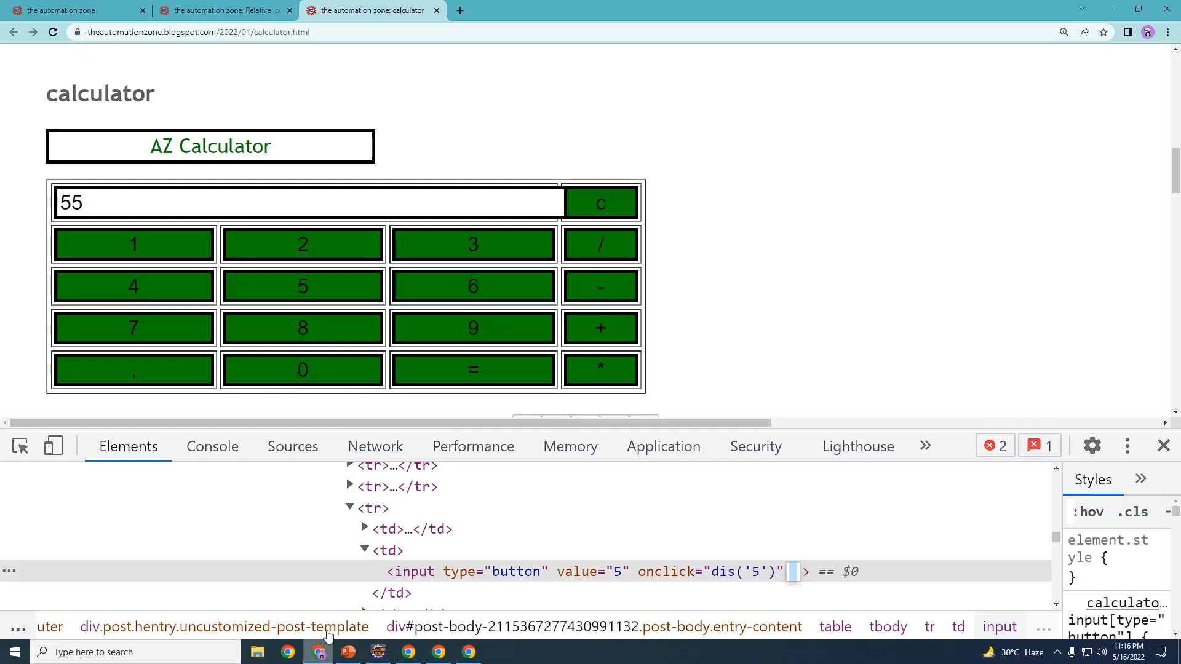
mouse_move(662, 446)
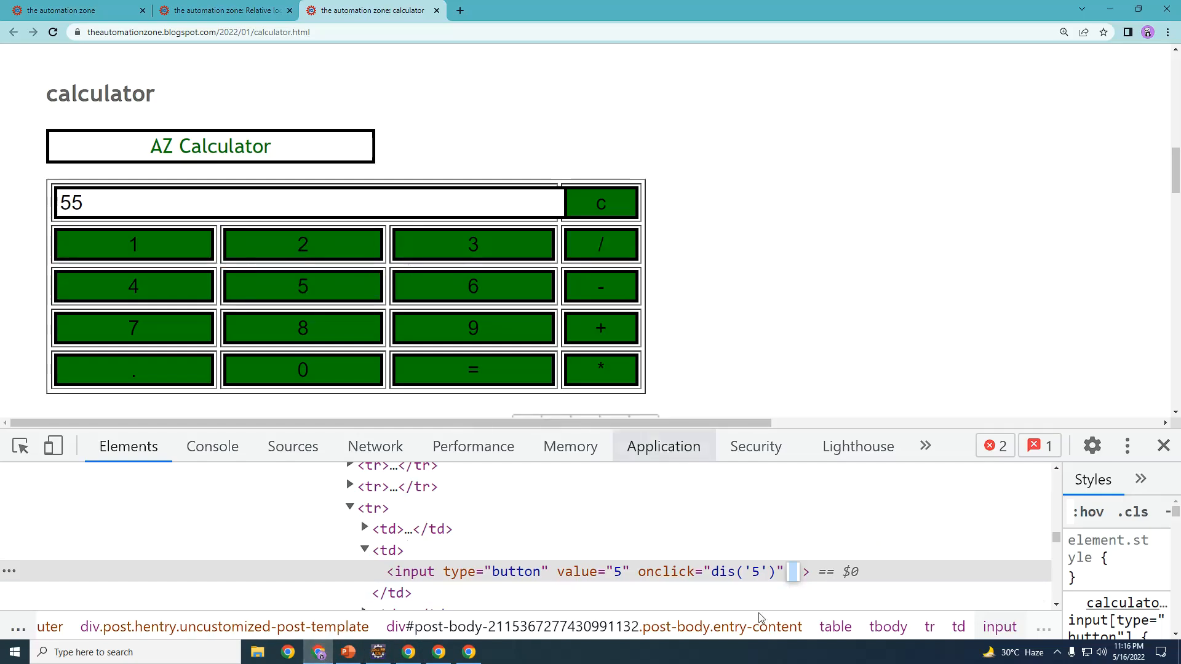
mouse_move(303, 244)
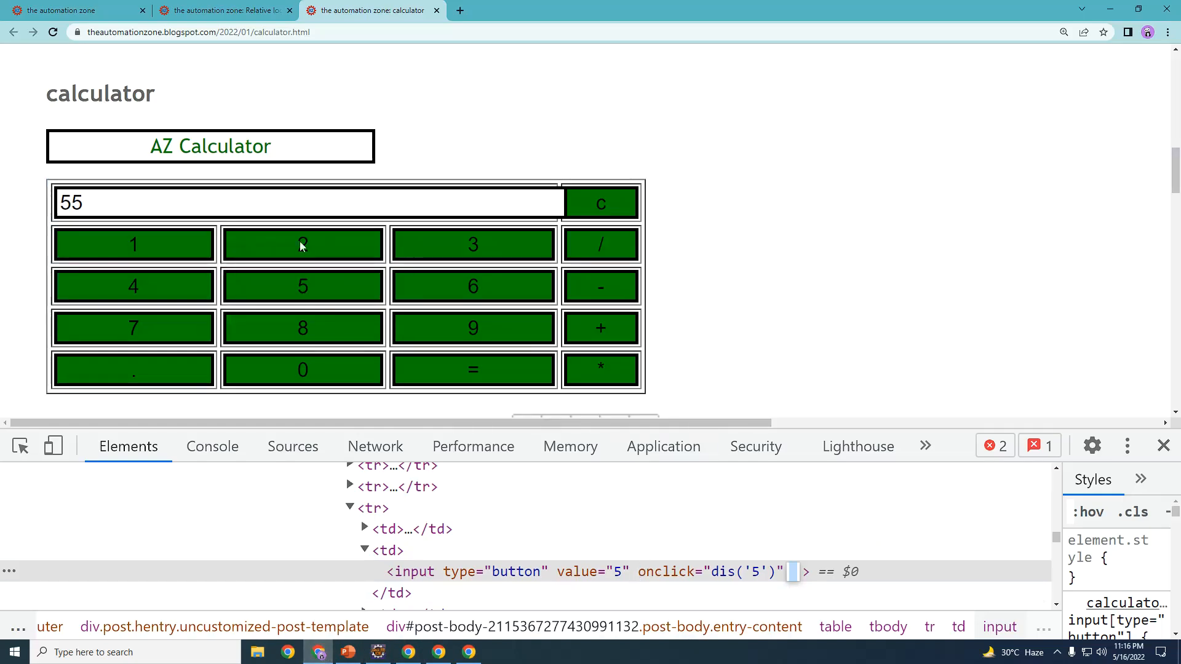
Write a for-each loop over elems with a WebElement button variable
left_click(376, 652)
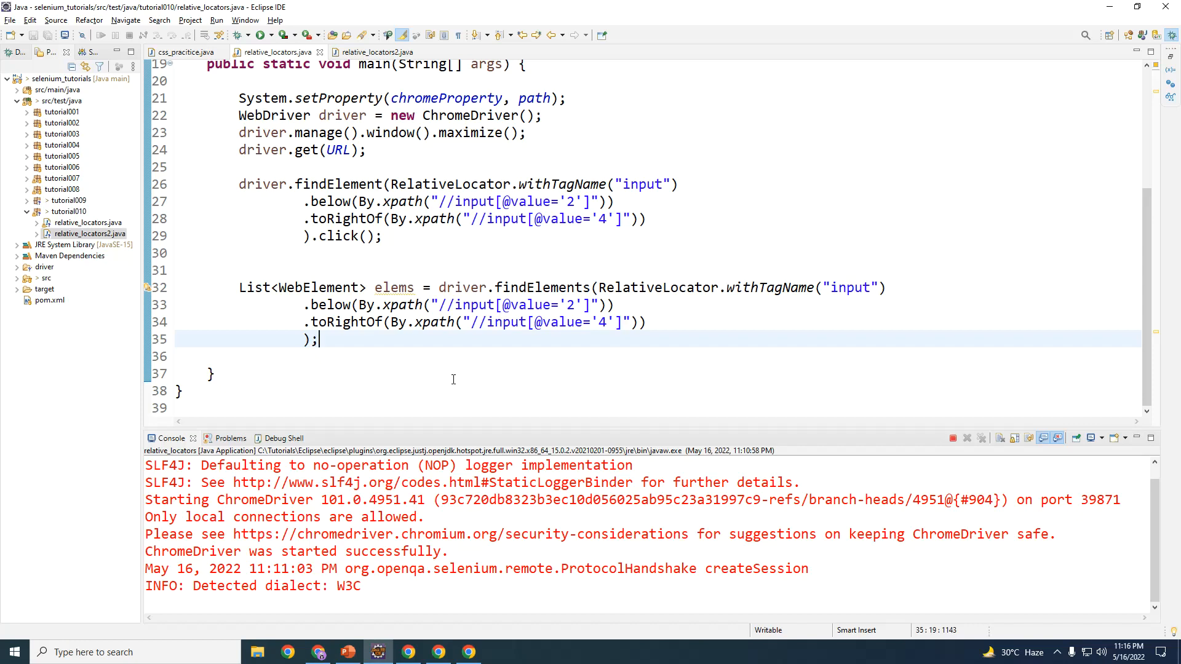
type("fi")
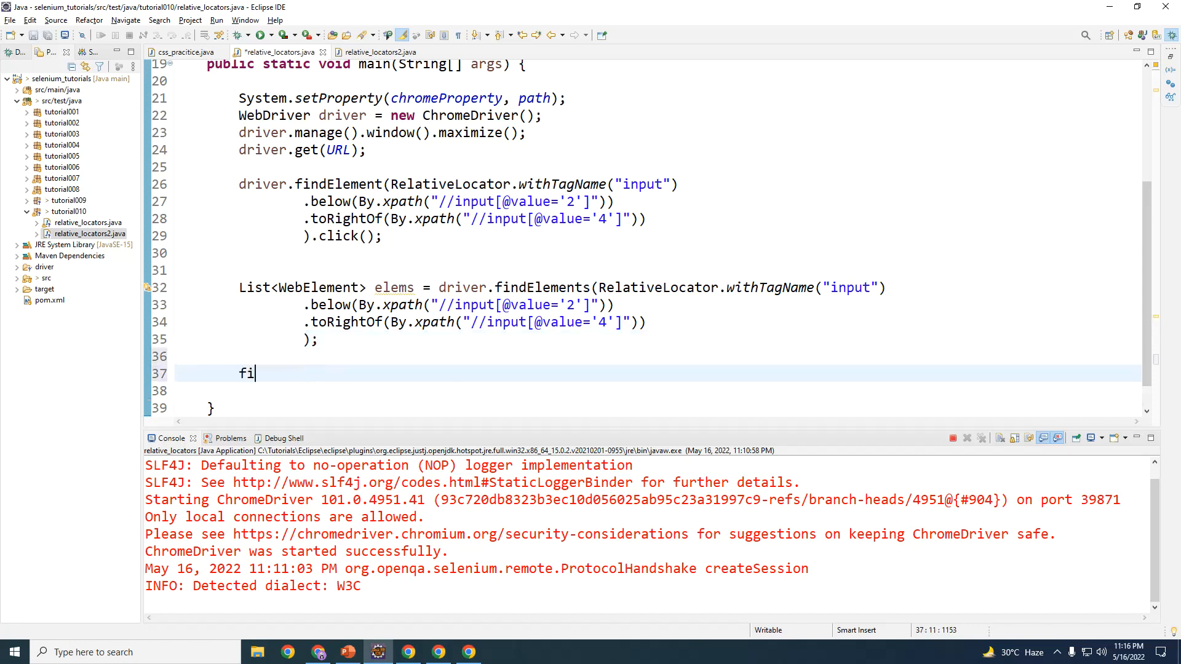
type("or(")
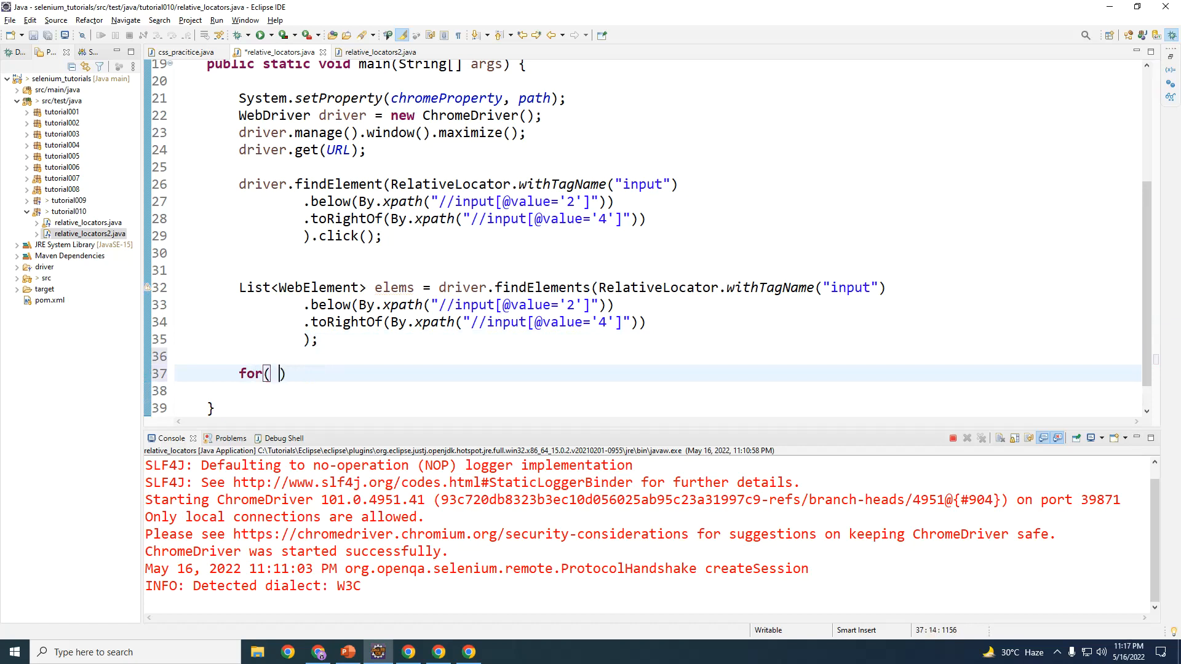
type("Eleme")
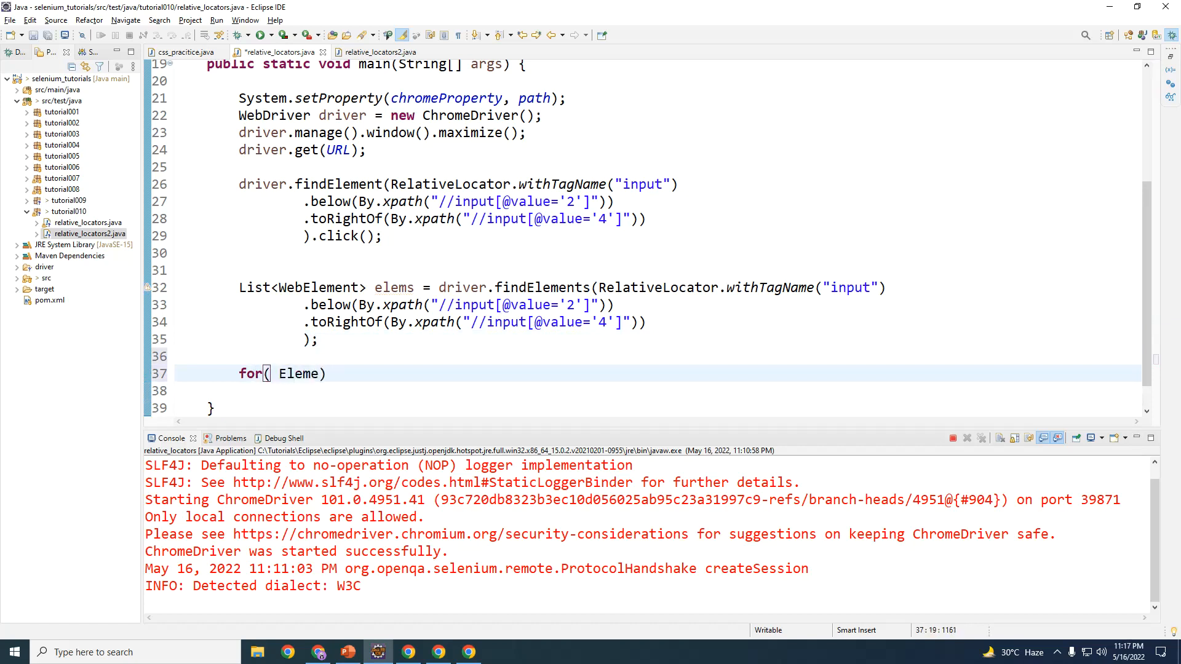
type("We")
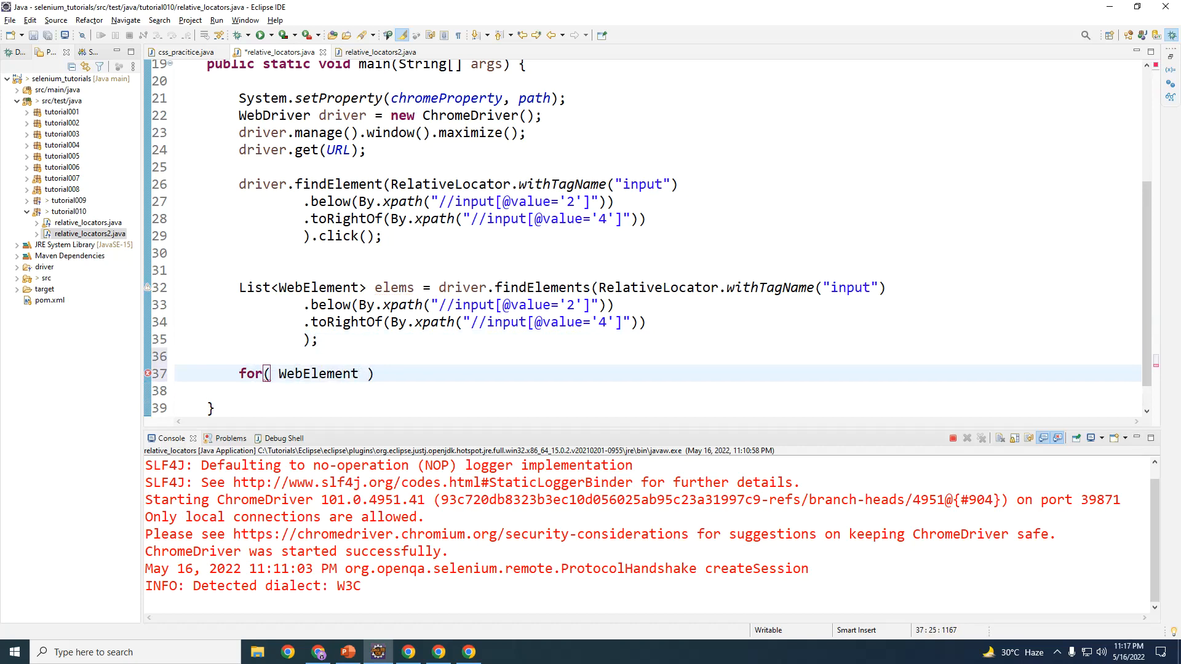
type("button :")
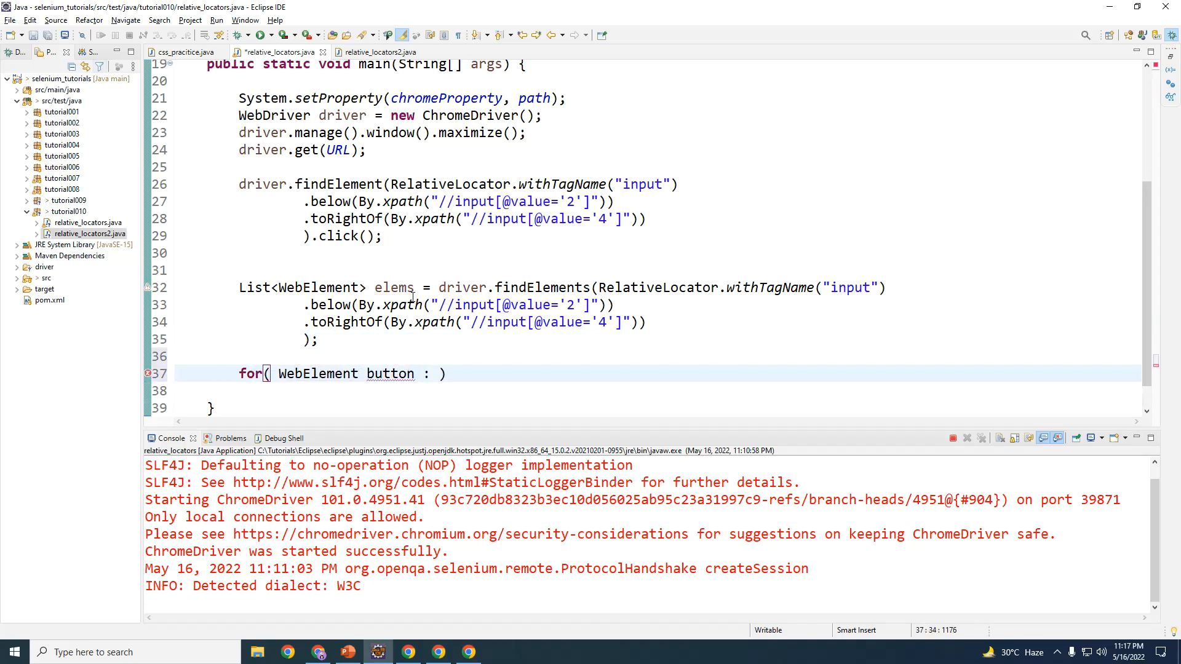
type("elems")
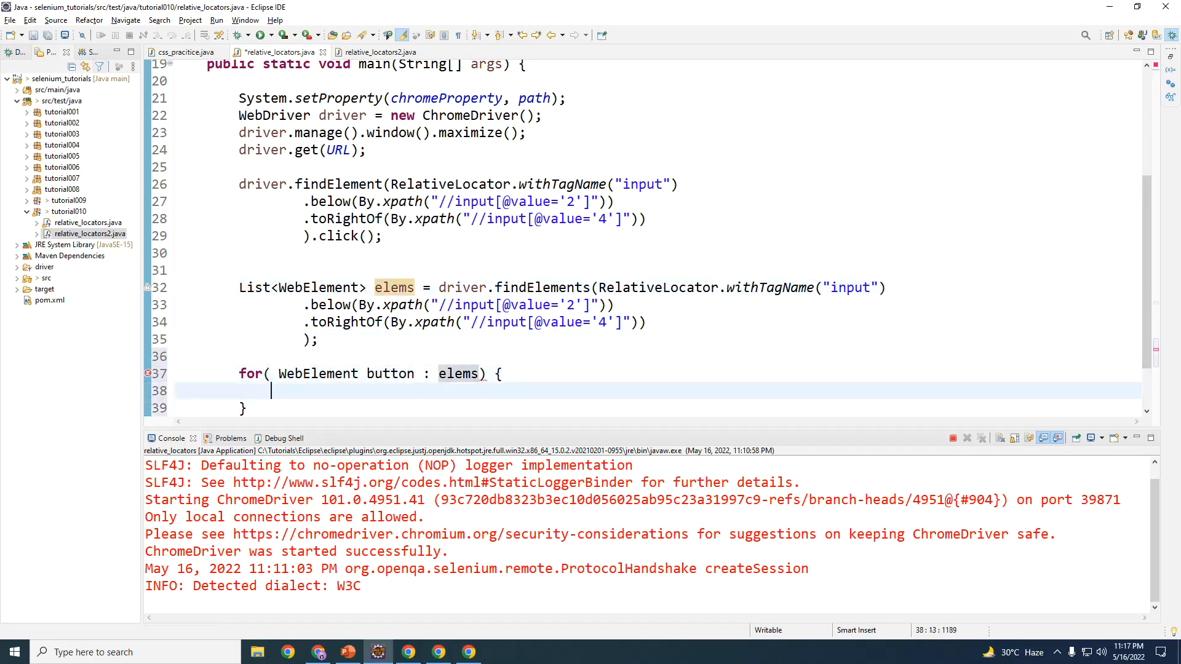
scroll("down", 3)
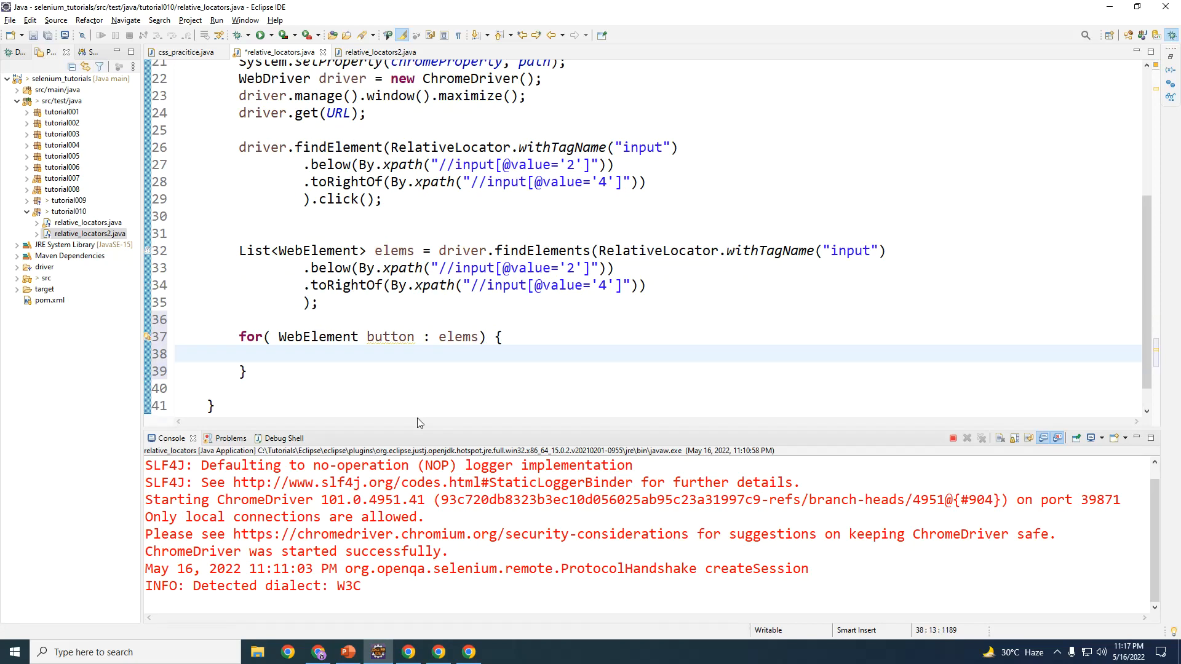
double_click(457, 336)
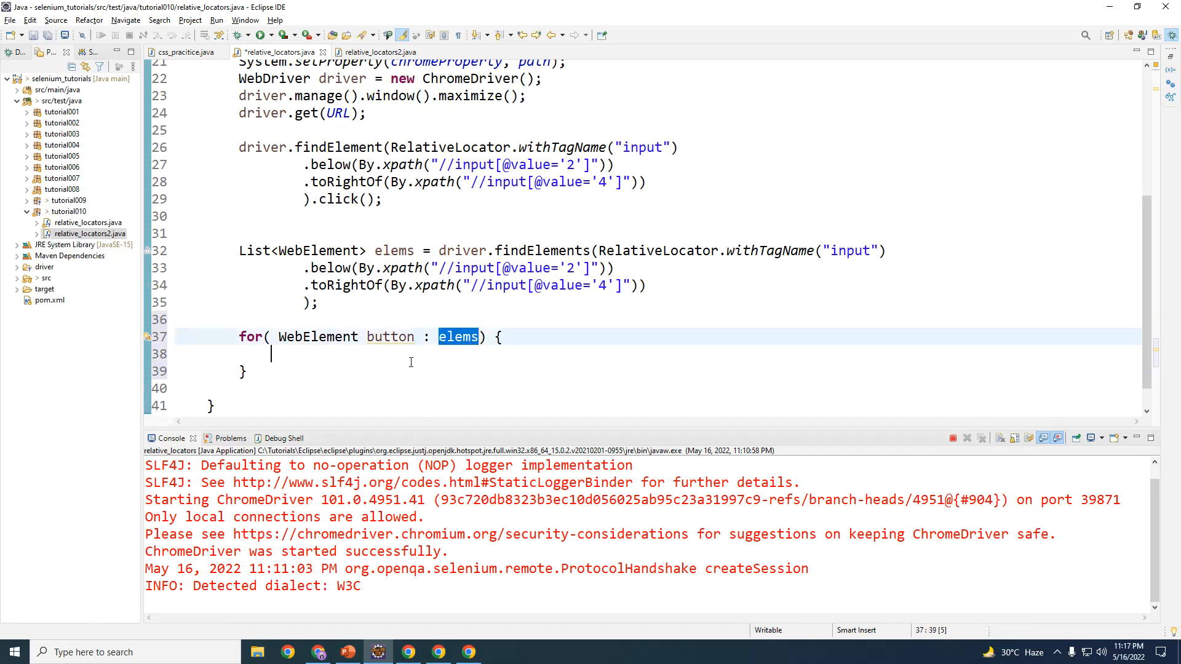
Print button.getAttribute("value") inside the loop using syso
type("el")
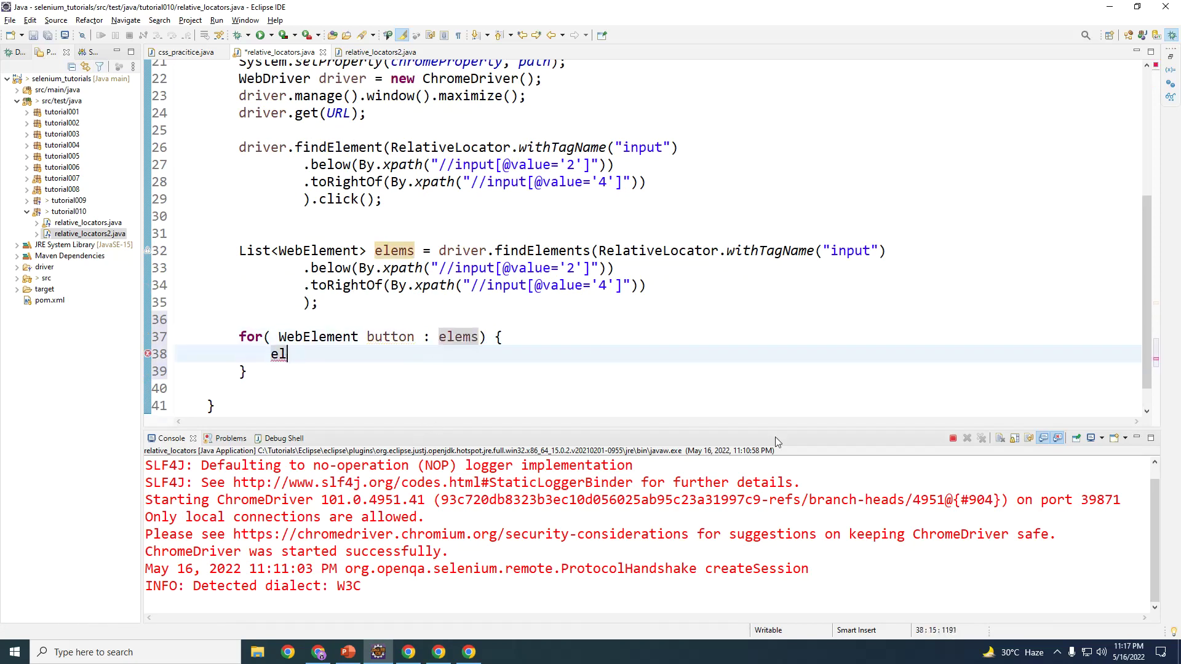
type("syso")
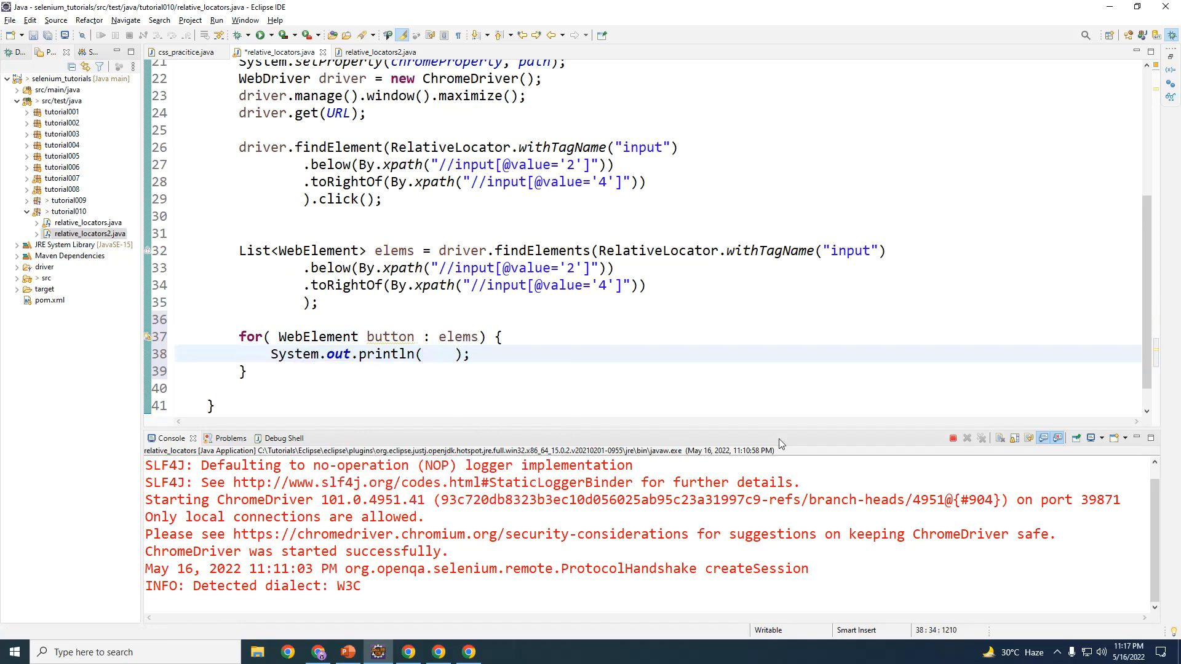
double_click(389, 337)
type("button.")
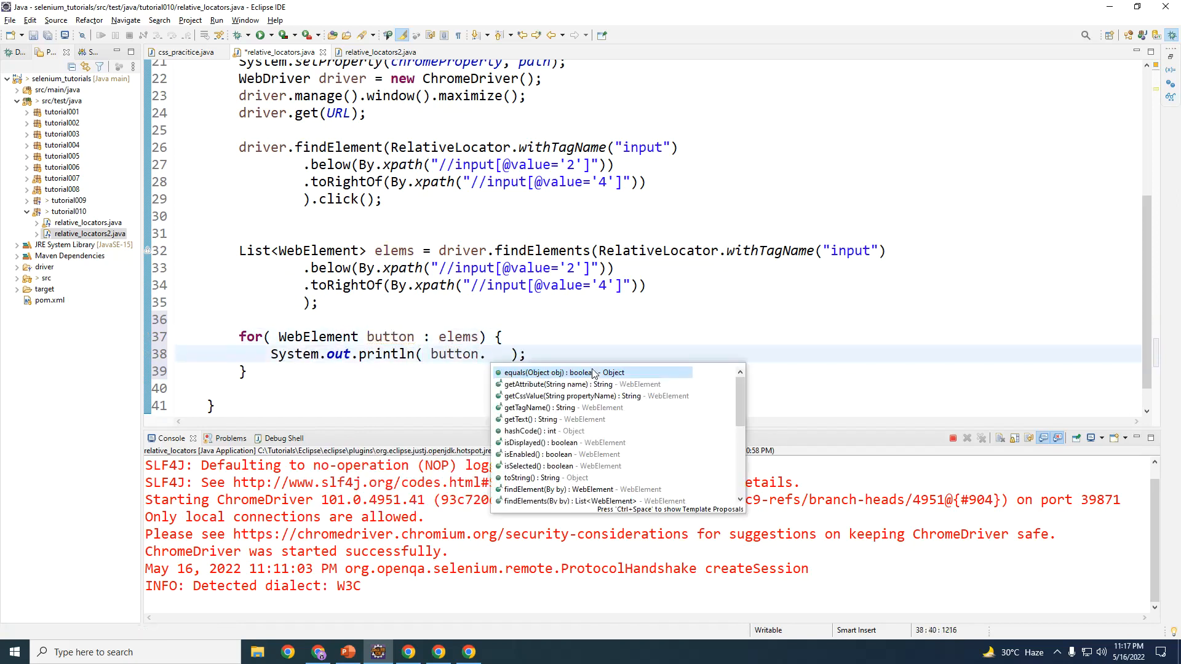
type("getAttribute(\"")
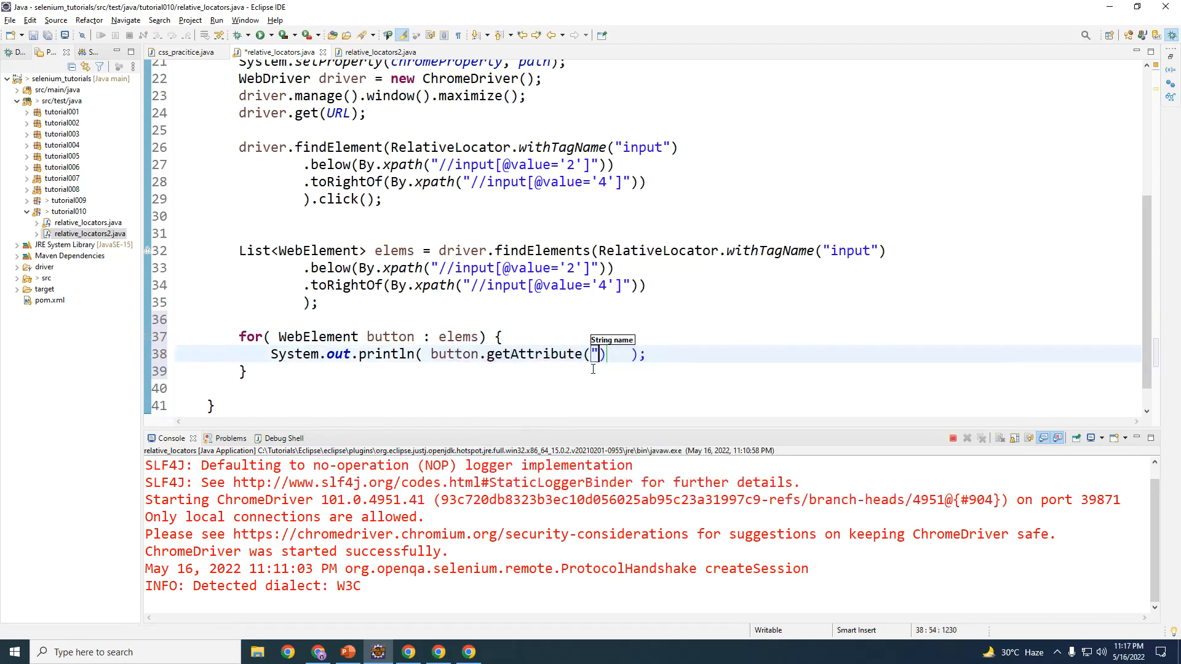
type("\"")
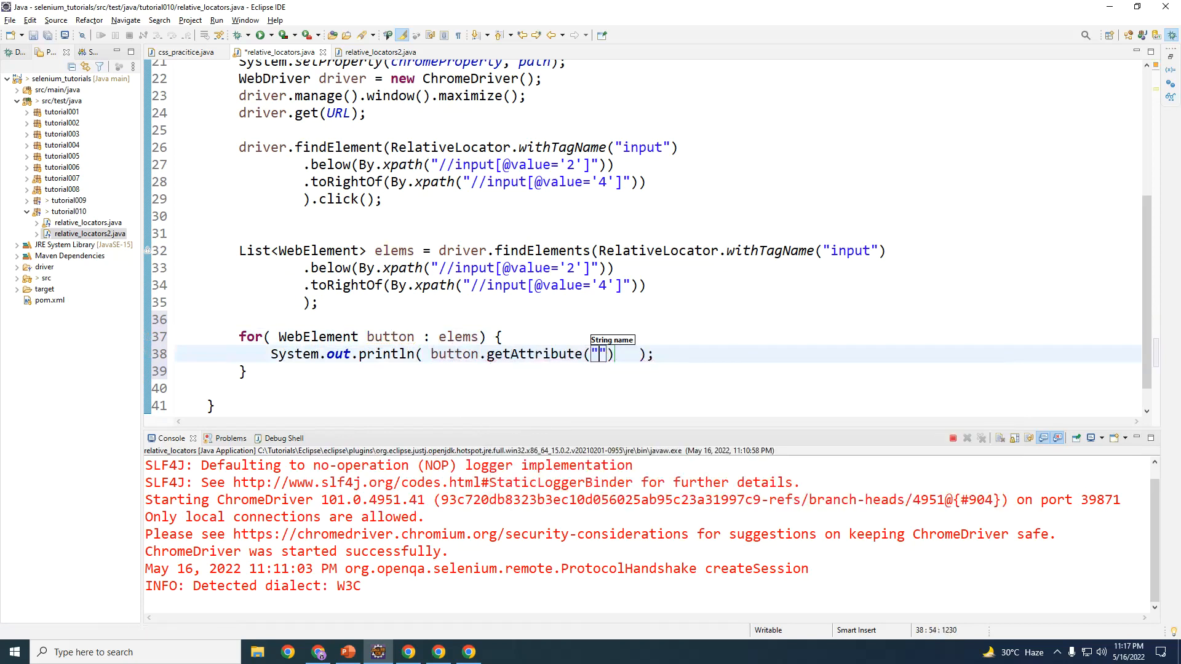
type("value")
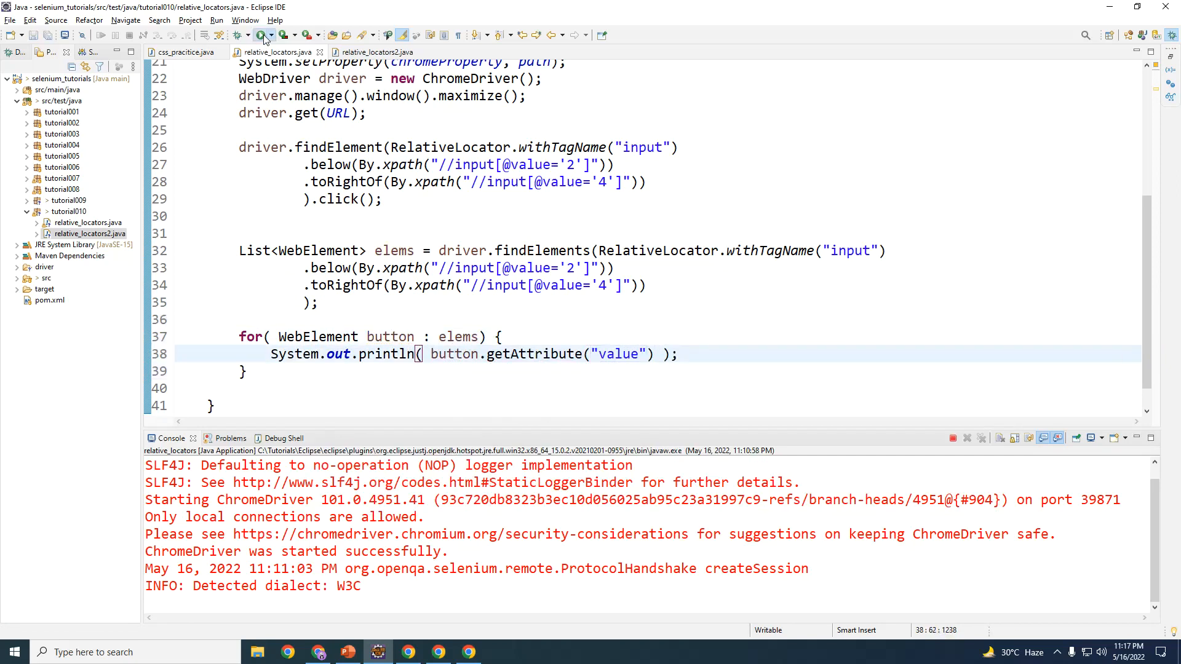
Run the script and check the printed 5, 6, -, 8, 9, +, 0, =, * against slide 16
left_click(264, 36)
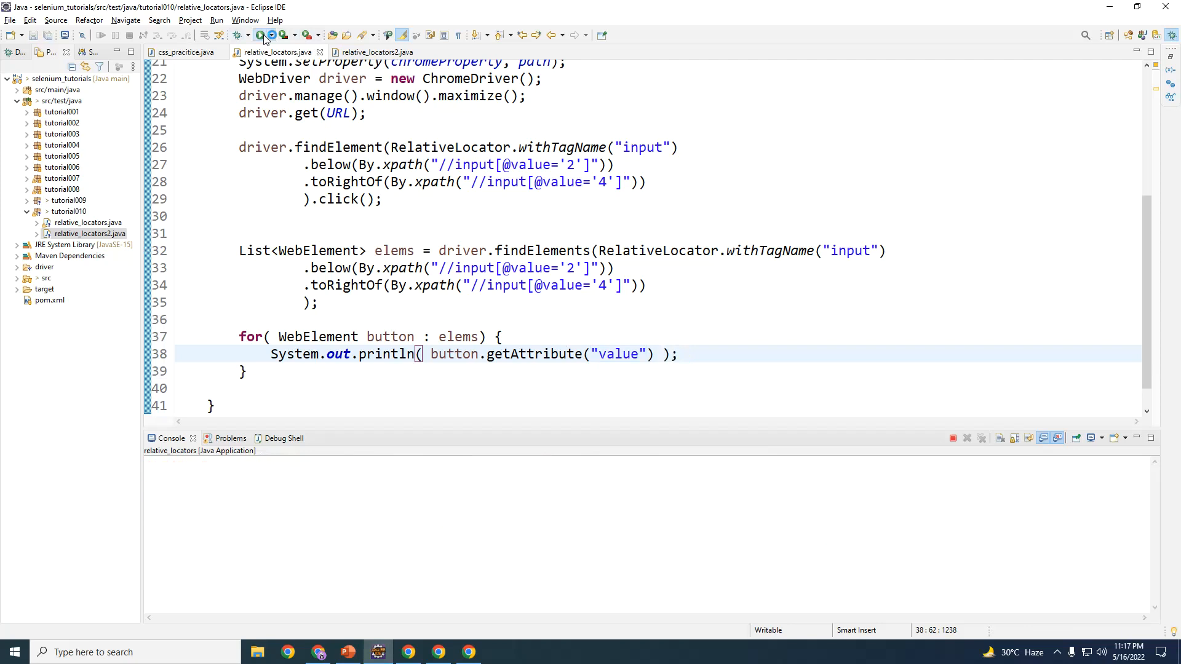
left_click(258, 34)
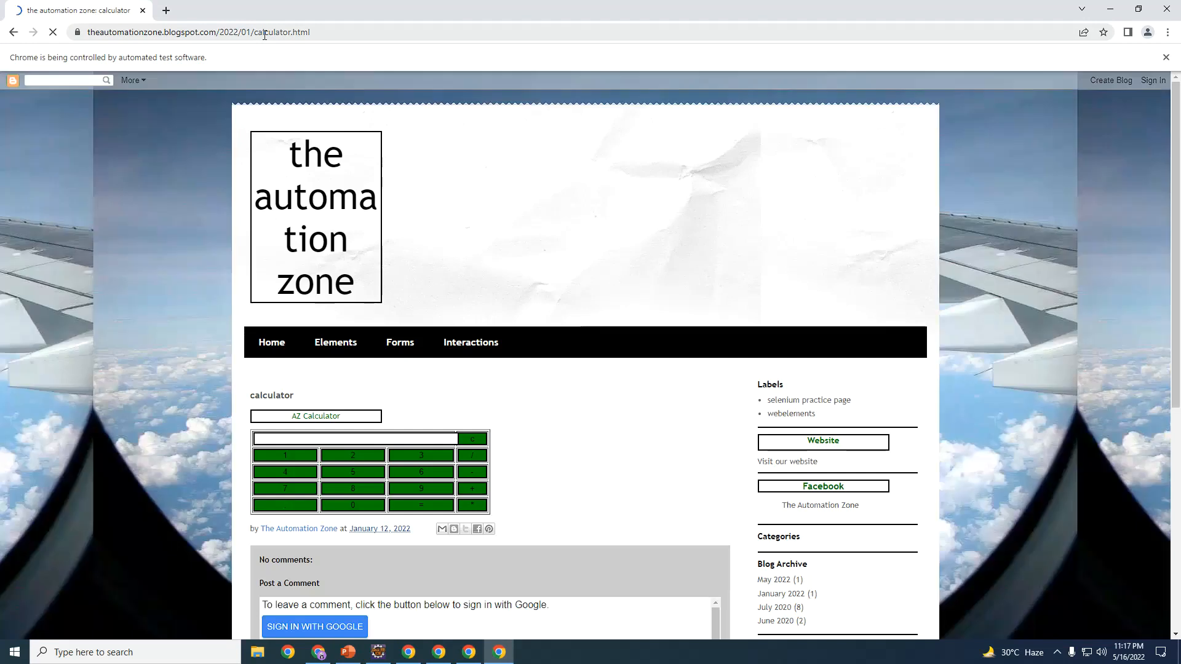
left_click(352, 471)
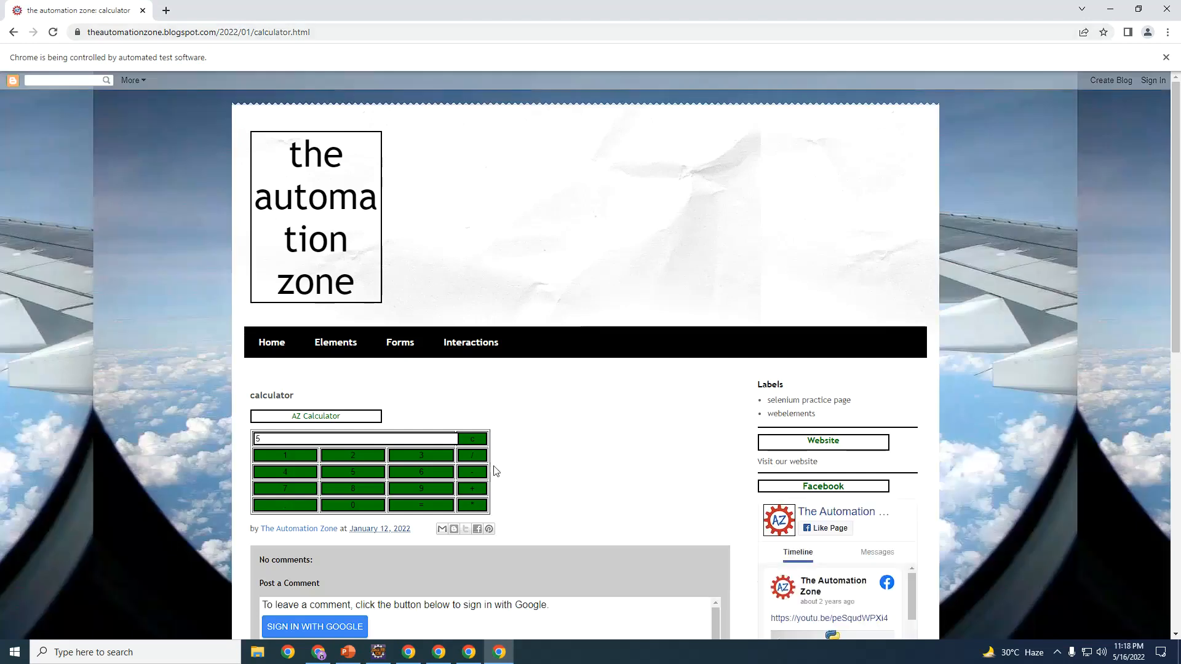
left_click(376, 652)
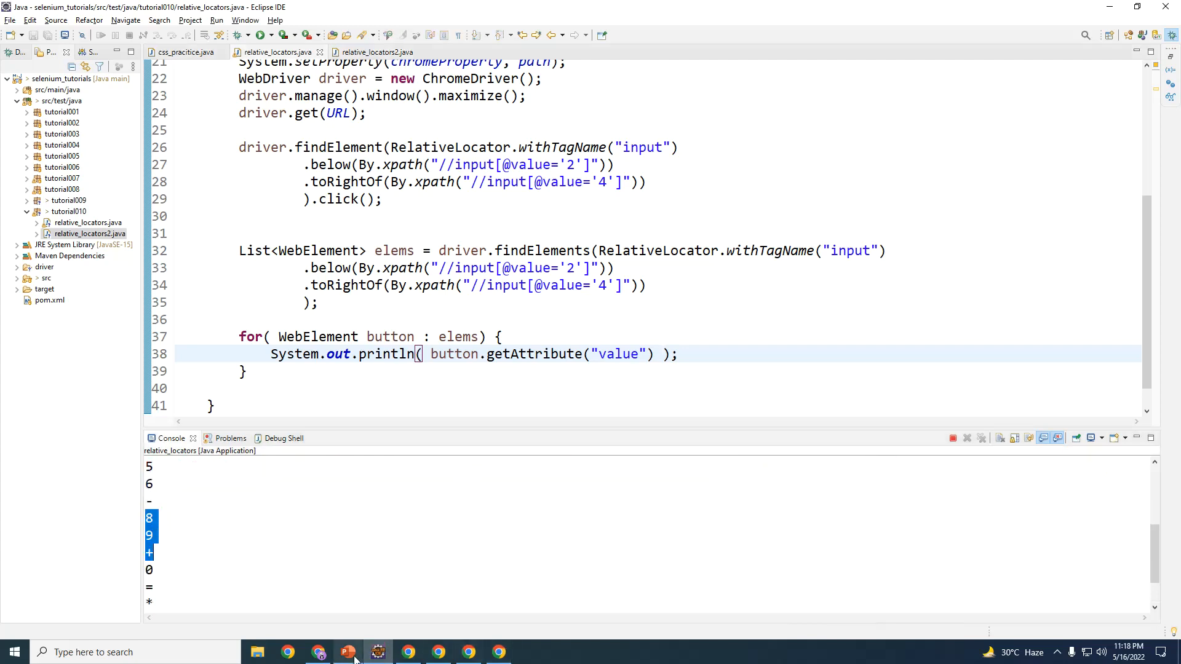
left_click(347, 652)
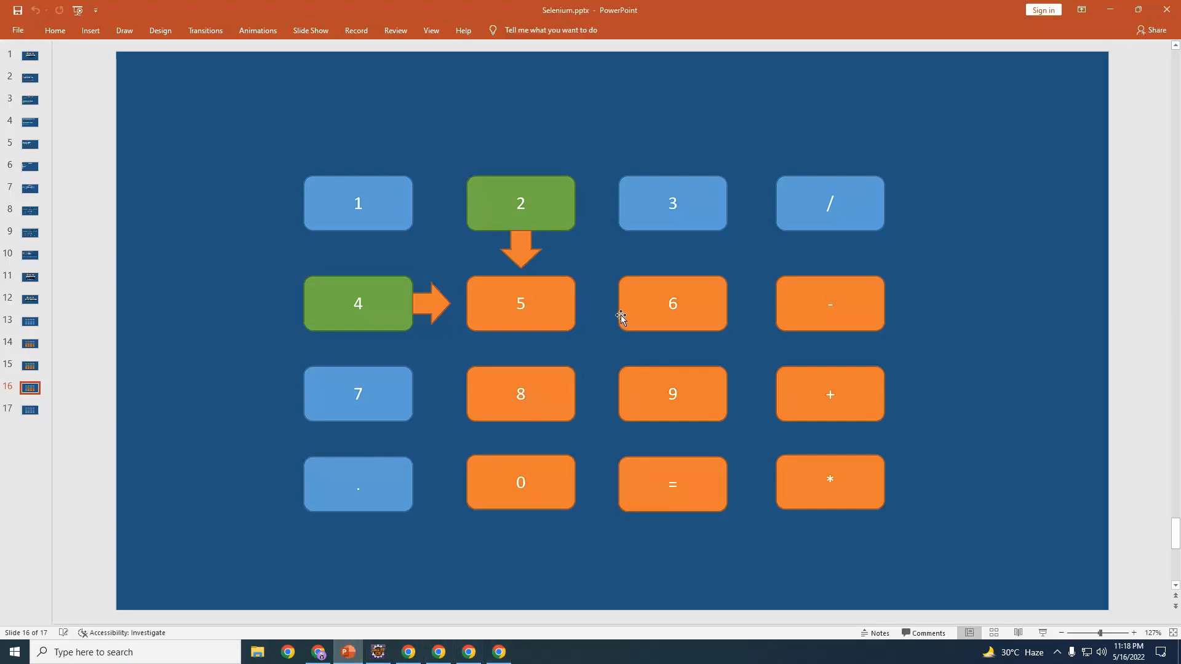
mouse_move(536, 292)
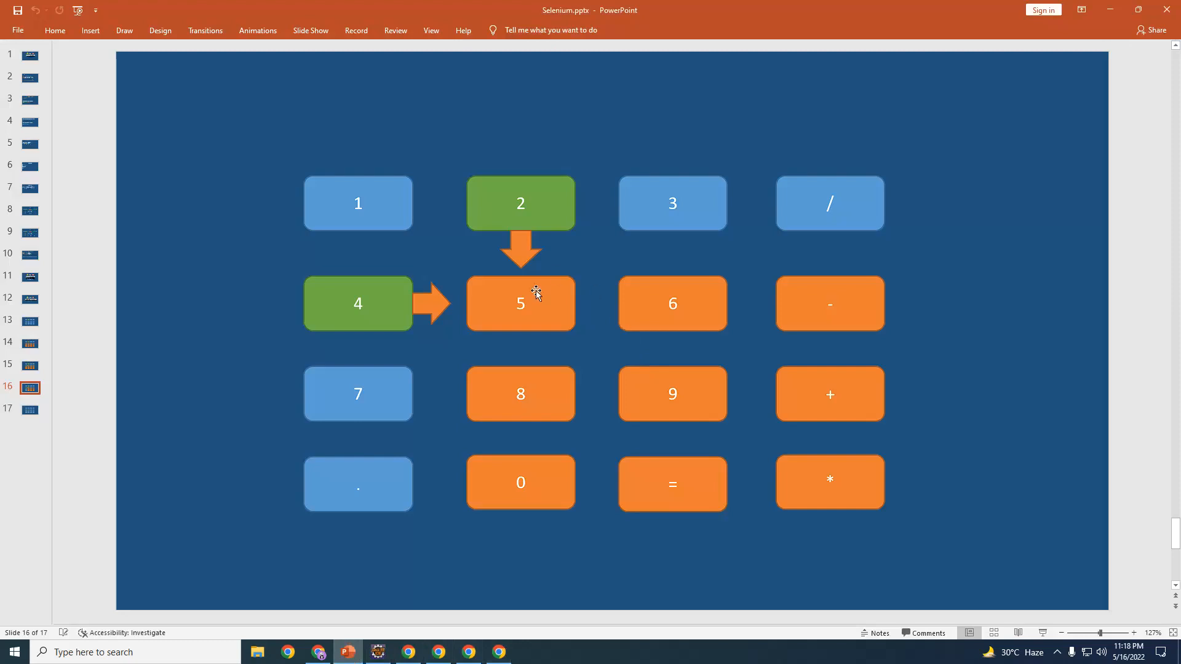
mouse_move(639, 393)
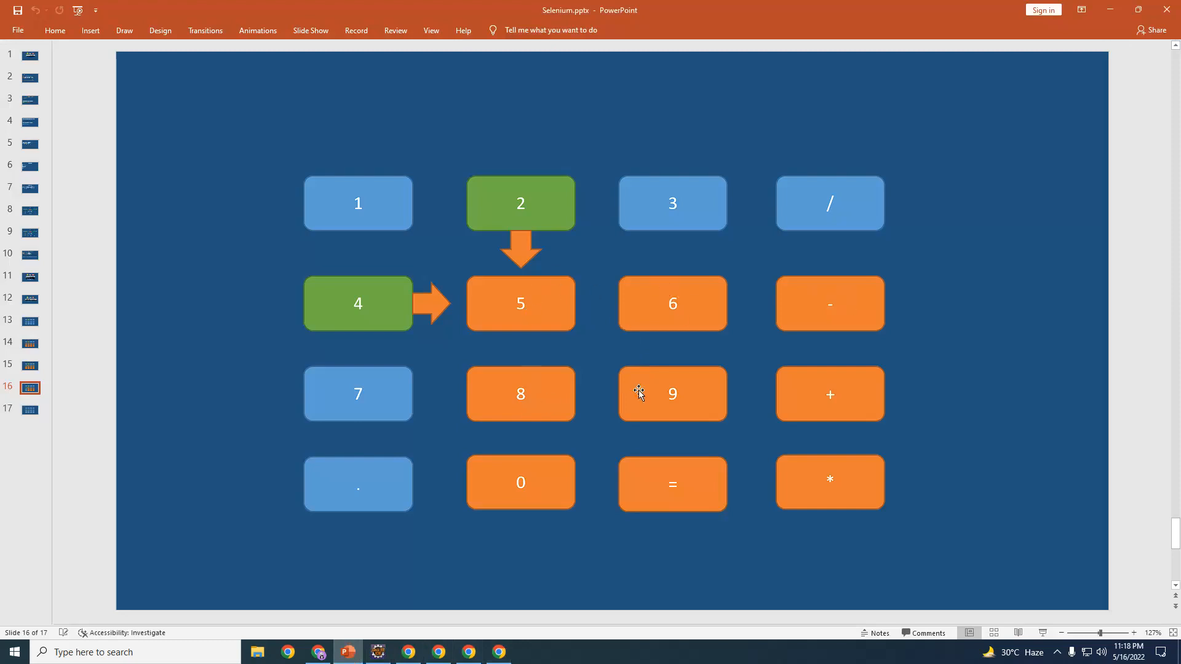
mouse_move(556, 634)
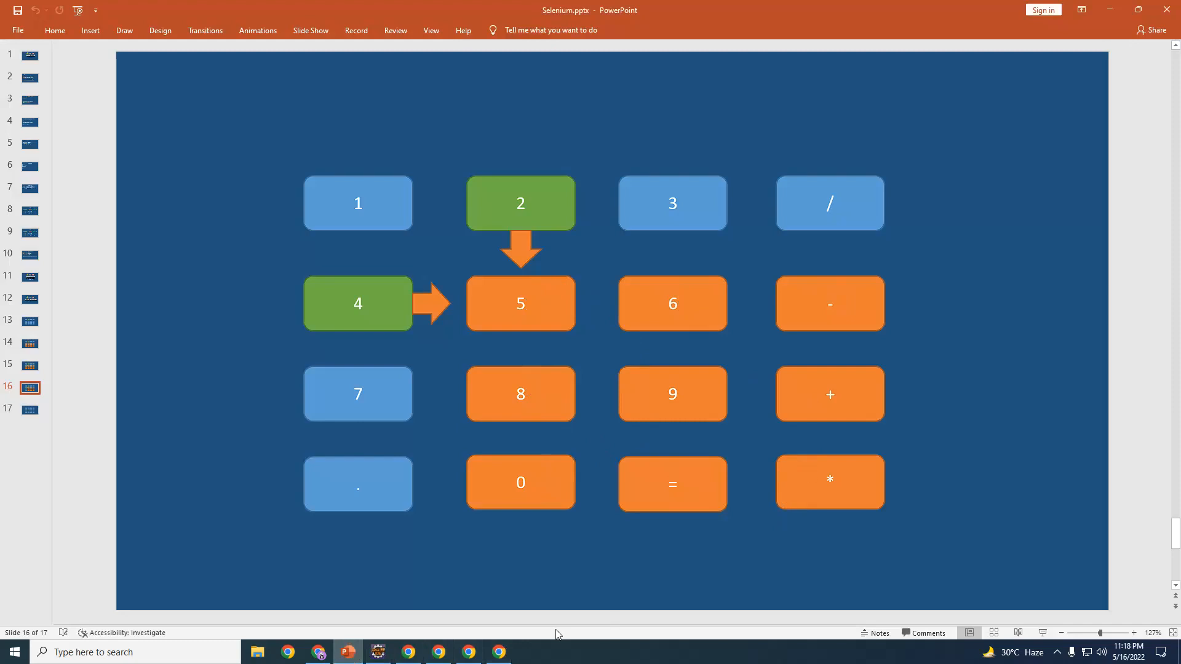
Return to Eclipse and clear the highlight on the nine printed console values
left_click(376, 651)
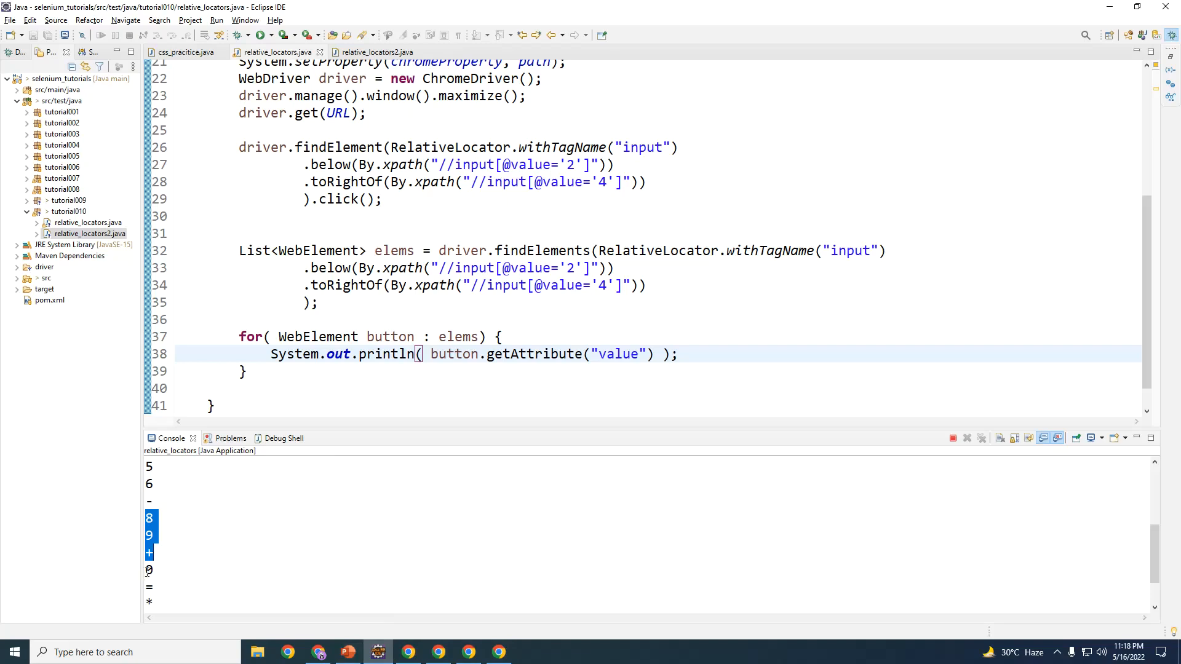
left_click(352, 574)
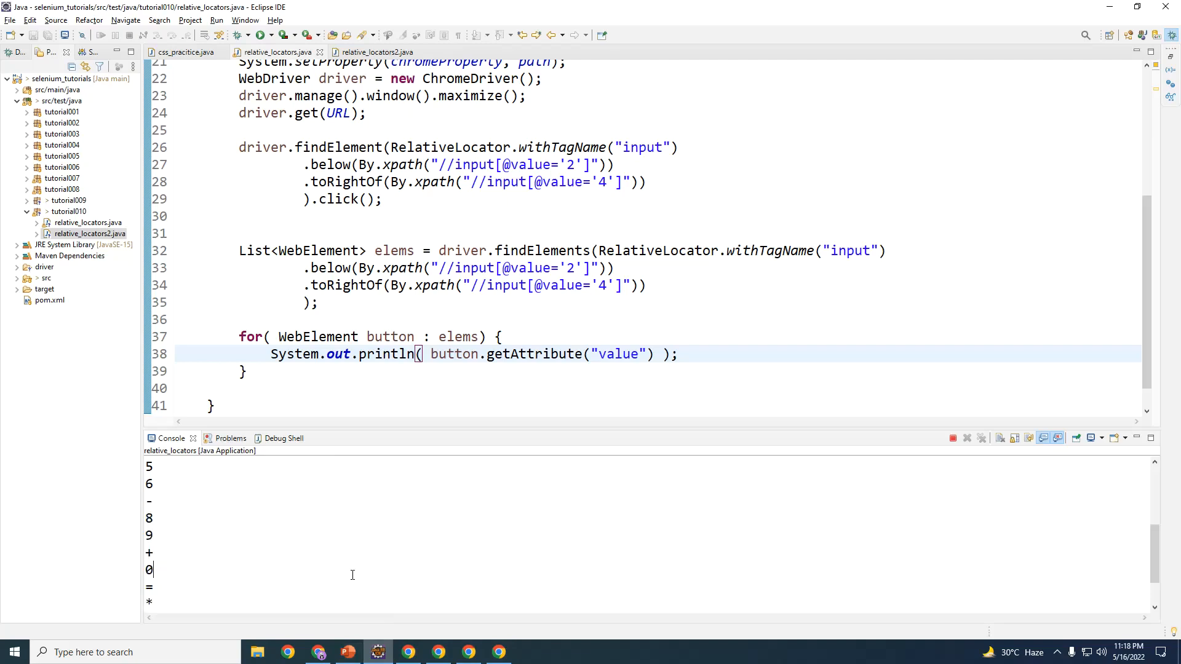
mouse_move(429, 639)
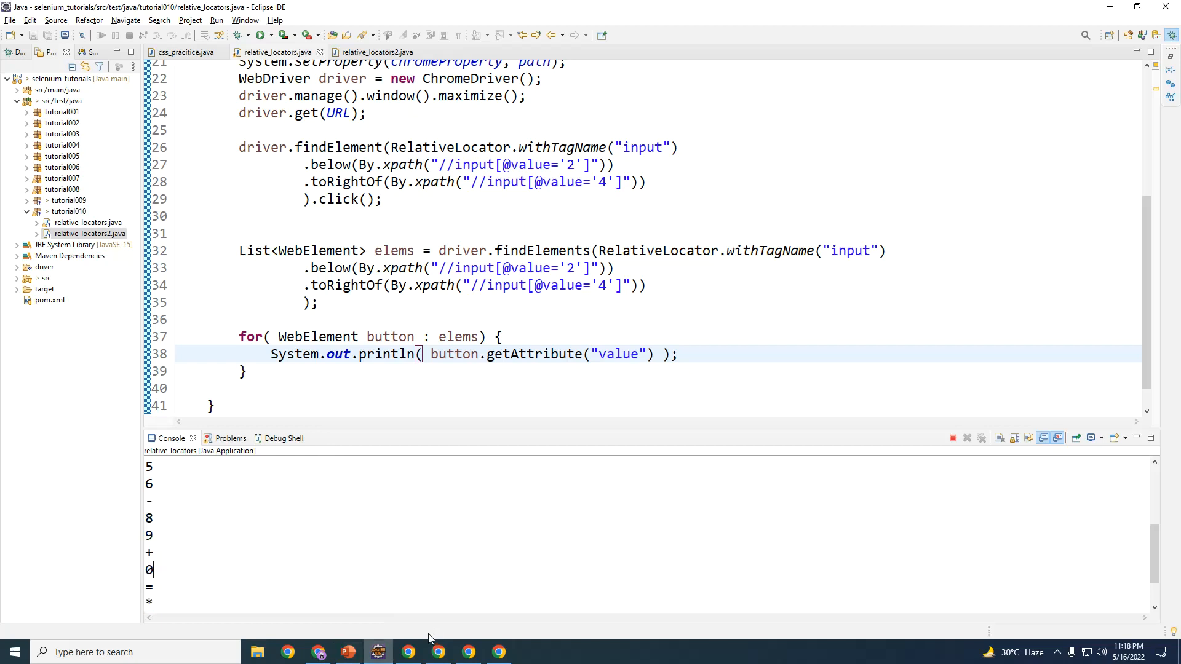
mouse_move(347, 651)
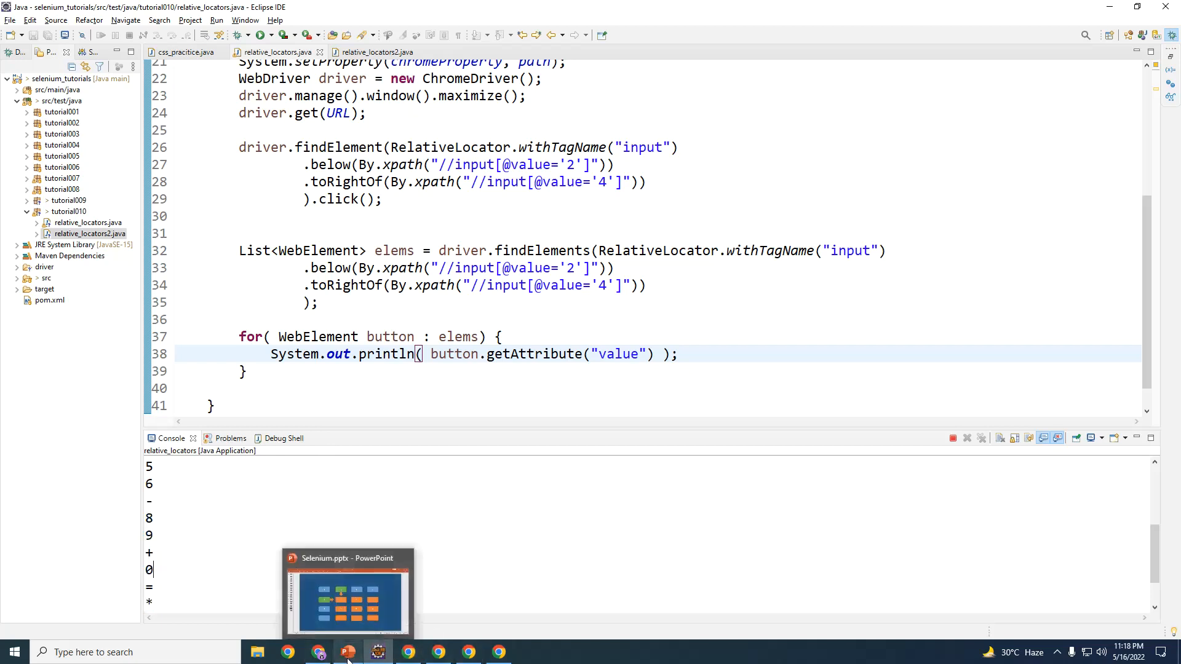
Switch to Chrome's calculator page reading 55, with the 5 button inspected in DevTools
left_click(318, 651)
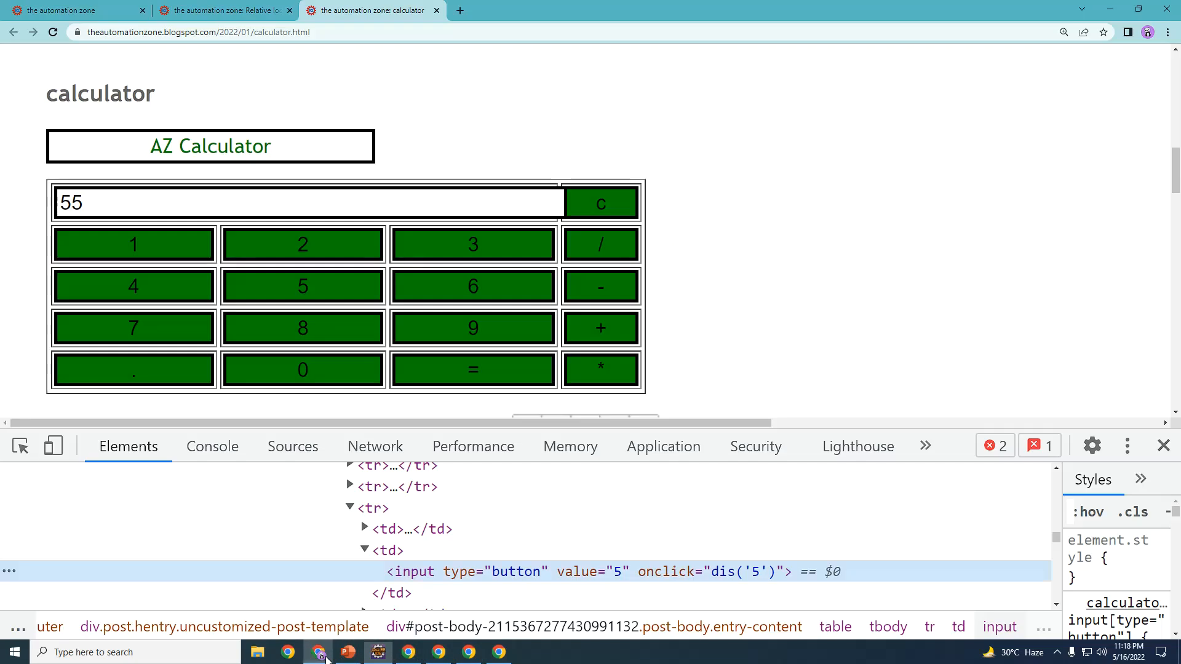
mouse_move(303, 286)
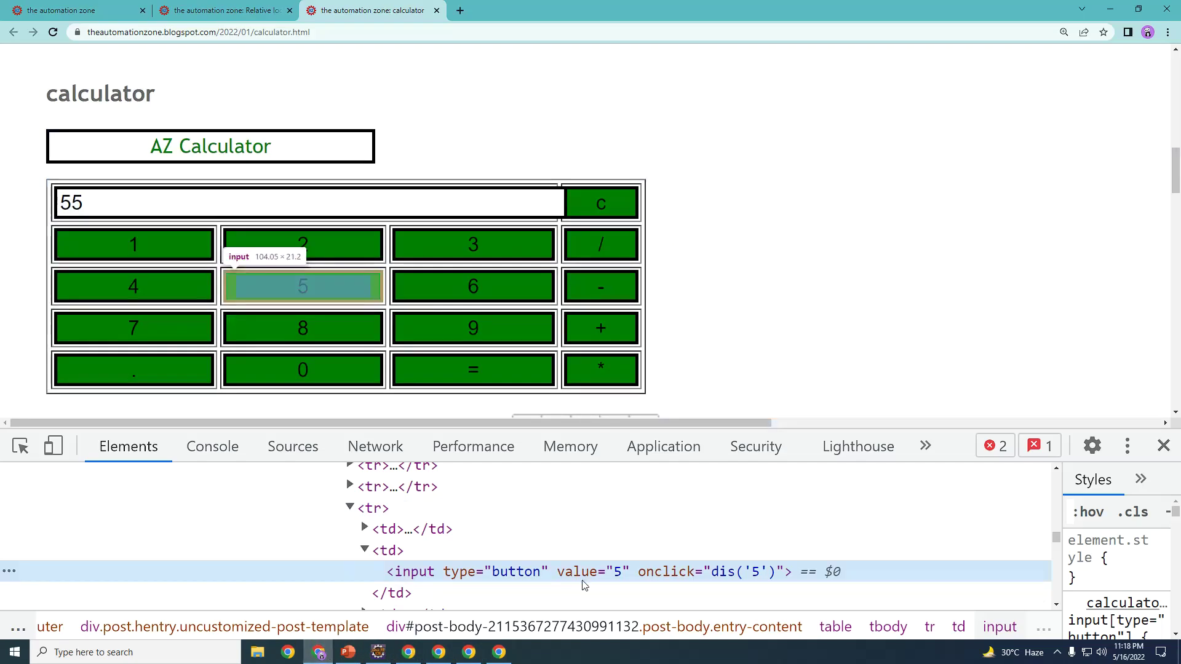
mouse_move(232, 241)
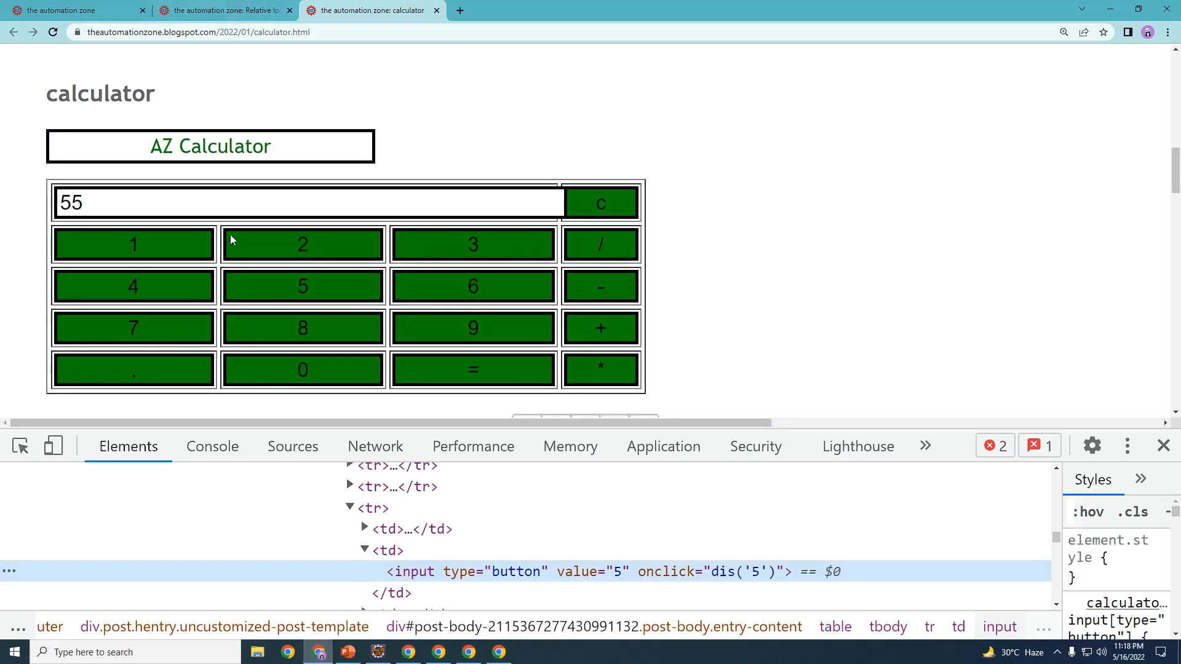
mouse_move(316, 291)
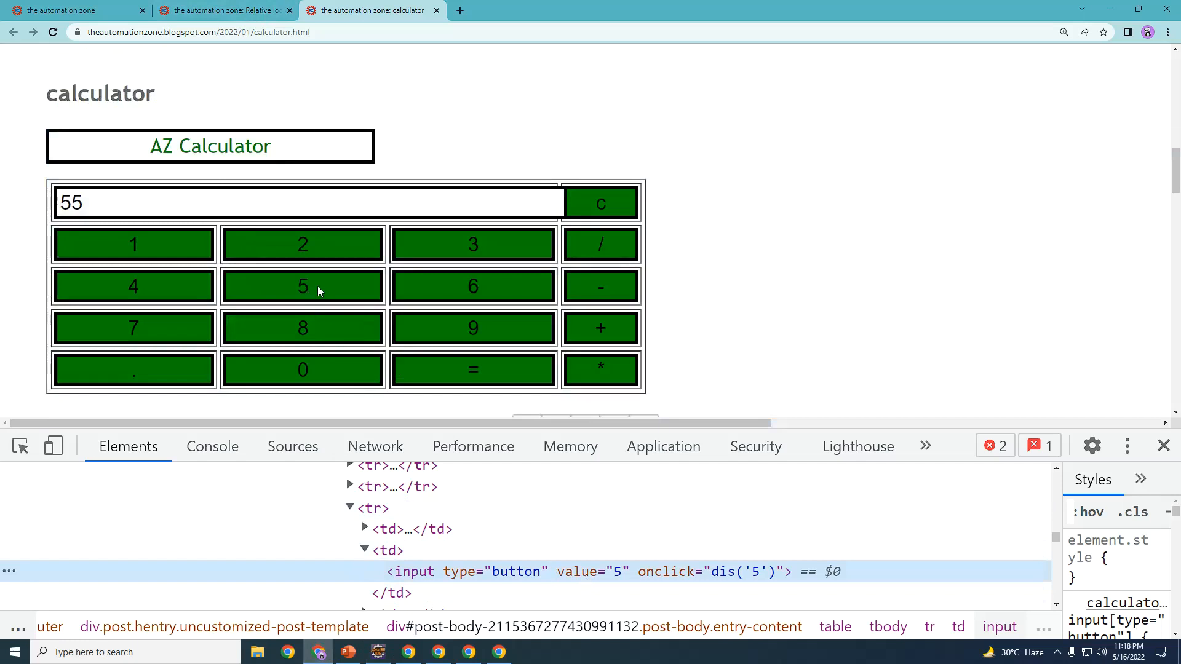
mouse_move(351, 164)
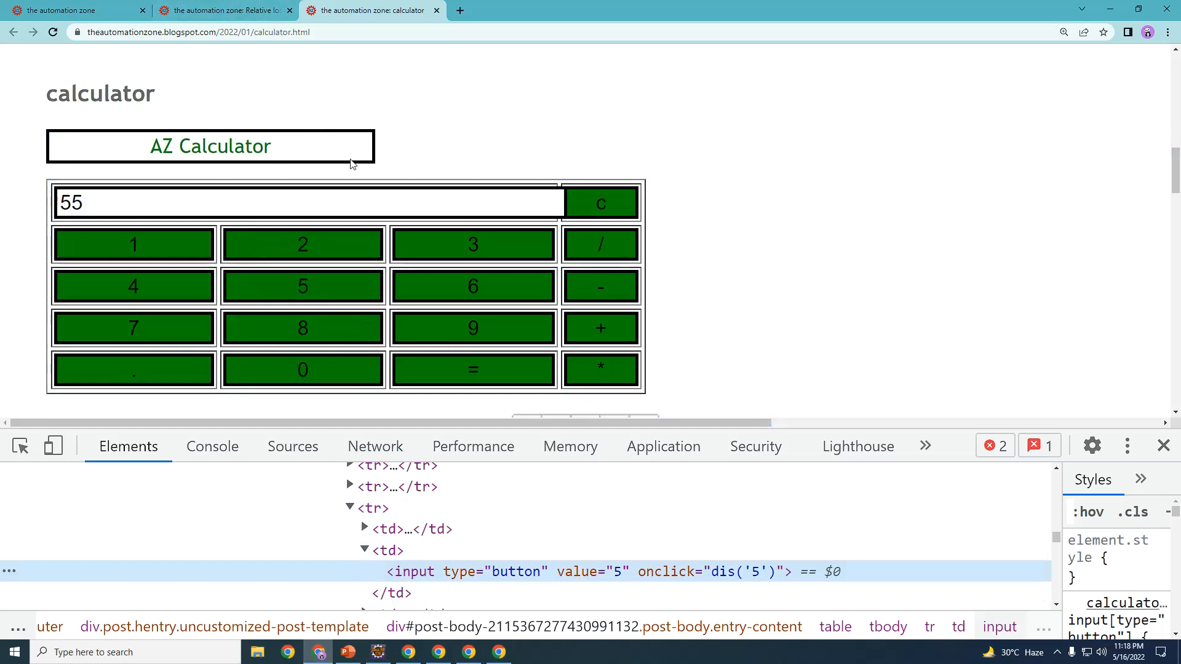
mouse_move(527, 309)
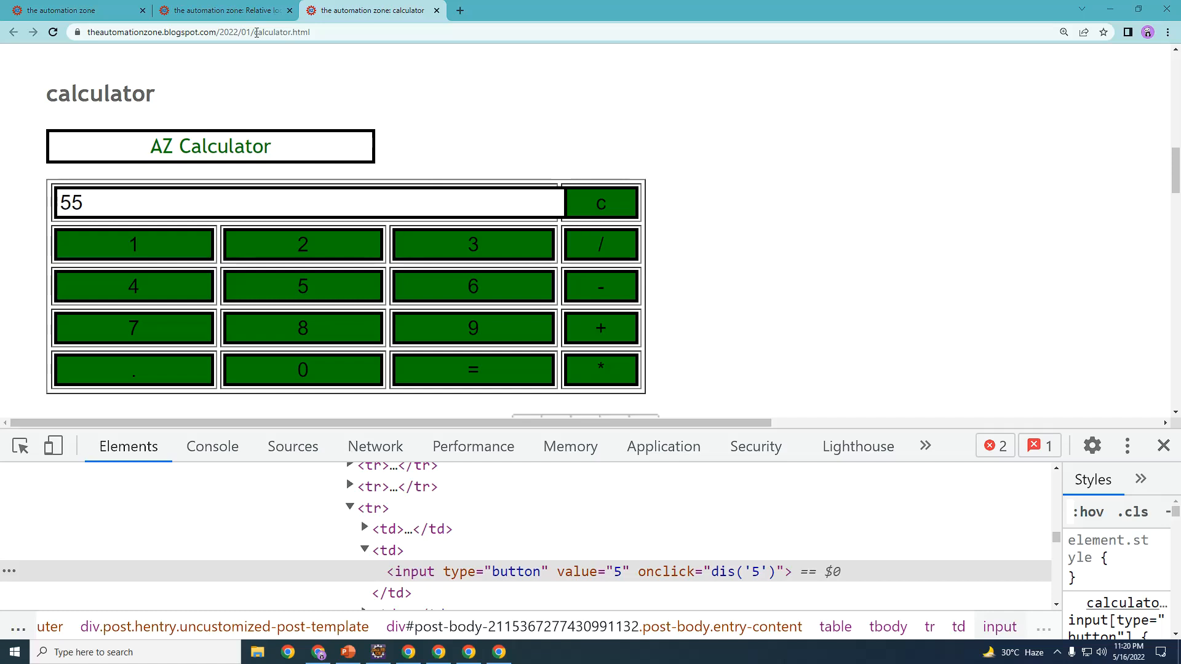
left_click(224, 10)
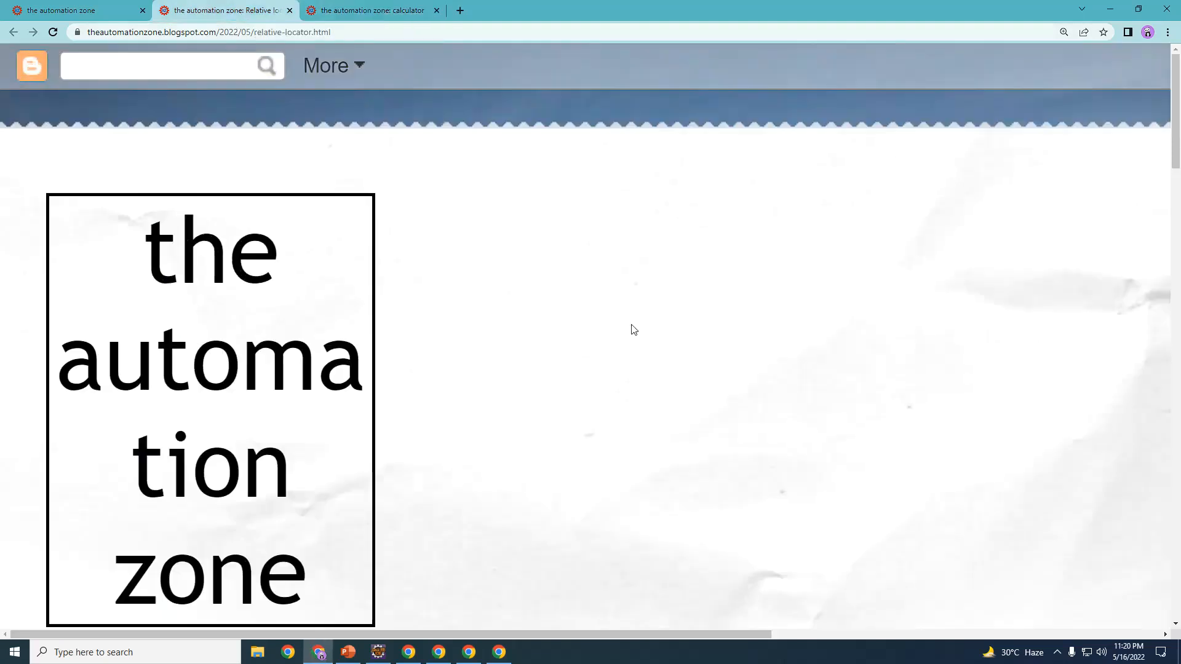
scroll("down", 3)
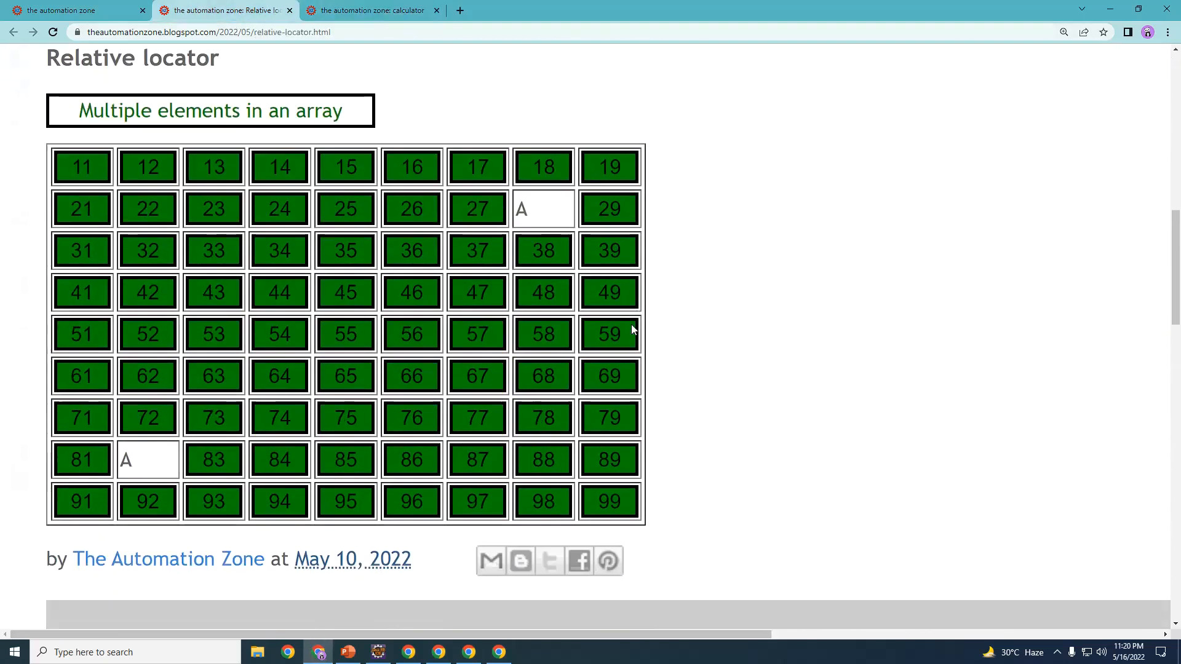
mouse_move(614, 390)
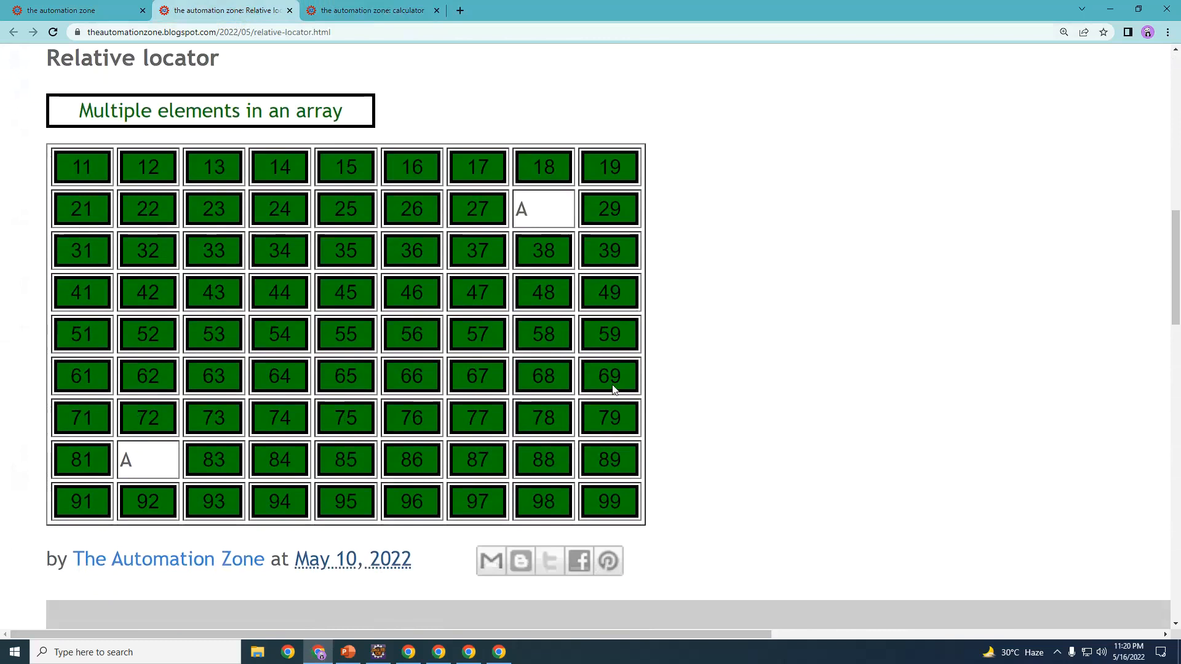
mouse_move(787, 160)
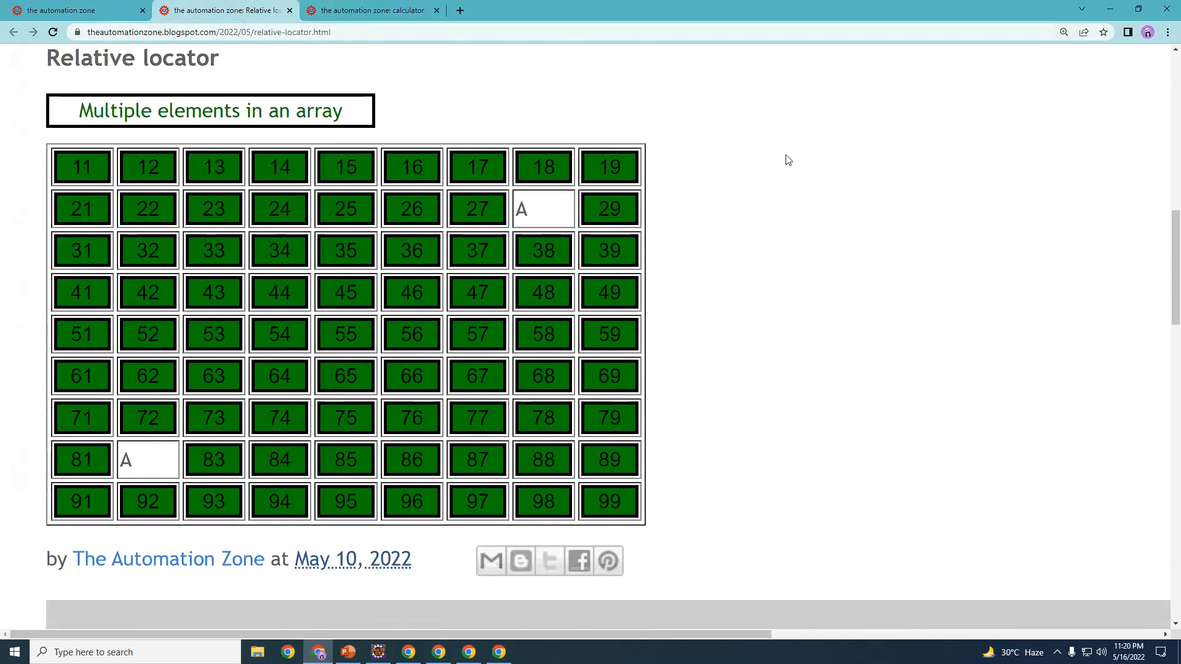
mouse_move(505, 458)
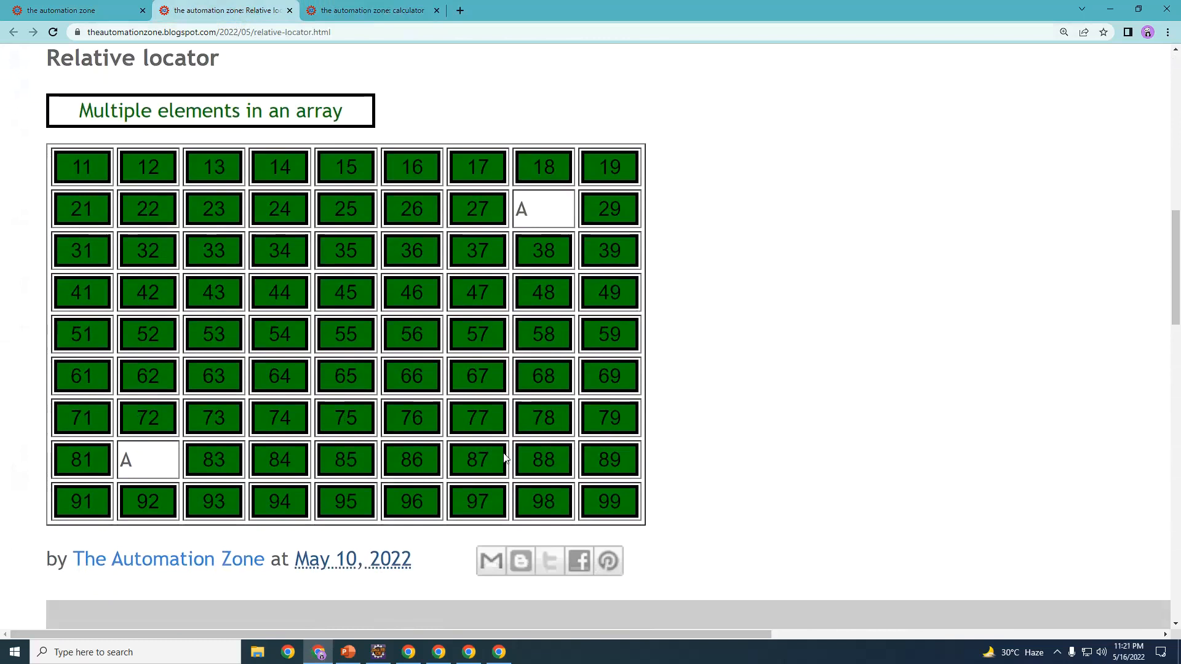
mouse_move(442, 547)
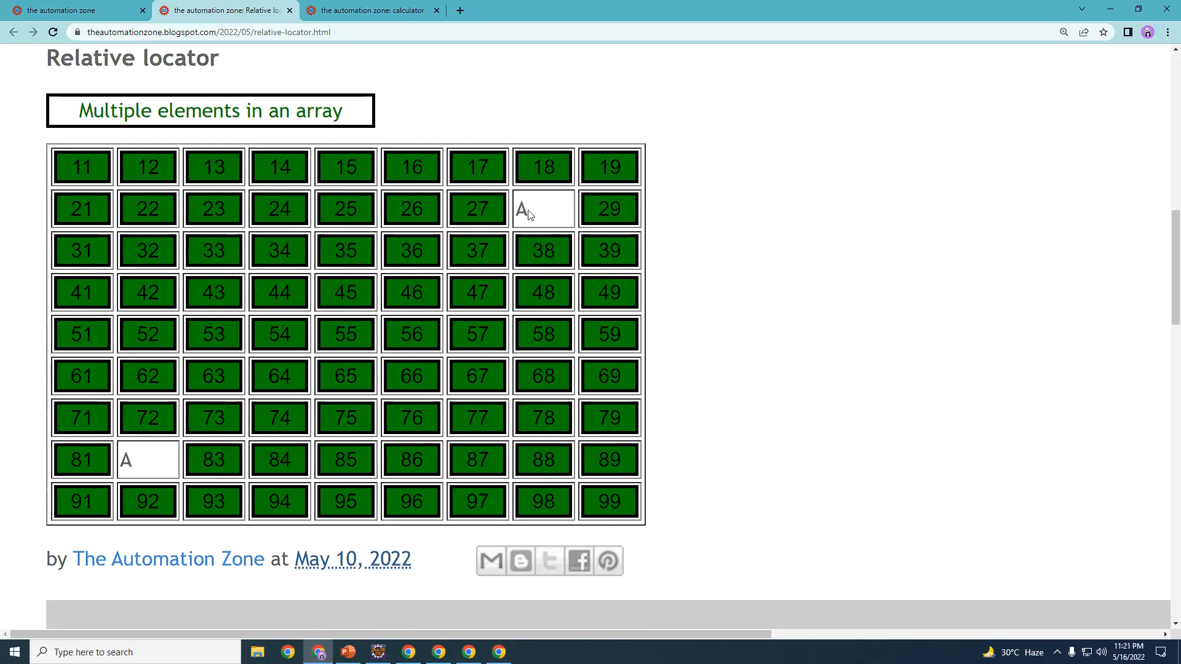
mouse_move(550, 211)
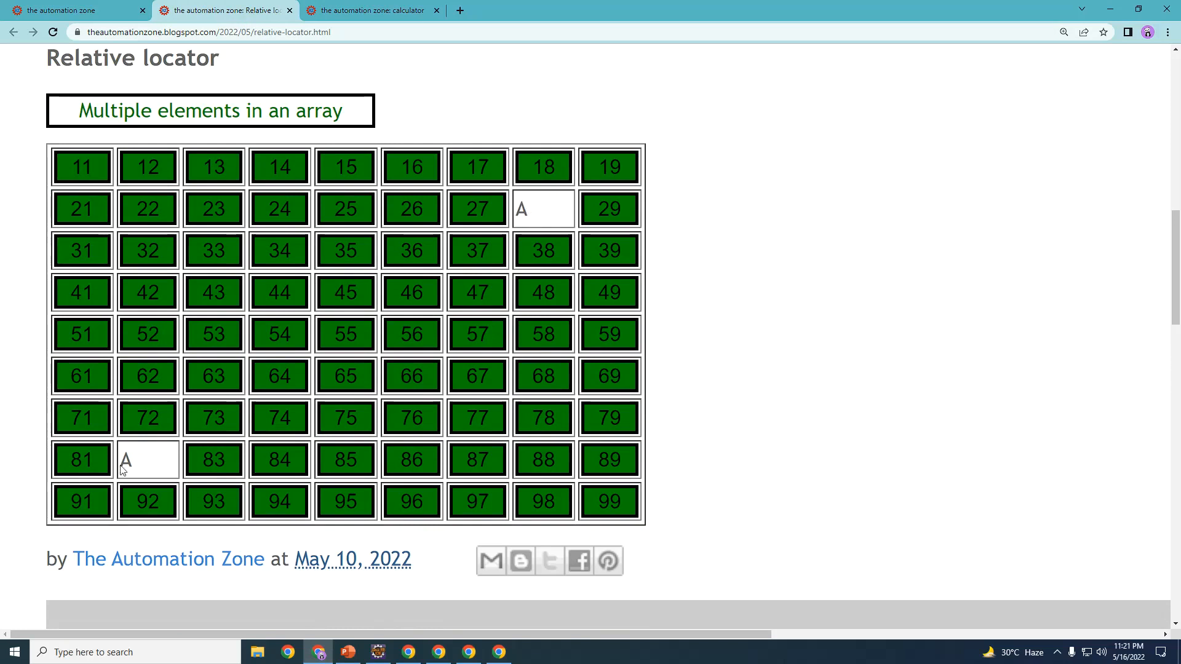
mouse_move(143, 471)
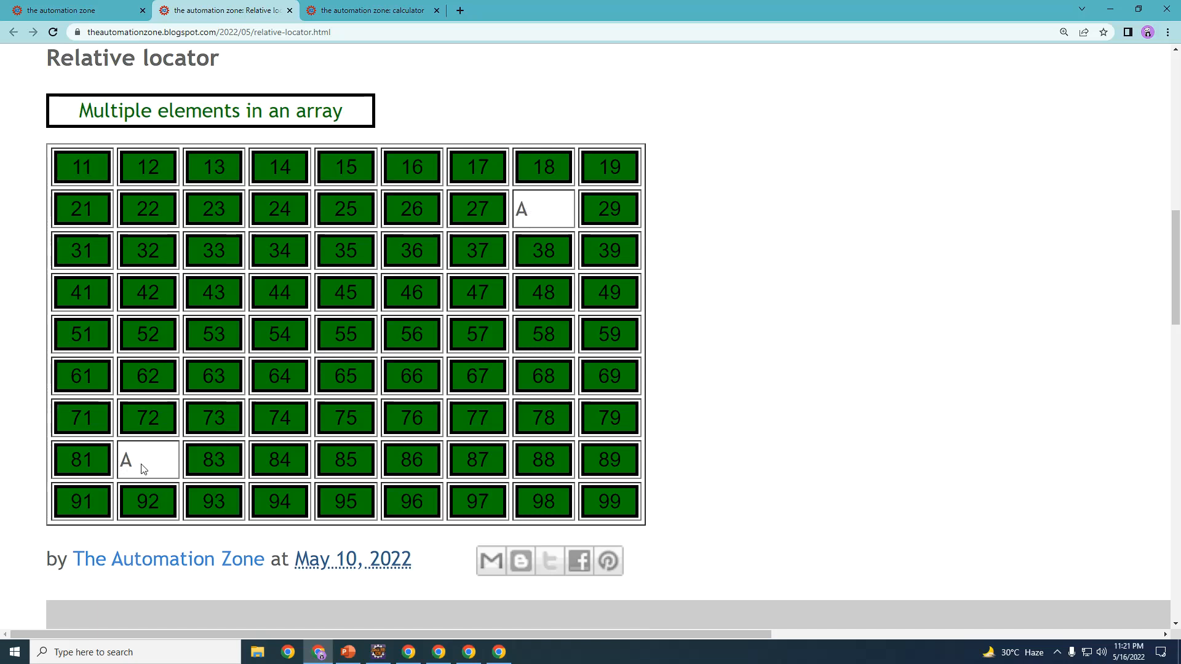
mouse_move(544, 254)
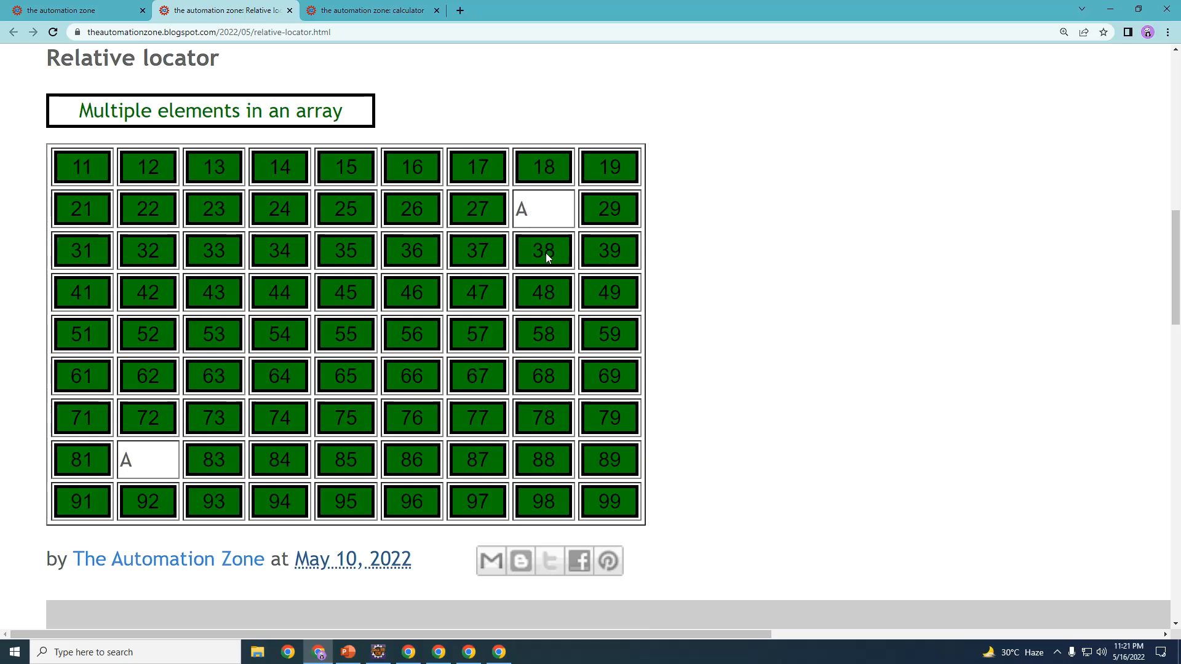
mouse_move(530, 210)
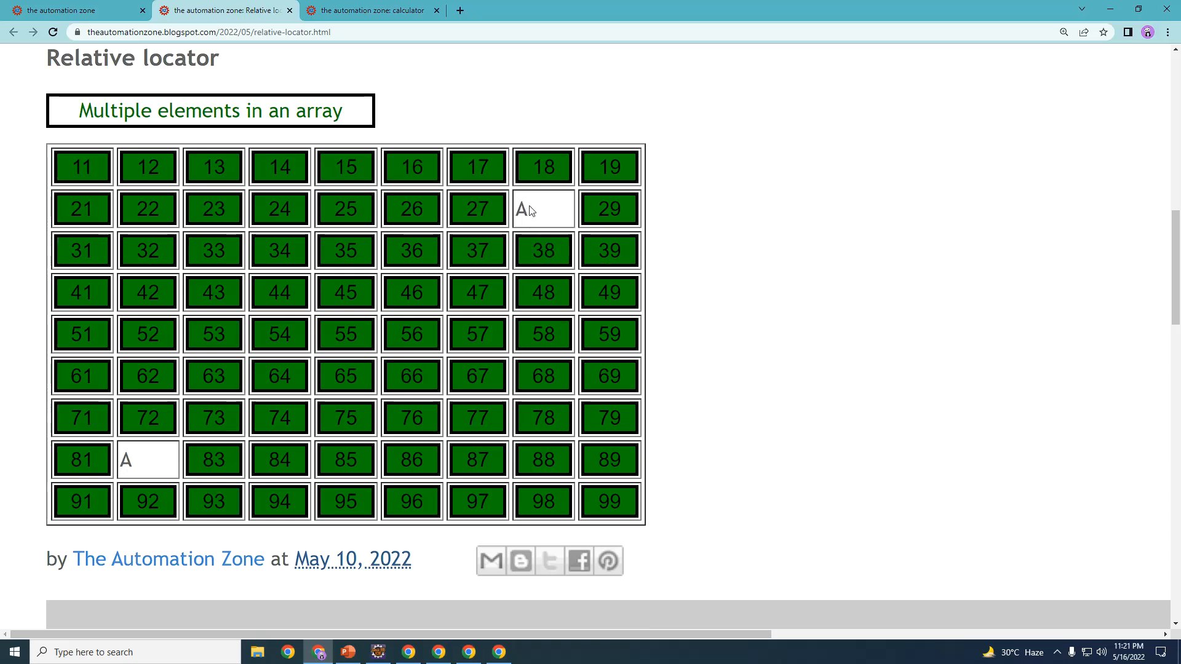
mouse_move(526, 217)
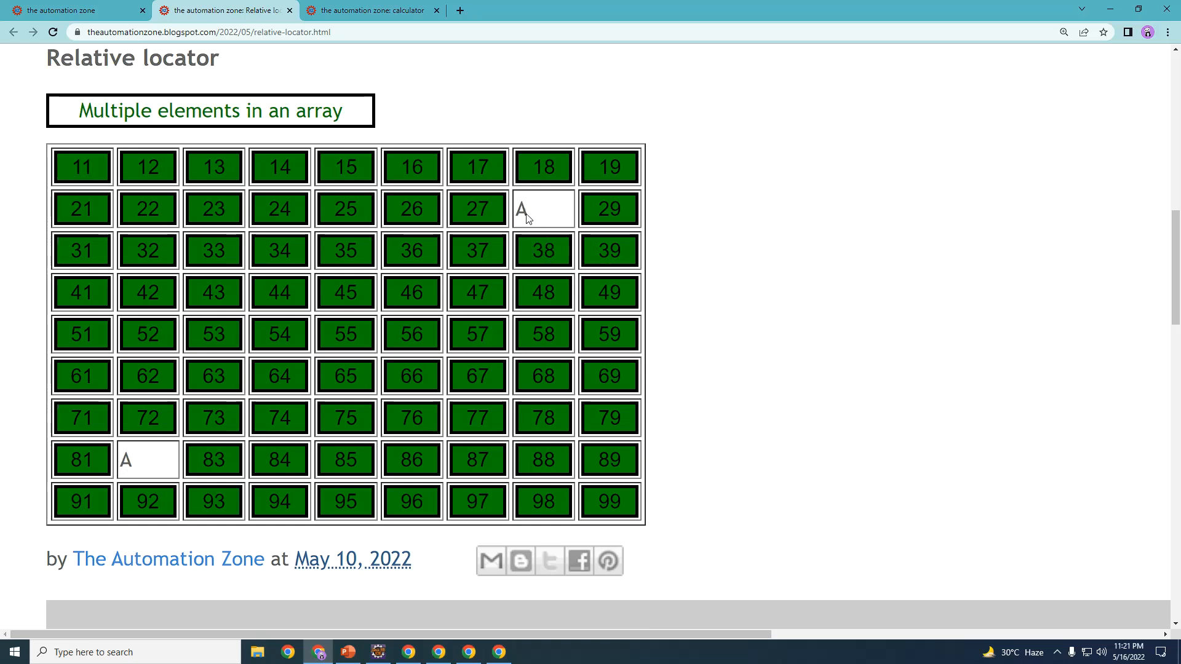
mouse_move(158, 440)
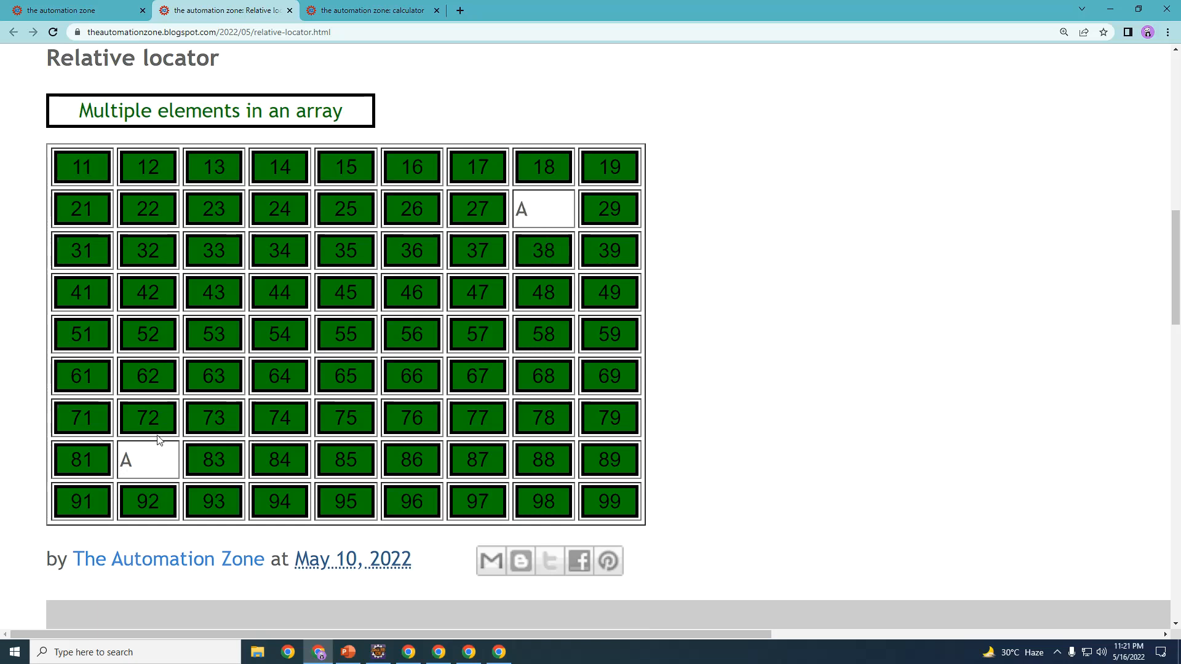
mouse_move(158, 420)
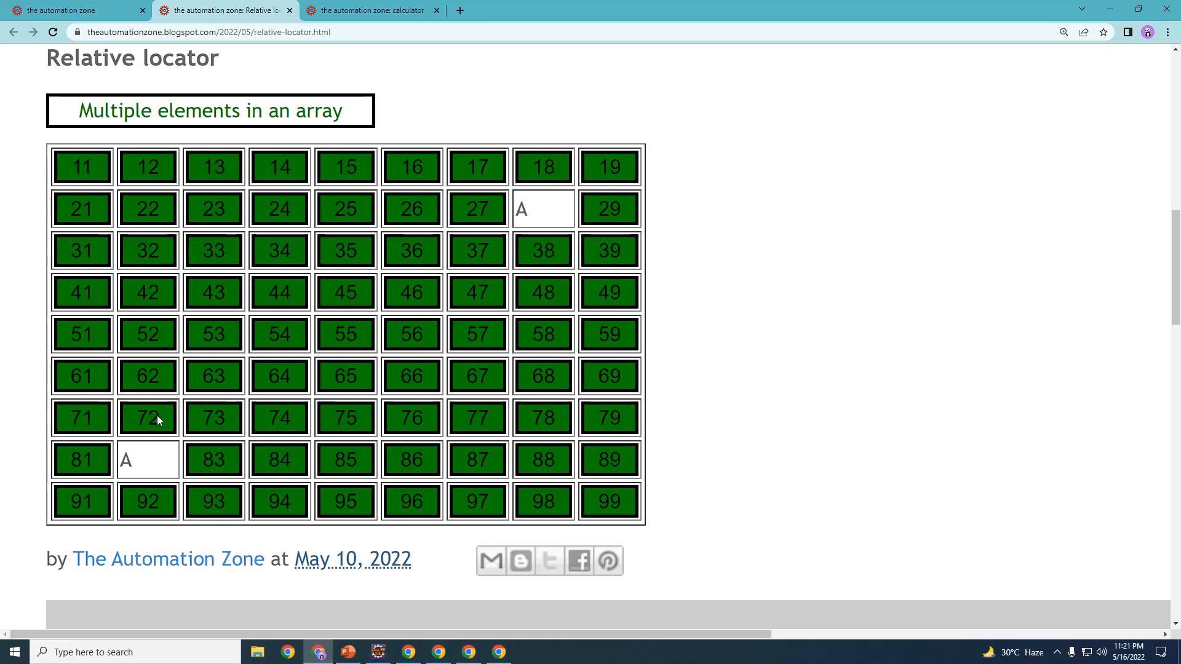
mouse_move(137, 471)
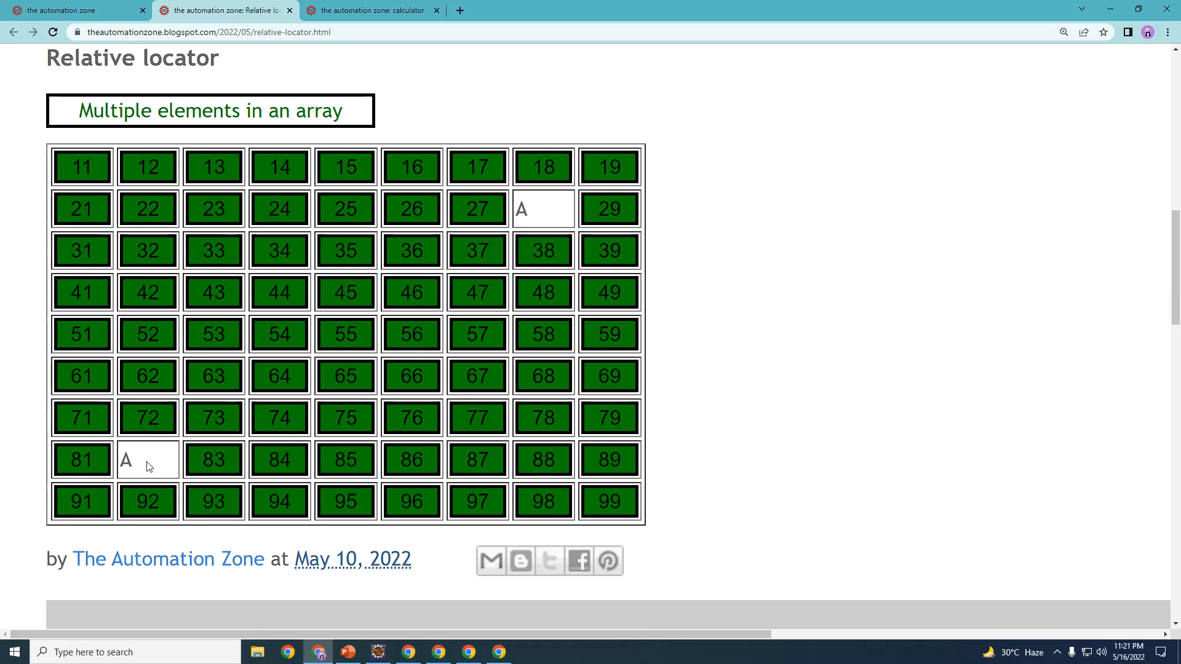
mouse_move(144, 484)
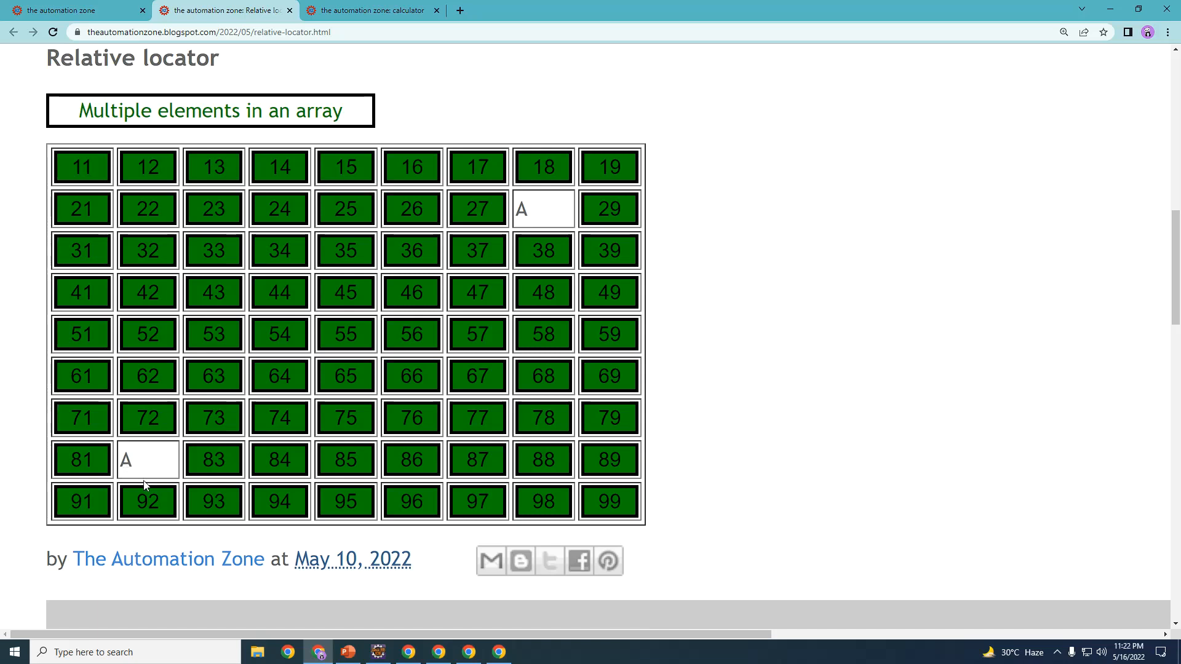
mouse_move(470, 206)
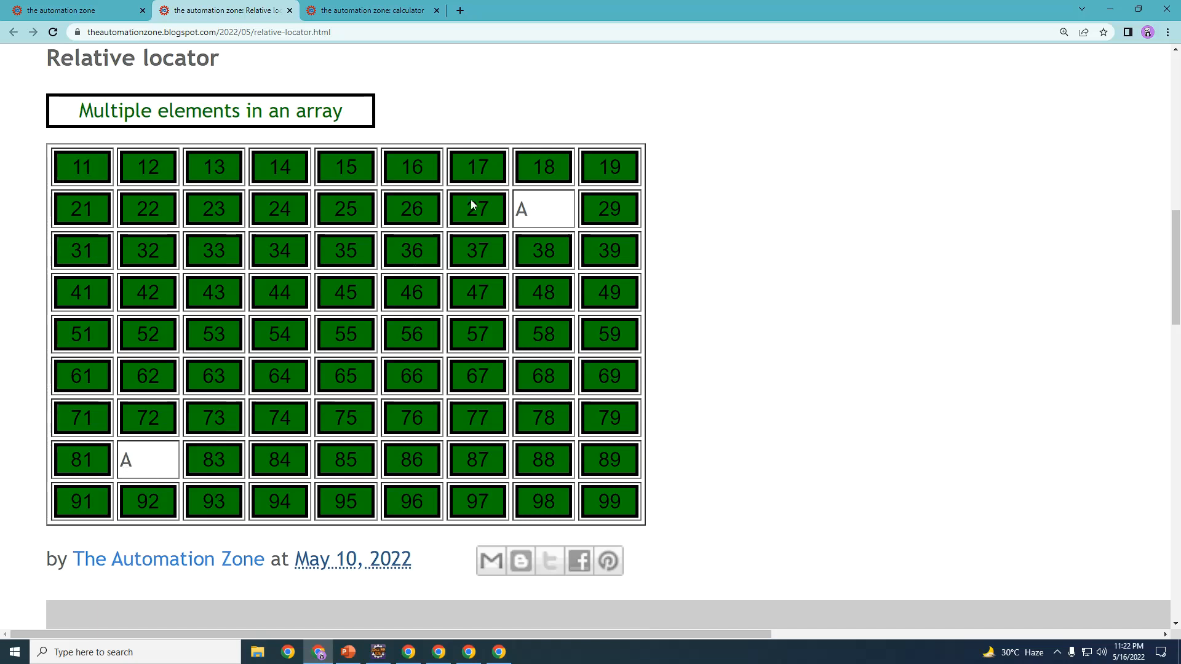
mouse_move(541, 170)
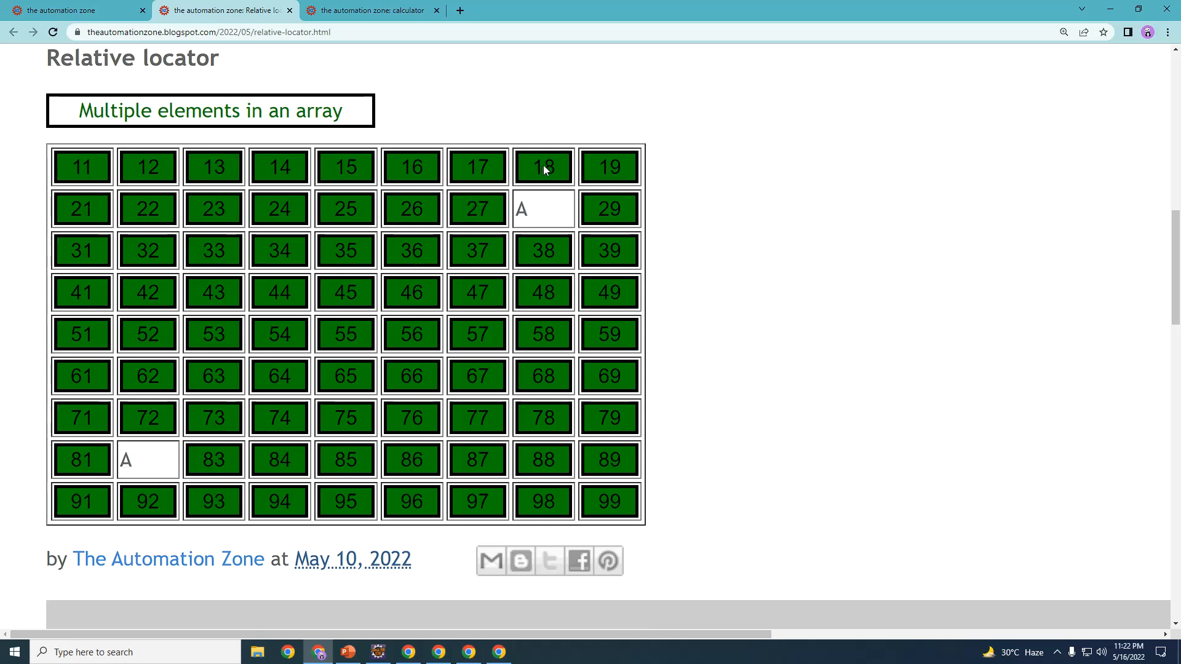
mouse_move(505, 222)
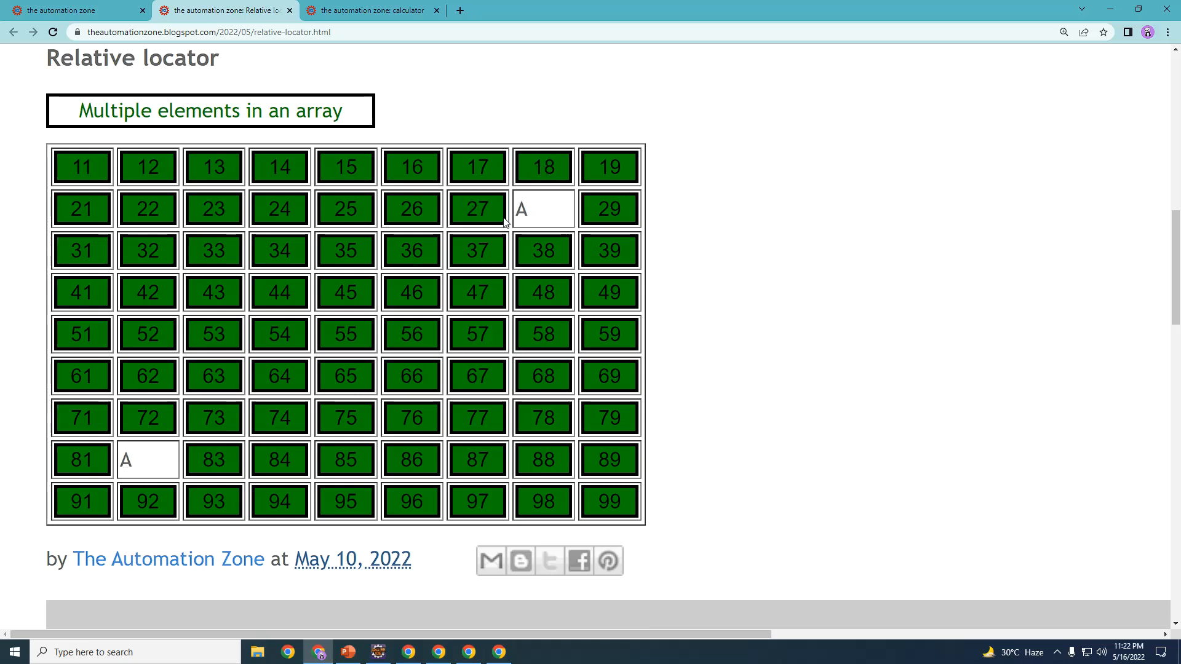
mouse_move(537, 218)
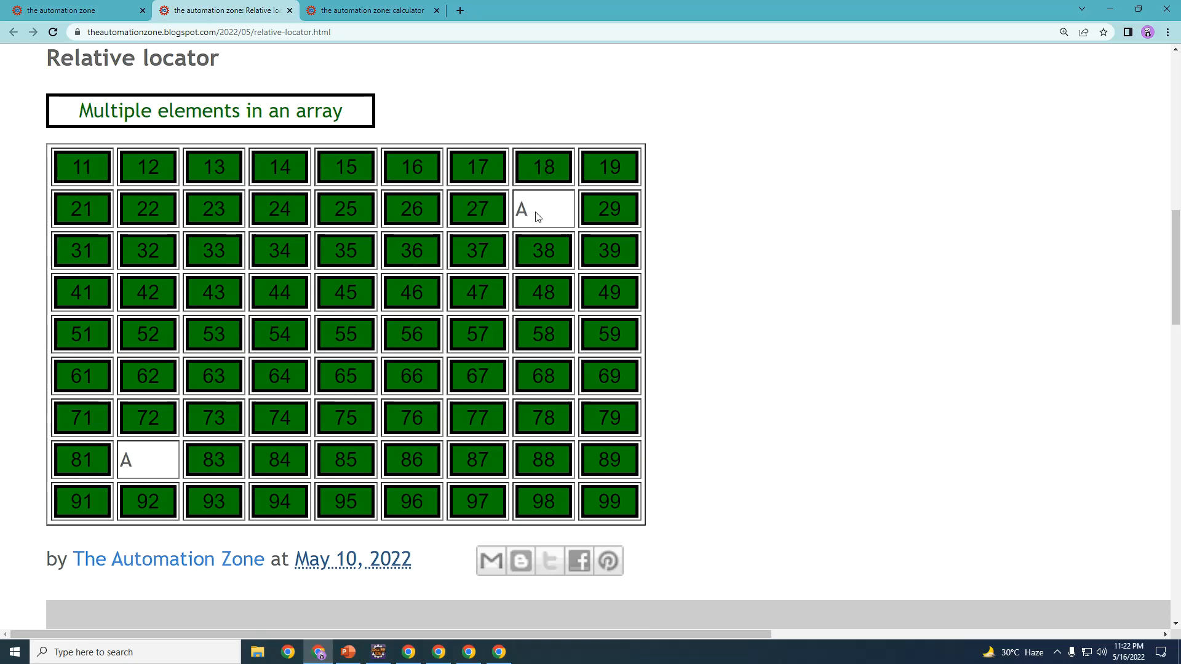
mouse_move(201, 483)
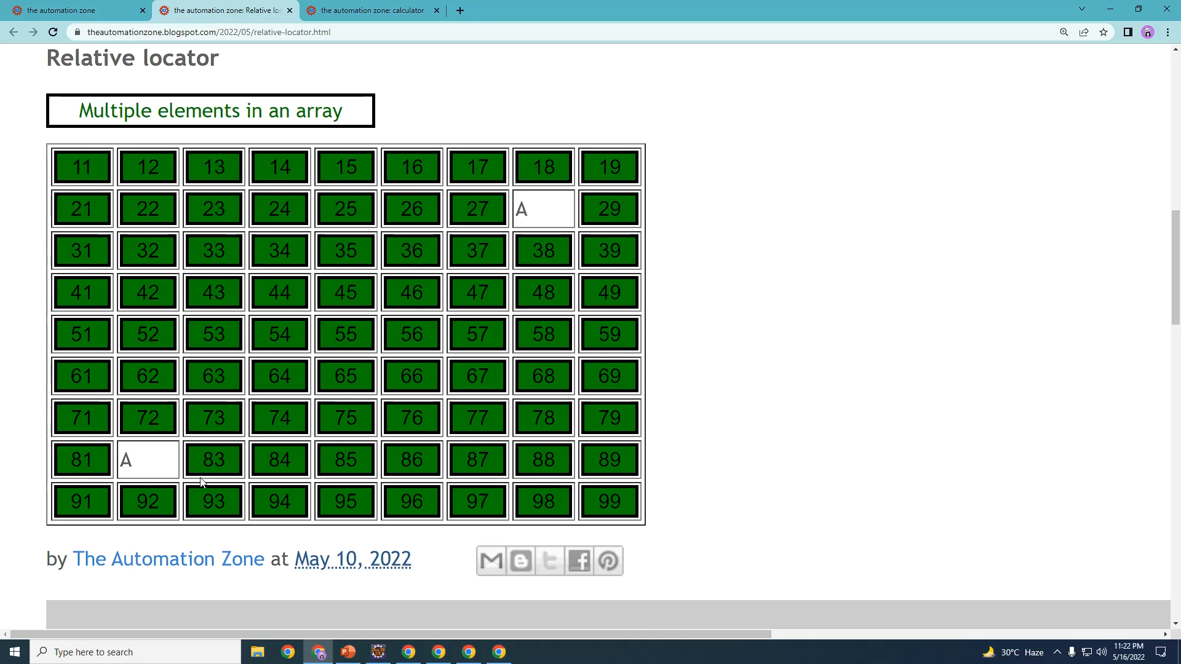
mouse_move(151, 471)
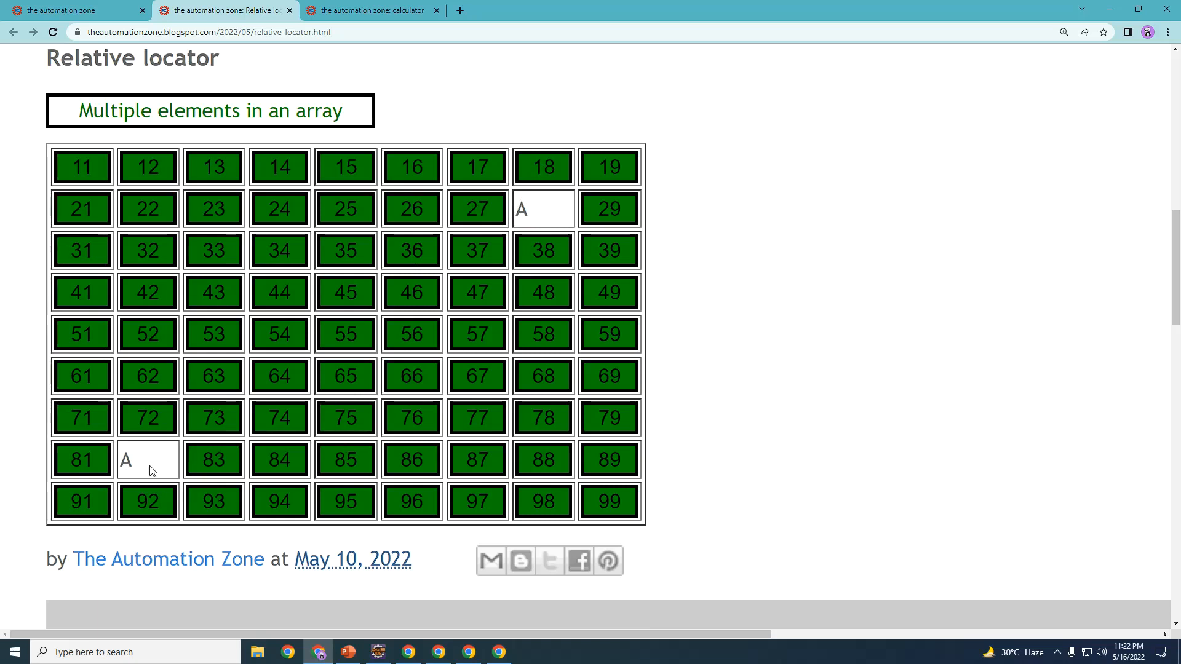
mouse_move(595, 242)
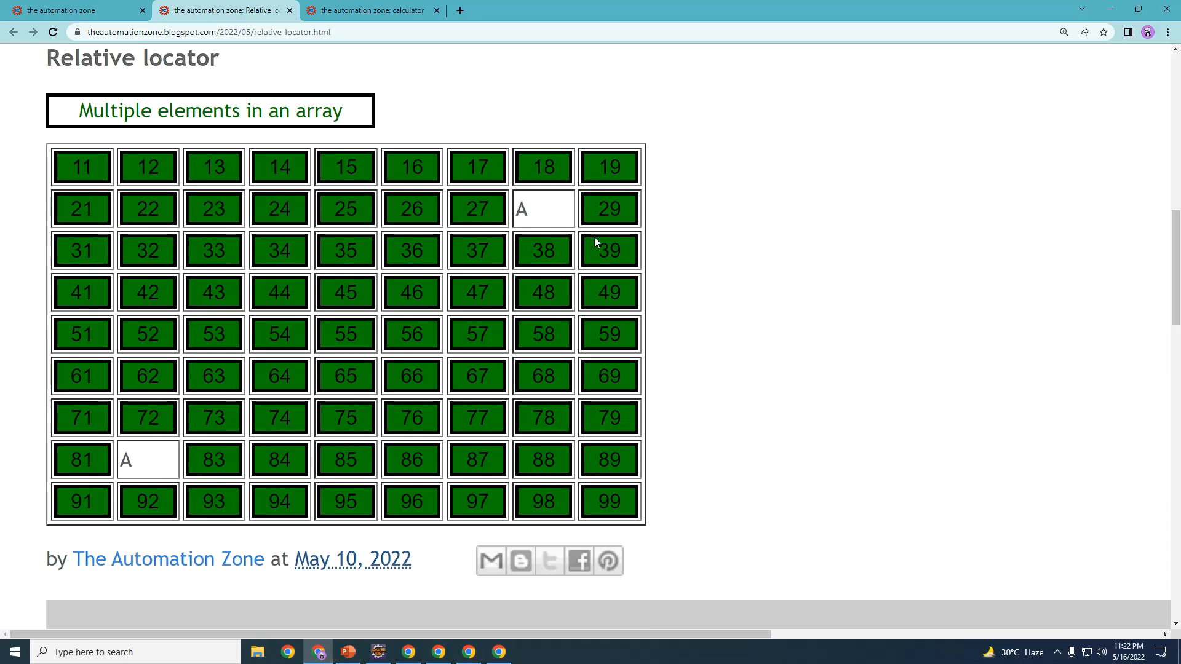
mouse_move(546, 214)
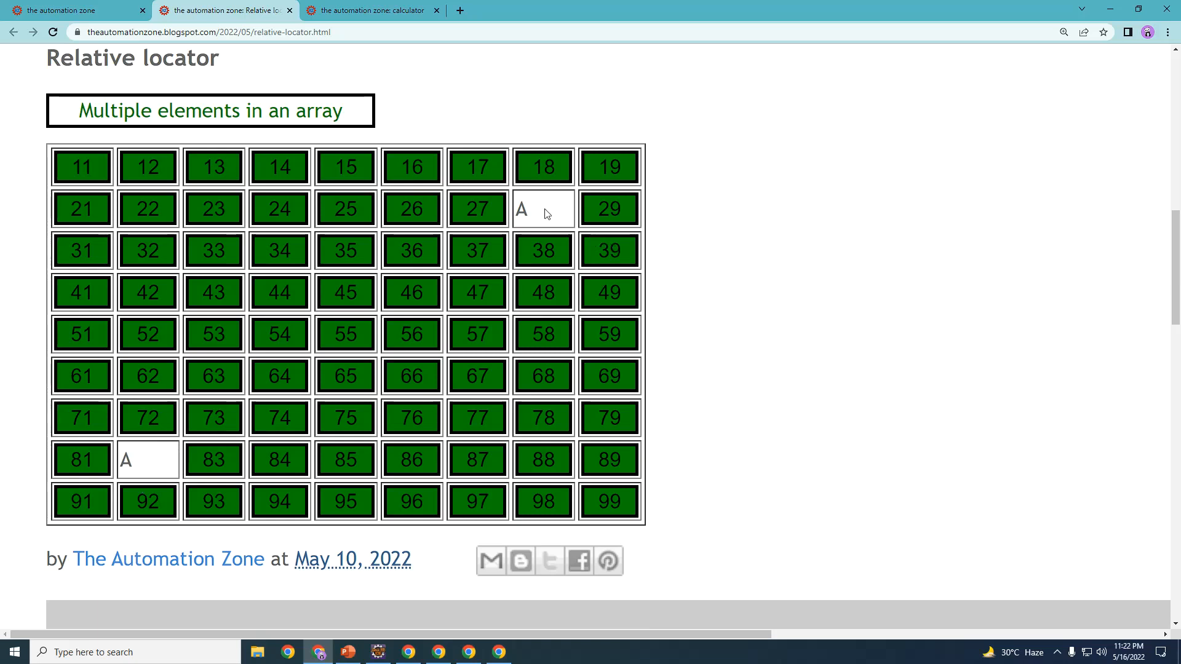
mouse_move(915, 187)
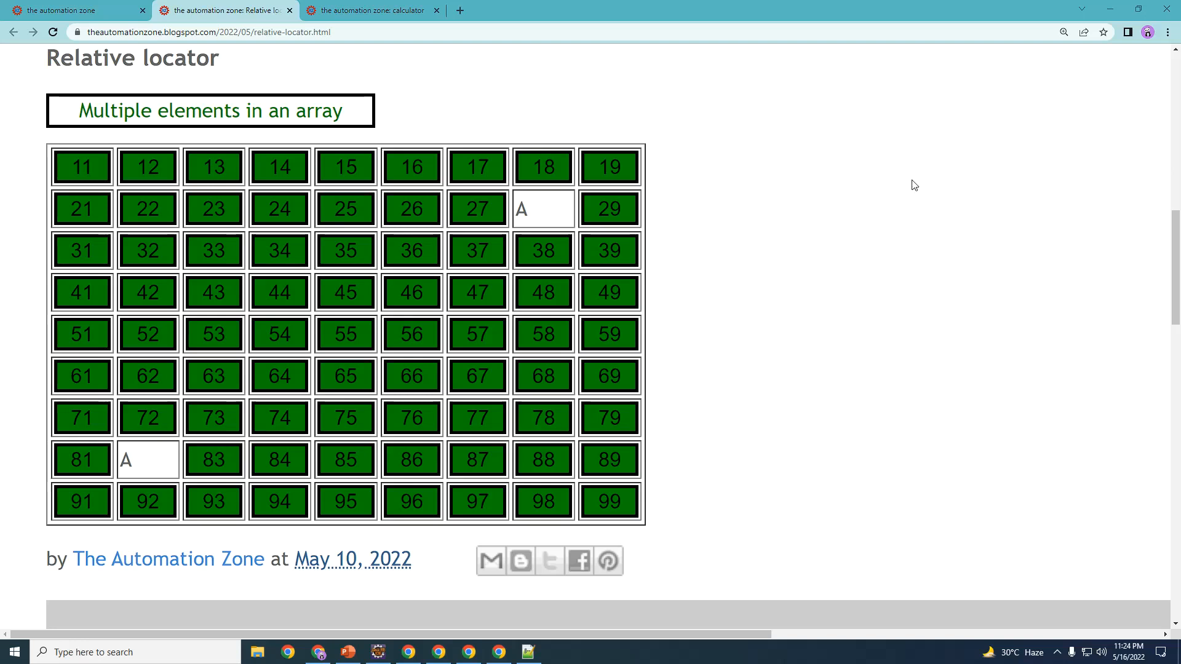
mouse_move(889, 255)
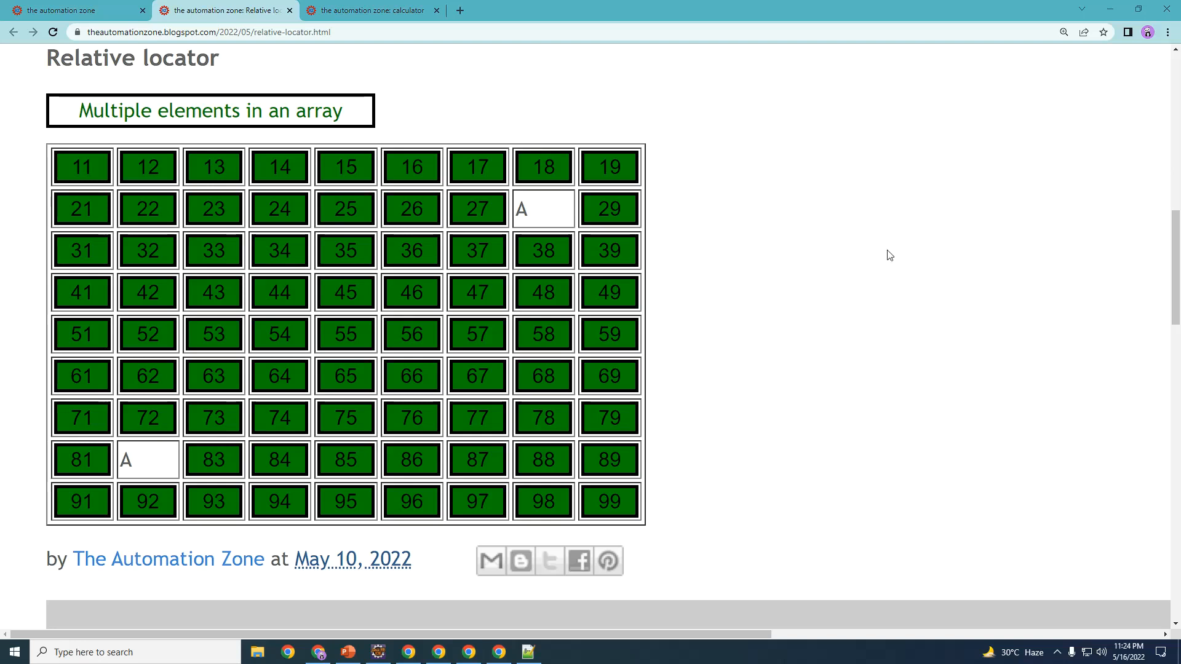
Bring up Selenium topics.txt in Notepad++ and review the Relative Locators in Selenium 4 entry
left_click(527, 652)
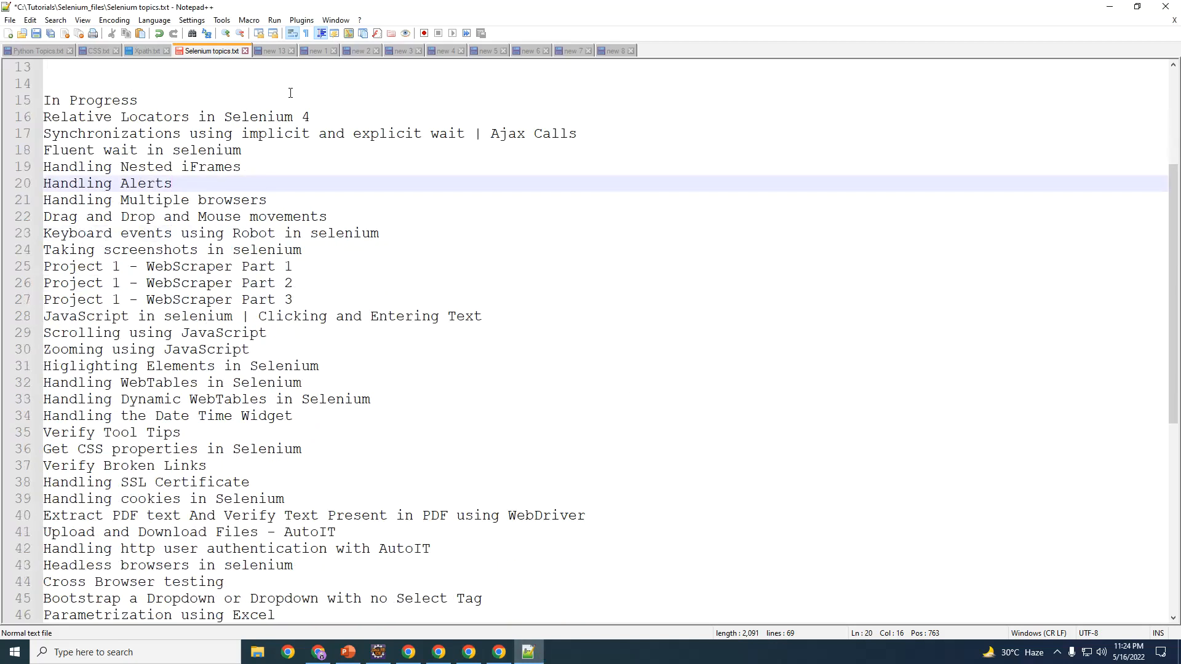
scroll("down", 3)
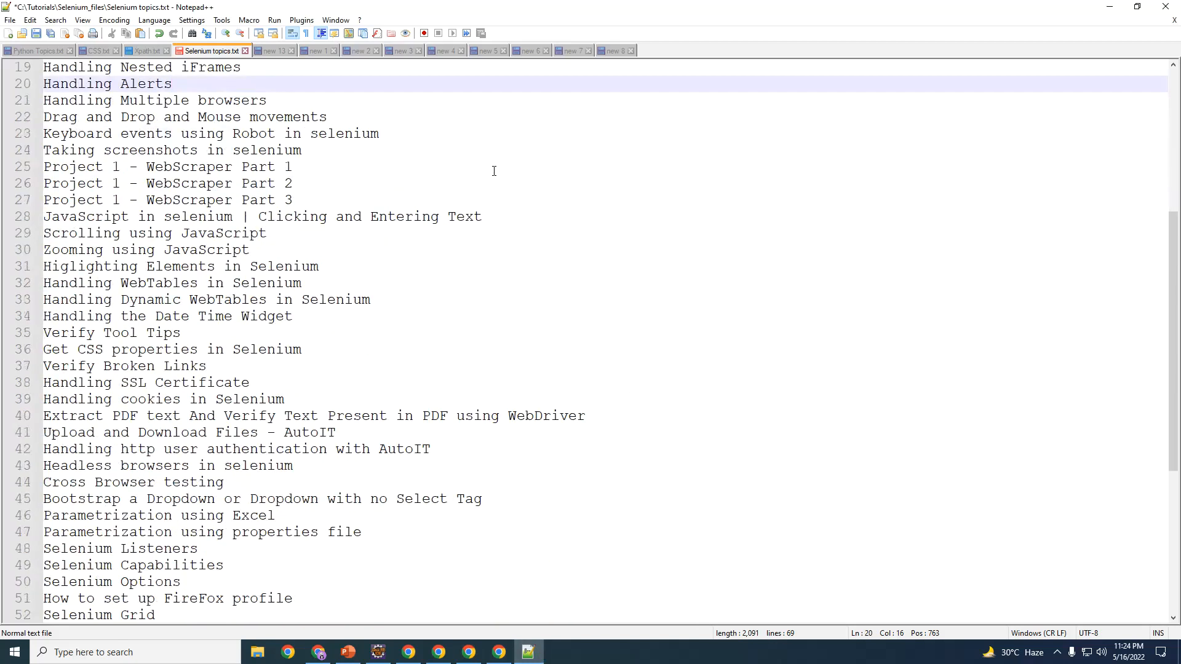
scroll("down", 3)
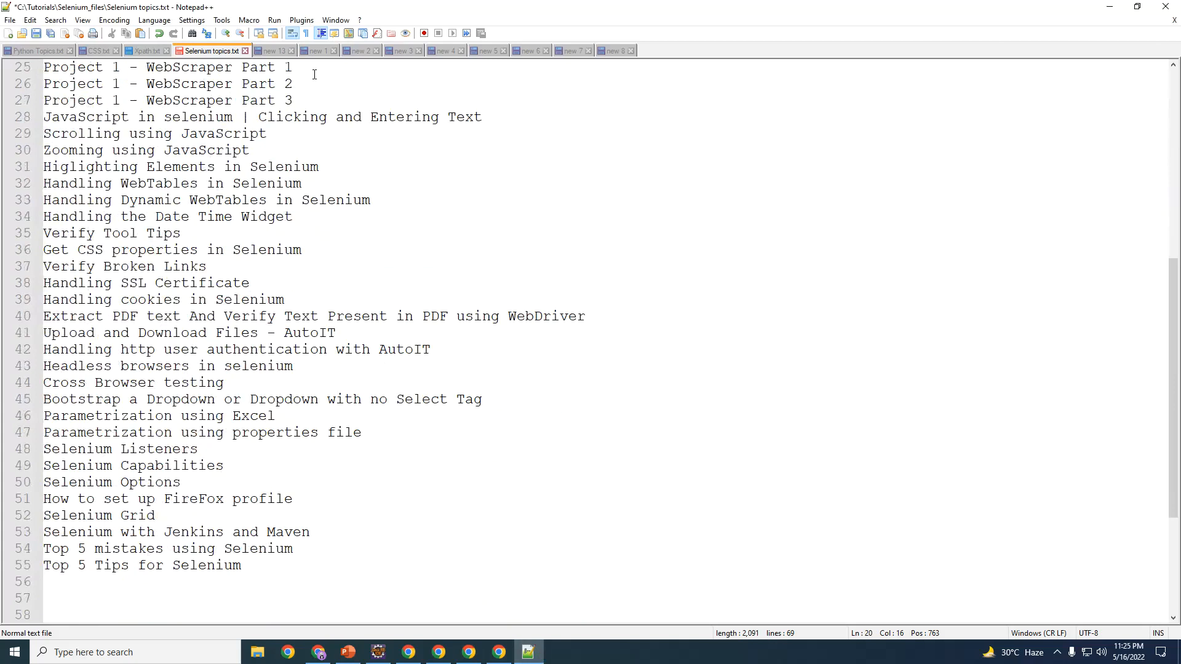
scroll("up", 3)
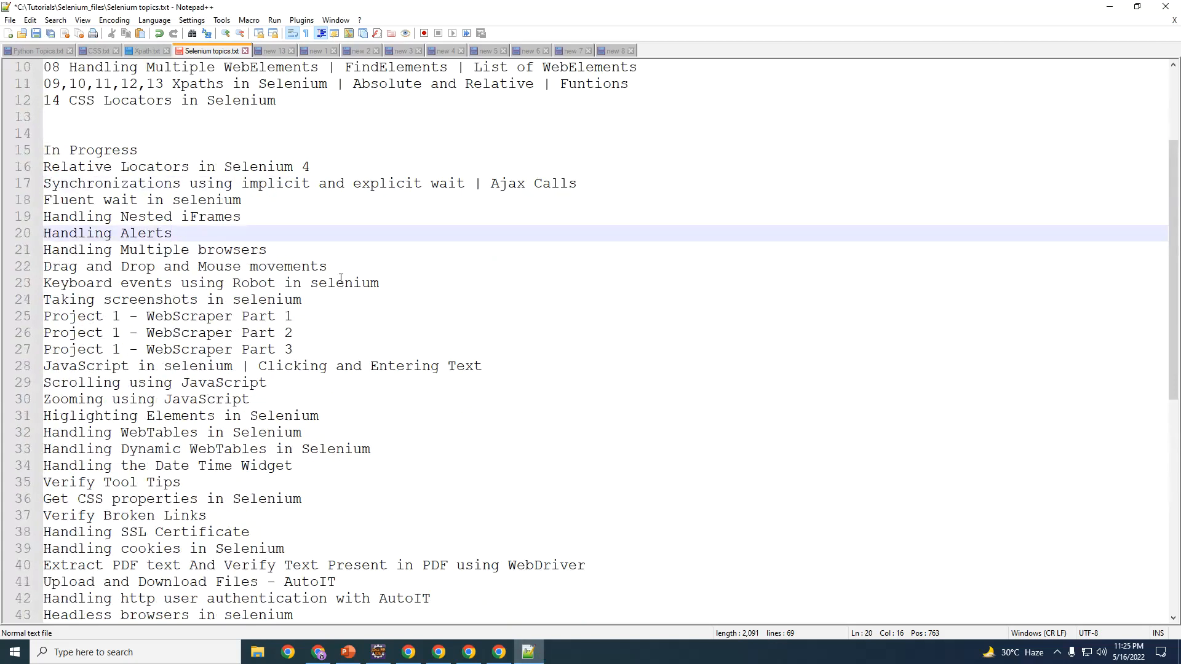
left_click(170, 232)
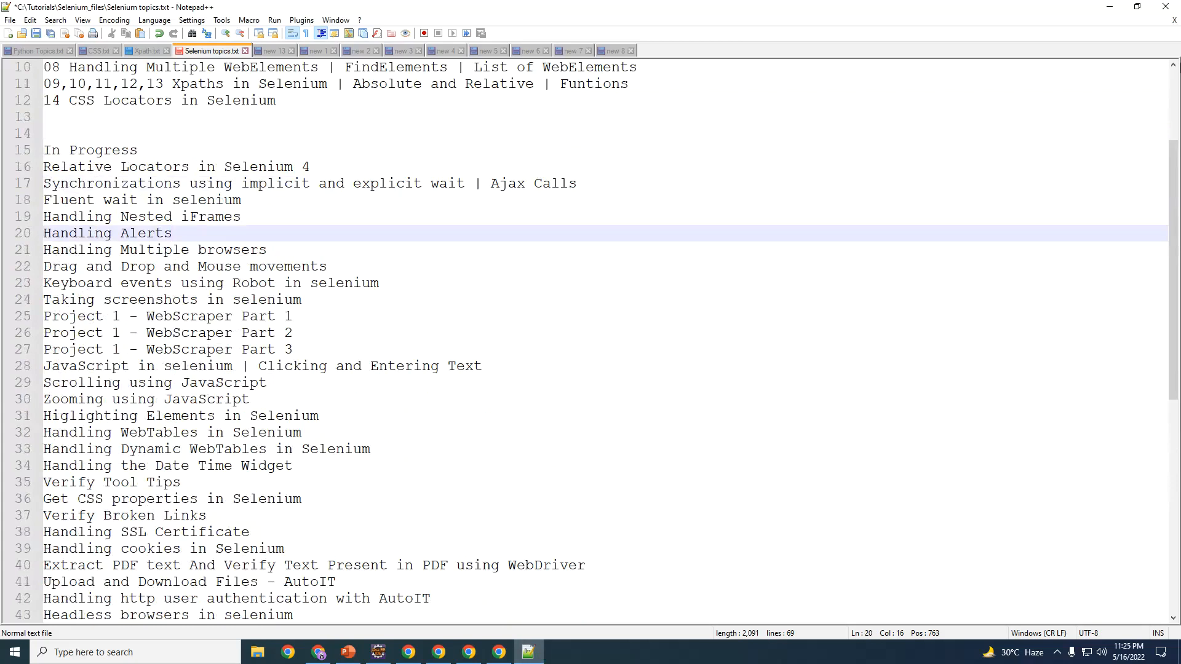
mouse_move(1108, 13)
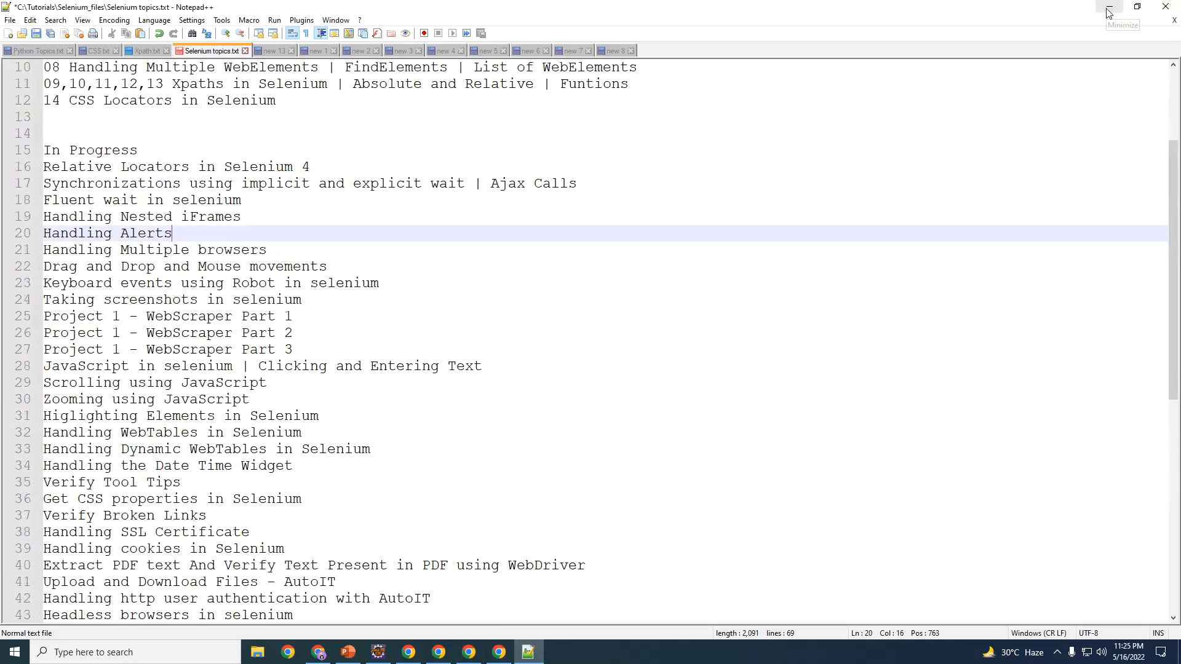
mouse_move(1106, 13)
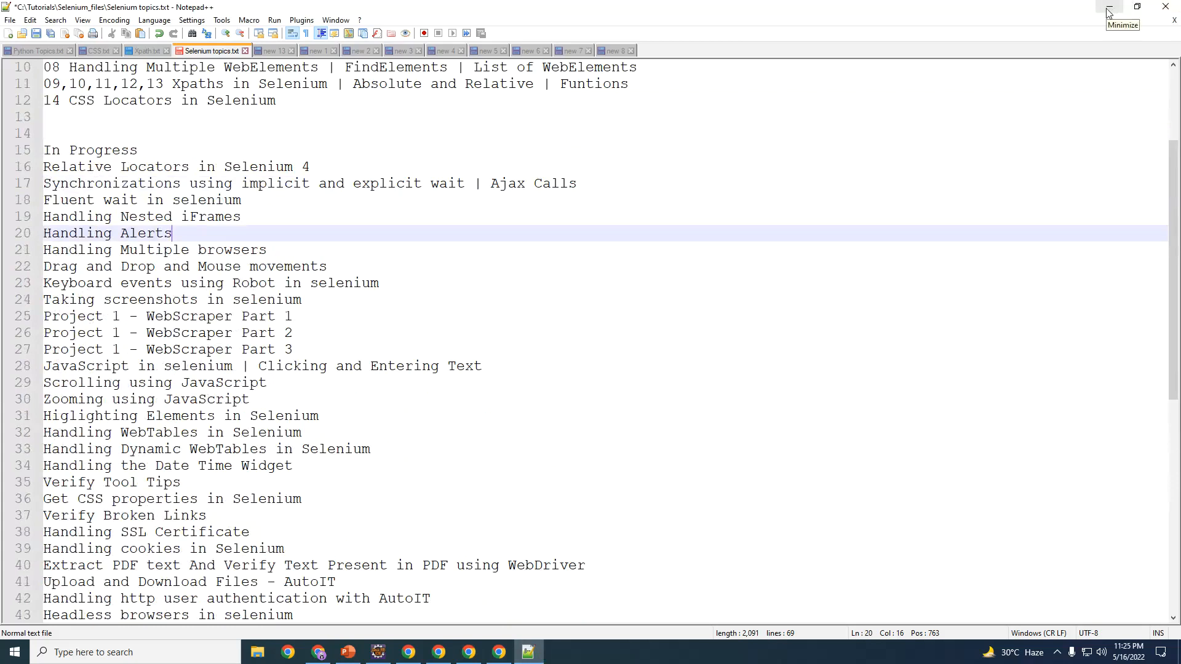
mouse_move(1107, 13)
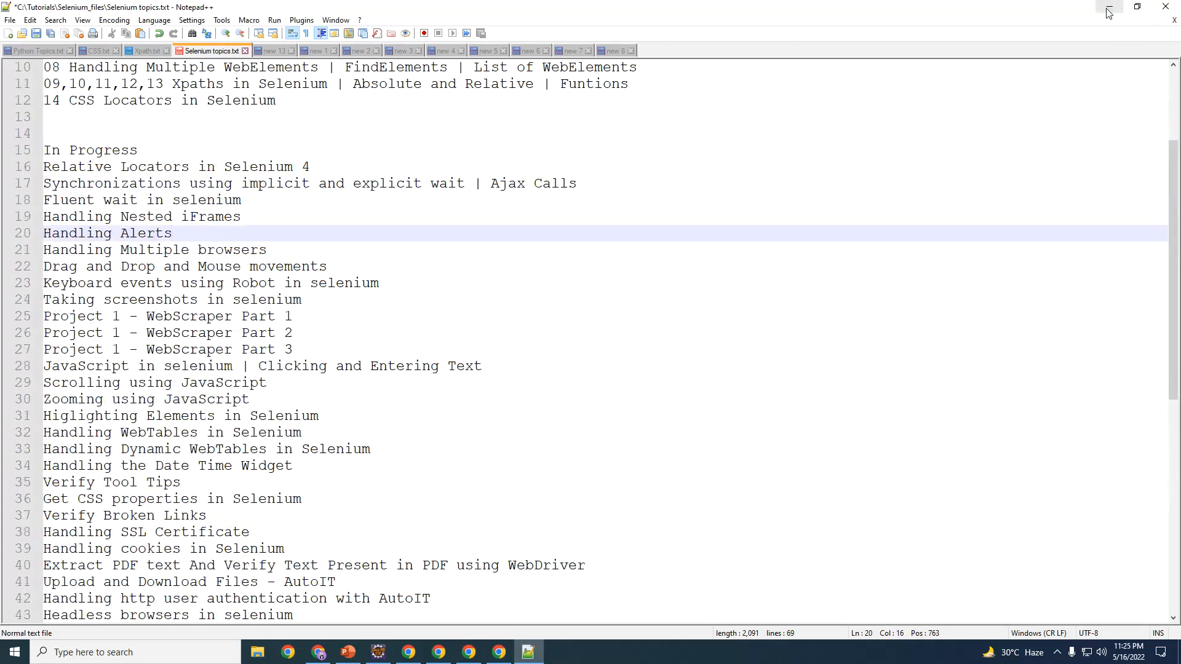